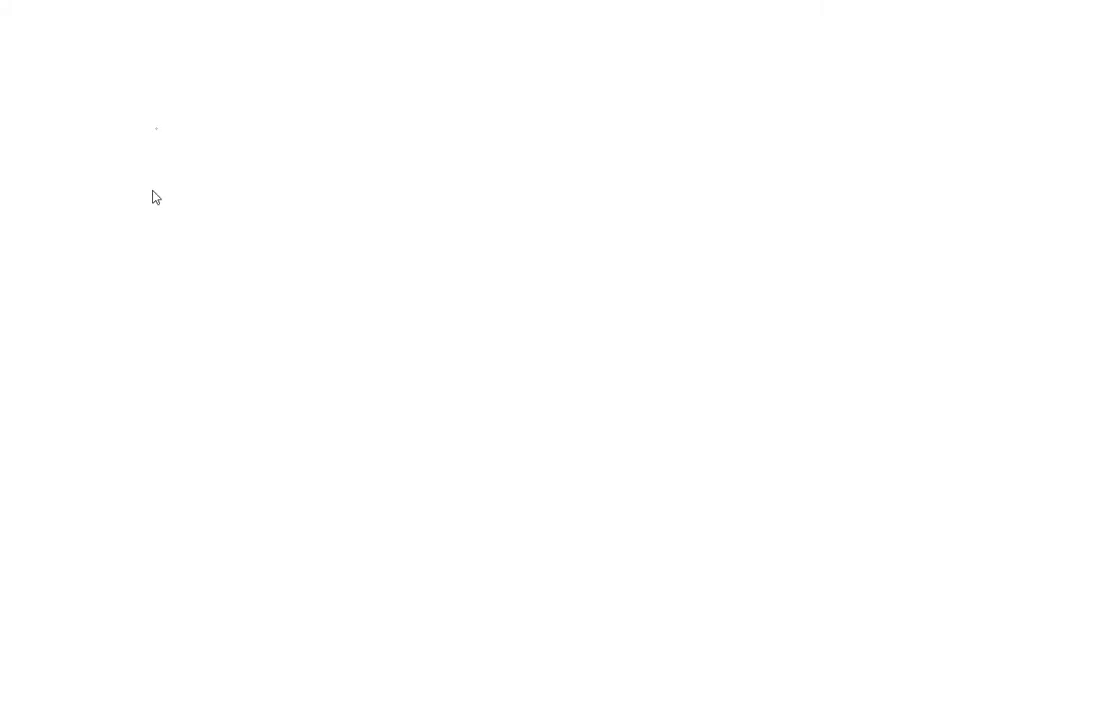
pyautogui.moveTo(118, 308)
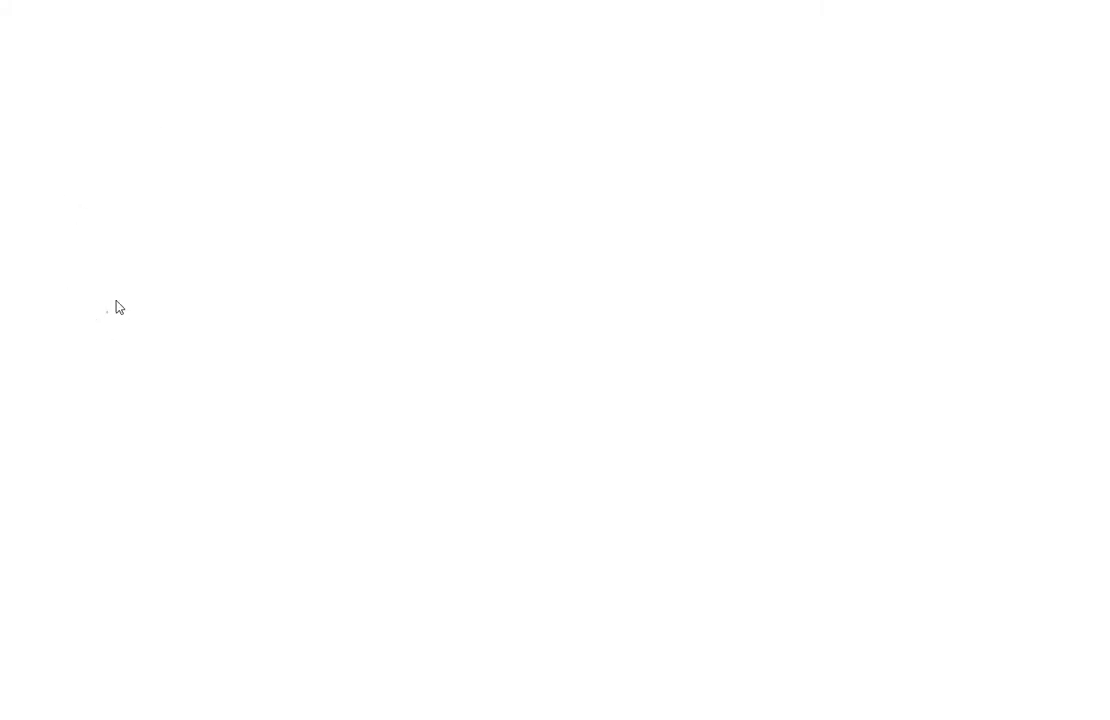
pyautogui.moveTo(72, 136)
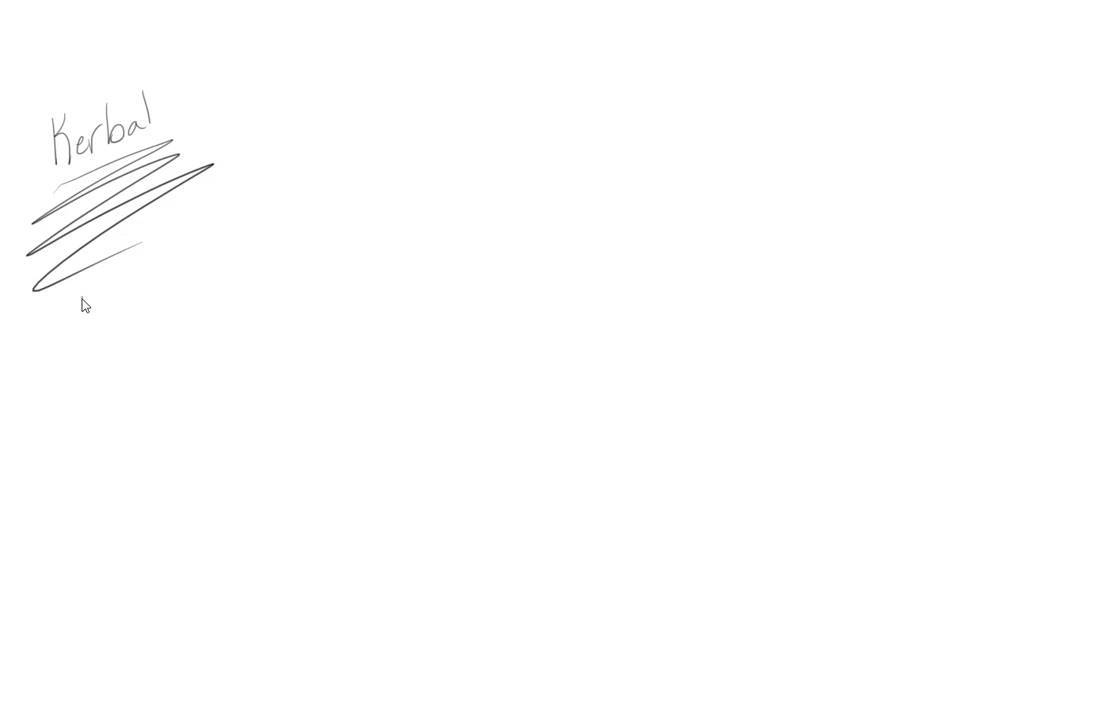
pyautogui.moveTo(64, 180)
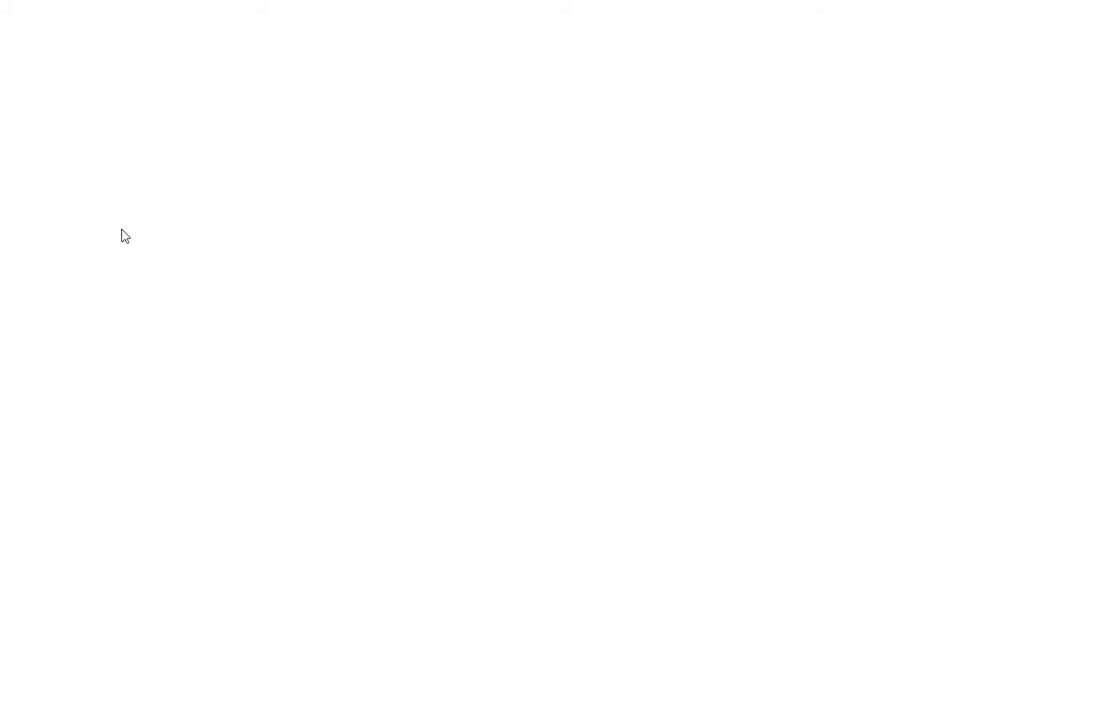
# - Draw the A-to-B arrow inside looping orbits, write Accelerate, and add the downward G arrow
pyautogui.moveTo(84, 230); pyautogui.dragTo(390, 180)
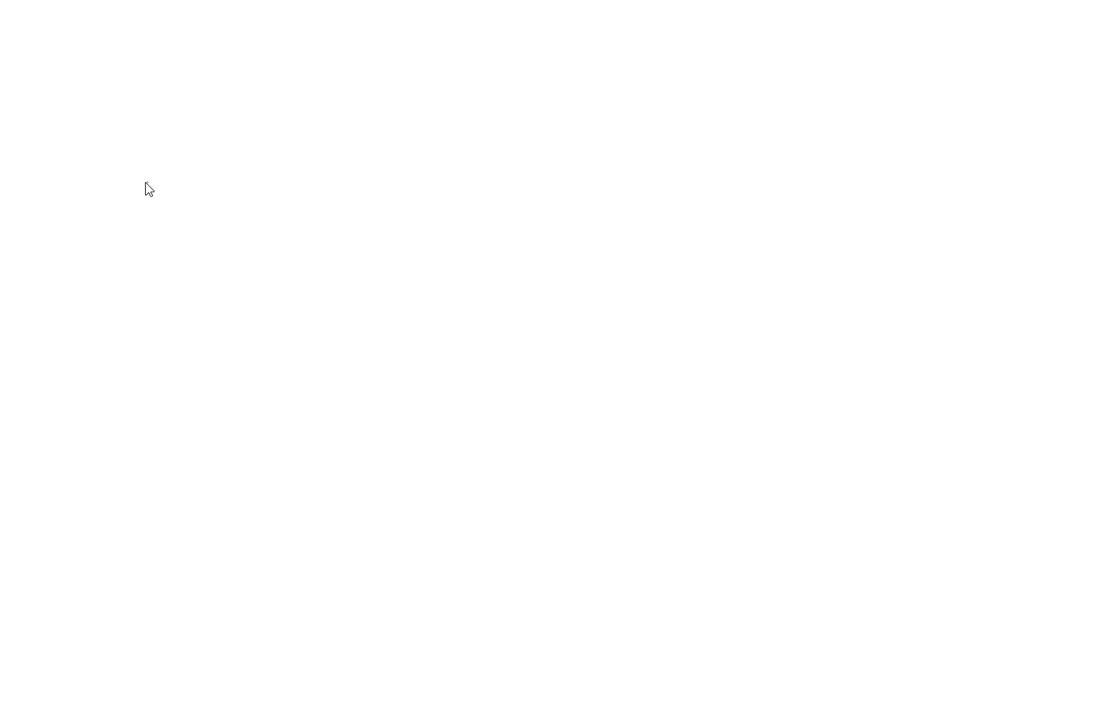
pyautogui.moveTo(140, 184); pyautogui.dragTo(240, 56)
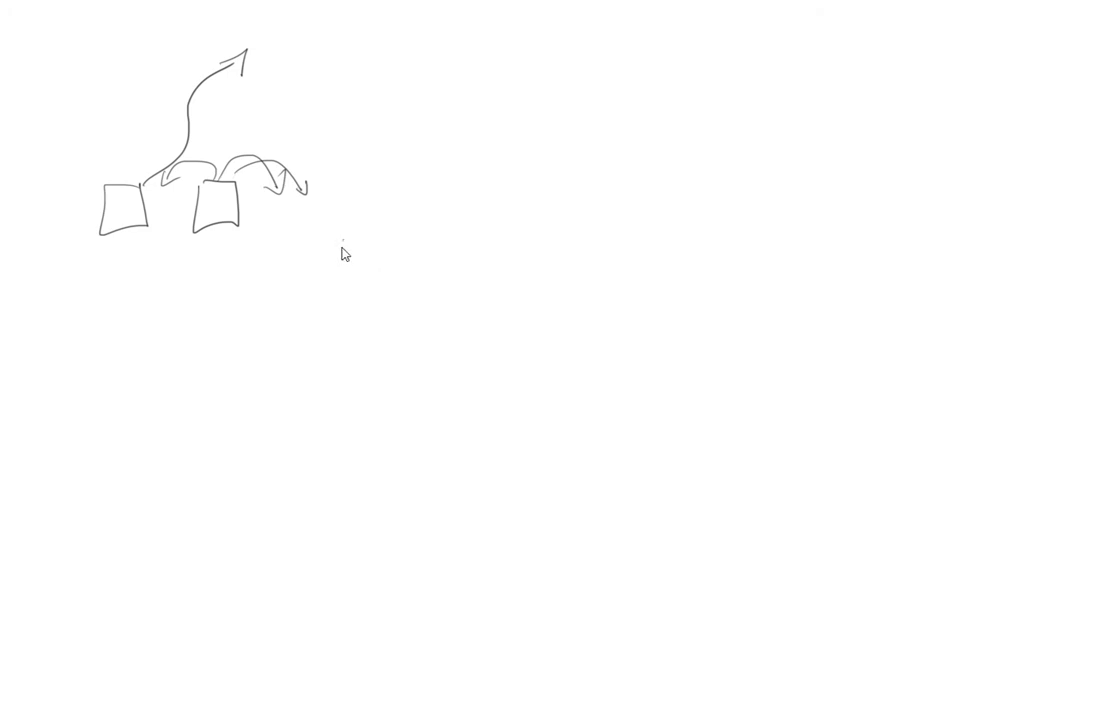
pyautogui.moveTo(400, 298)
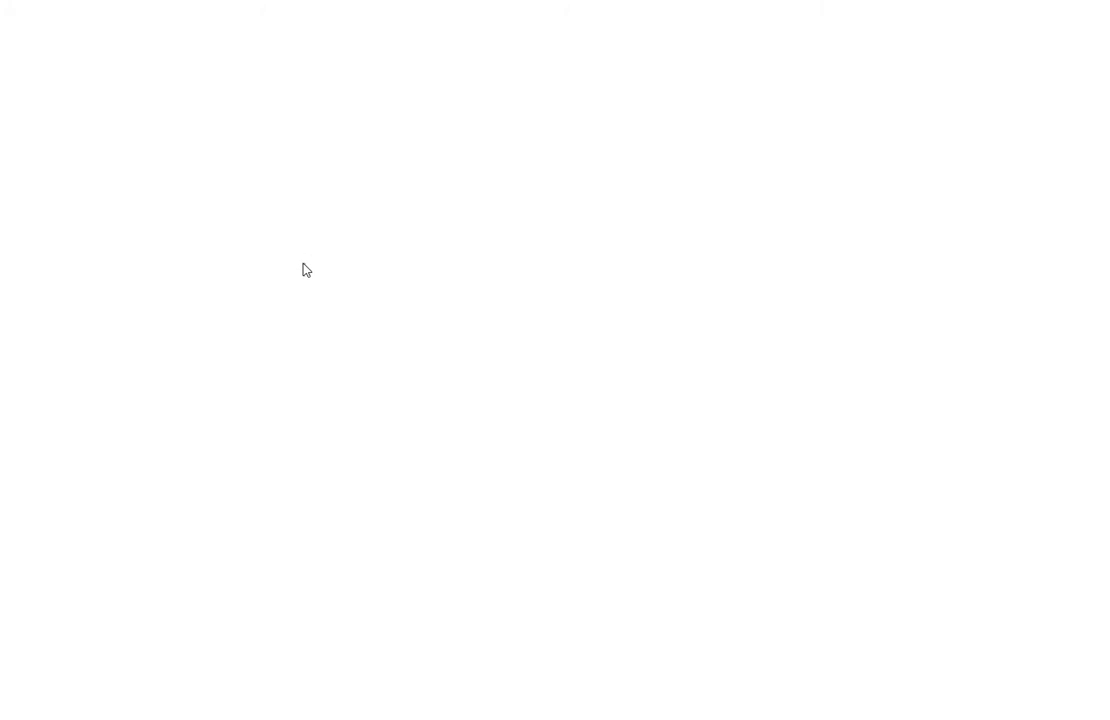
pyautogui.moveTo(340, 150)
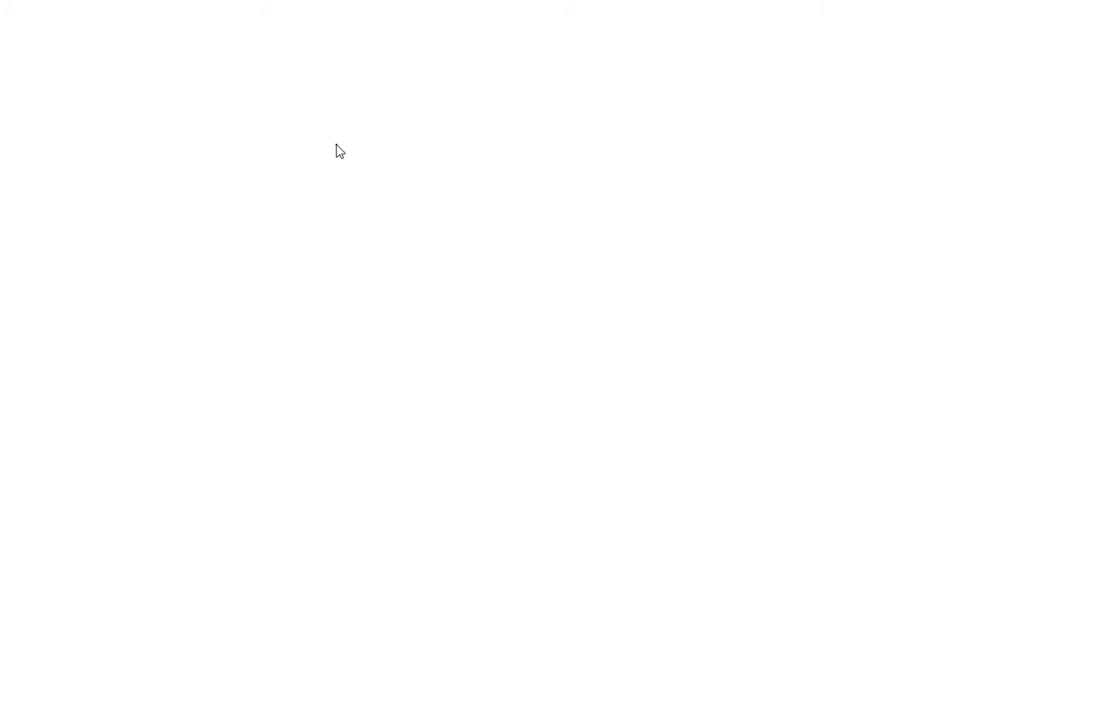
pyautogui.moveTo(480, 198)
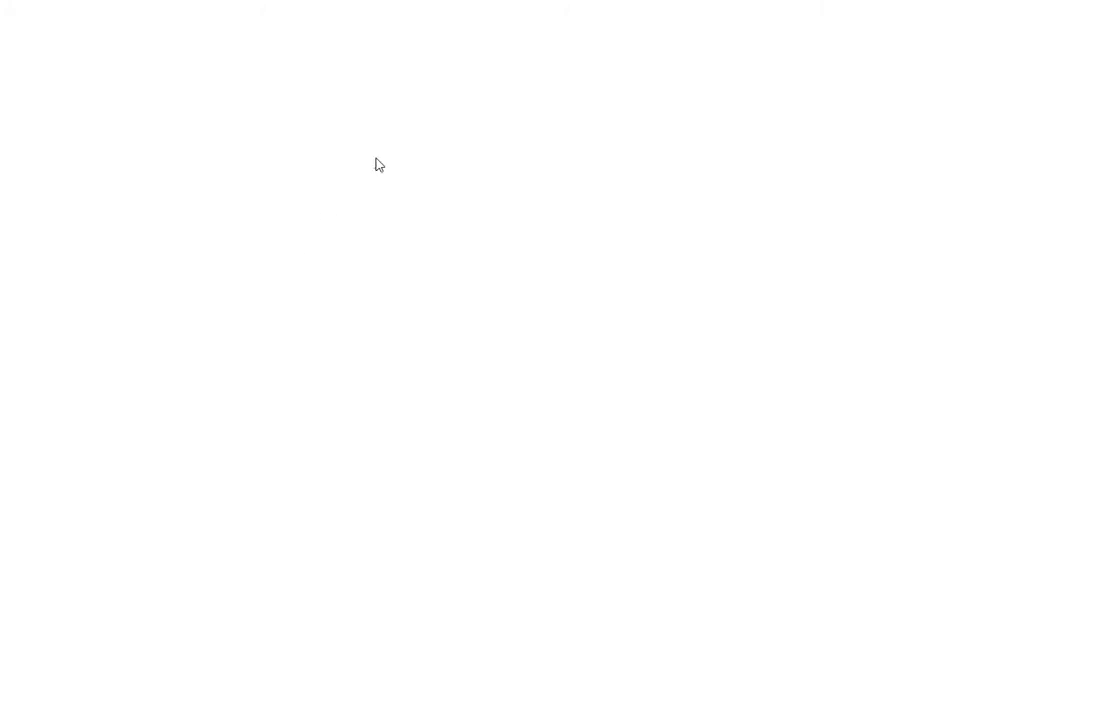
pyautogui.moveTo(218, 308)
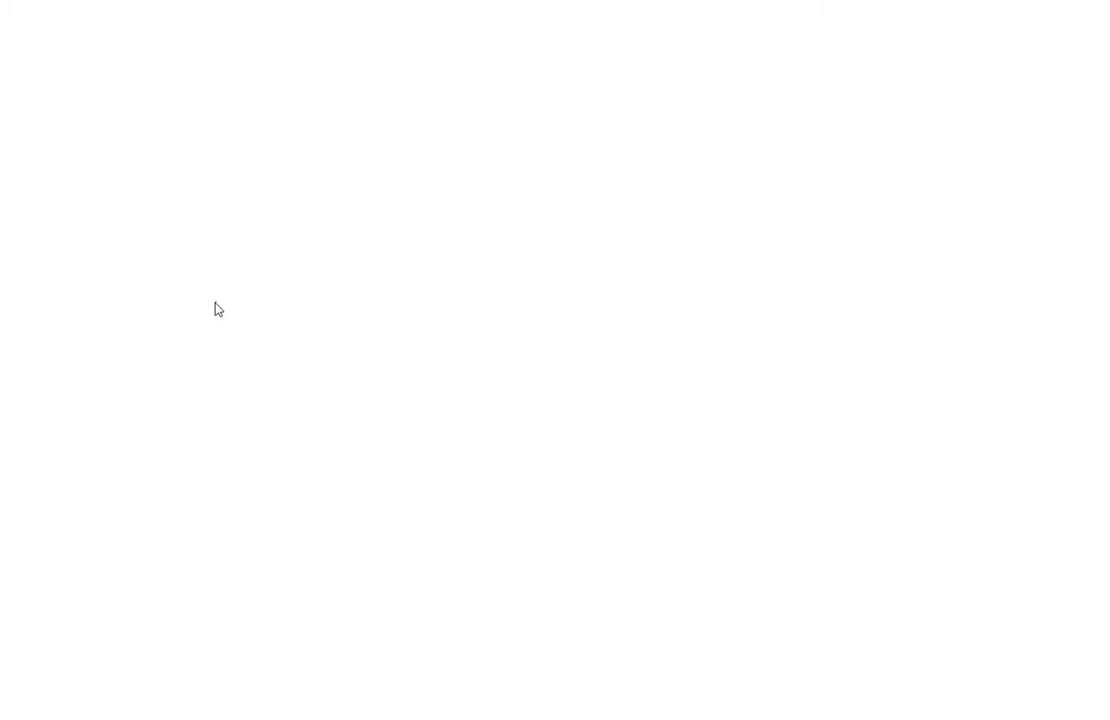
pyautogui.moveTo(228, 320)
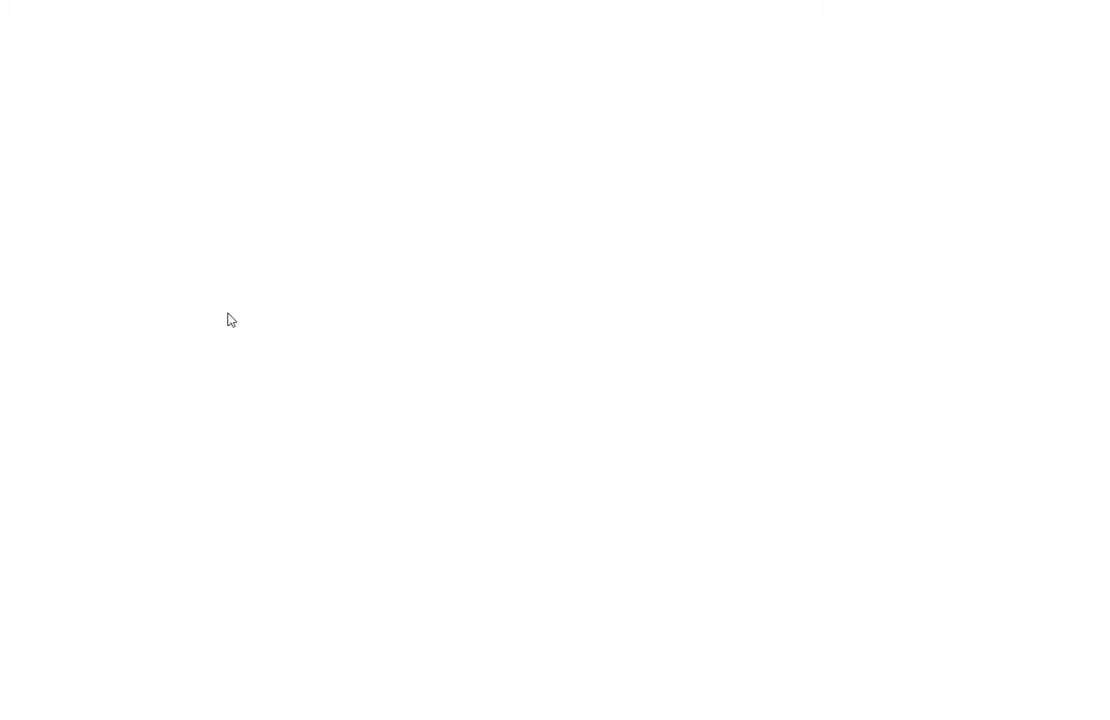
pyautogui.moveTo(348, 222)
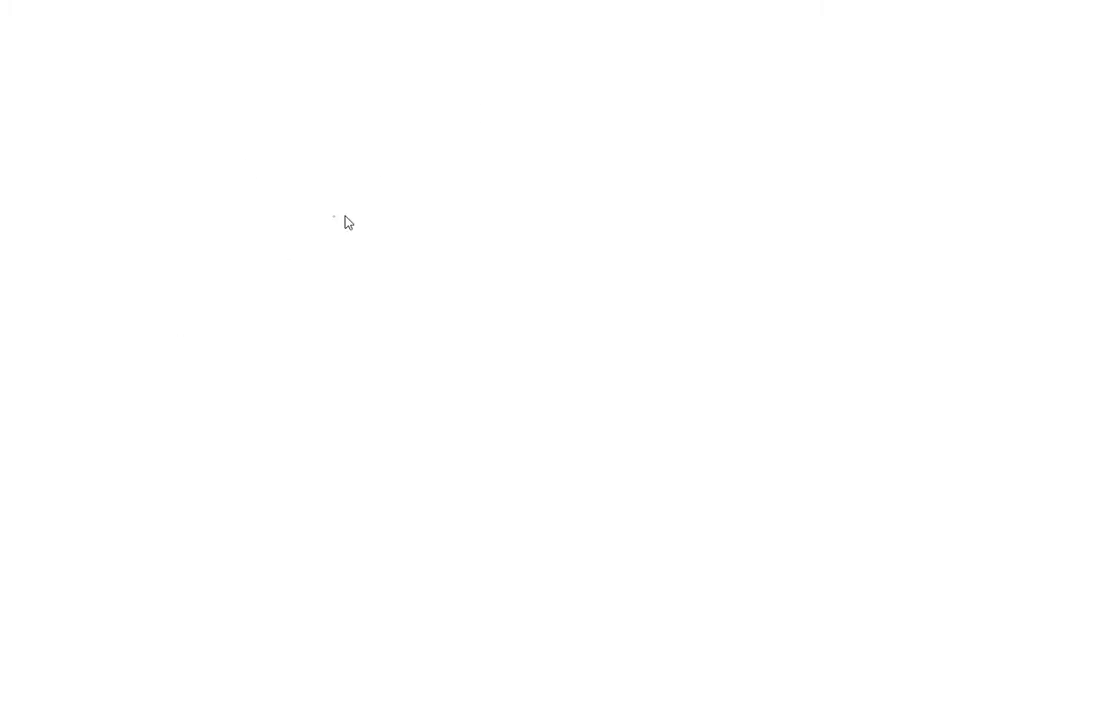
pyautogui.moveTo(370, 262)
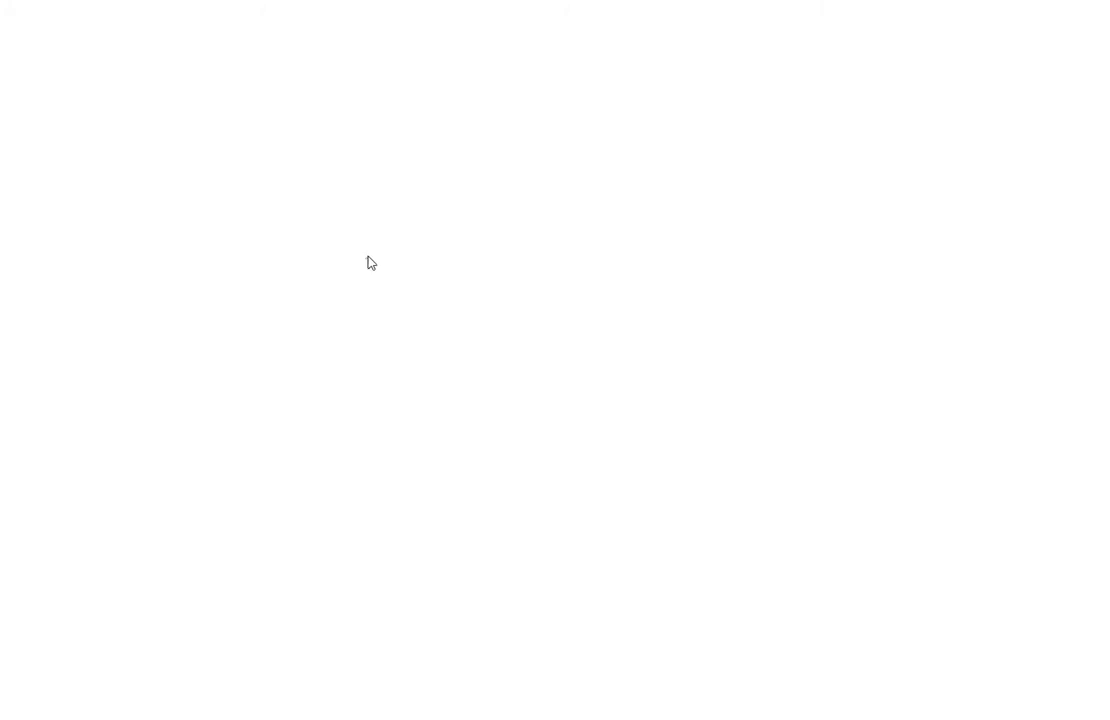
pyautogui.moveTo(476, 348)
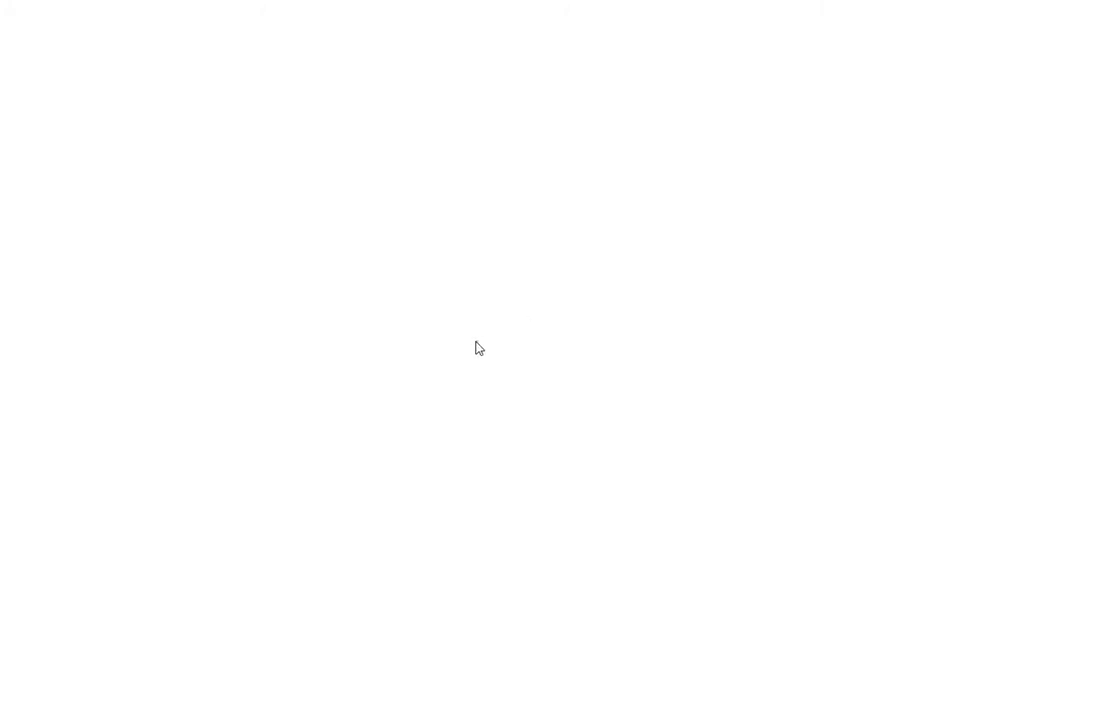
pyautogui.moveTo(580, 280)
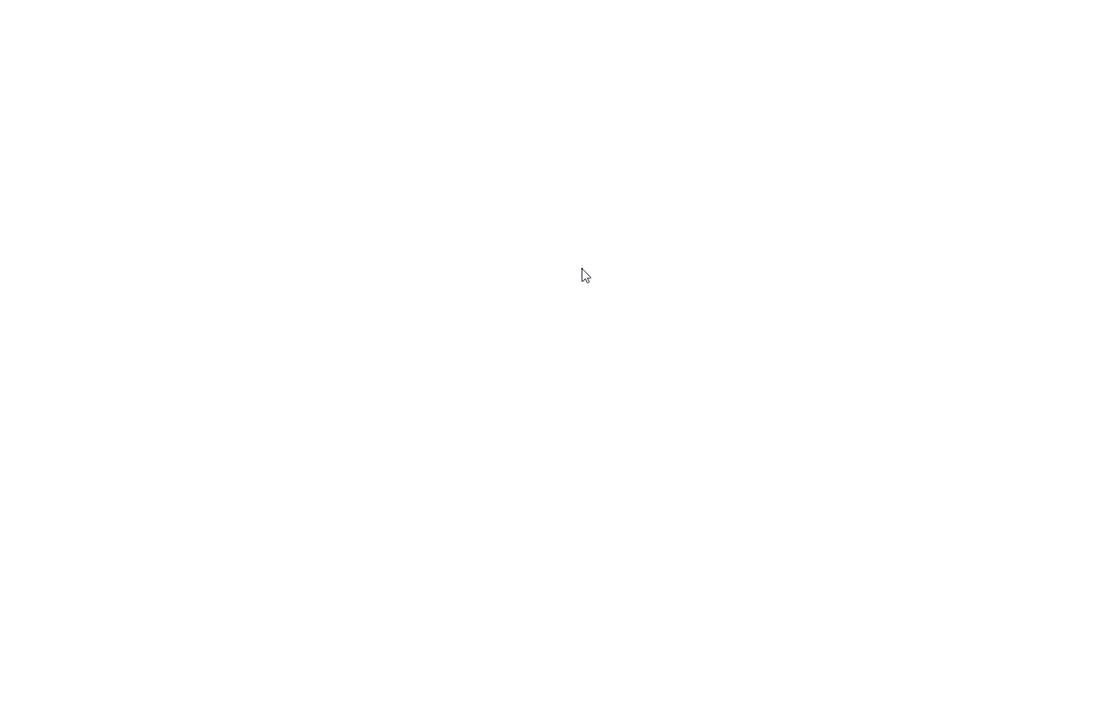
pyautogui.moveTo(492, 62)
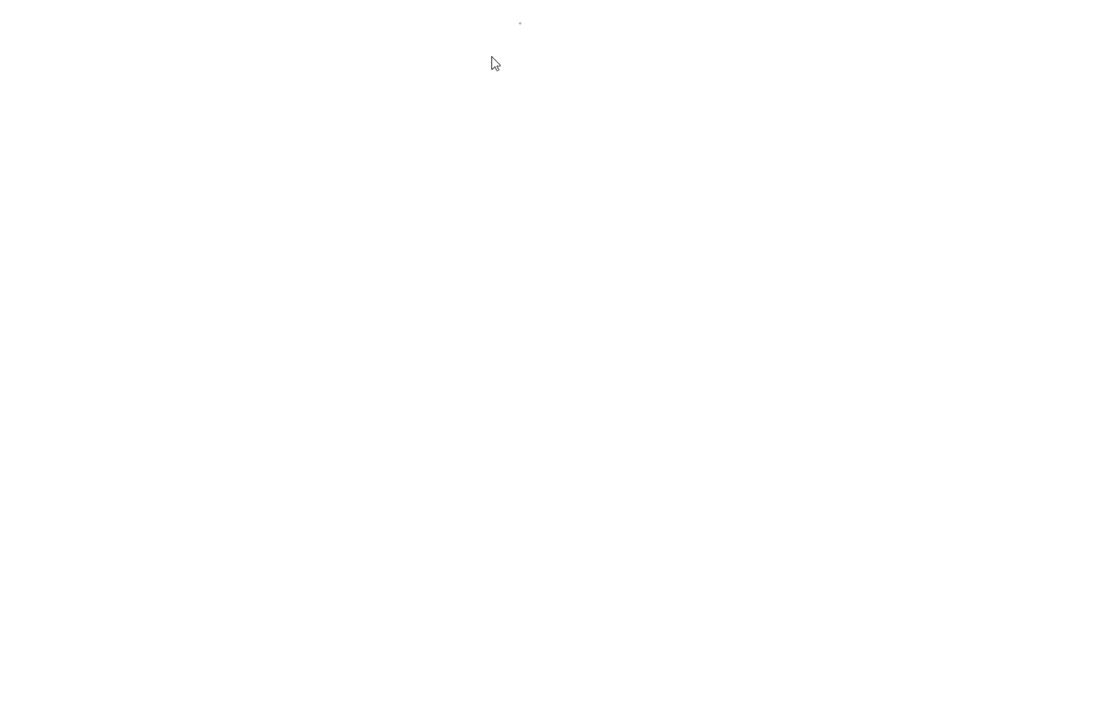
pyautogui.moveTo(460, 266)
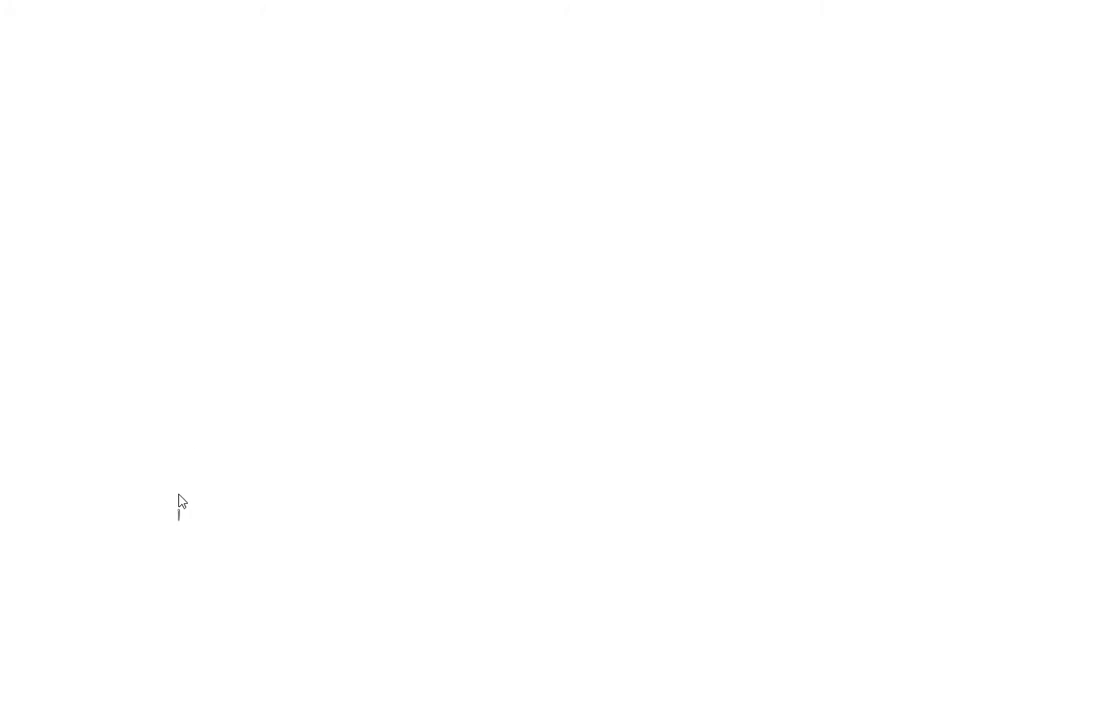
pyautogui.moveTo(176, 524); pyautogui.dragTo(178, 104)
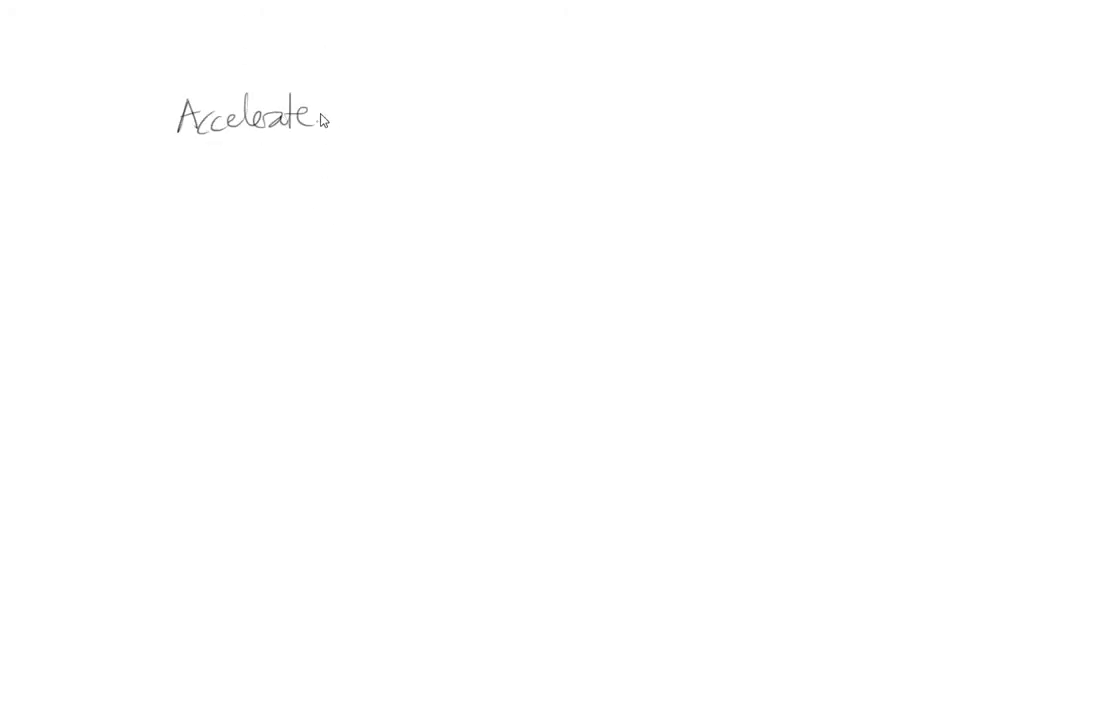
pyautogui.moveTo(330, 110); pyautogui.dragTo(410, 110)
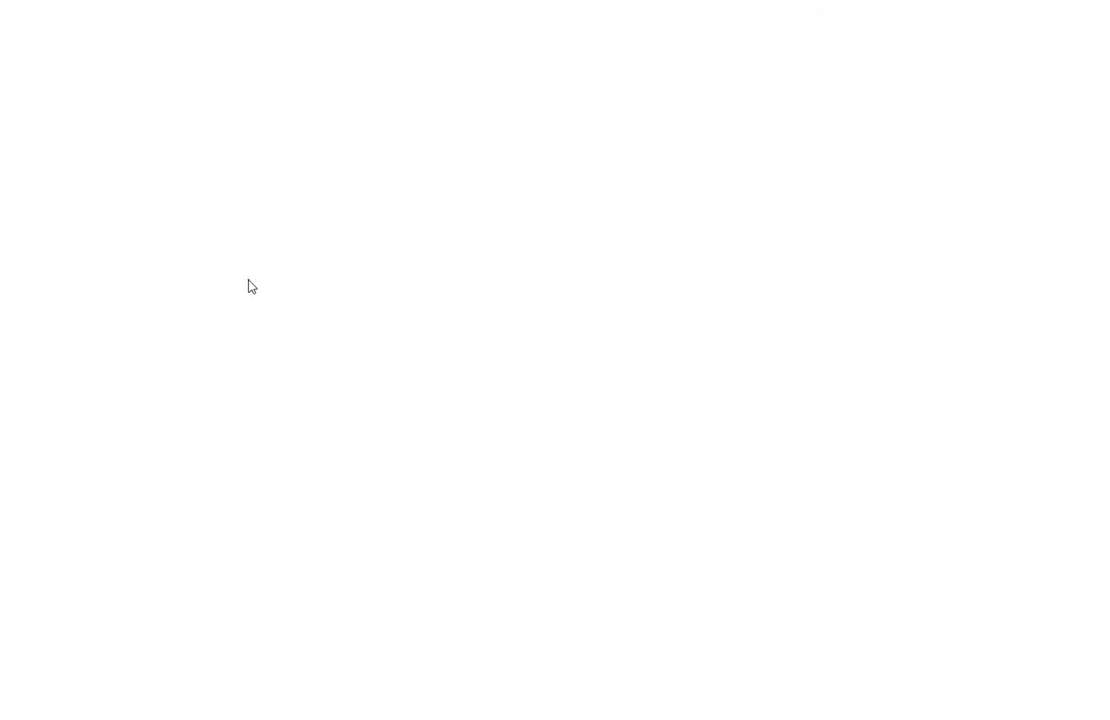
pyautogui.moveTo(284, 276)
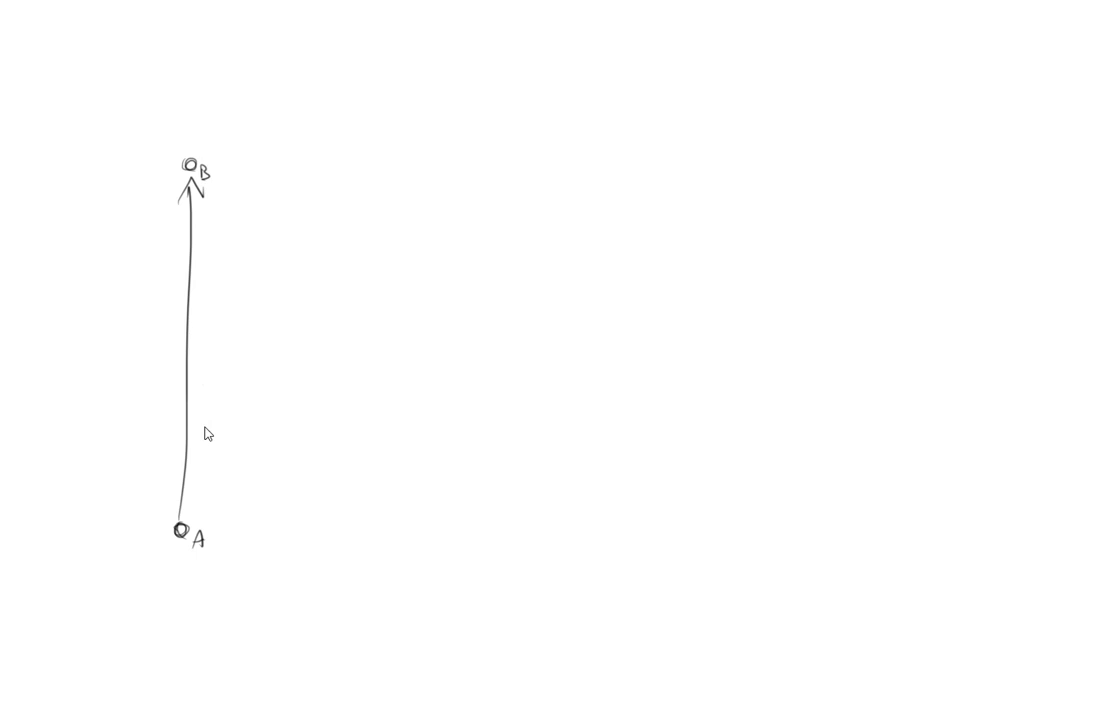
pyautogui.moveTo(200, 334)
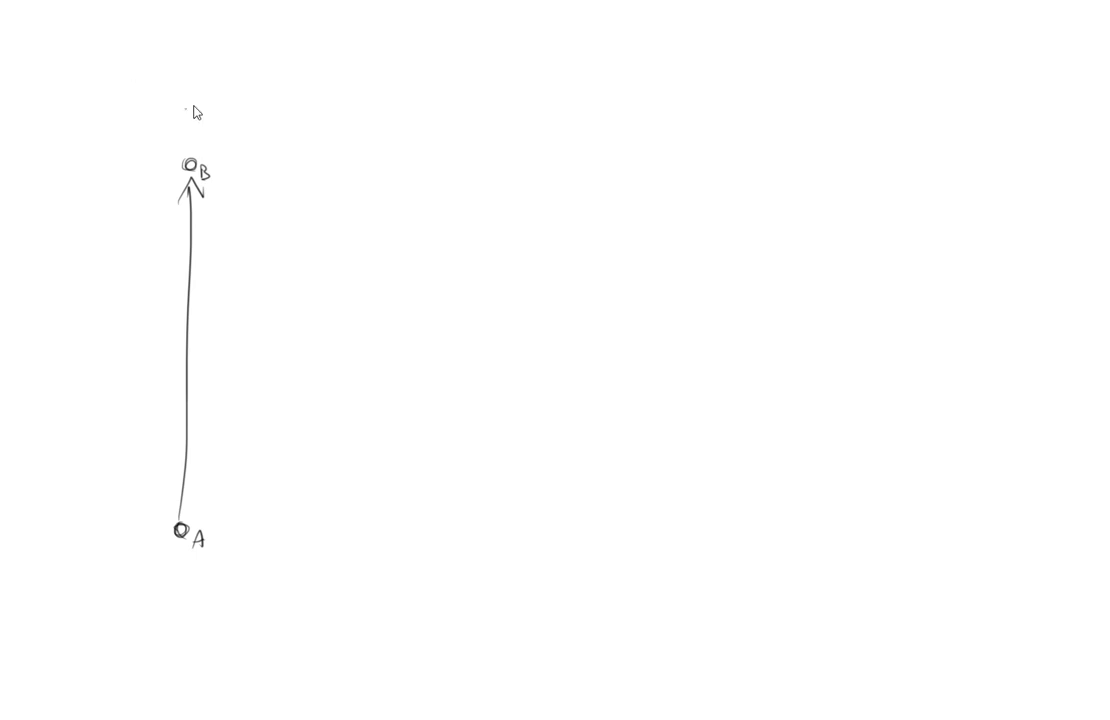
pyautogui.moveTo(216, 276)
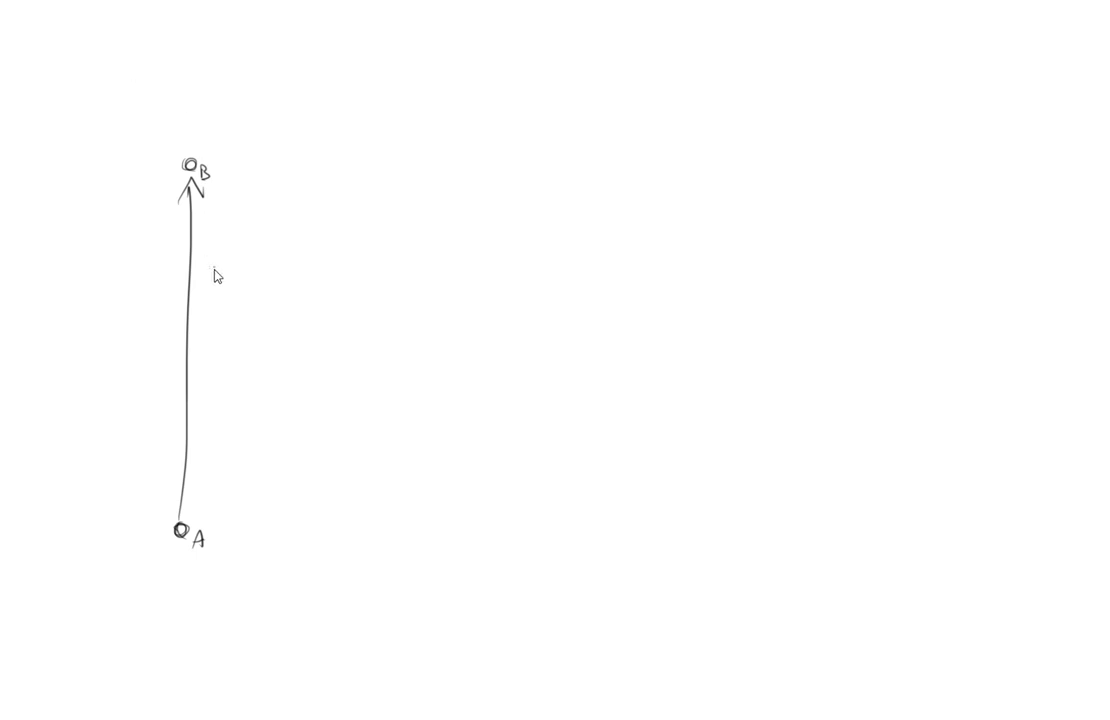
pyautogui.moveTo(228, 344)
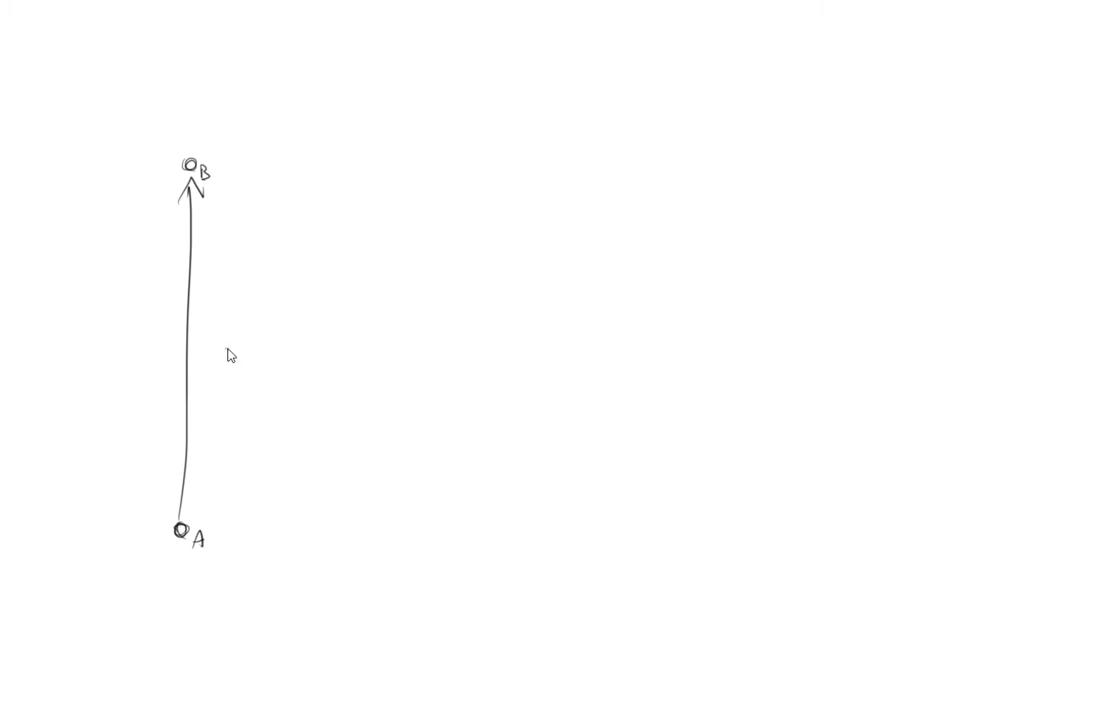
pyautogui.moveTo(250, 284)
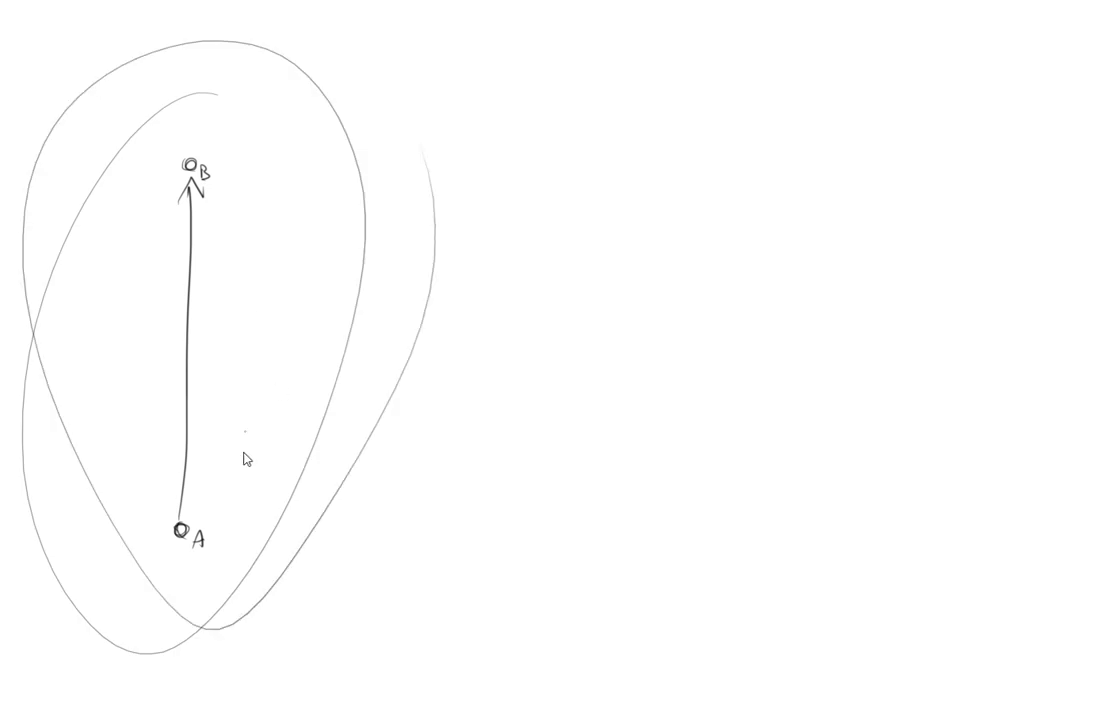
pyautogui.moveTo(238, 436)
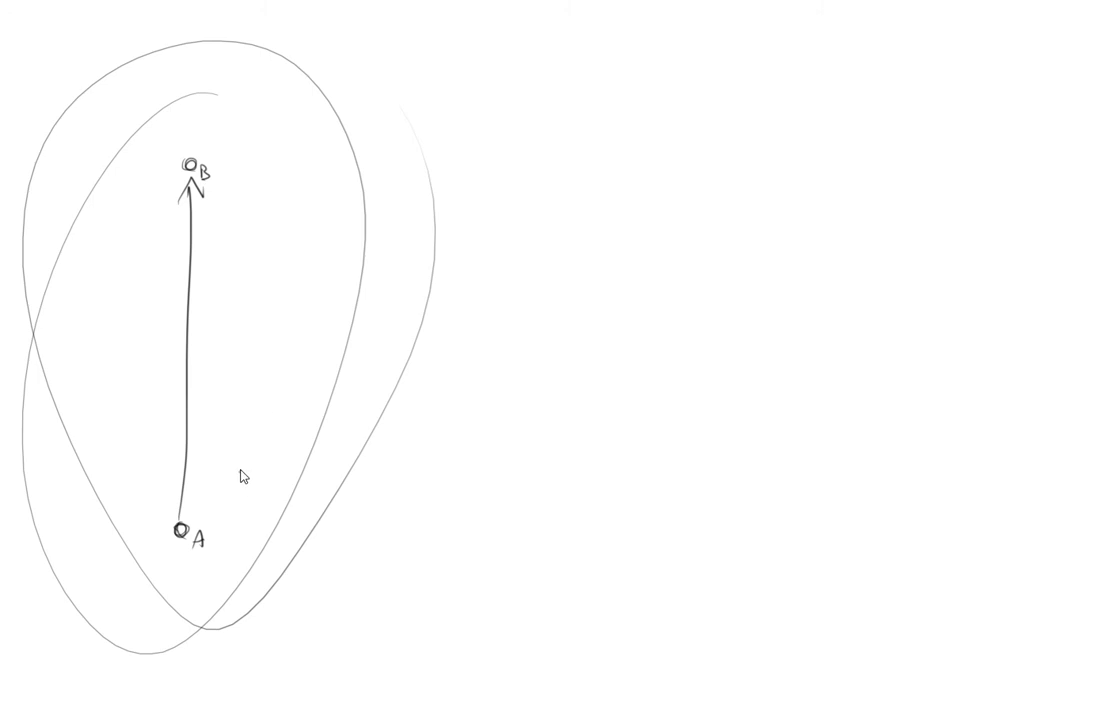
pyautogui.moveTo(244, 460); pyautogui.dragTo(240, 520)
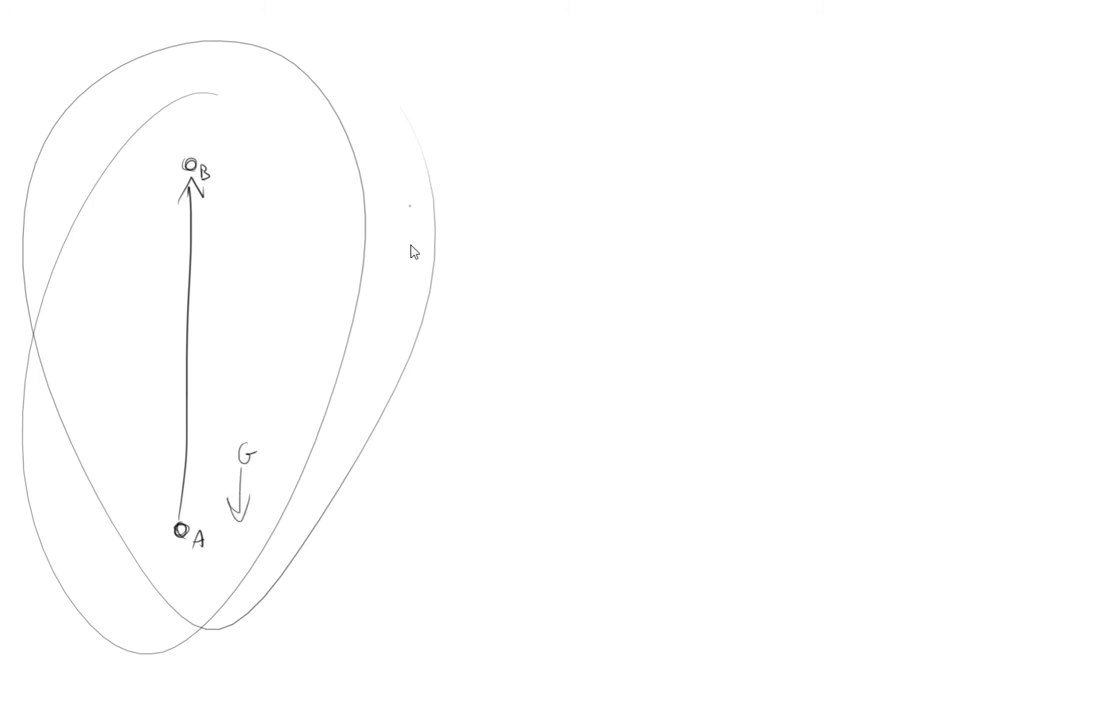
pyautogui.moveTo(184, 160)
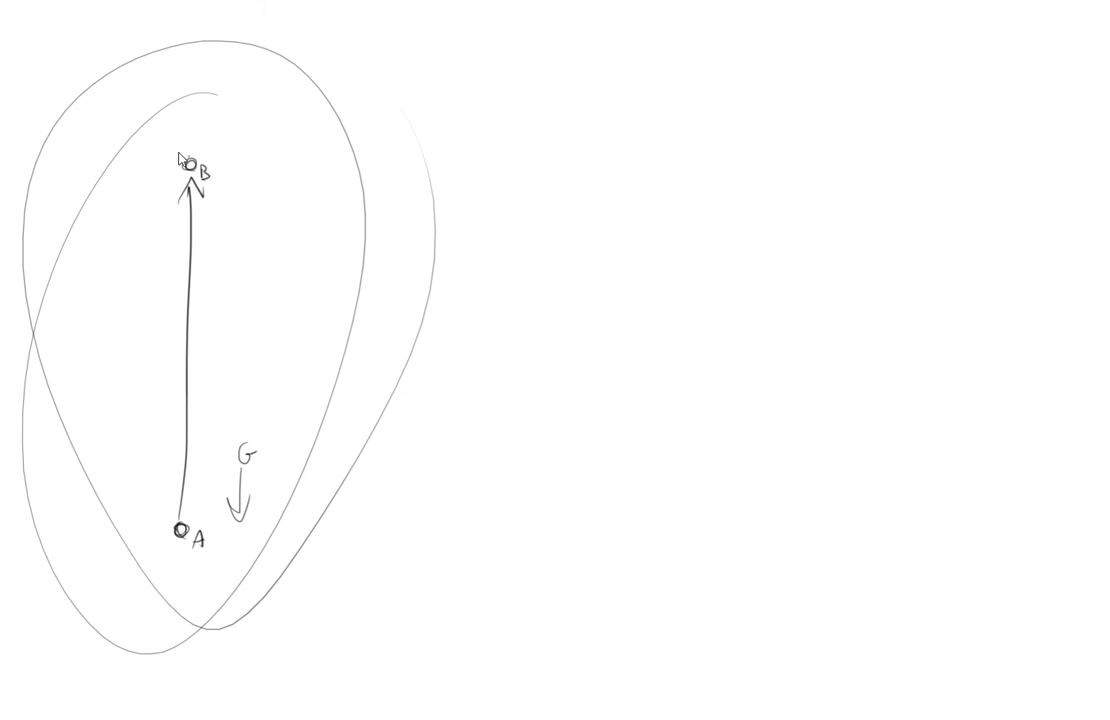
pyautogui.moveTo(628, 228)
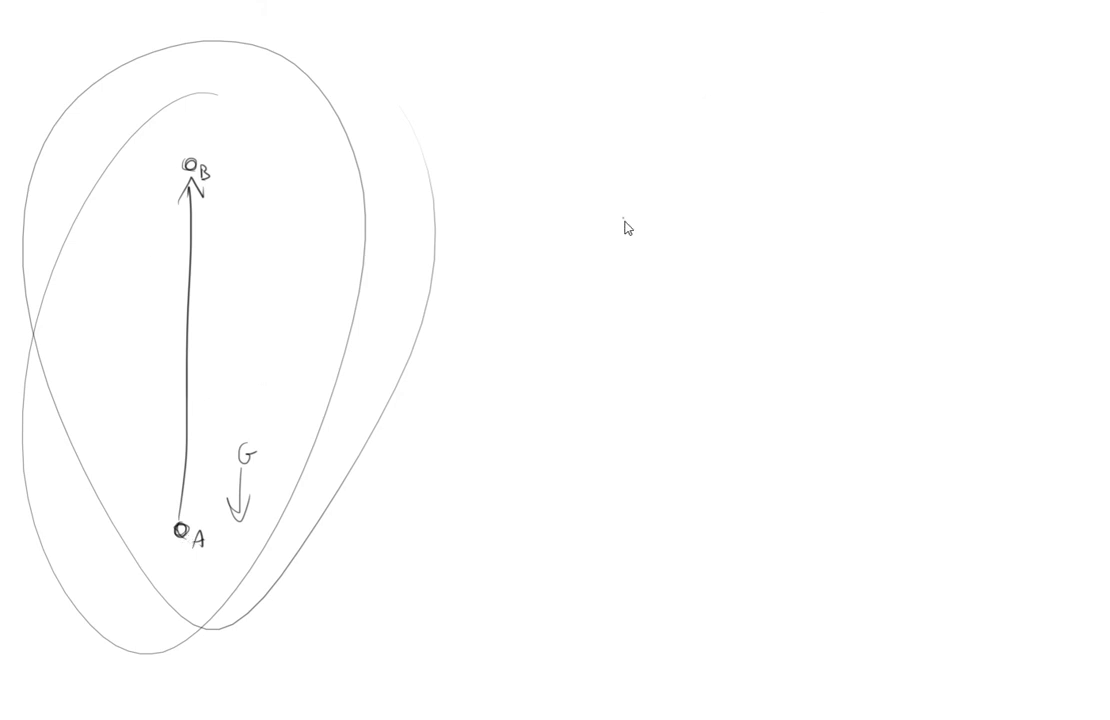
pyautogui.moveTo(584, 158)
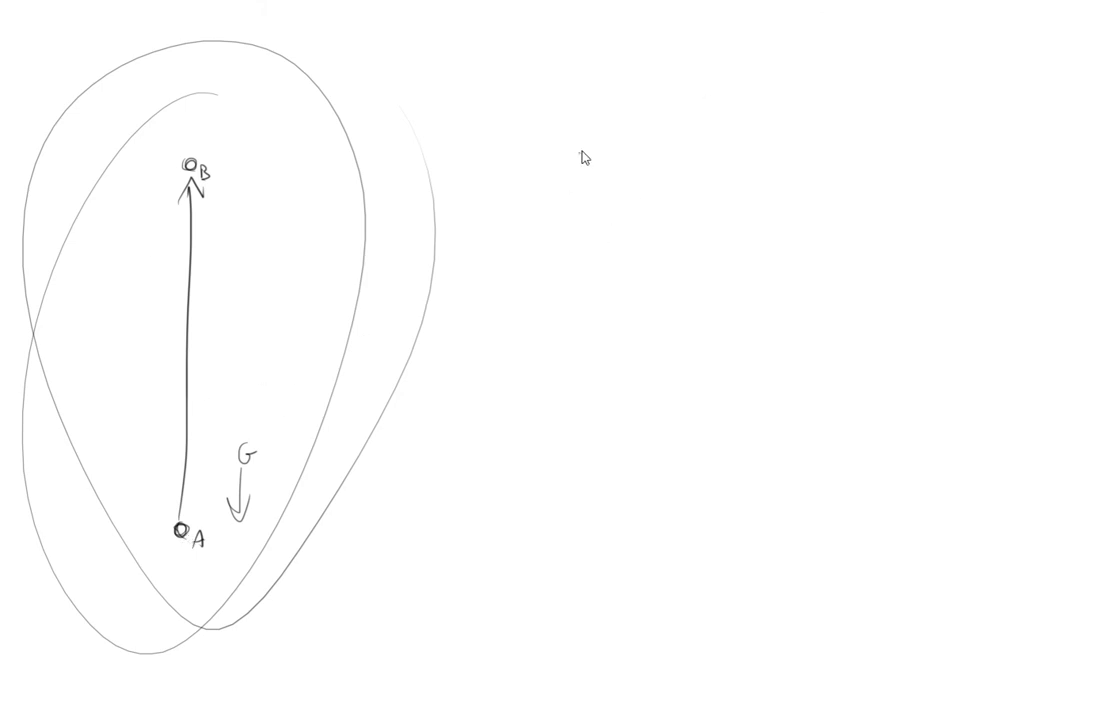
pyautogui.moveTo(560, 240)
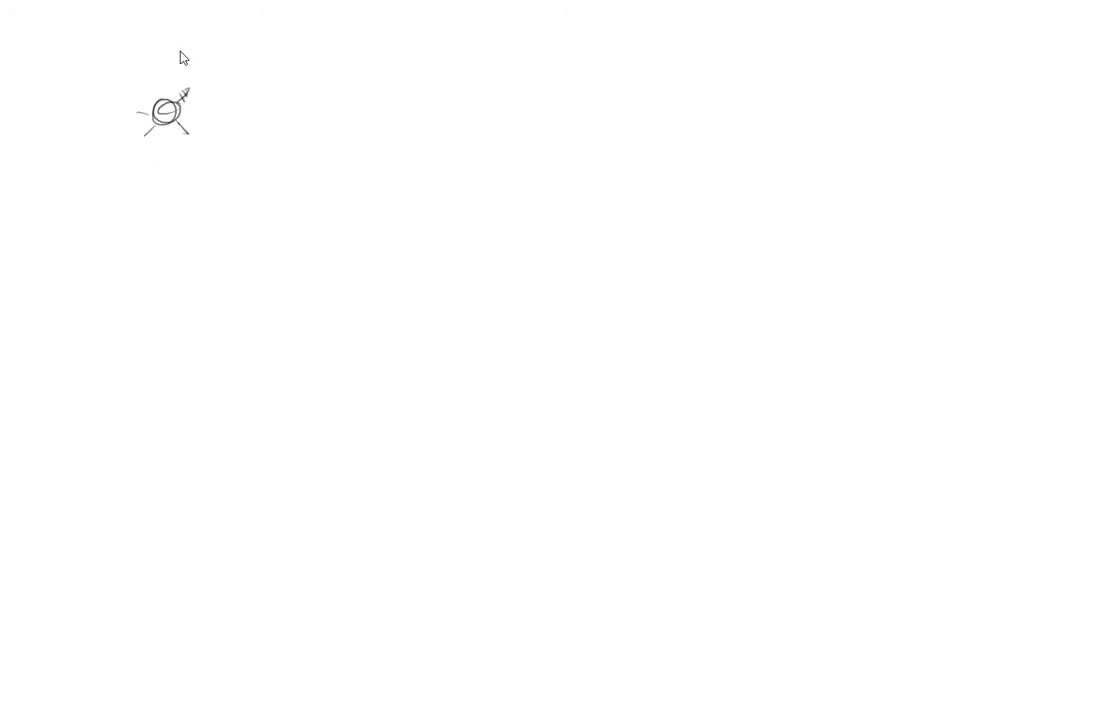
pyautogui.moveTo(152, 130); pyautogui.dragTo(152, 230)
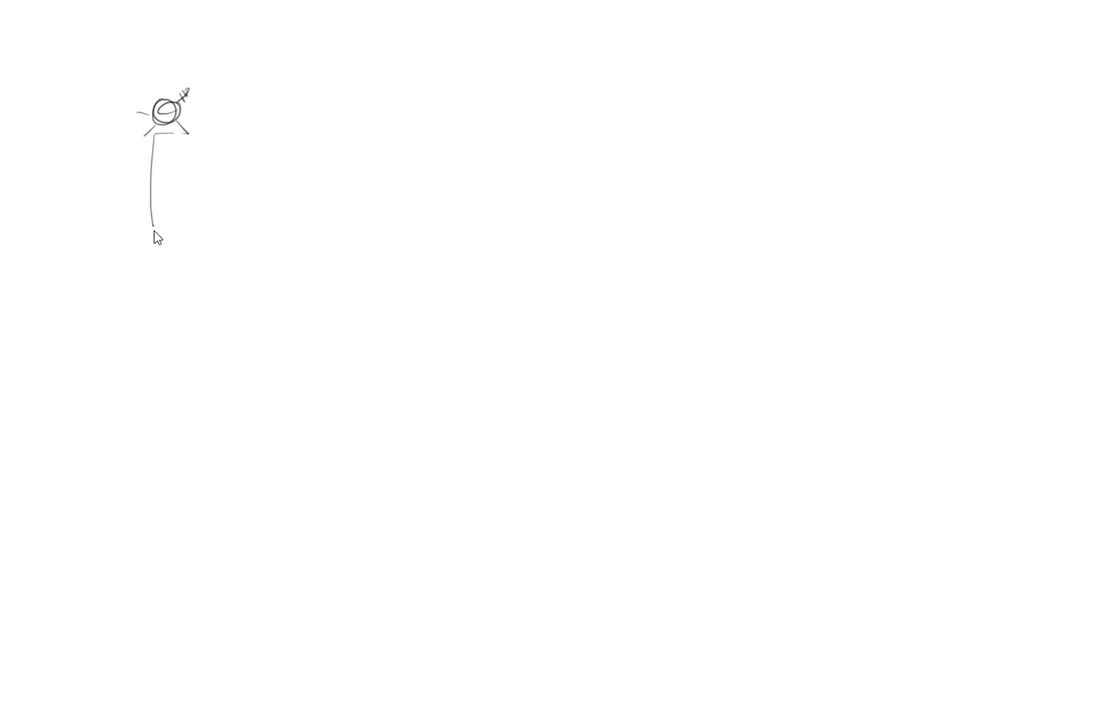
pyautogui.moveTo(150, 220); pyautogui.dragTo(164, 270)
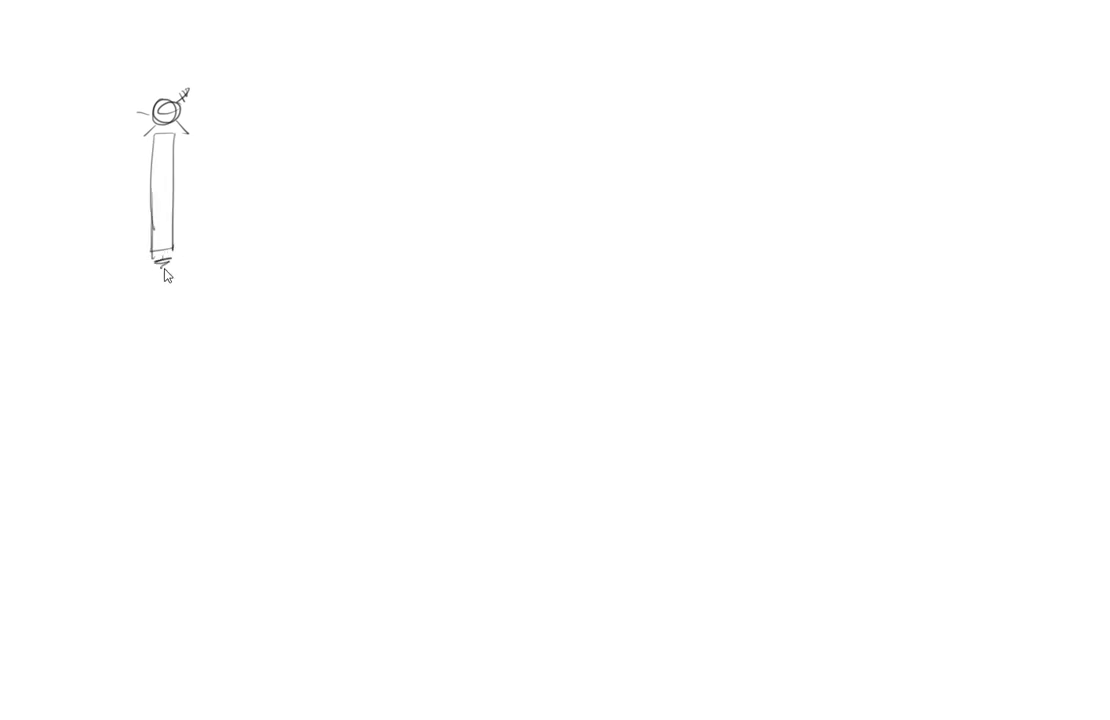
pyautogui.moveTo(164, 264); pyautogui.dragTo(164, 390)
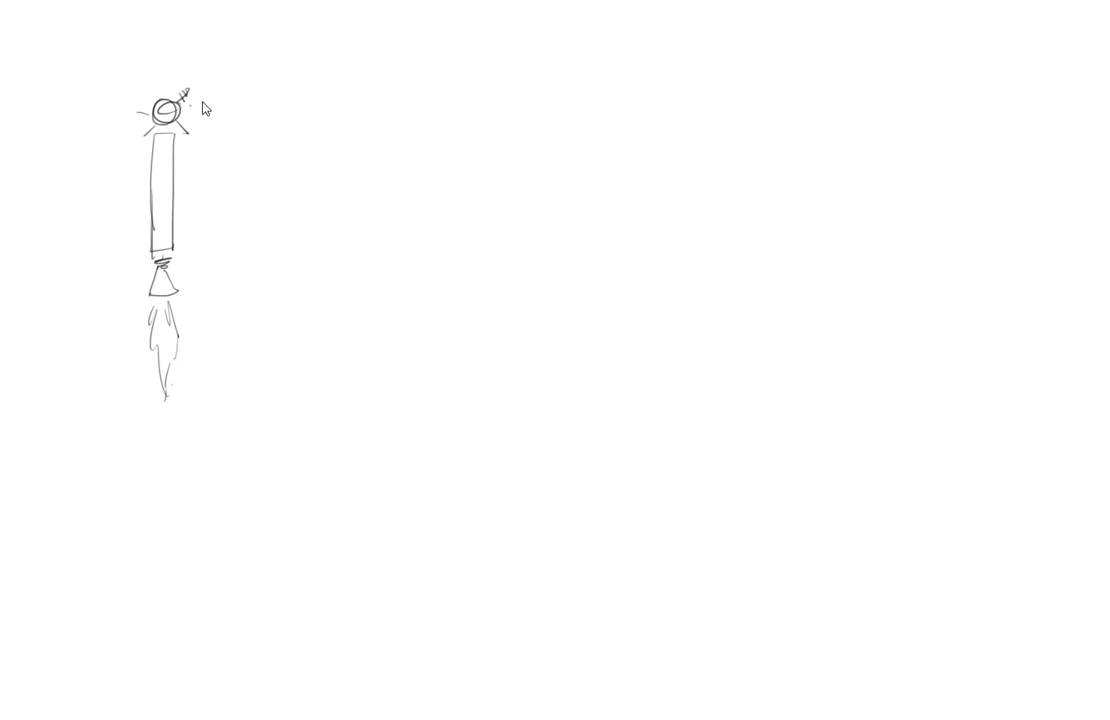
pyautogui.moveTo(200, 108); pyautogui.dragTo(118, 372)
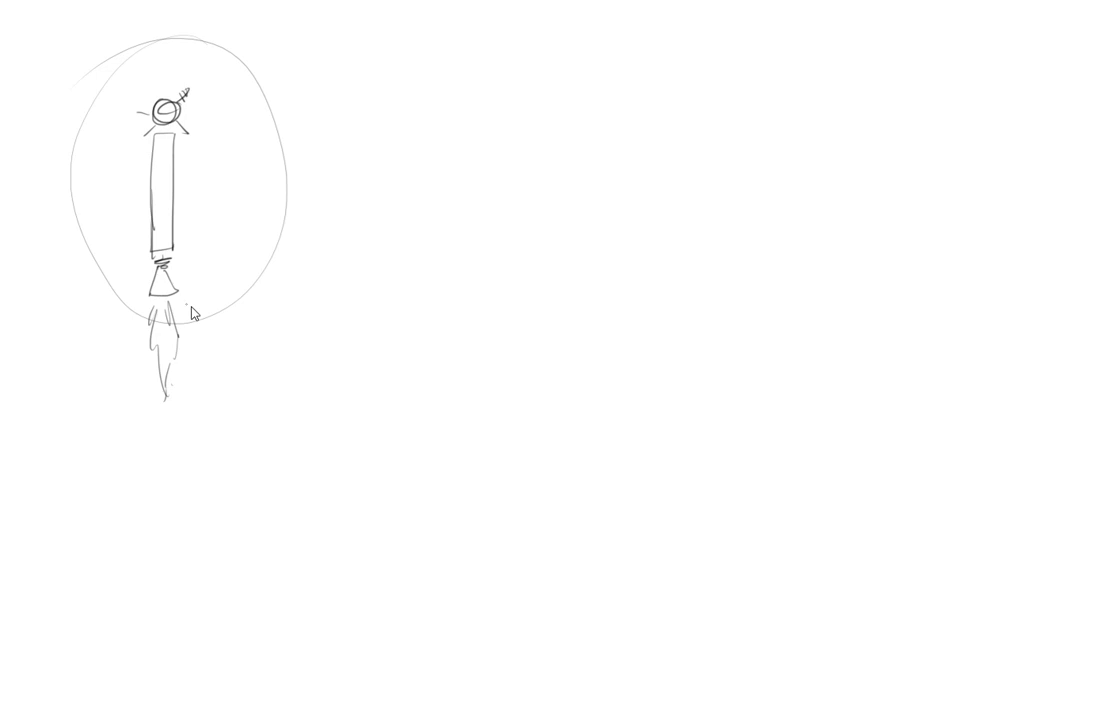
pyautogui.moveTo(200, 300); pyautogui.dragTo(120, 530)
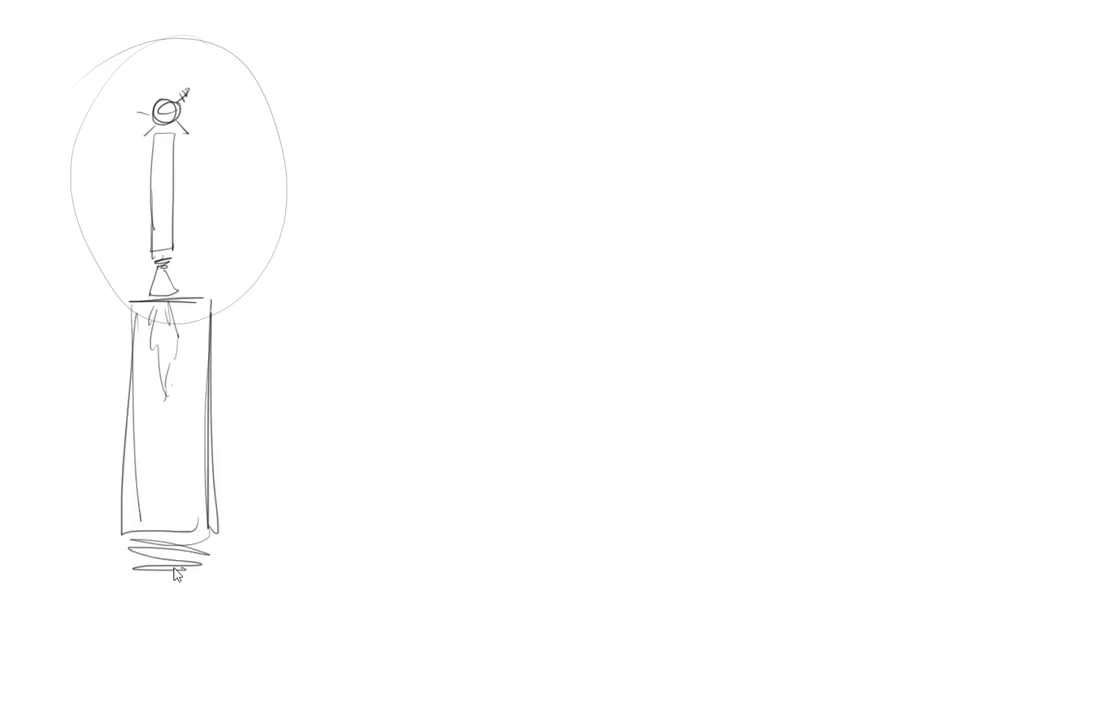
pyautogui.moveTo(140, 576); pyautogui.dragTo(210, 630)
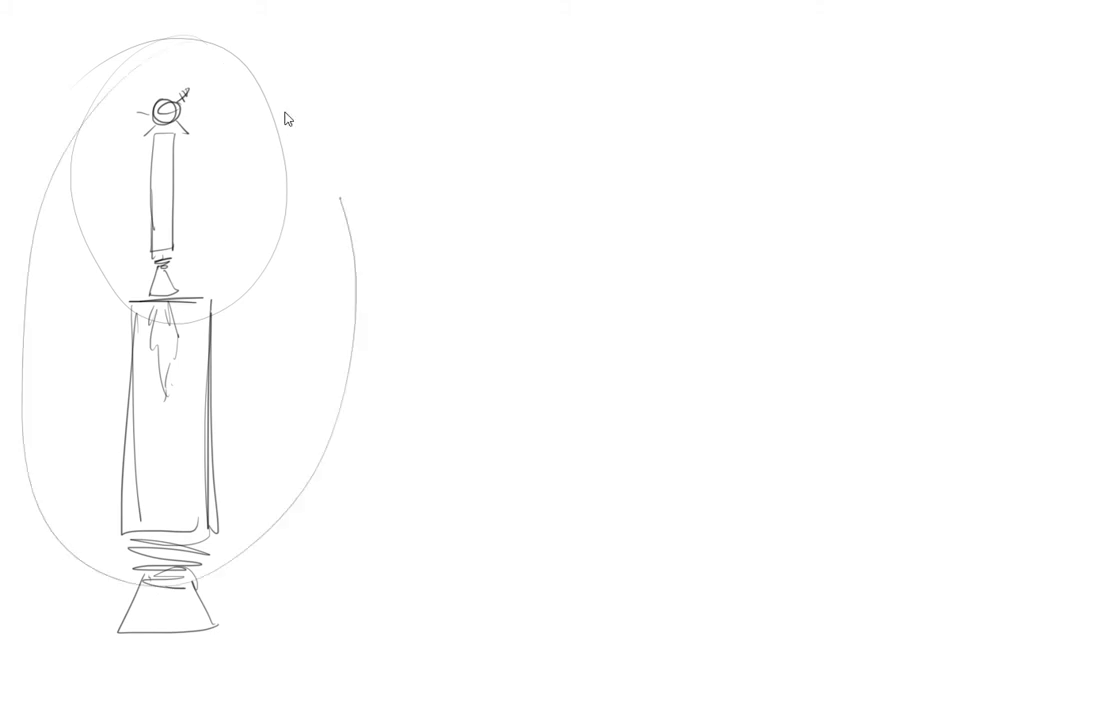
pyautogui.moveTo(290, 116); pyautogui.dragTo(204, 418)
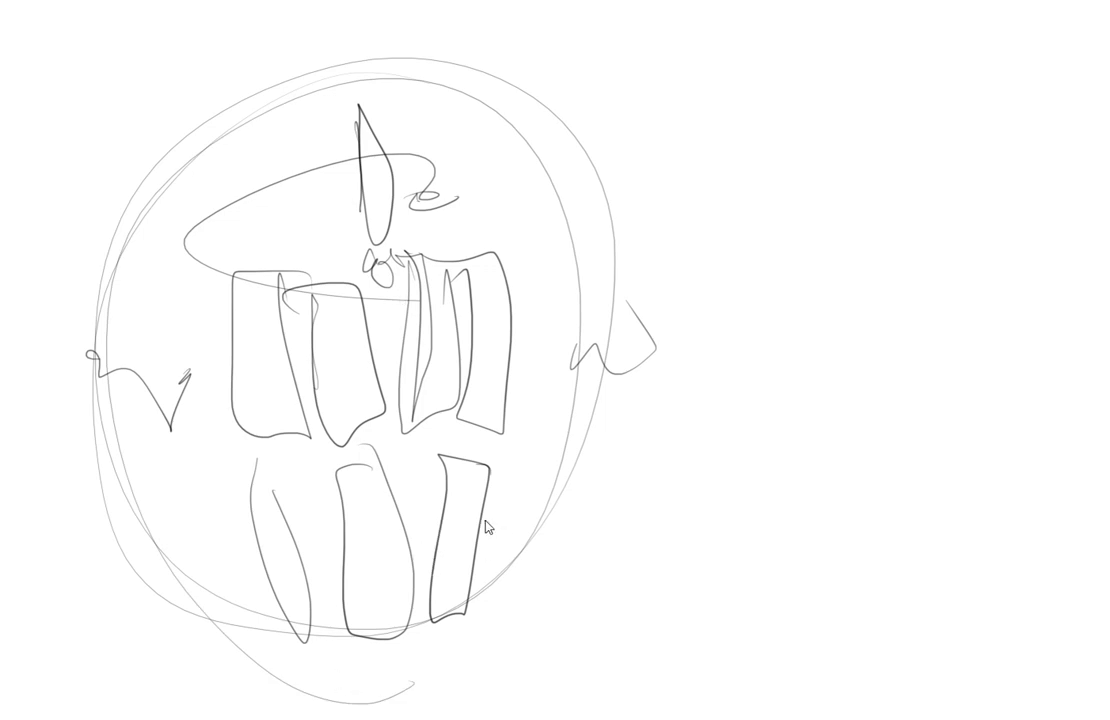
pyautogui.moveTo(448, 548)
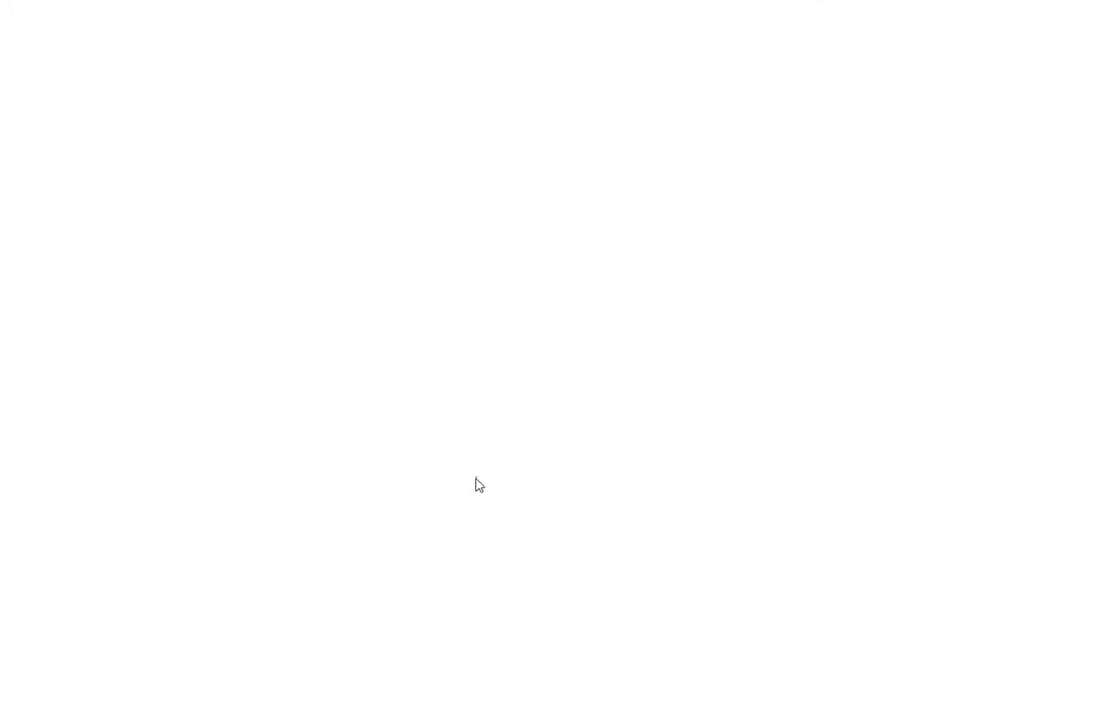
pyautogui.moveTo(332, 332)
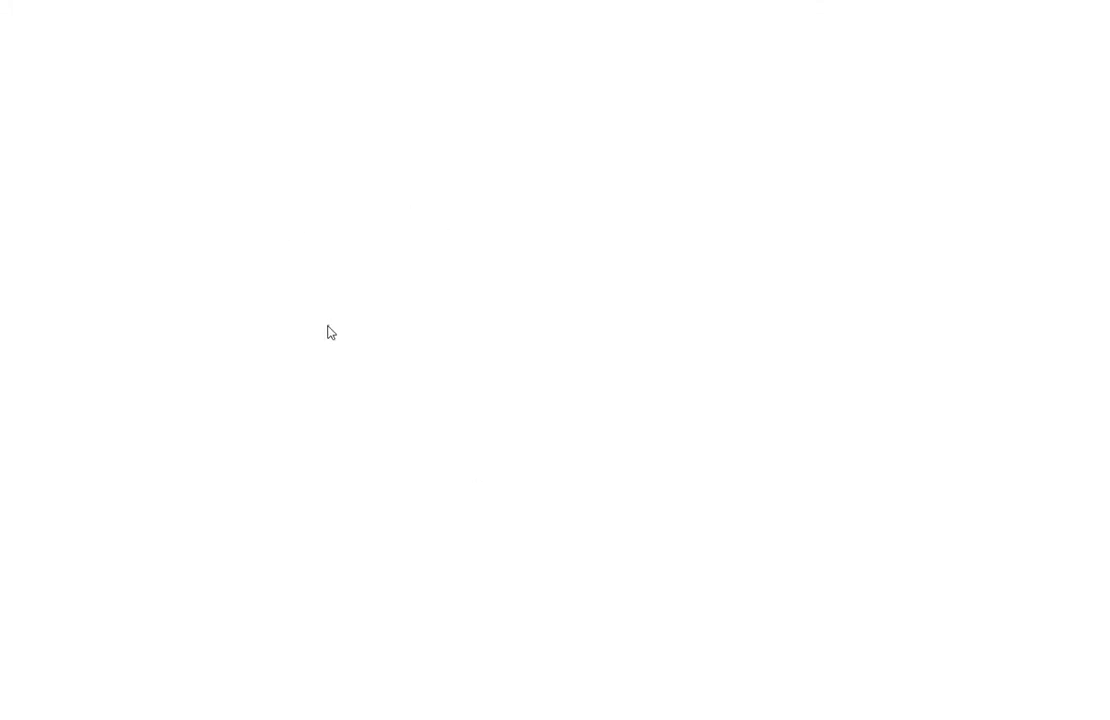
pyautogui.moveTo(324, 348)
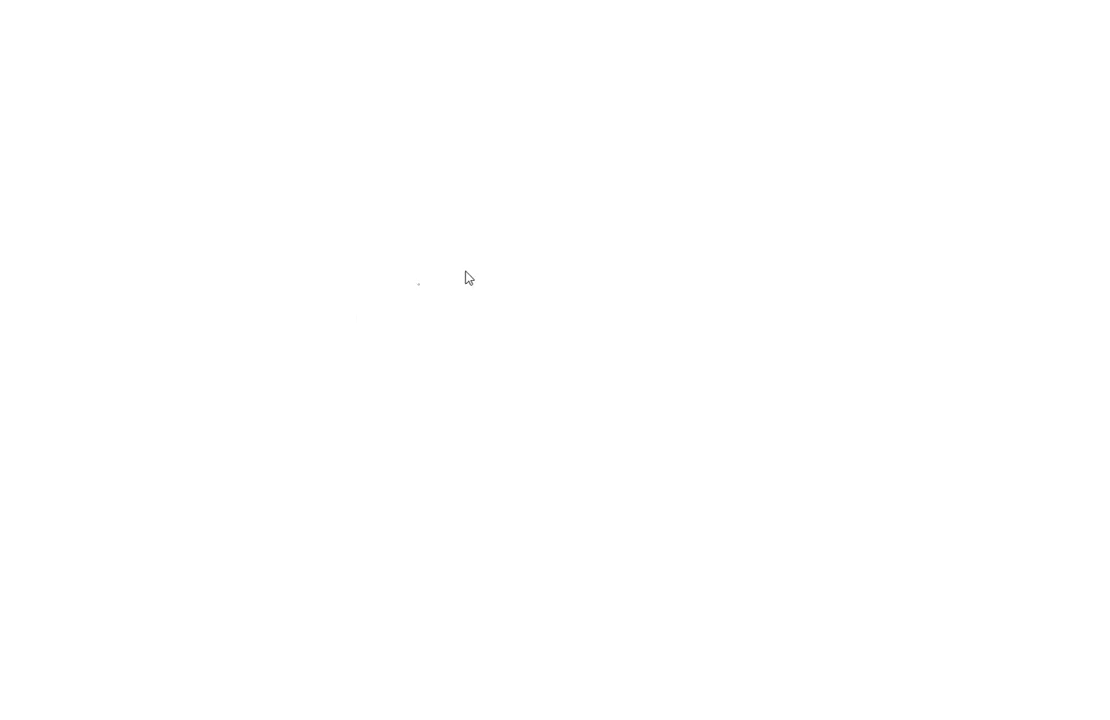
pyautogui.moveTo(616, 104)
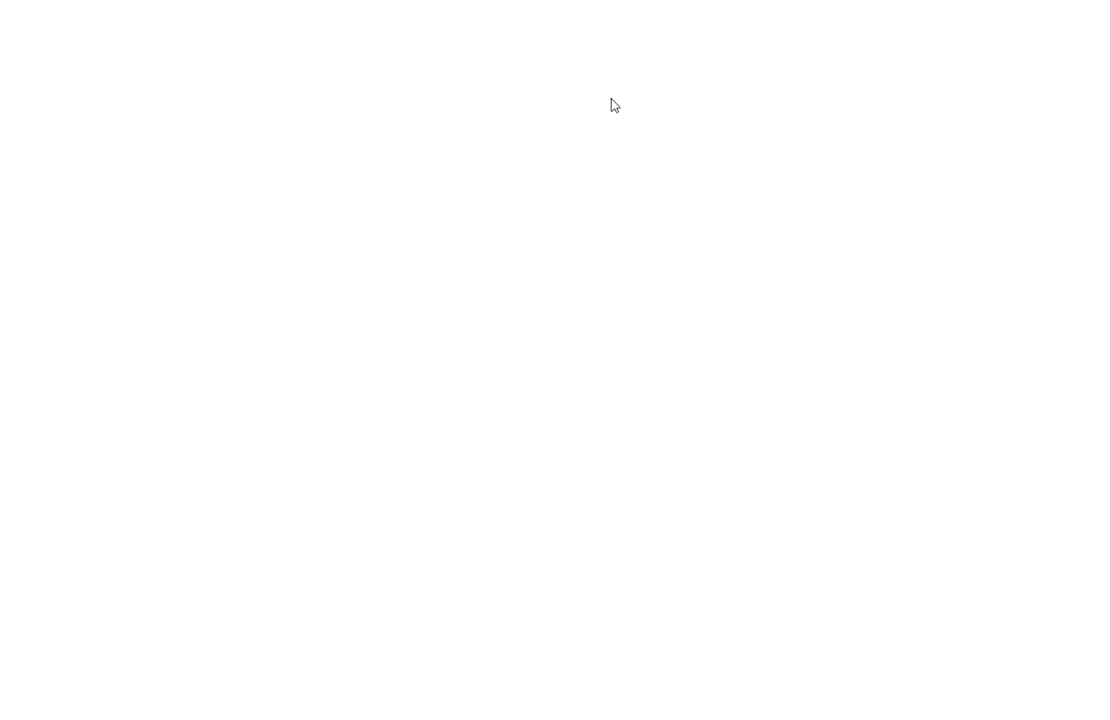
pyautogui.moveTo(536, 264)
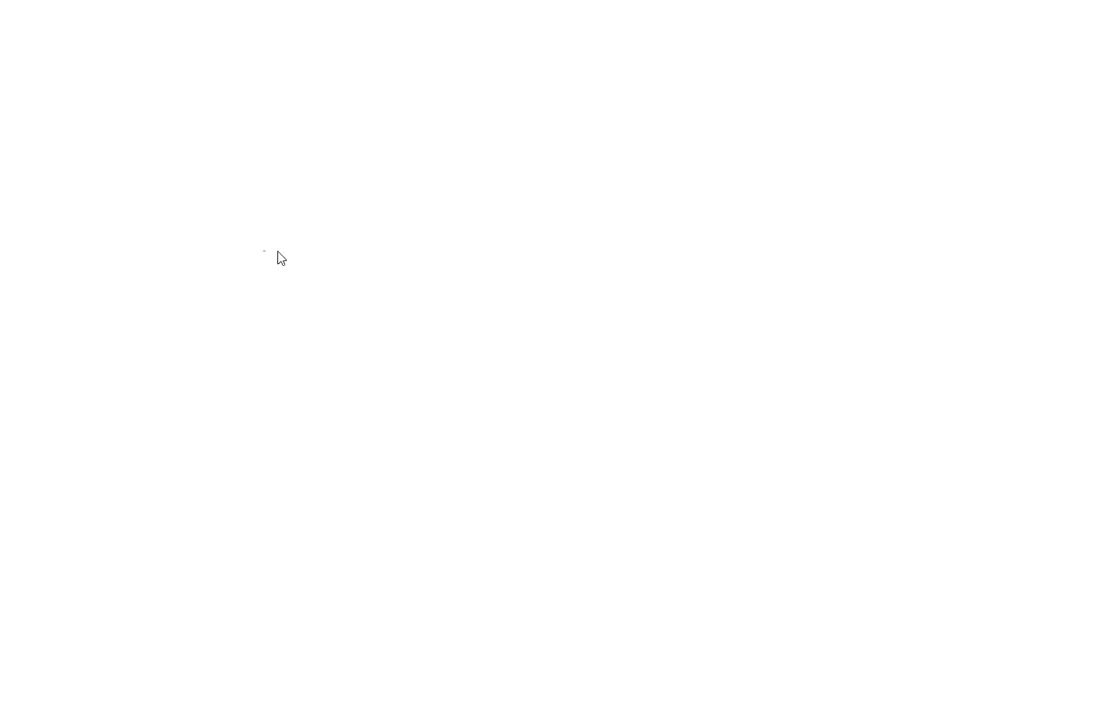
pyautogui.moveTo(322, 228)
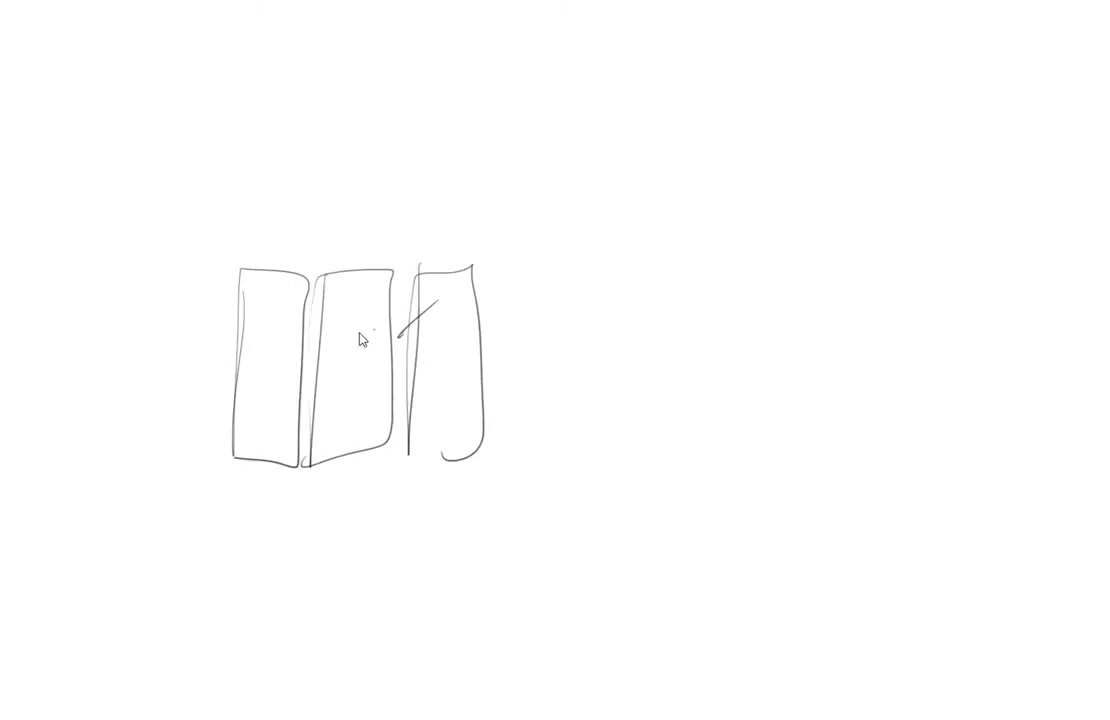
# - Add cross strokes to the panels, then sketch a small truss-like satellite part top left
pyautogui.moveTo(276, 336); pyautogui.dragTo(320, 304)
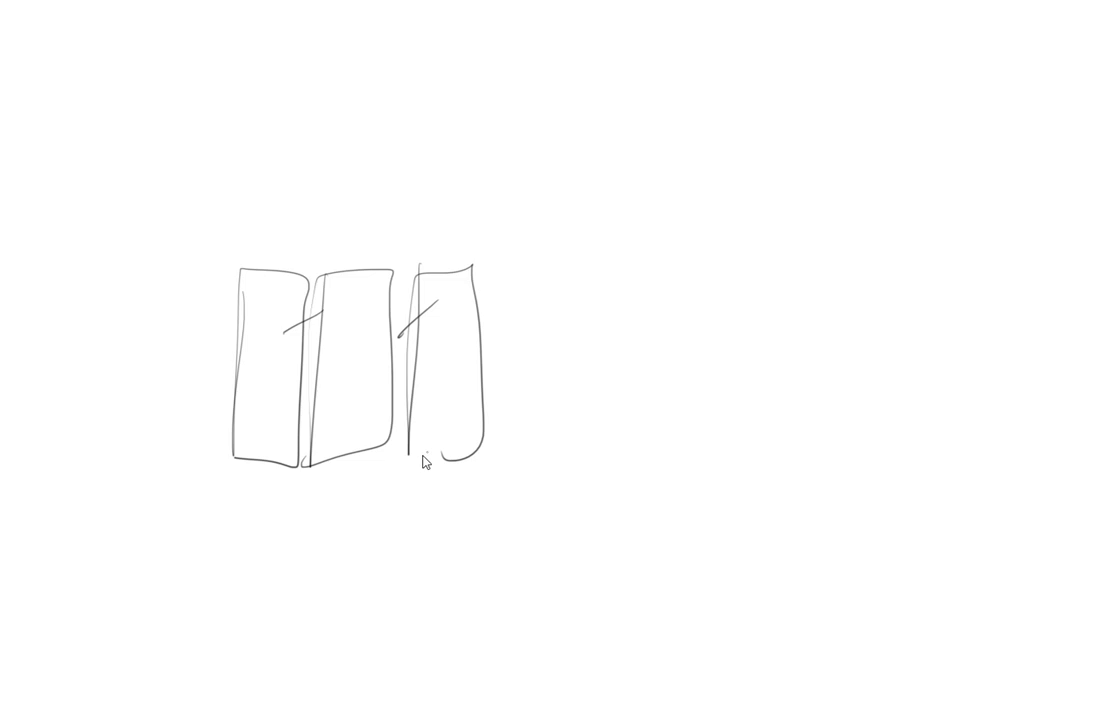
pyautogui.moveTo(430, 460); pyautogui.dragTo(440, 590)
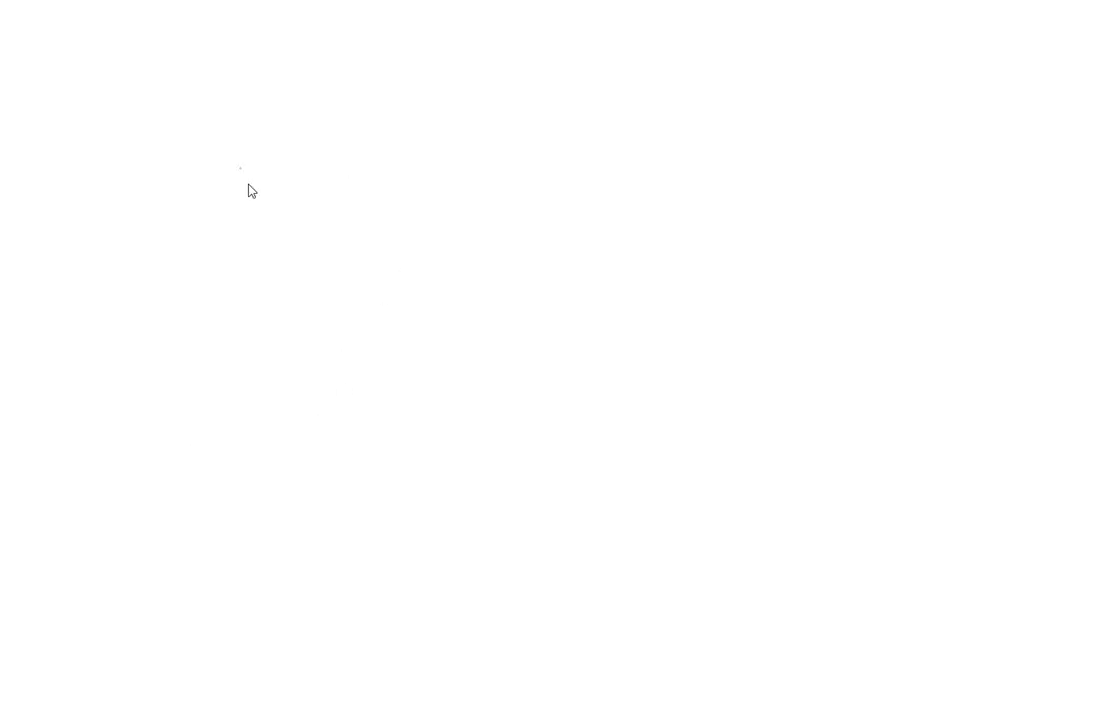
pyautogui.moveTo(378, 228); pyautogui.dragTo(424, 216)
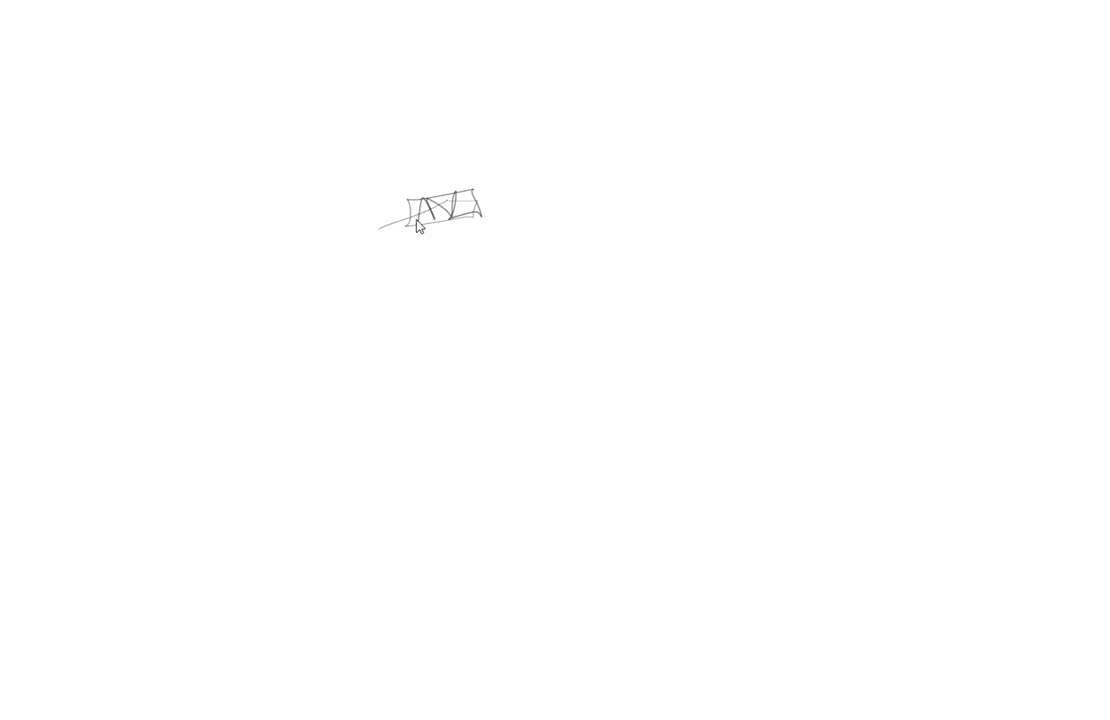
pyautogui.moveTo(404, 222); pyautogui.dragTo(470, 204)
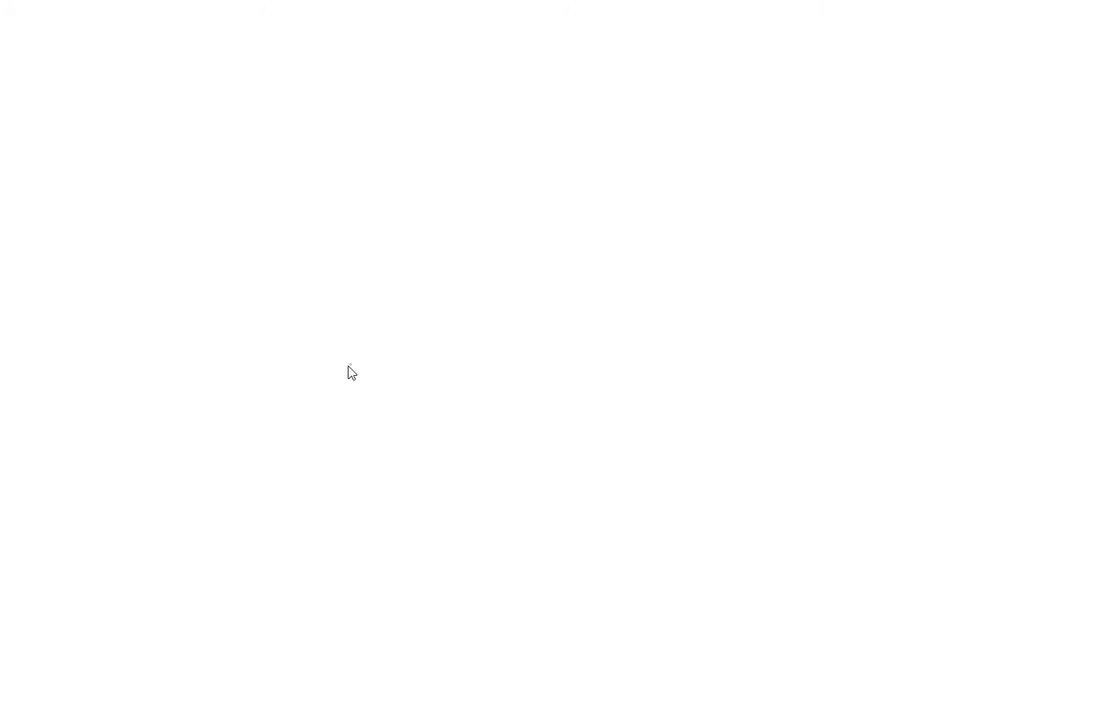
pyautogui.moveTo(312, 388)
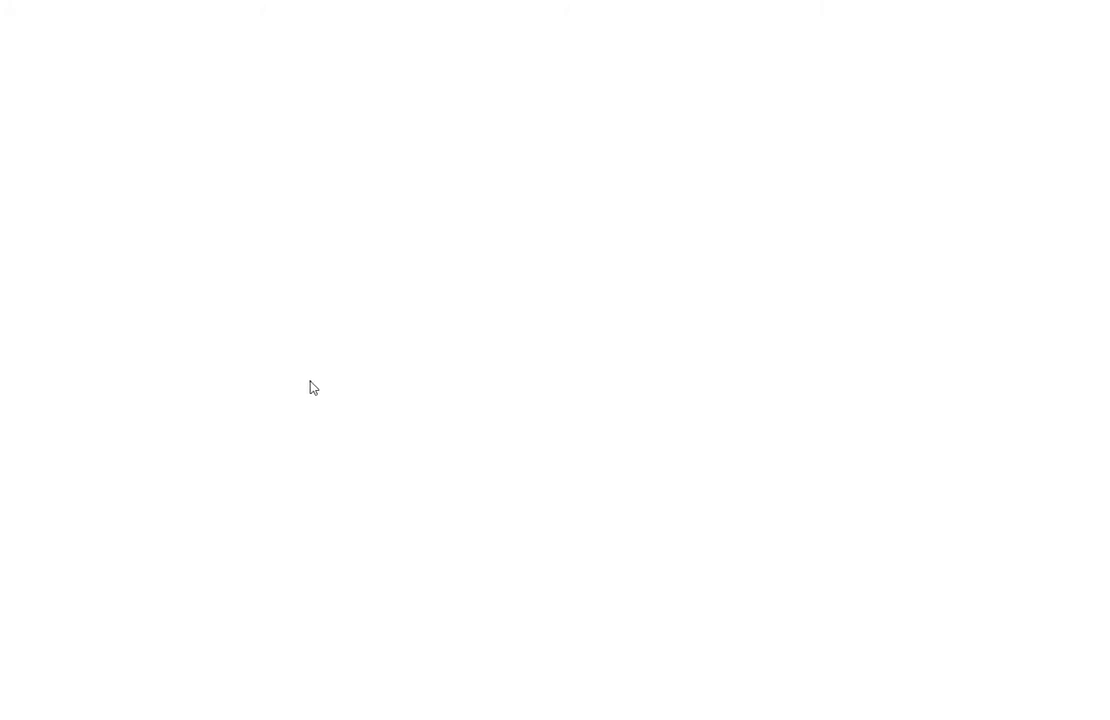
pyautogui.moveTo(332, 346)
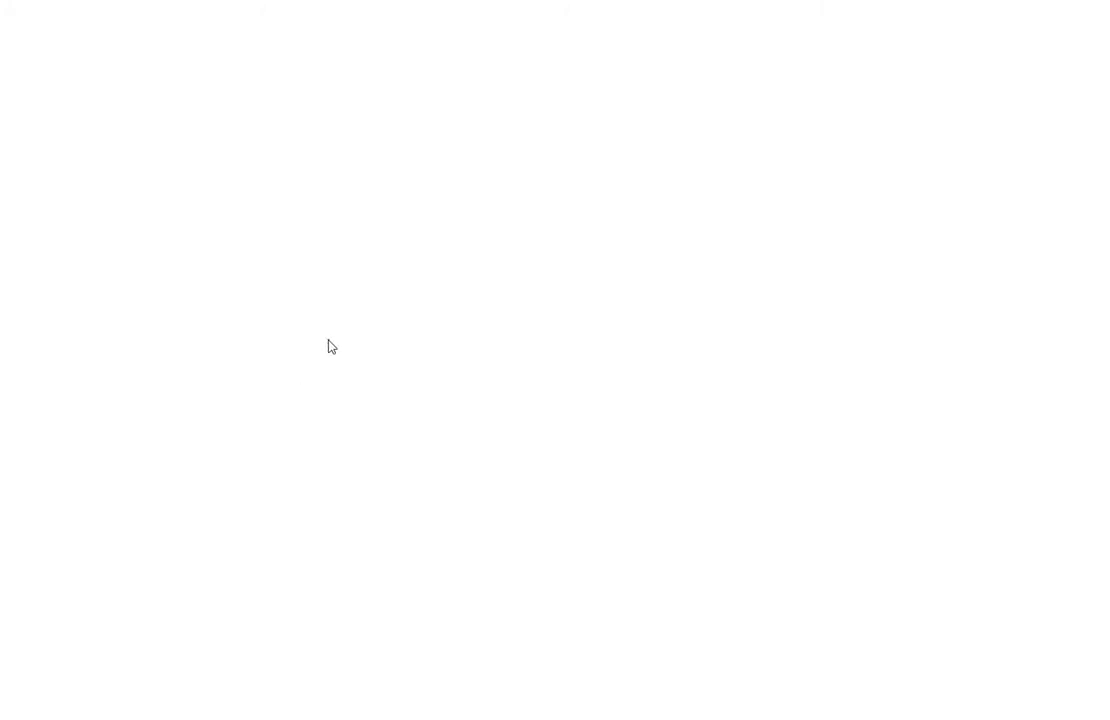
pyautogui.moveTo(340, 282)
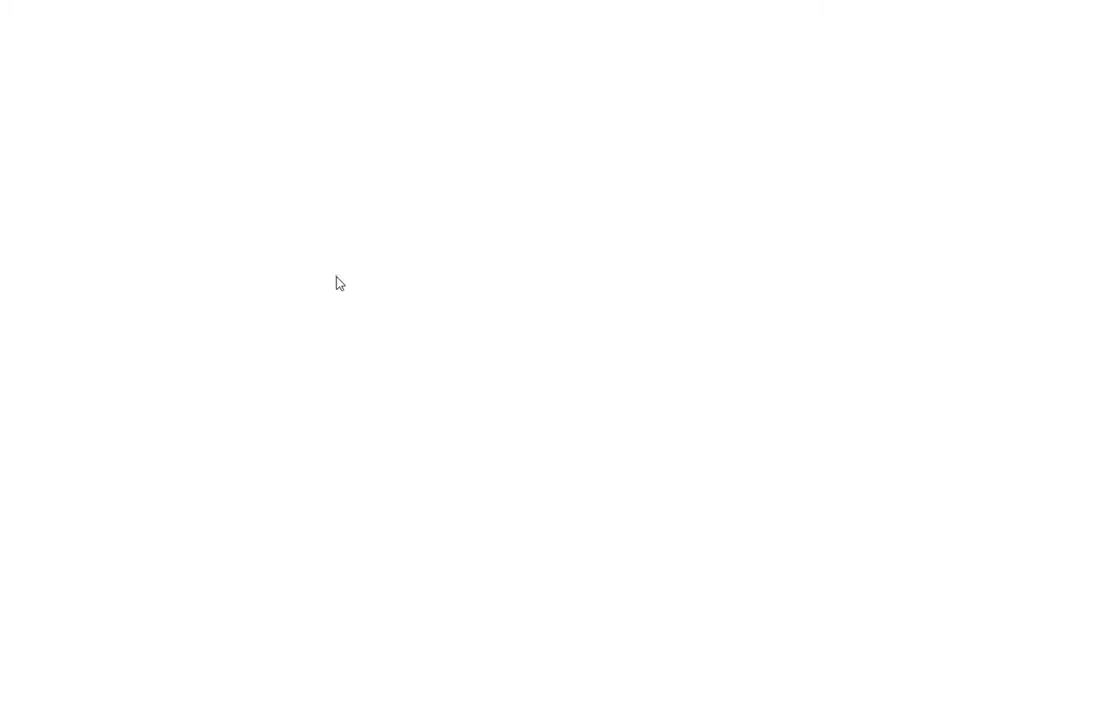
pyautogui.moveTo(308, 320)
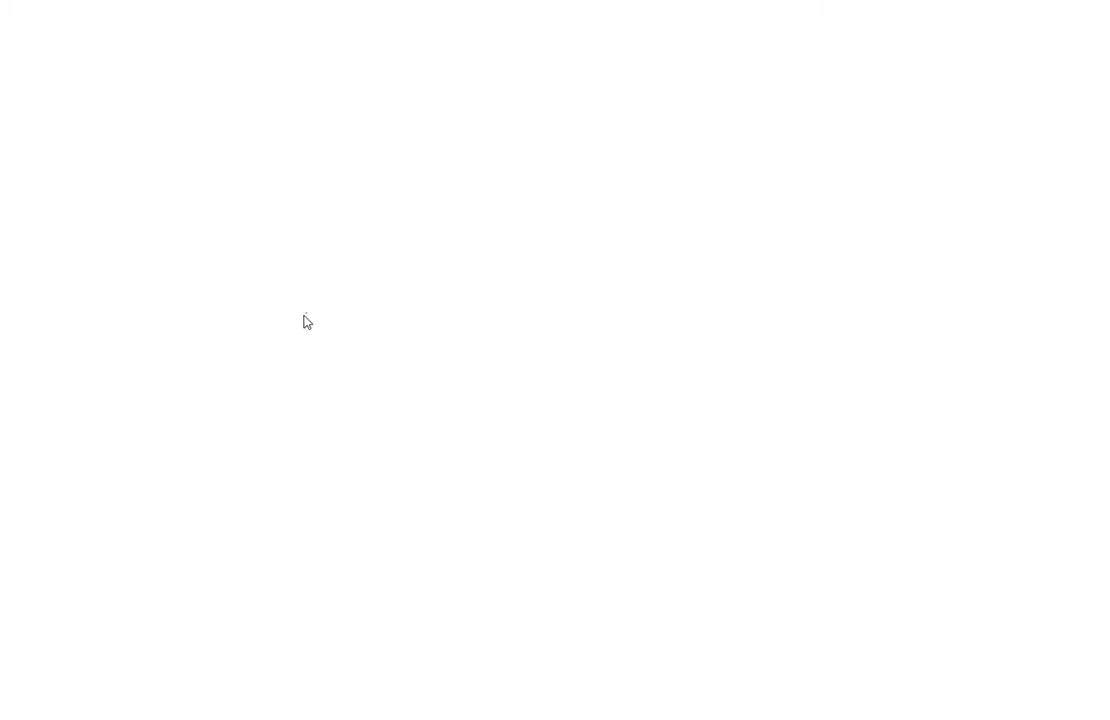
pyautogui.moveTo(296, 380)
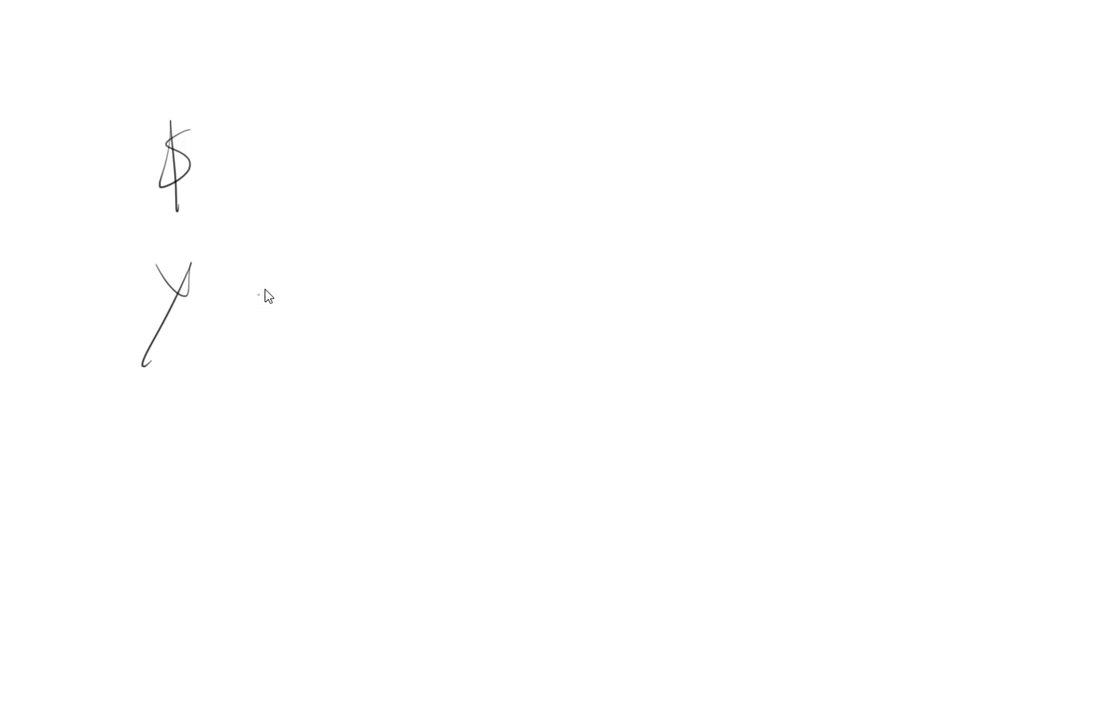
pyautogui.moveTo(318, 270); pyautogui.dragTo(410, 320)
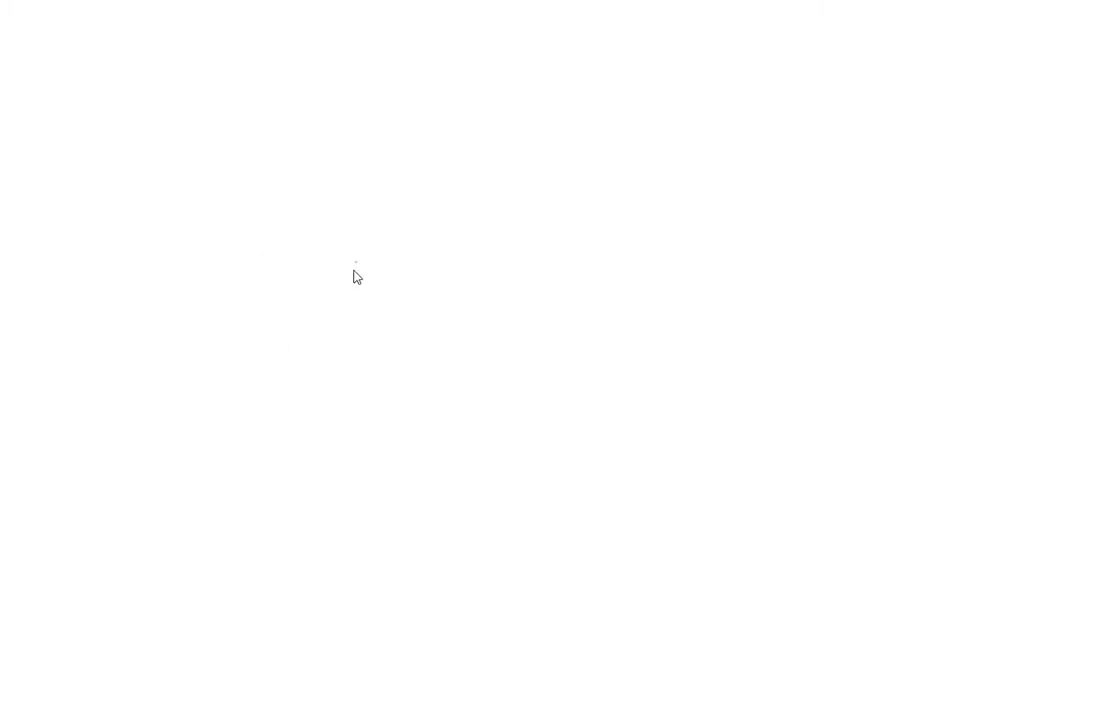
pyautogui.moveTo(392, 320)
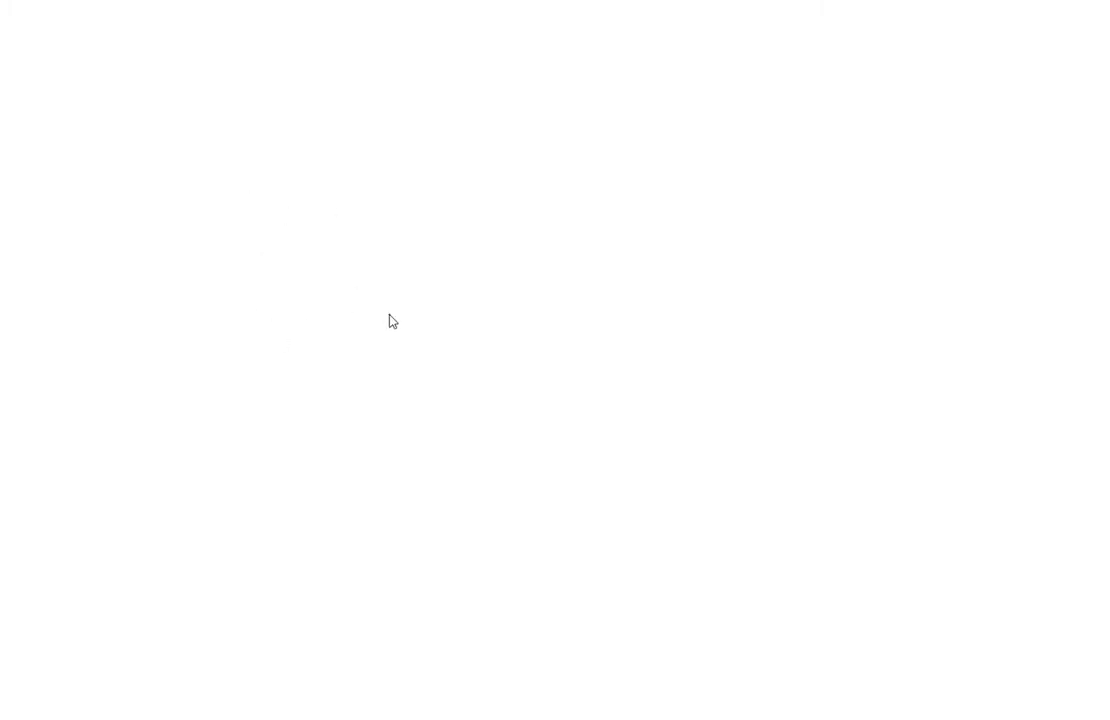
pyautogui.moveTo(196, 114)
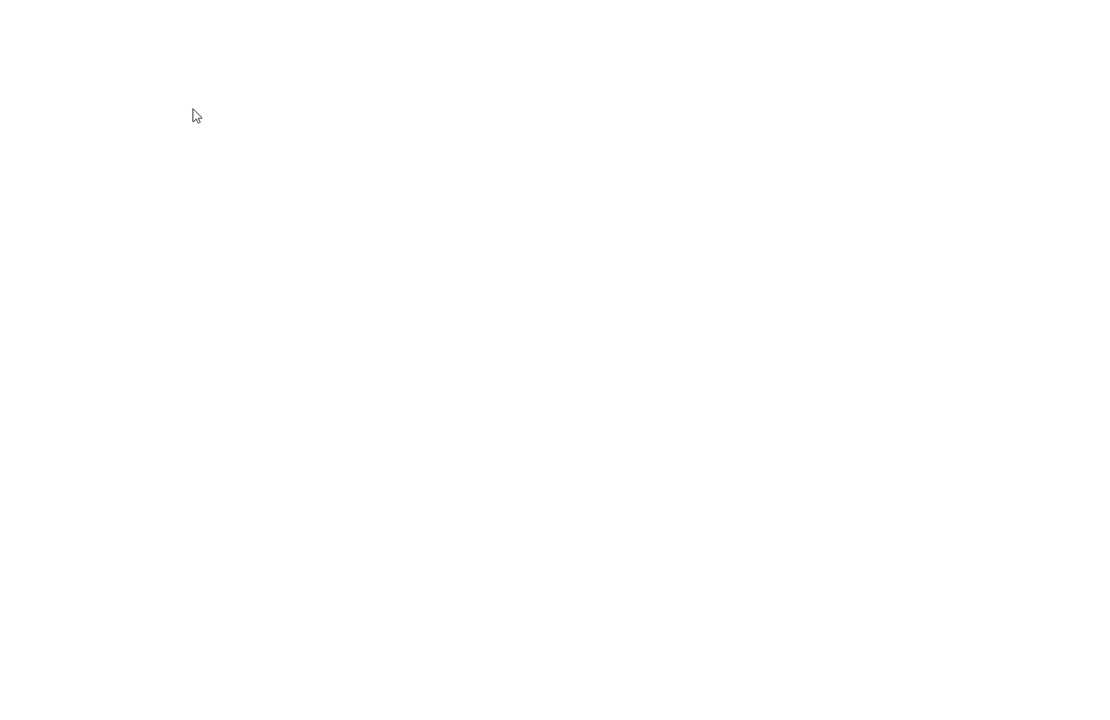
pyautogui.moveTo(232, 104)
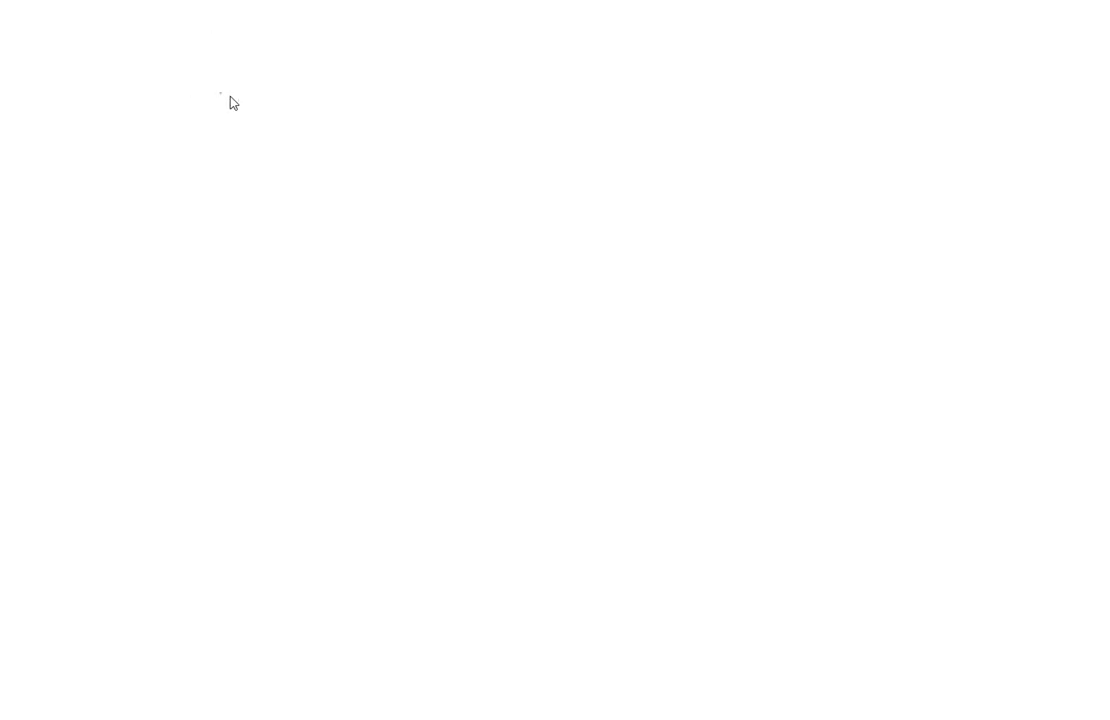
pyautogui.moveTo(244, 96)
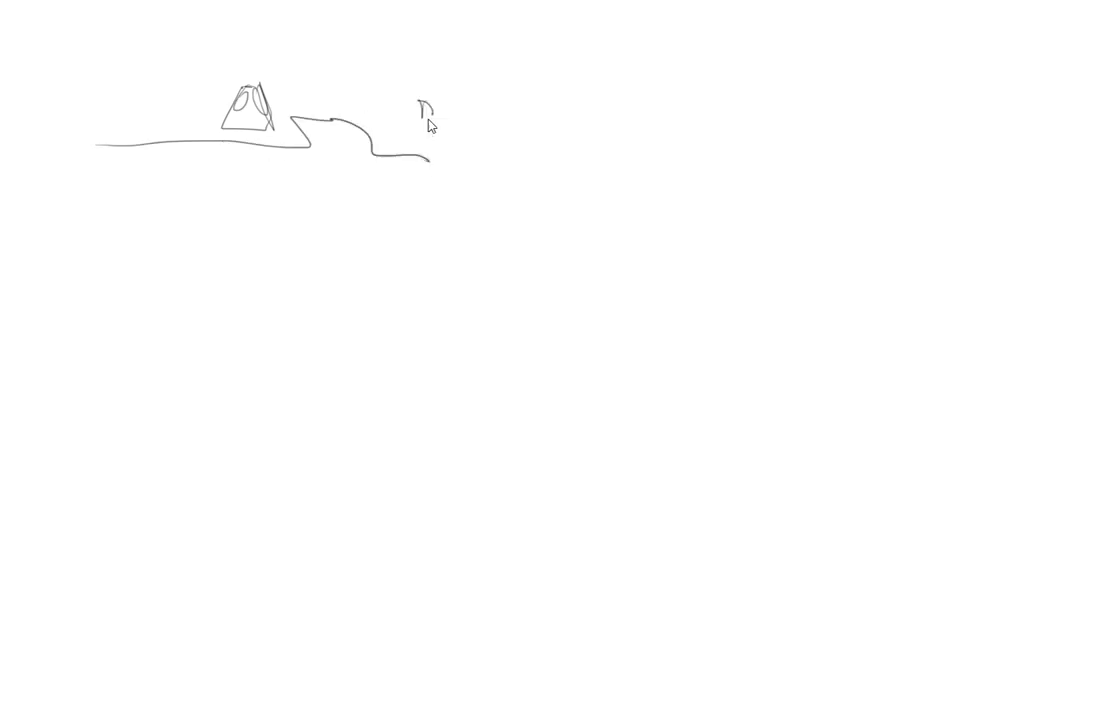
# - Draw a flag-planting figure, a second oval crater on the right, and a curved capsule shape
pyautogui.moveTo(424, 100); pyautogui.dragTo(436, 176)
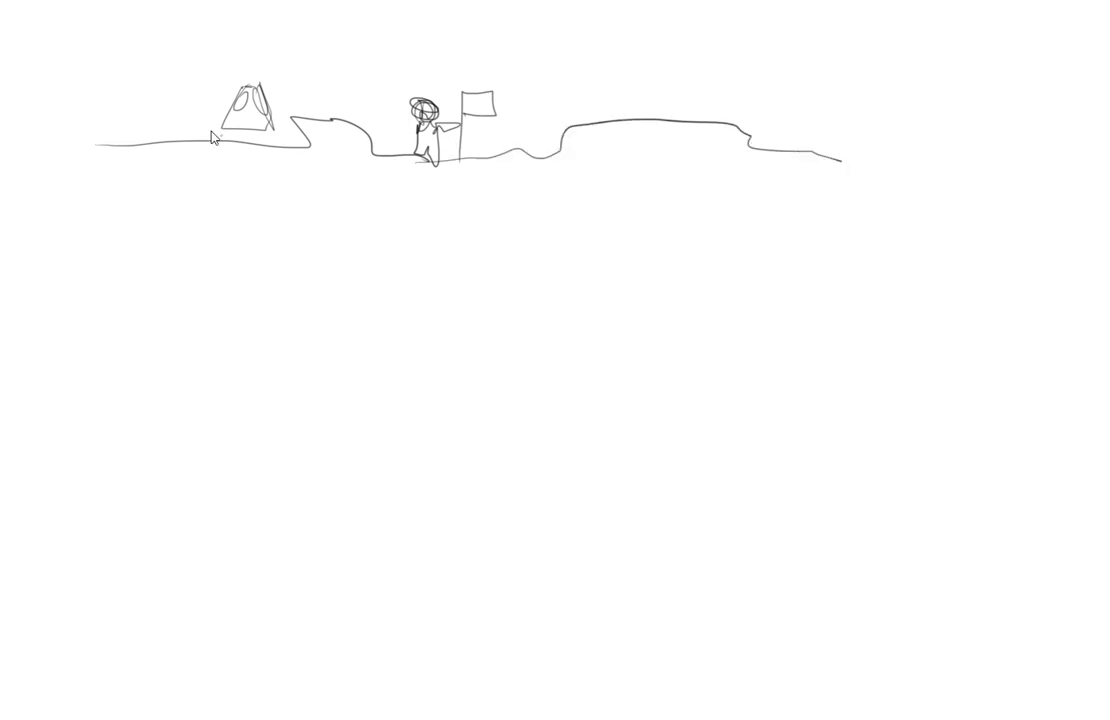
pyautogui.moveTo(224, 180); pyautogui.dragTo(424, 236)
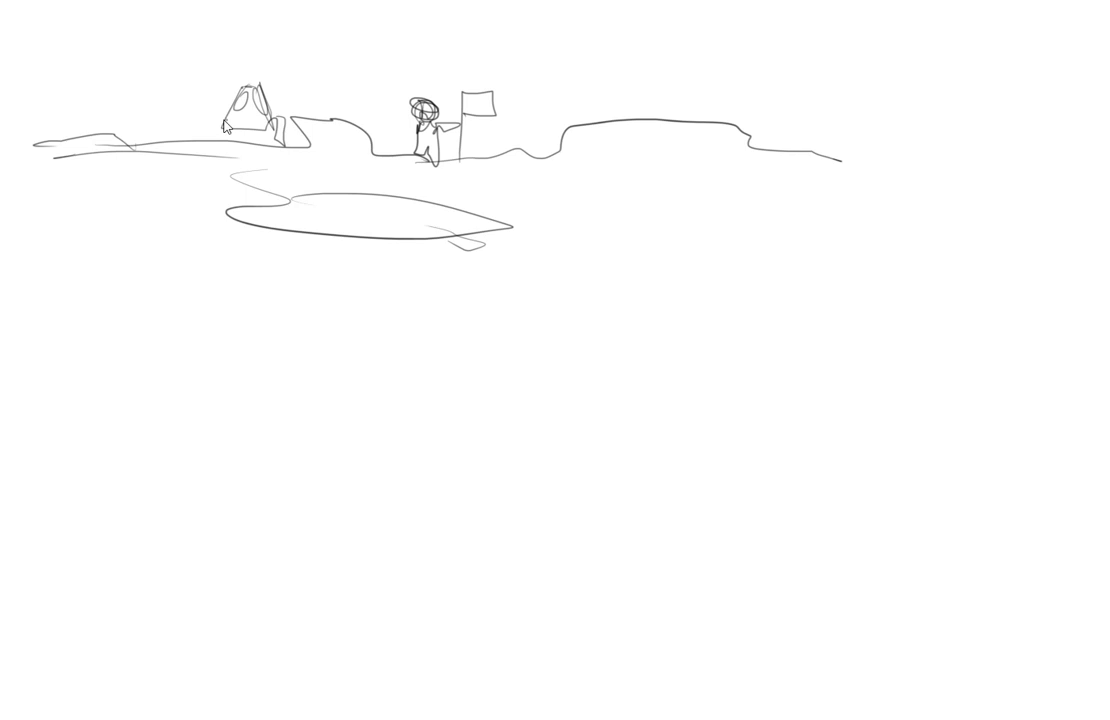
pyautogui.moveTo(620, 258); pyautogui.dragTo(688, 262)
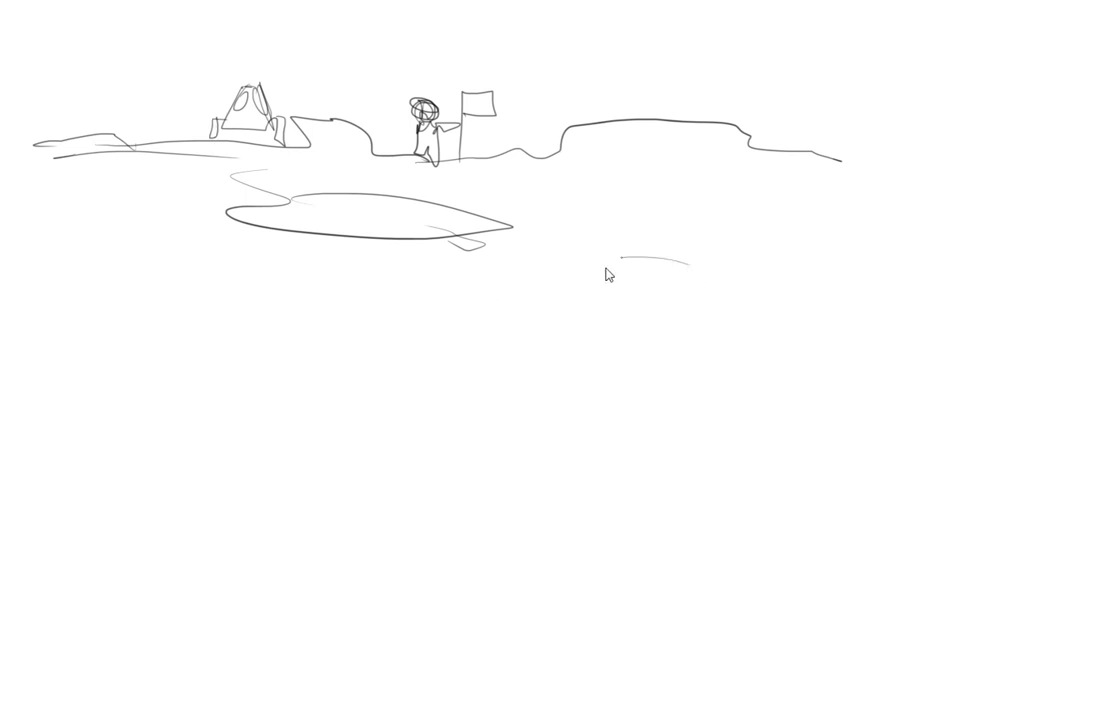
pyautogui.moveTo(616, 258); pyautogui.dragTo(804, 272)
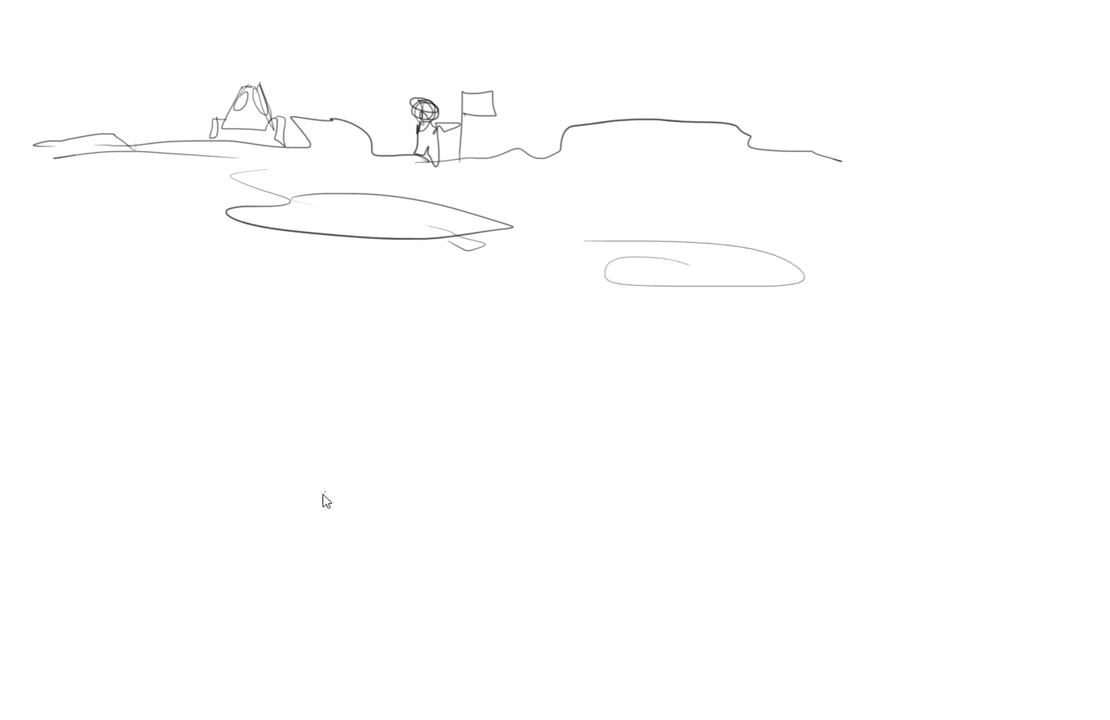
pyautogui.moveTo(448, 426)
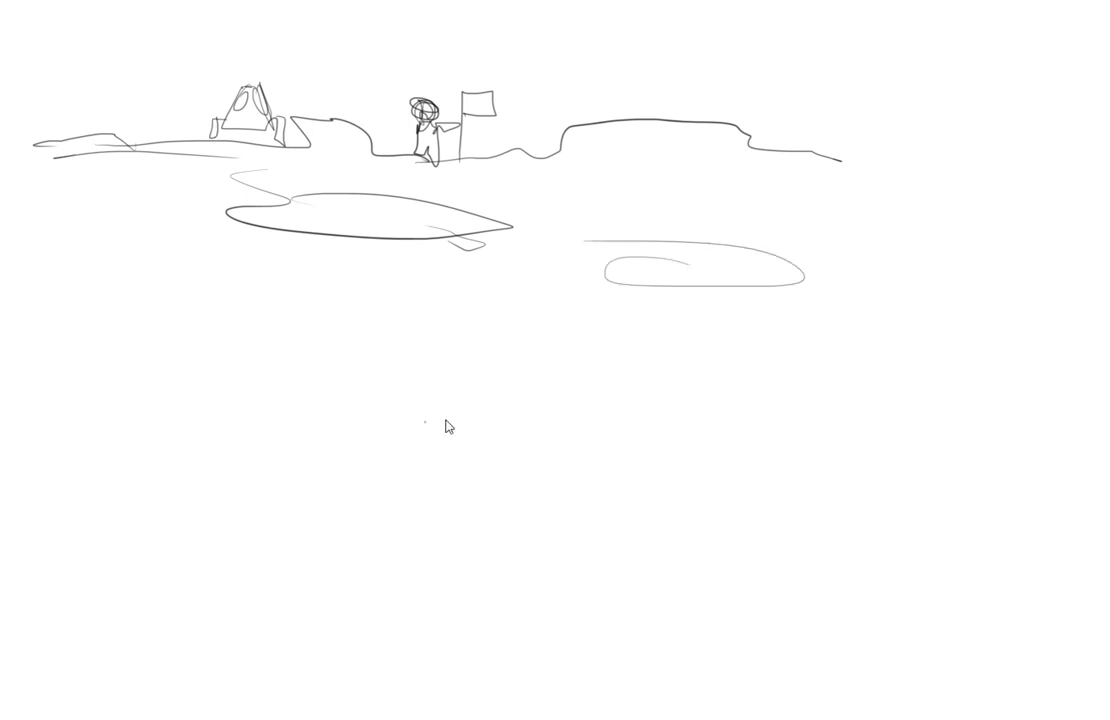
pyautogui.moveTo(426, 476)
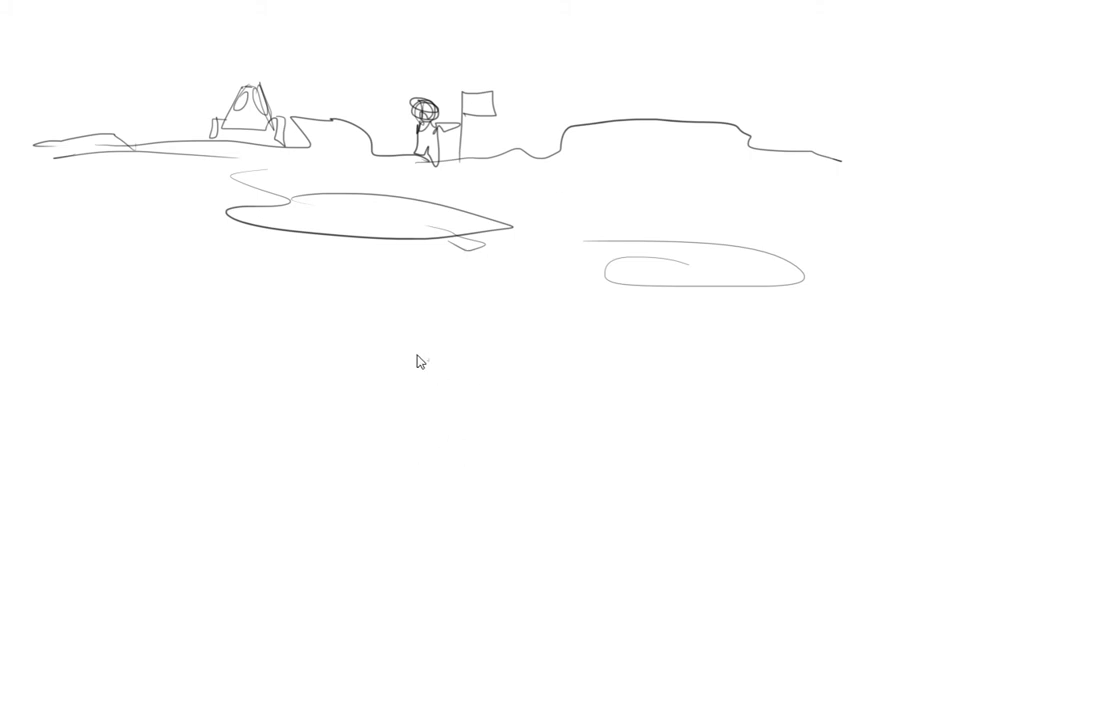
pyautogui.moveTo(472, 560)
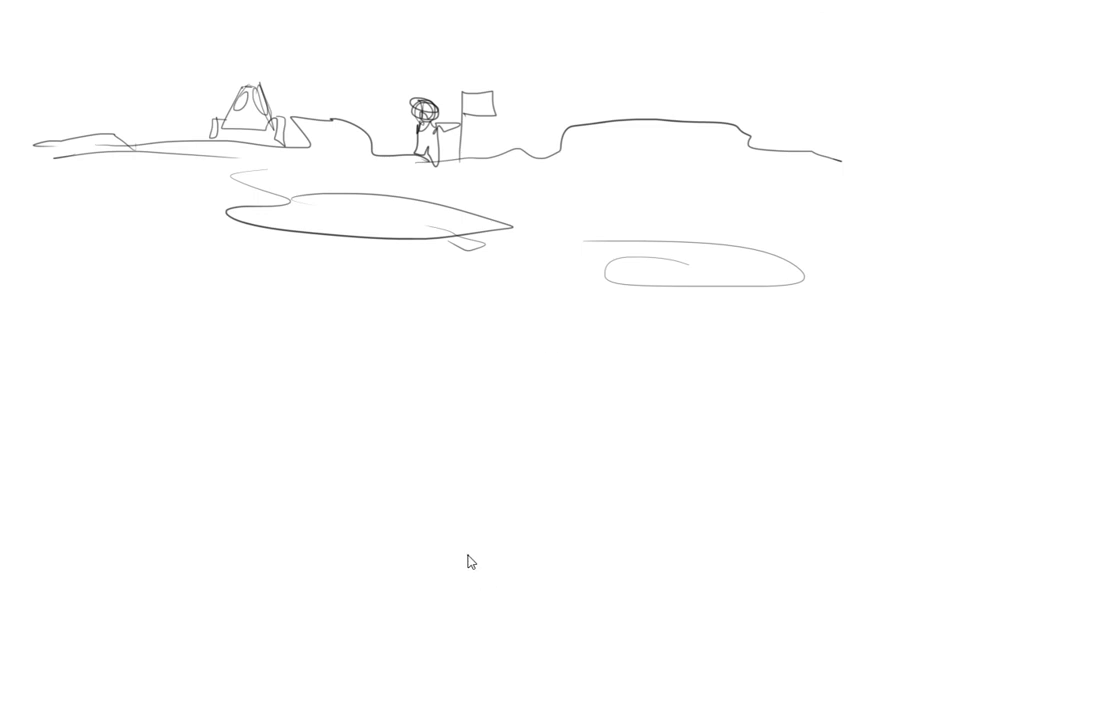
pyautogui.moveTo(612, 390)
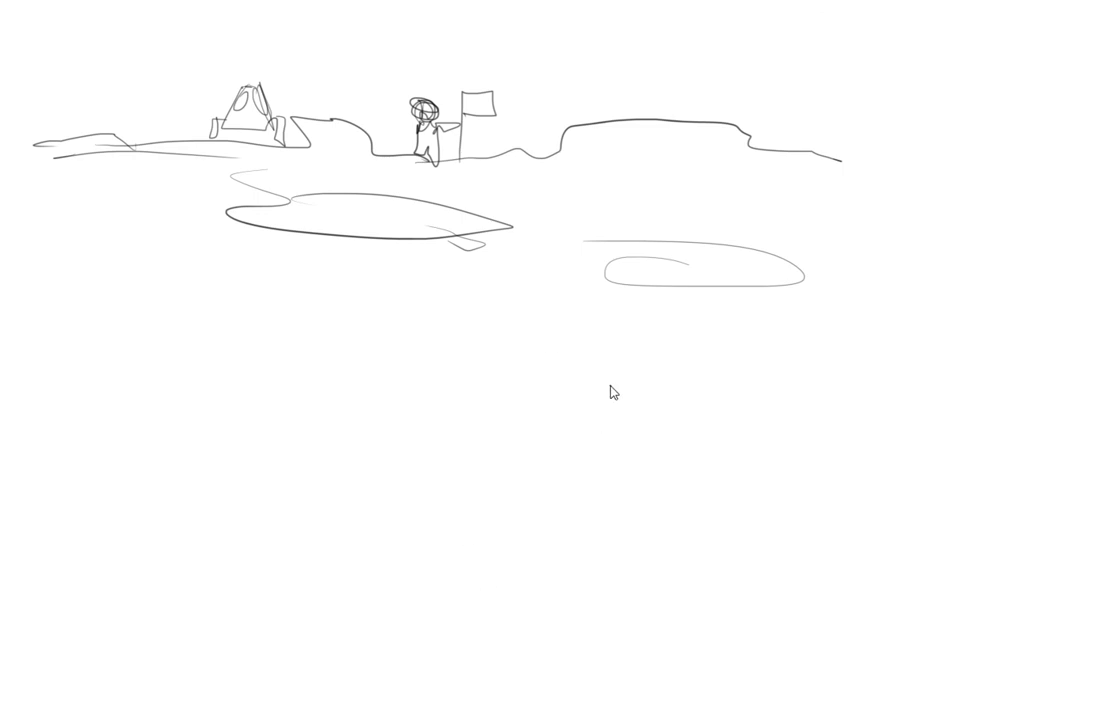
pyautogui.moveTo(300, 404)
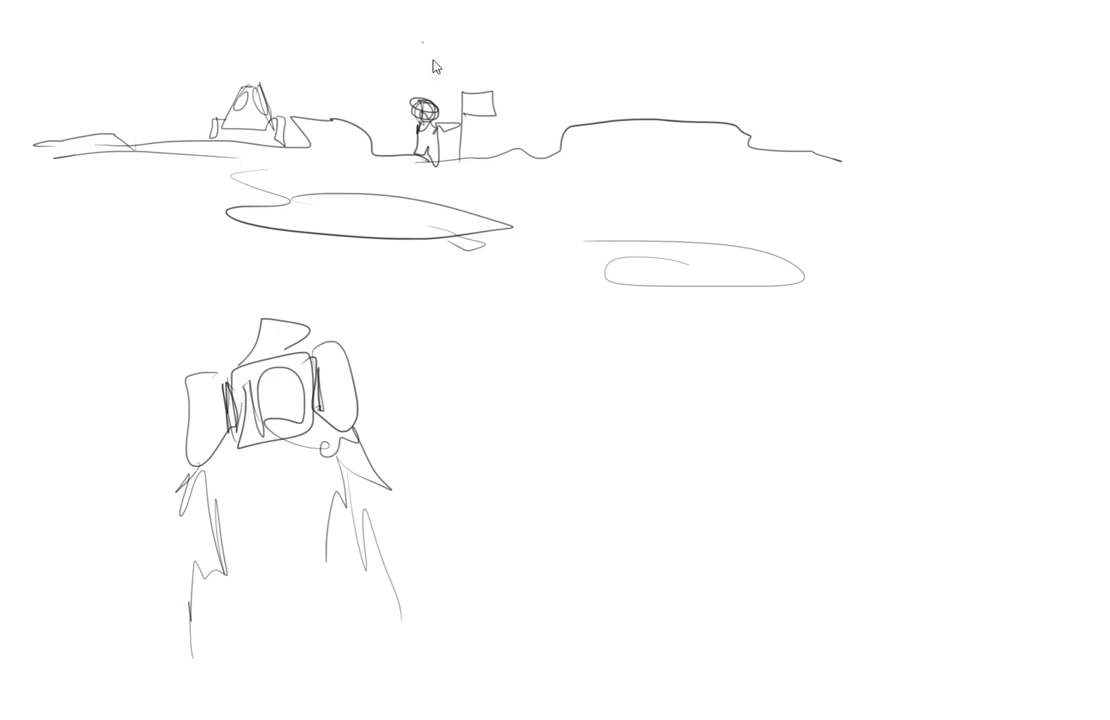
pyautogui.moveTo(512, 44); pyautogui.dragTo(456, 110)
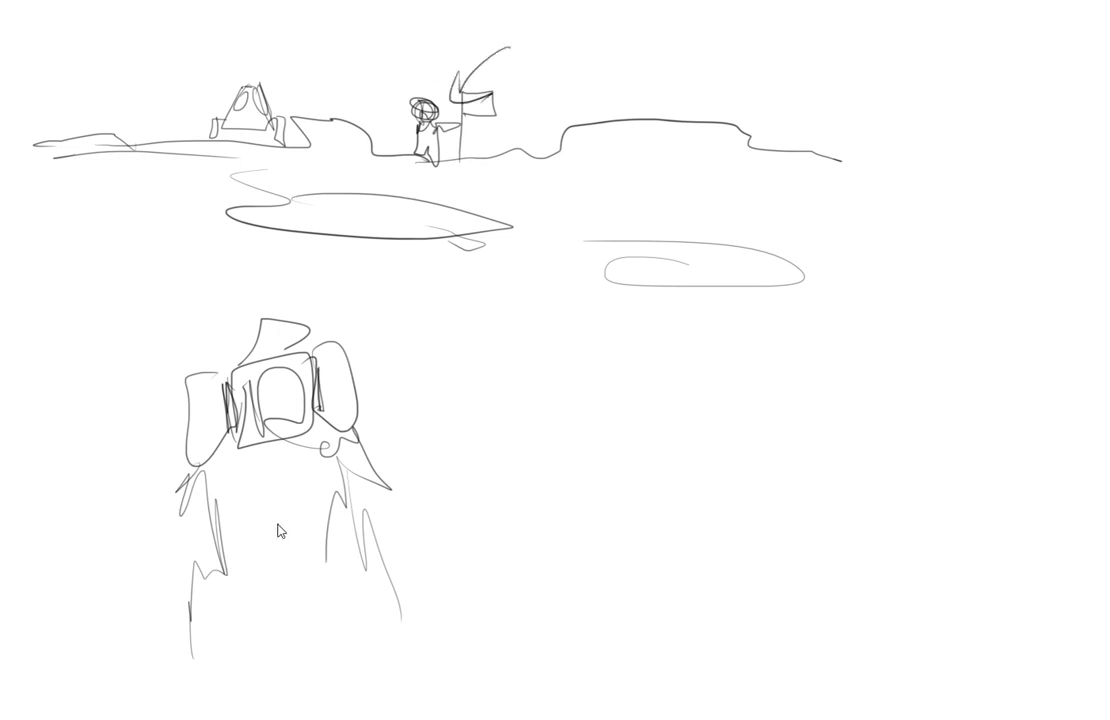
pyautogui.moveTo(312, 492)
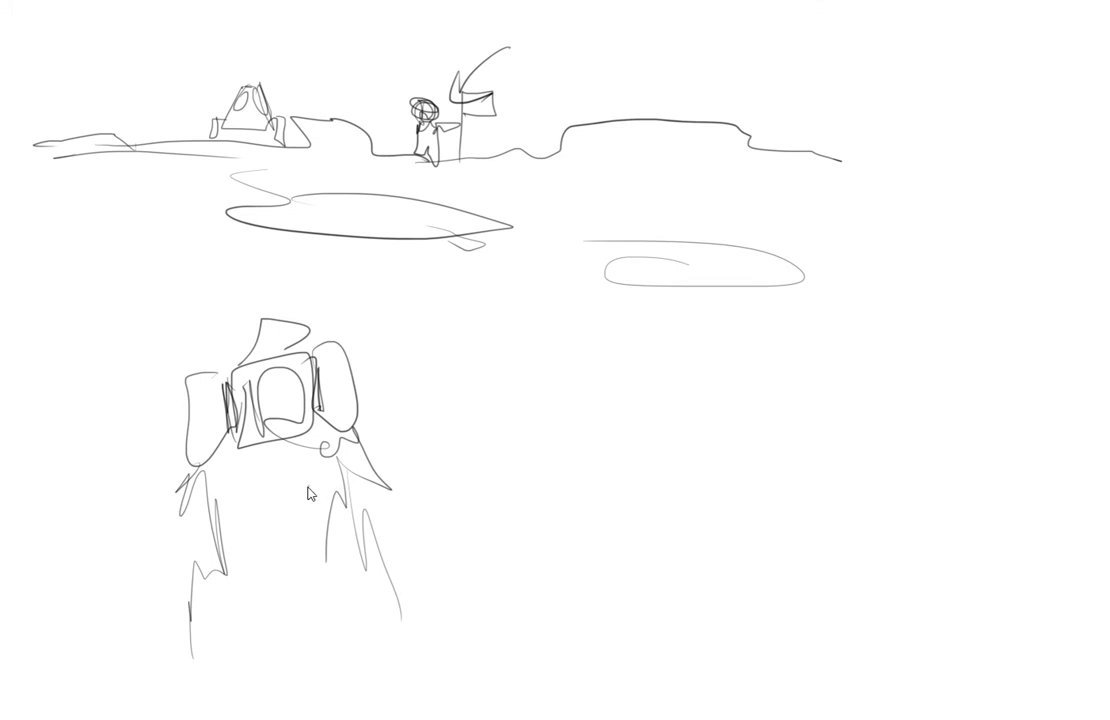
pyautogui.moveTo(508, 384)
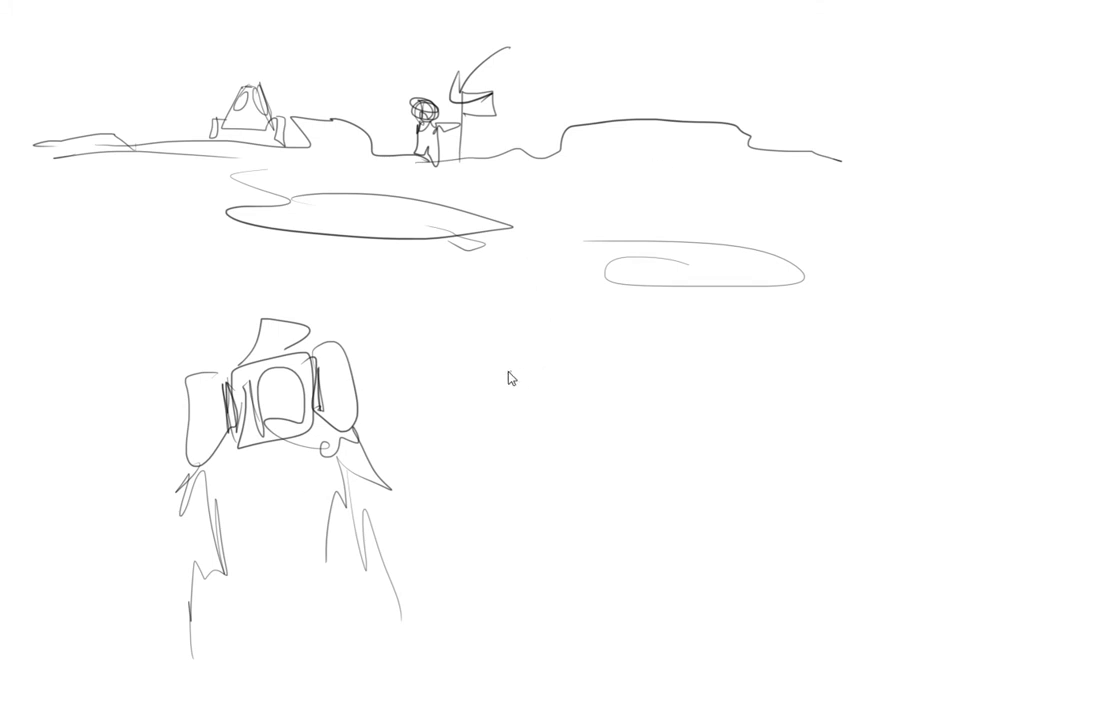
pyautogui.moveTo(612, 308)
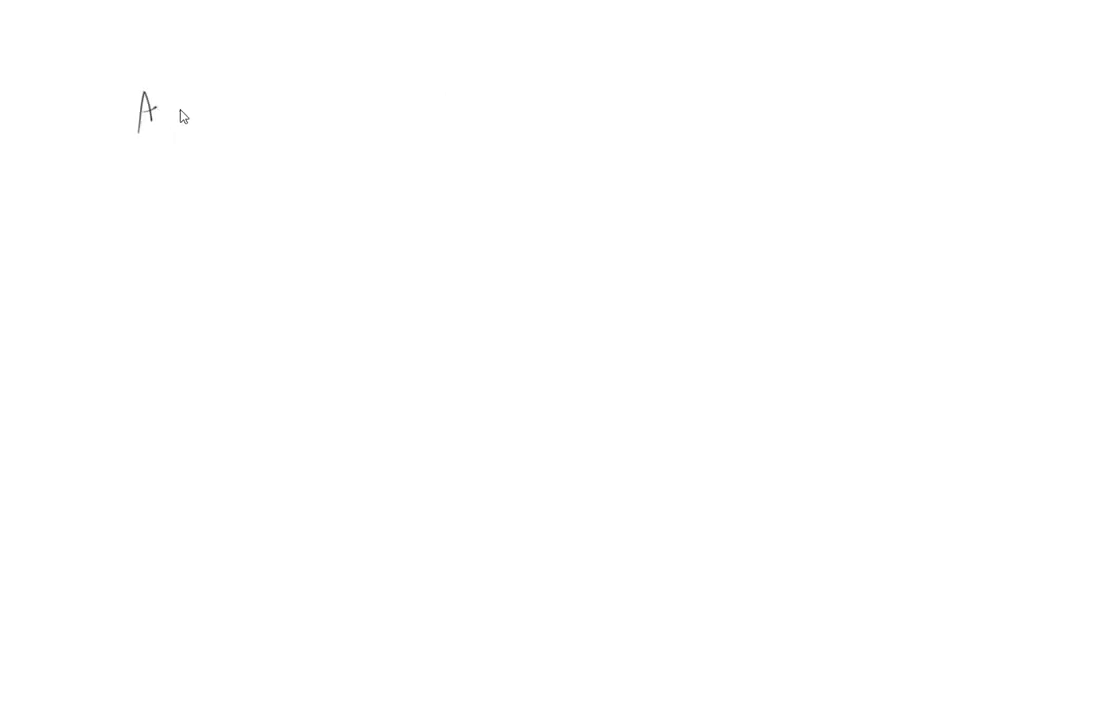
# - Chain A, B, C, D with arrows and arcs beneath, and detail the rocket body panels
pyautogui.moveTo(196, 108); pyautogui.dragTo(304, 120)
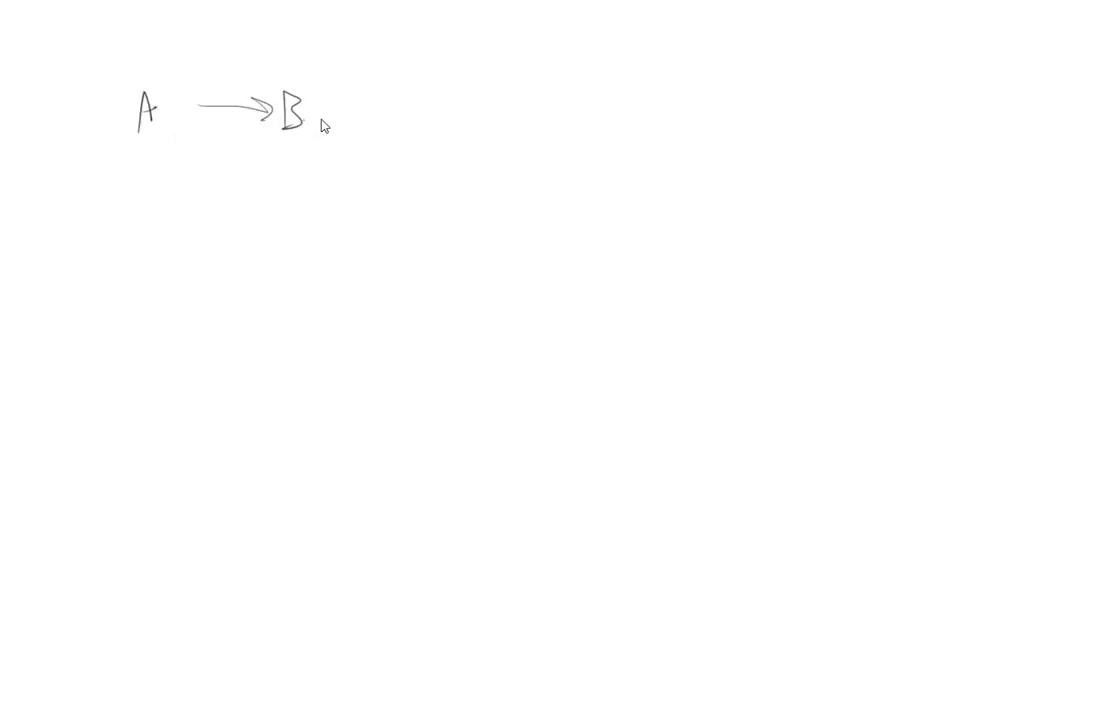
pyautogui.moveTo(324, 118); pyautogui.dragTo(420, 110)
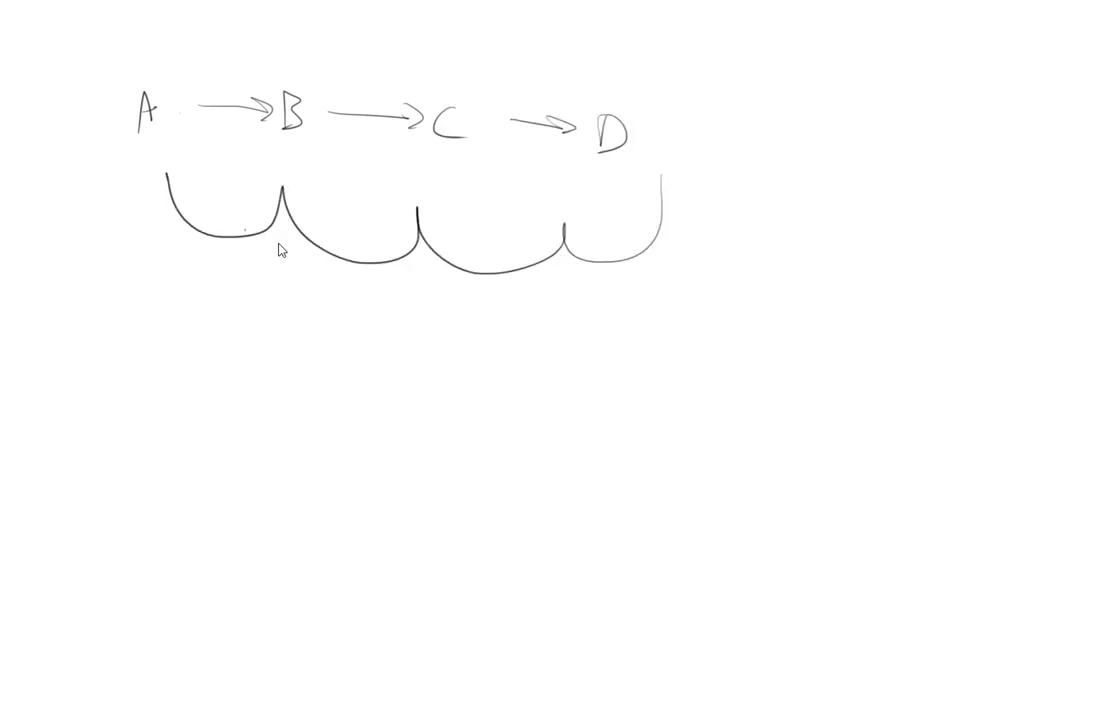
pyautogui.moveTo(692, 390); pyautogui.dragTo(756, 280)
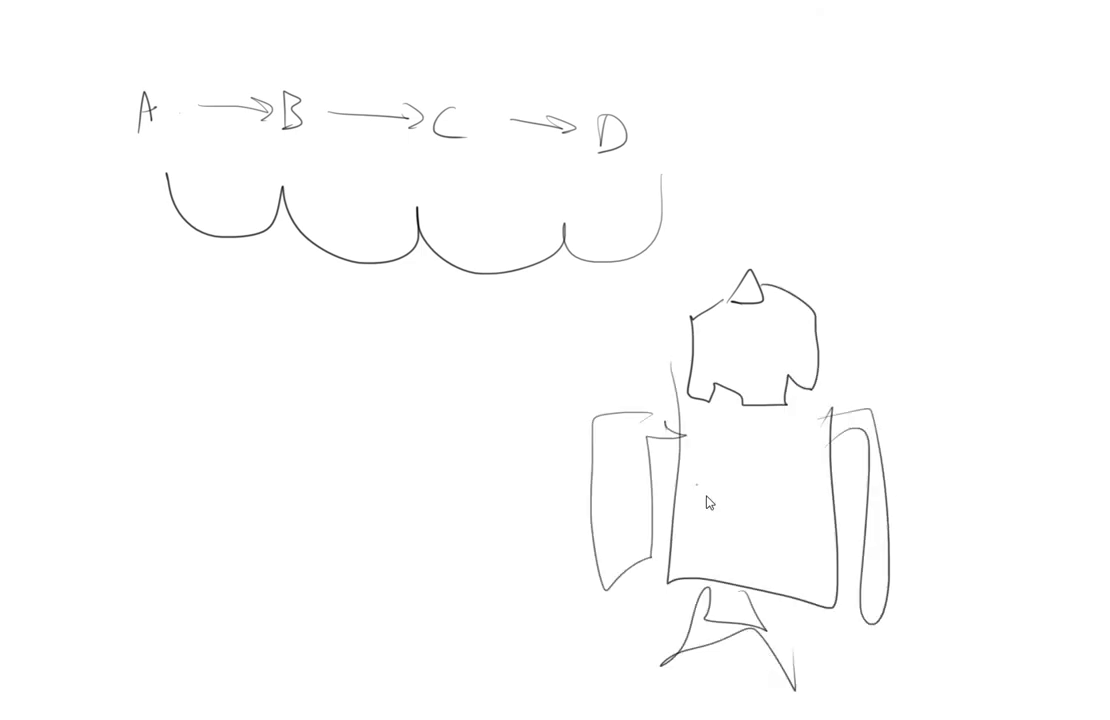
pyautogui.moveTo(730, 430); pyautogui.dragTo(760, 560)
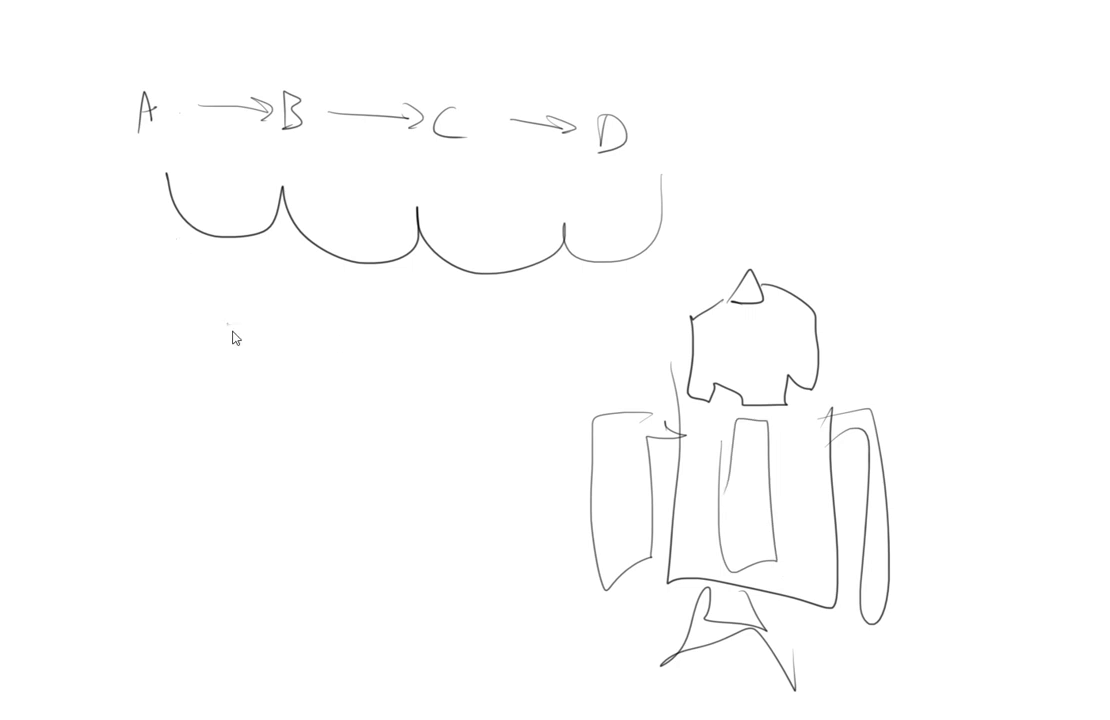
pyautogui.moveTo(204, 564)
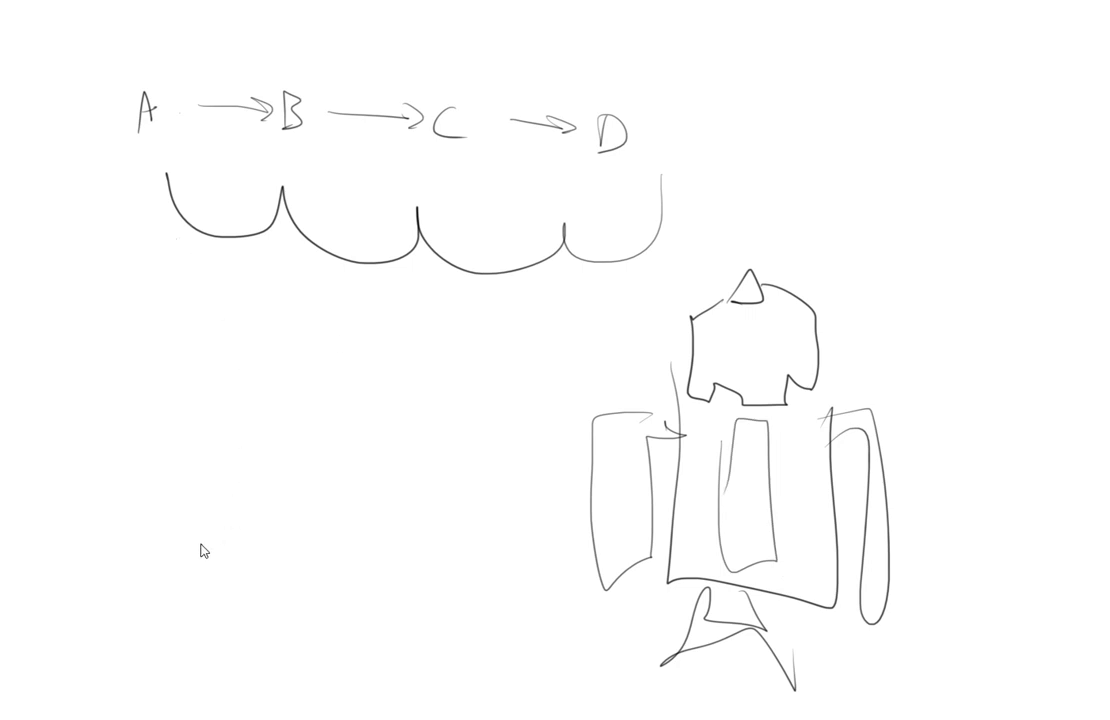
pyautogui.moveTo(318, 328)
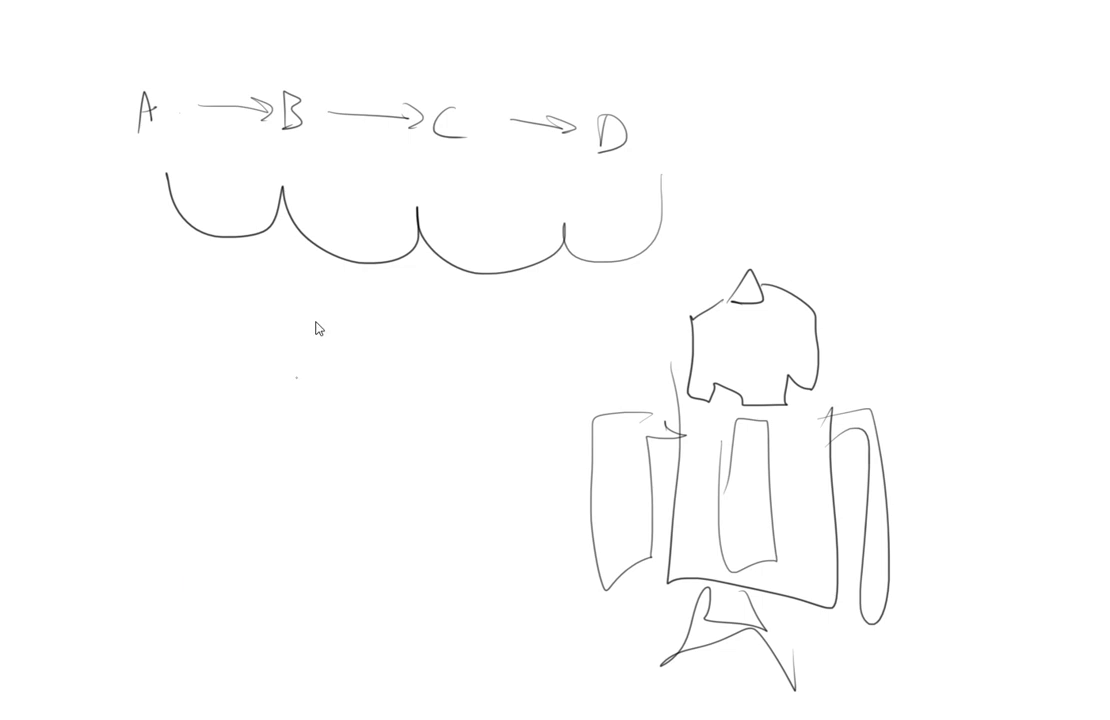
pyautogui.moveTo(308, 350)
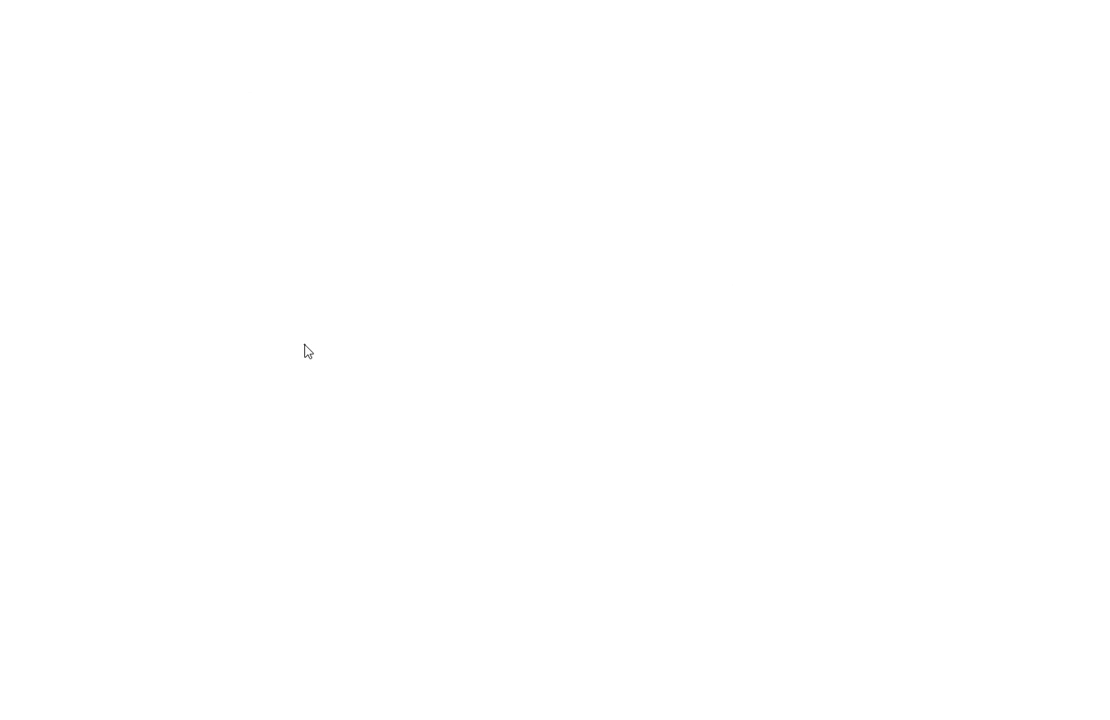
pyautogui.moveTo(192, 184)
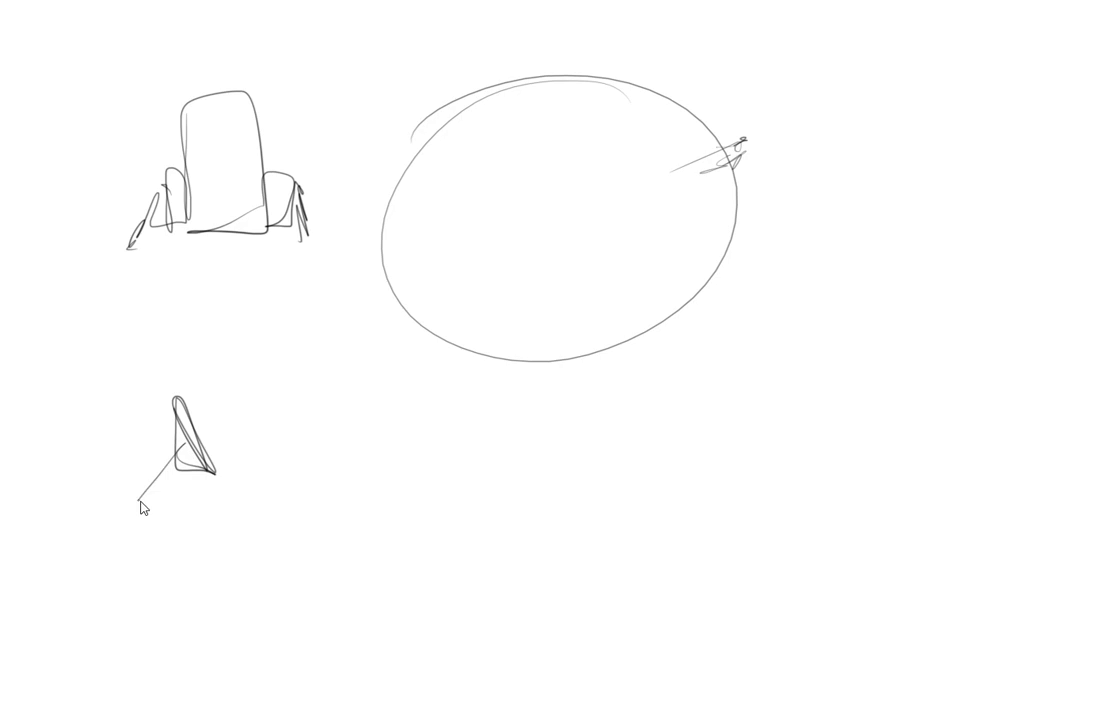
# - Draw beam lines from the small craft toward the large planet
pyautogui.moveTo(176, 470); pyautogui.dragTo(664, 450)
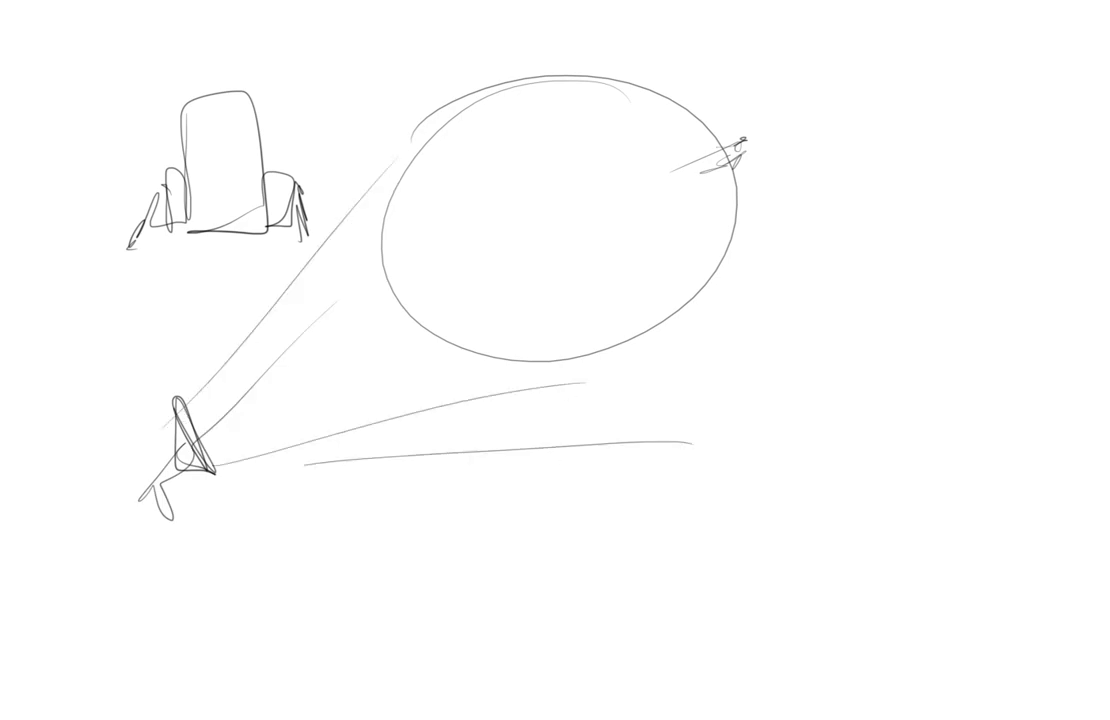
pyautogui.moveTo(678, 108); pyautogui.dragTo(760, 104)
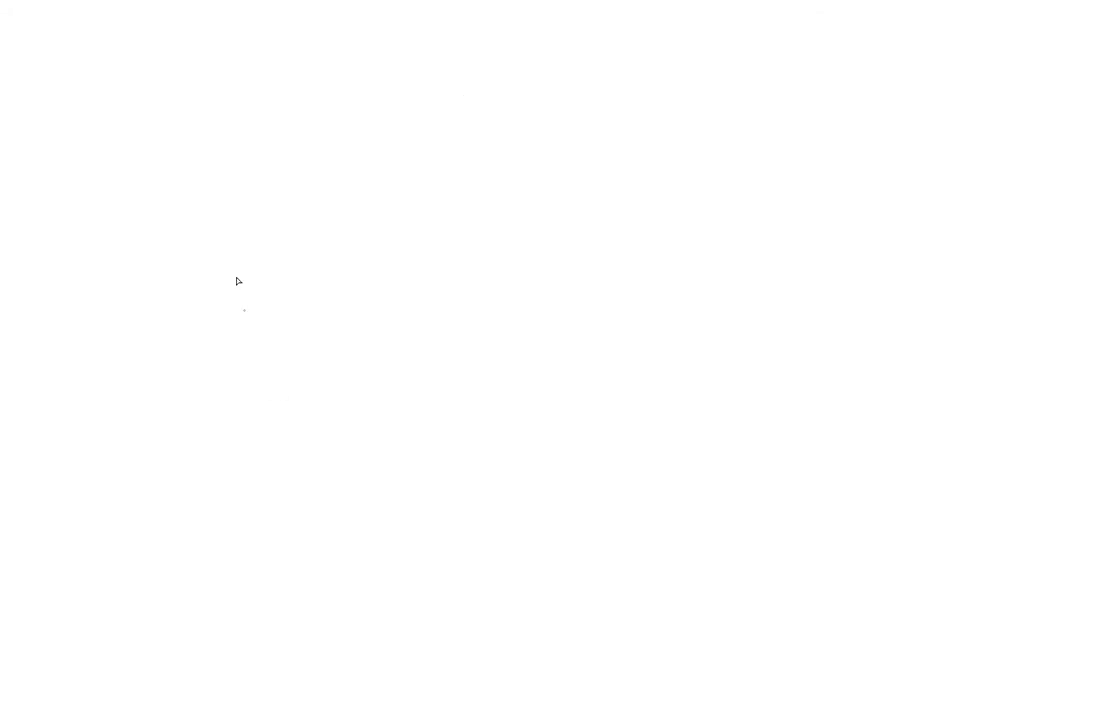
pyautogui.moveTo(196, 320)
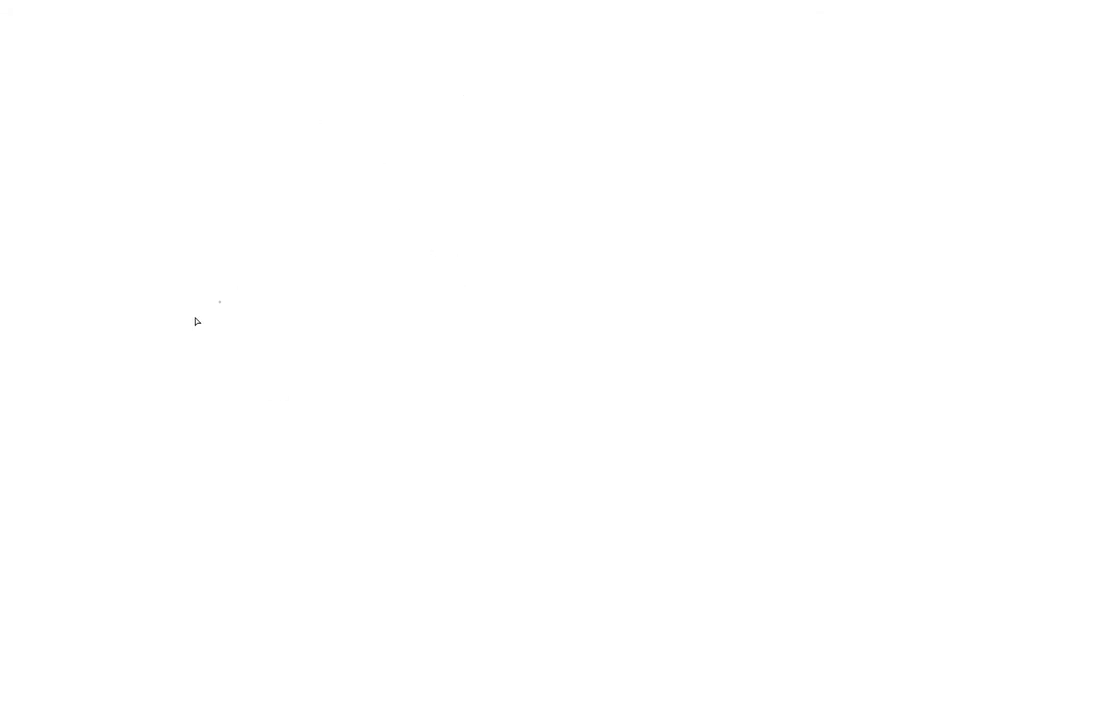
pyautogui.moveTo(376, 206)
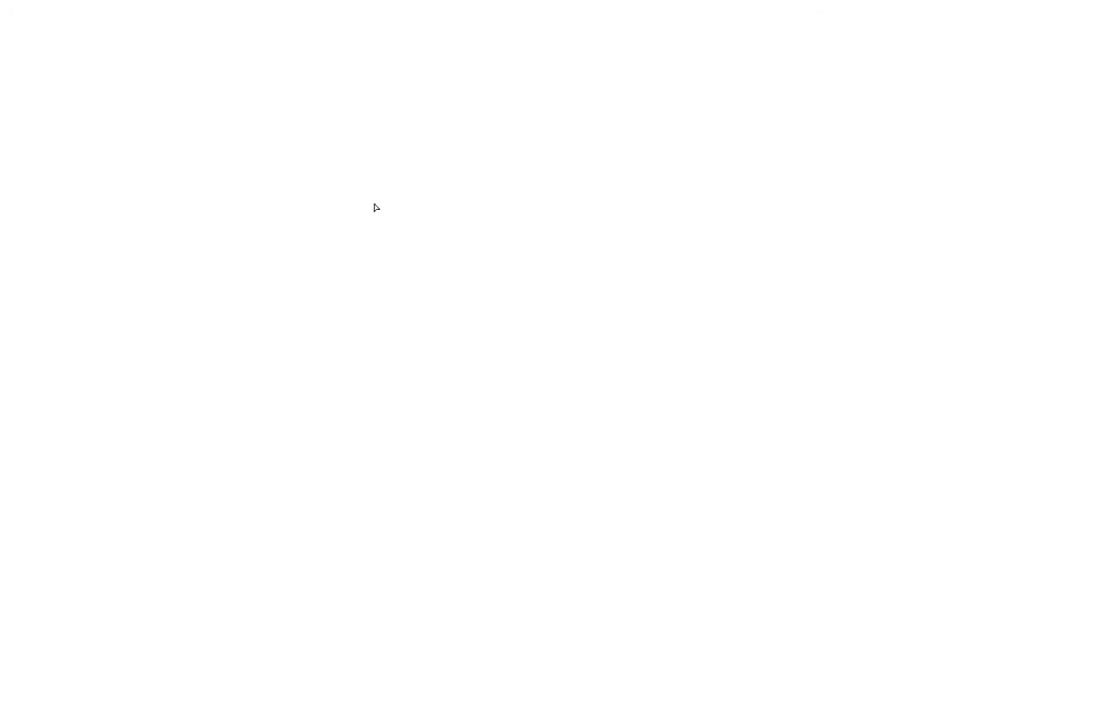
pyautogui.moveTo(134, 88)
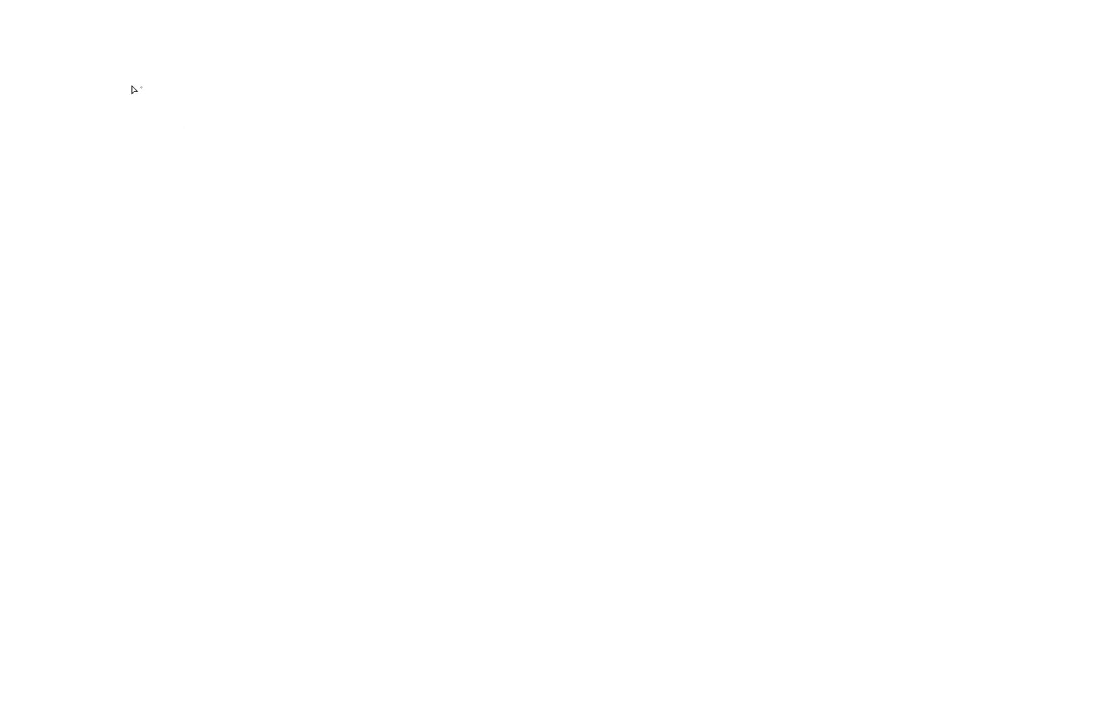
pyautogui.moveTo(282, 168)
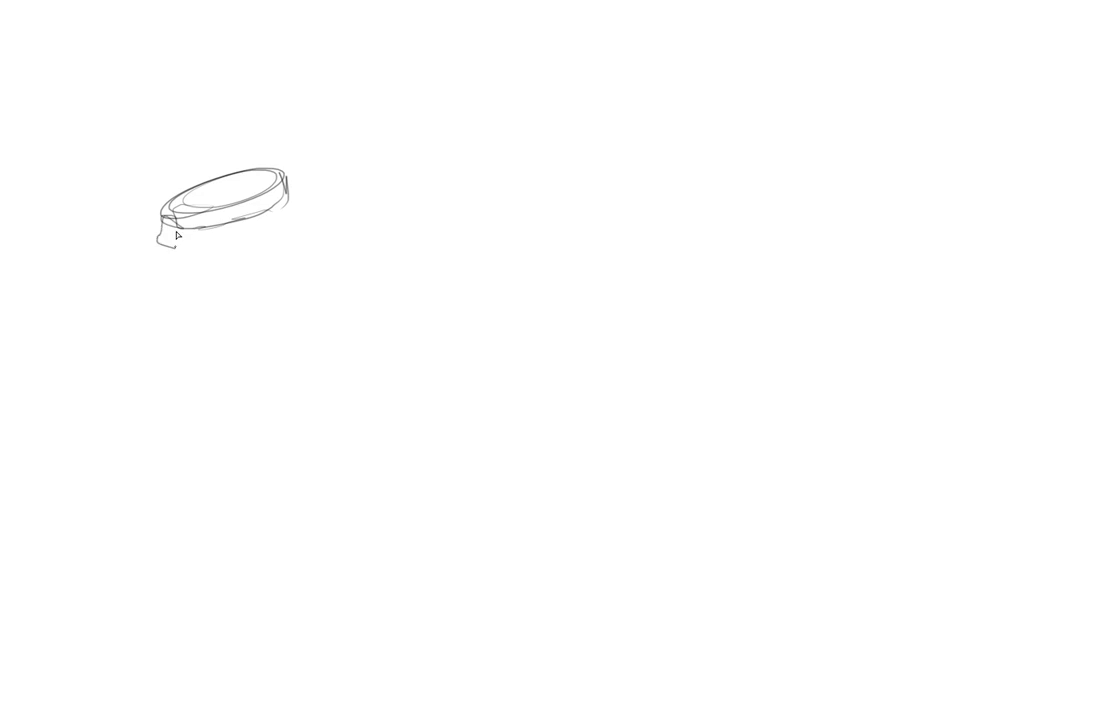
# - Sketch a disc-shaped satellite near the top left of the new page
pyautogui.moveTo(344, 160); pyautogui.dragTo(456, 78)
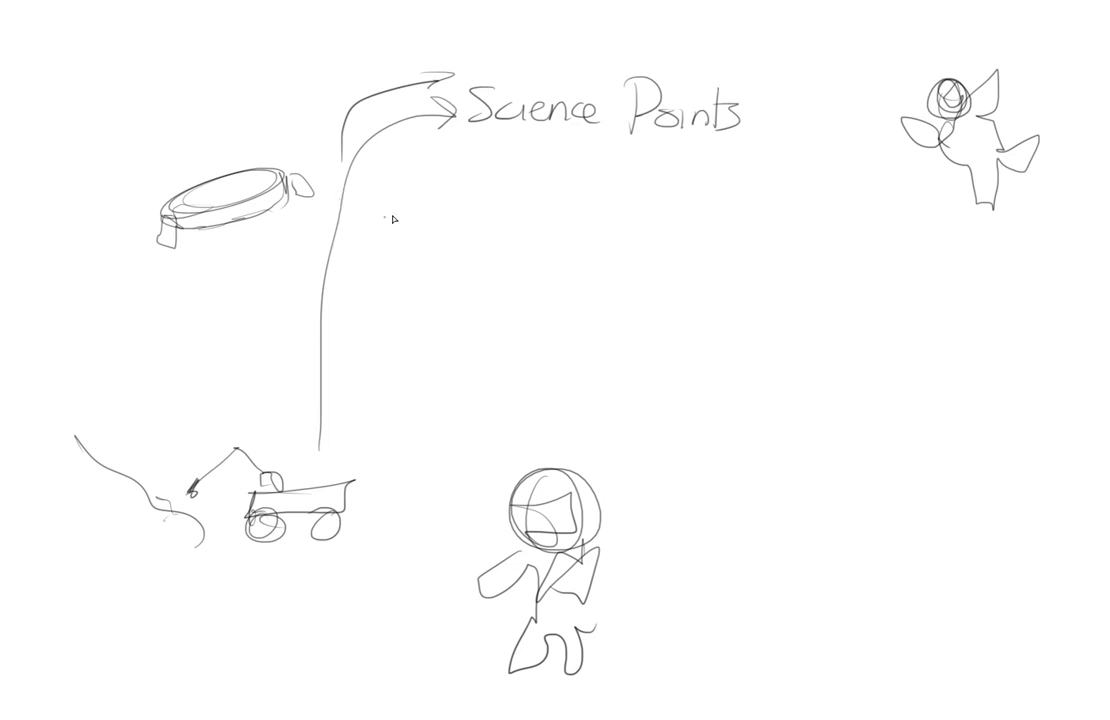
# - Branch two more arrows off the stem labelled 'Culture' and 'Protecting Payloads'
pyautogui.moveTo(344, 200); pyautogui.dragTo(450, 210)
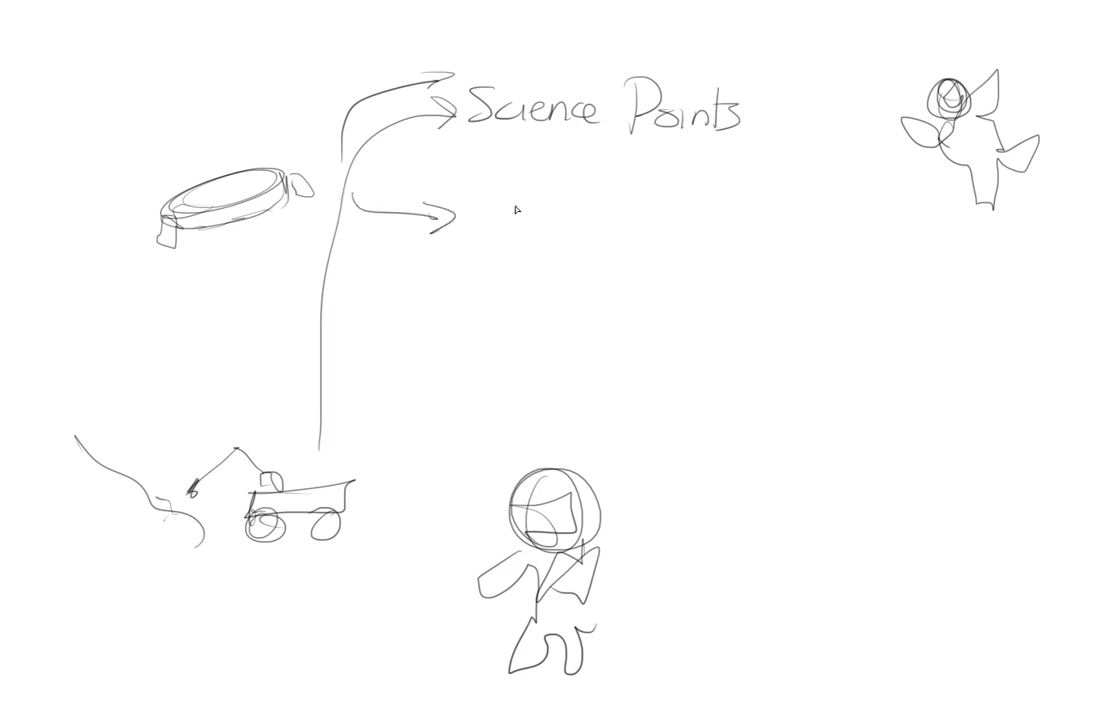
pyautogui.write('Rosa')
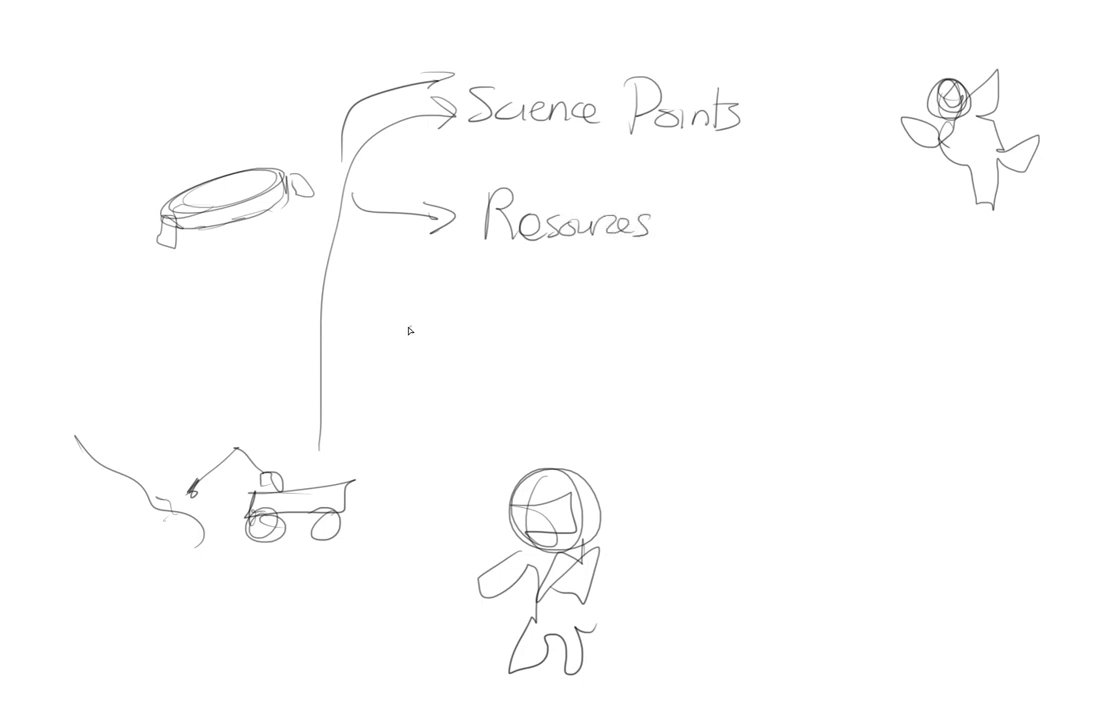
pyautogui.moveTo(384, 324)
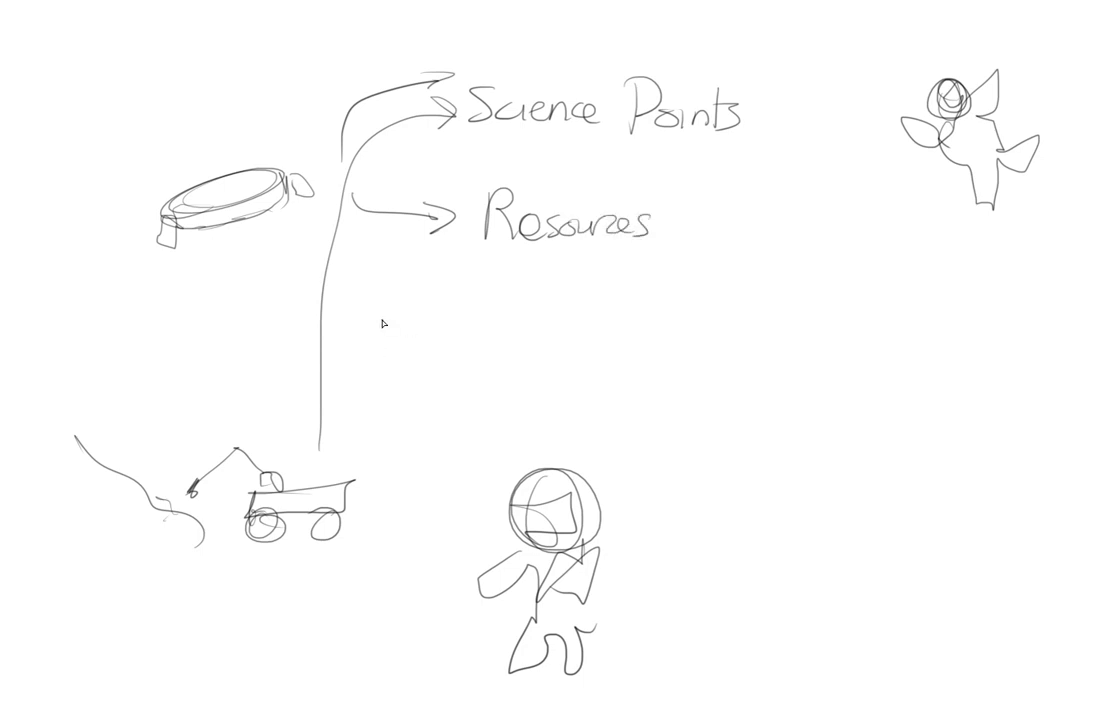
pyautogui.moveTo(444, 368)
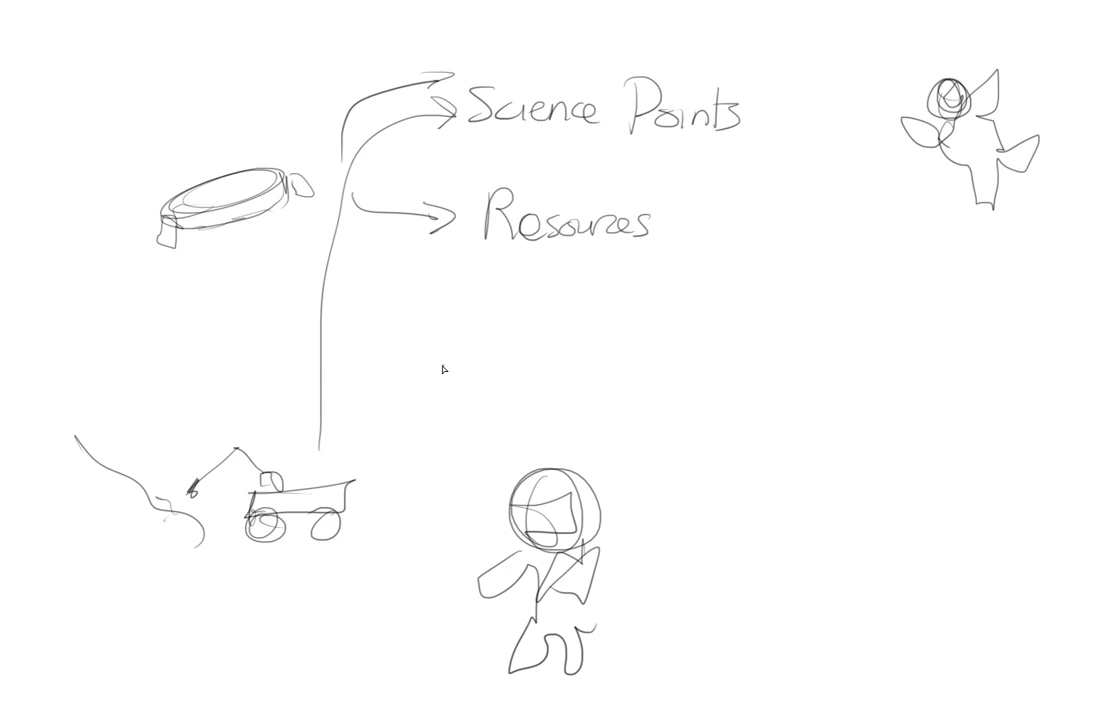
pyautogui.moveTo(406, 320)
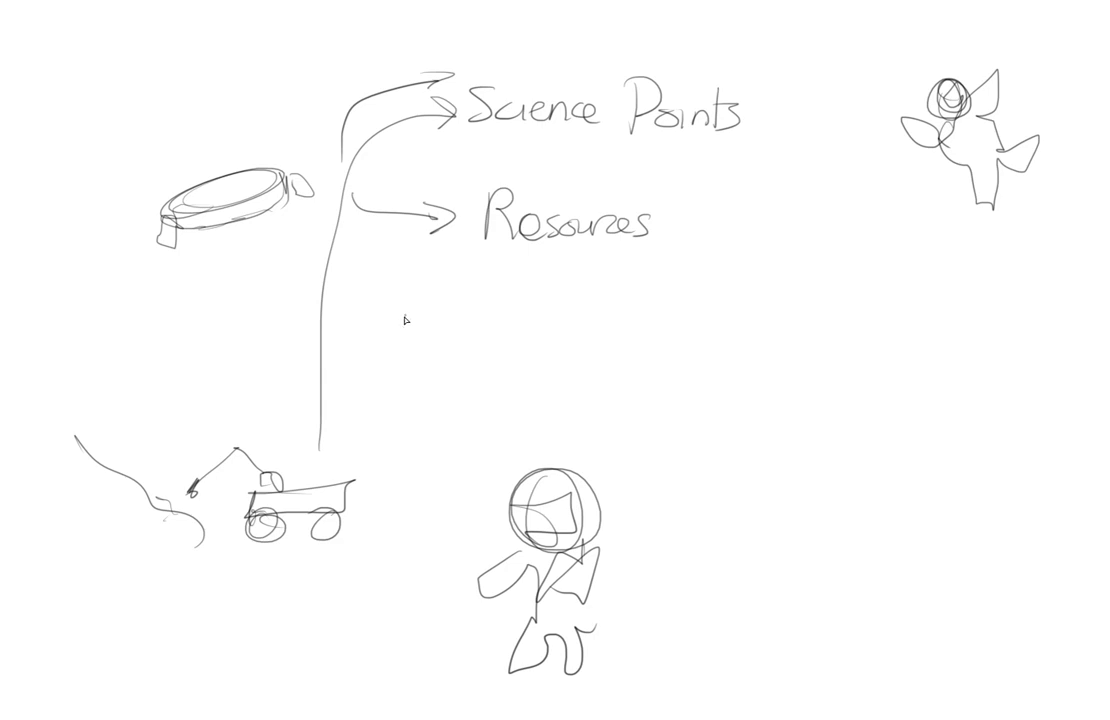
pyautogui.moveTo(344, 252)
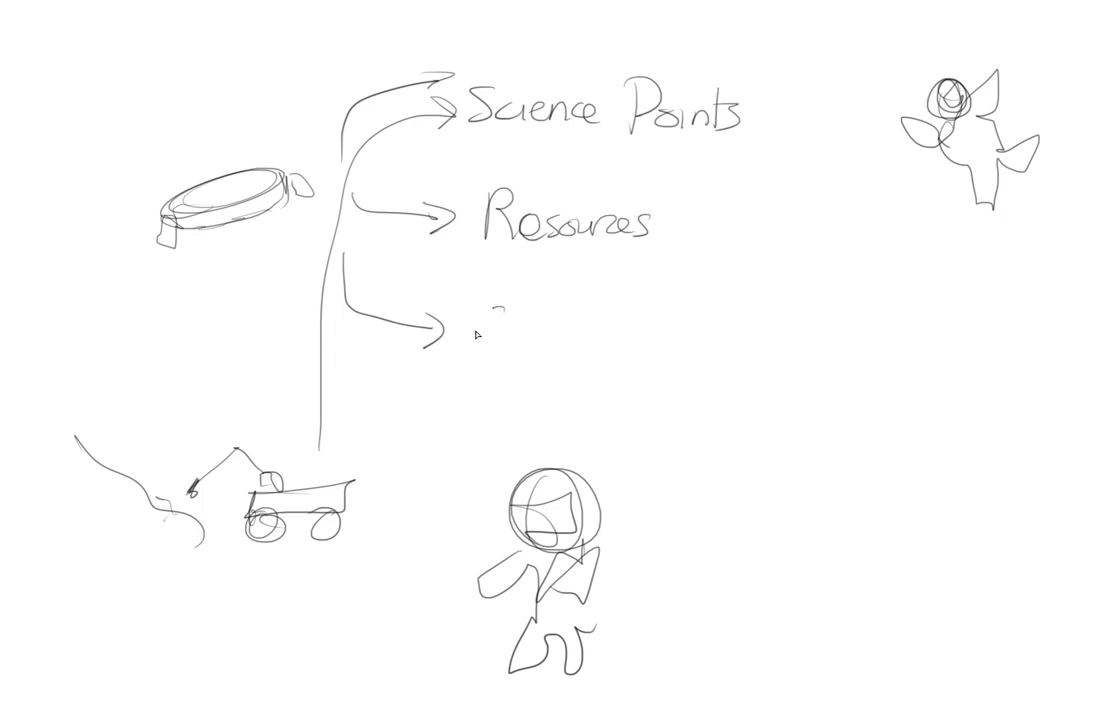
pyautogui.write('Culture')
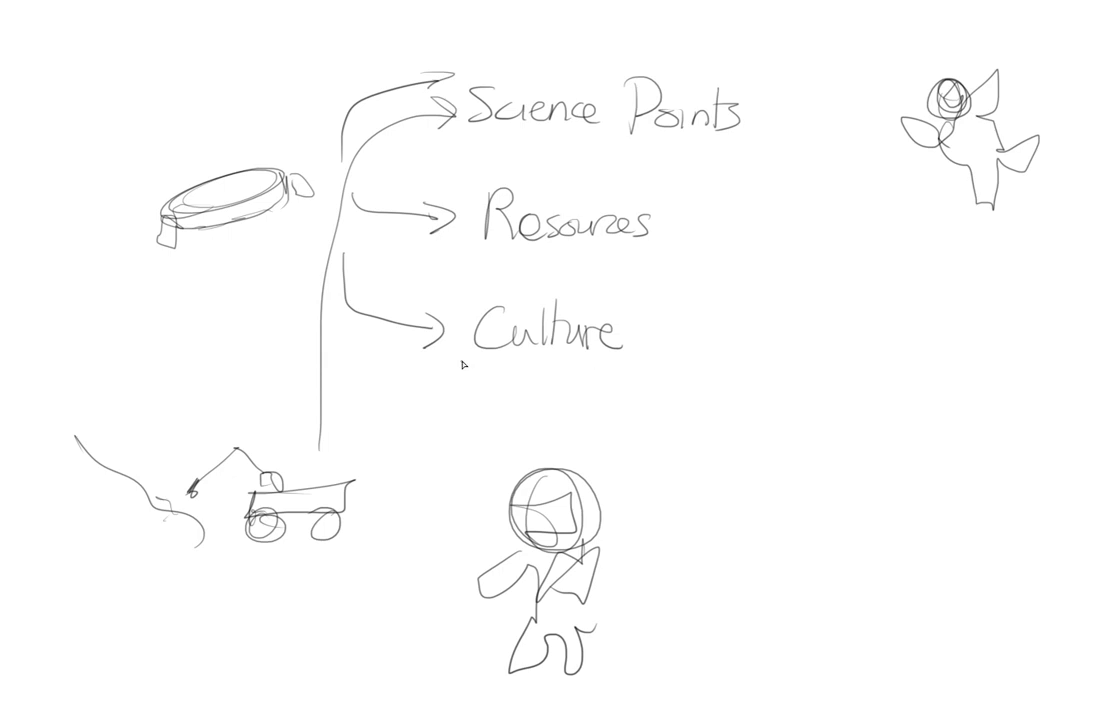
pyautogui.moveTo(472, 432)
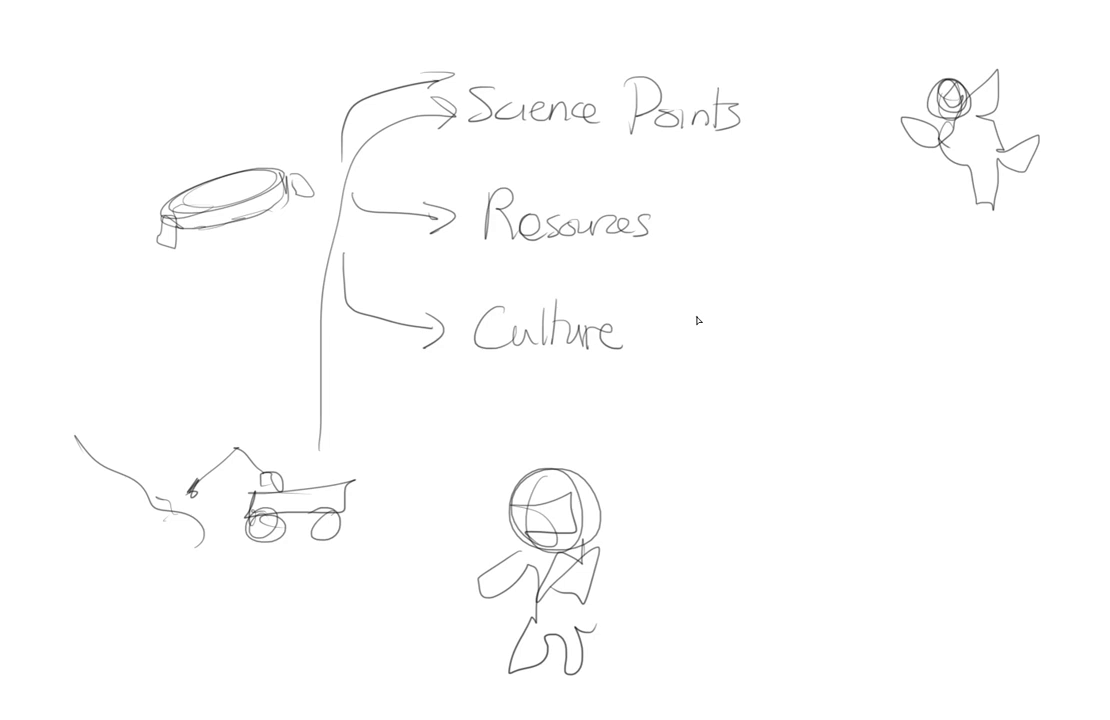
pyautogui.moveTo(362, 640)
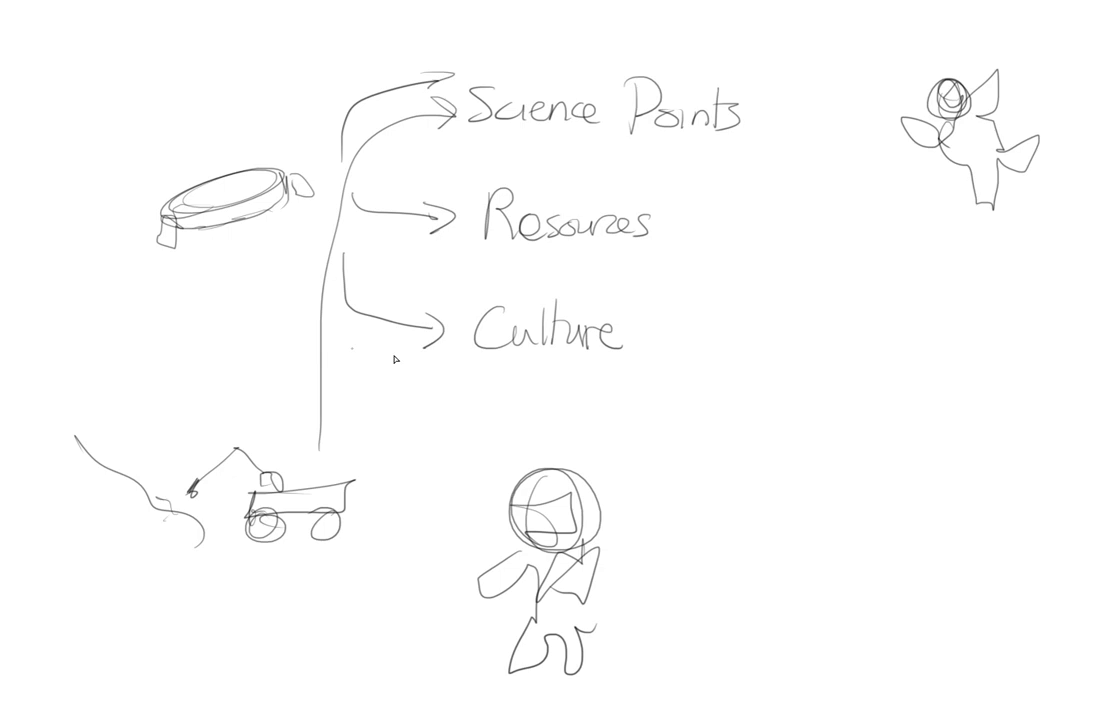
pyautogui.moveTo(588, 256)
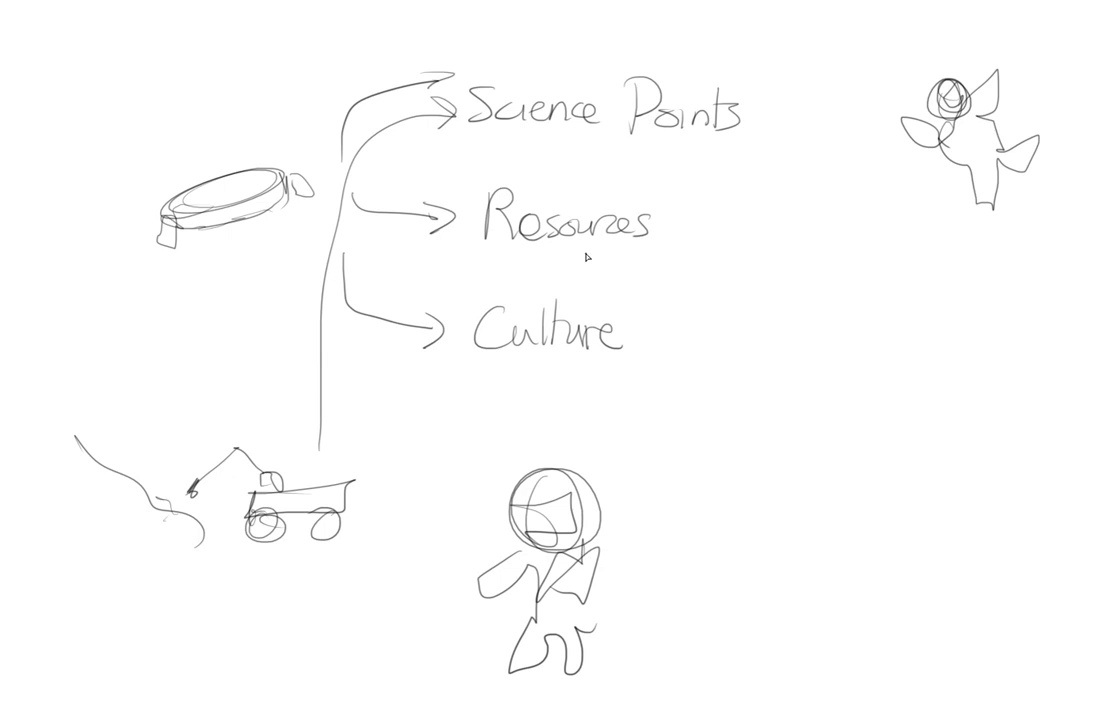
pyautogui.moveTo(452, 328)
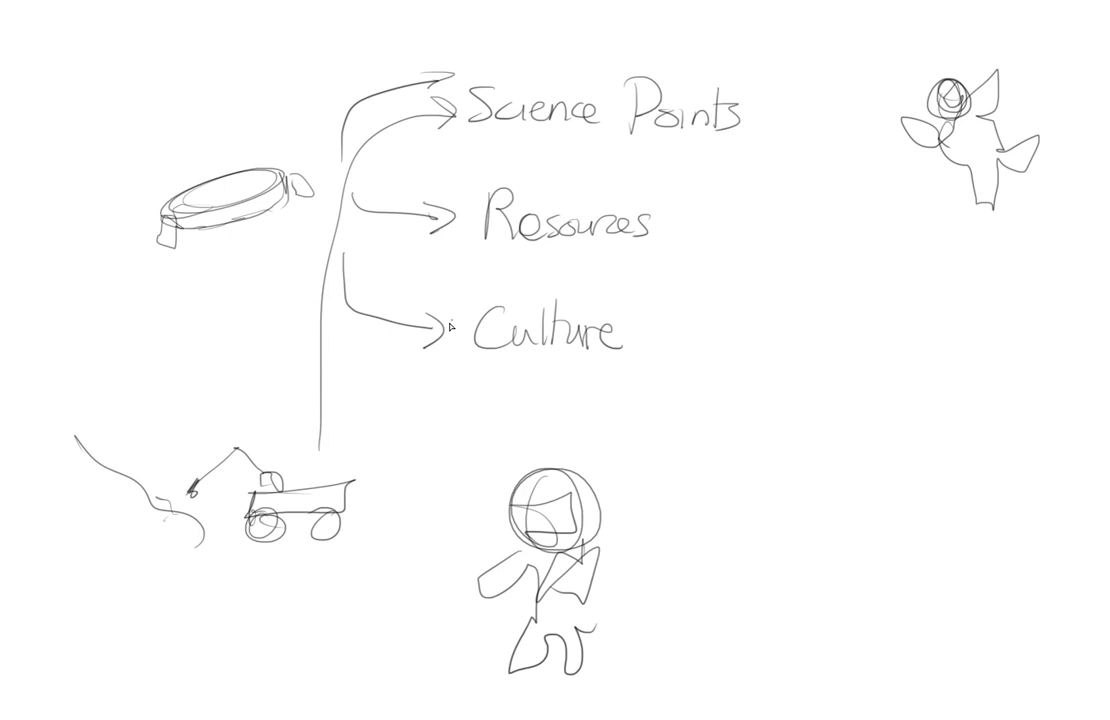
pyautogui.moveTo(372, 288)
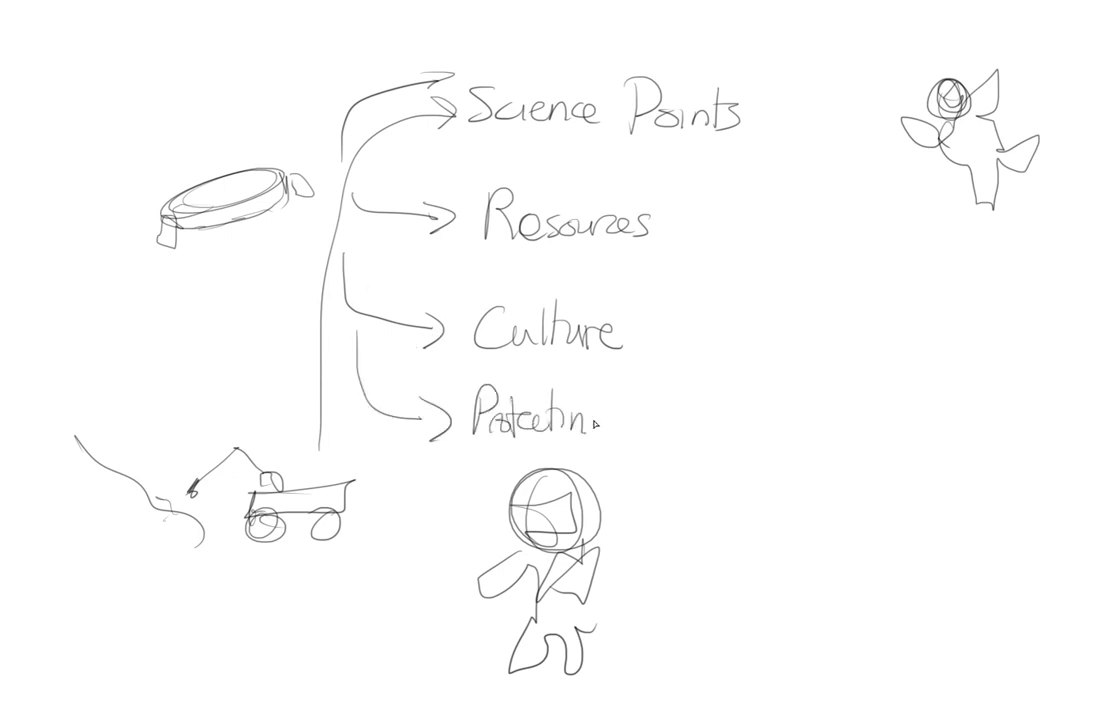
pyautogui.write('Protecting Pa')
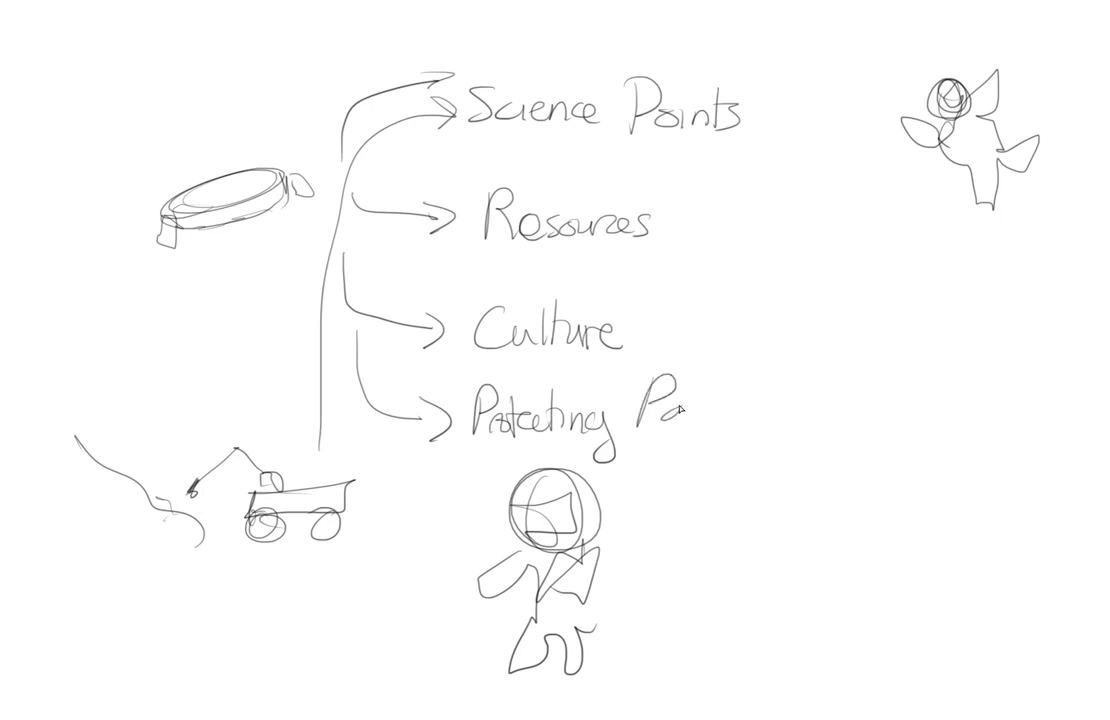
pyautogui.write('Payloads')
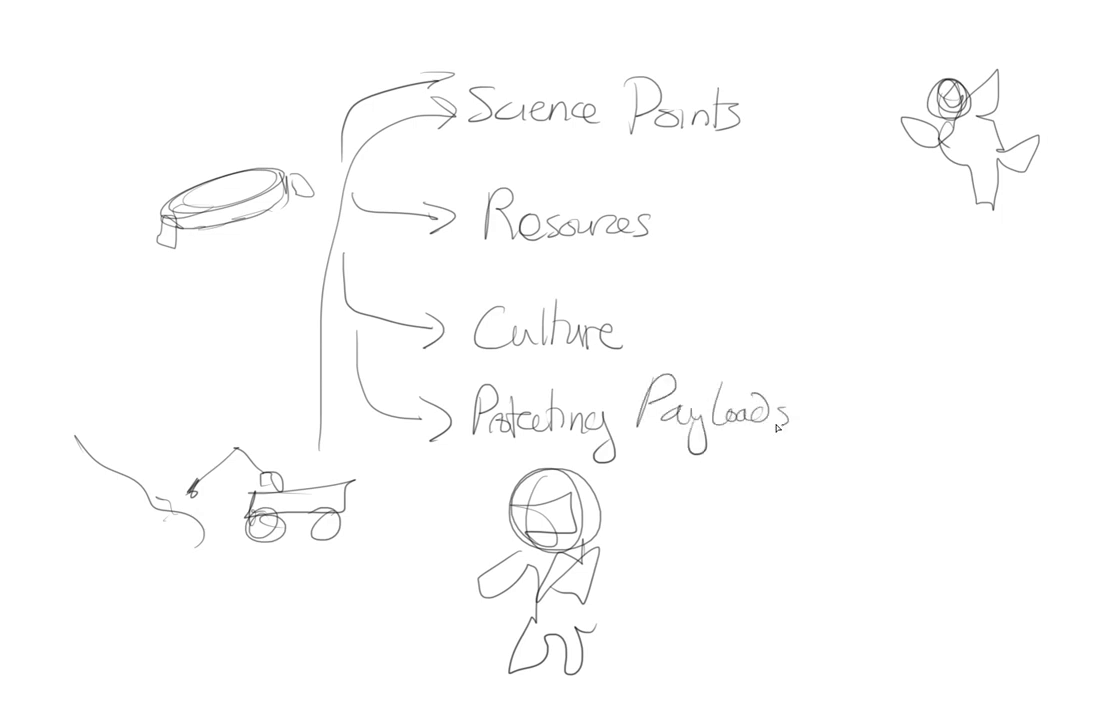
pyautogui.moveTo(924, 252)
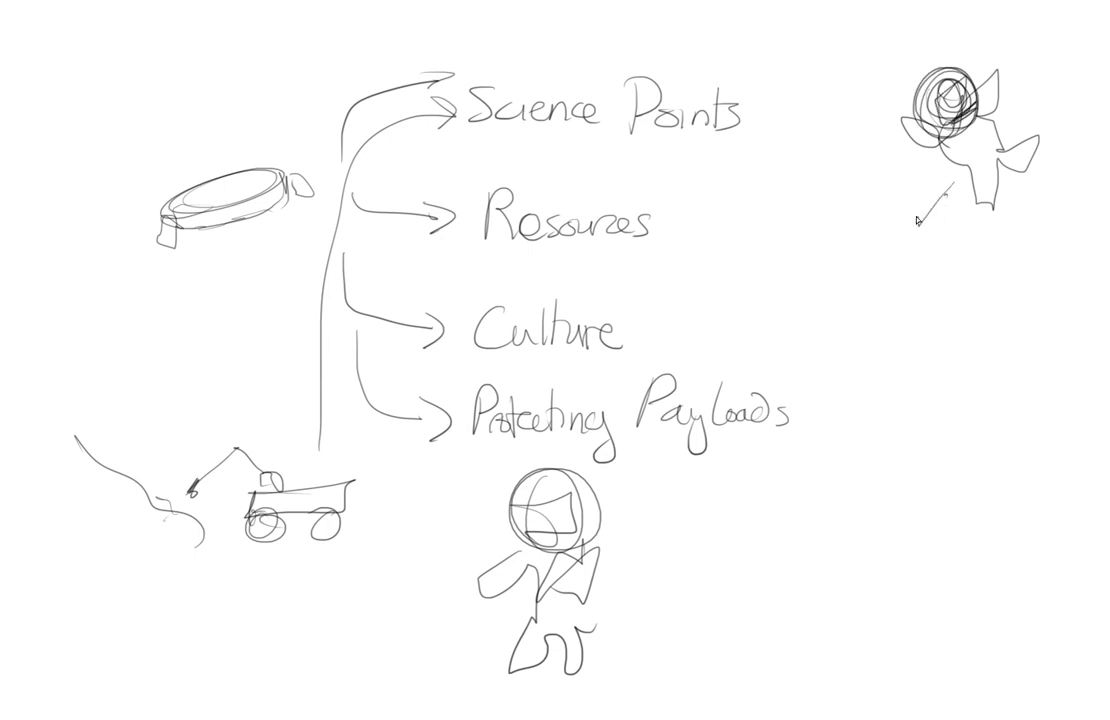
# - Draw a down arrow from the top-right astronaut to a handwritten 'Life Support' label
pyautogui.moveTo(920, 216); pyautogui.dragTo(916, 270)
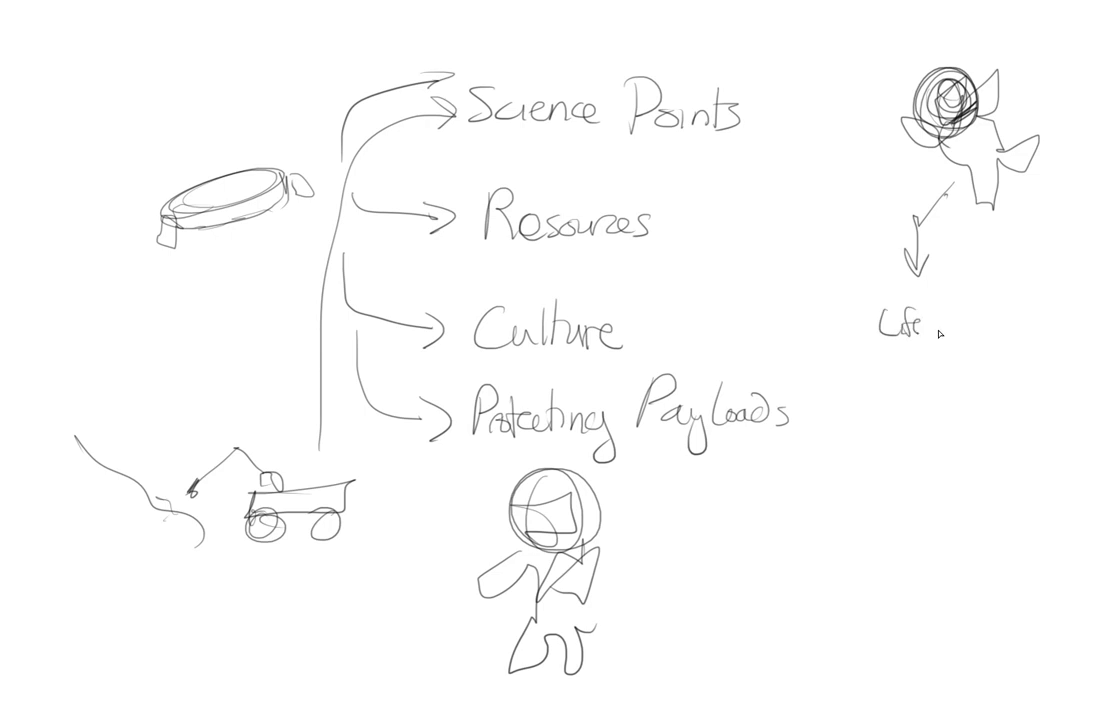
pyautogui.write('Support')
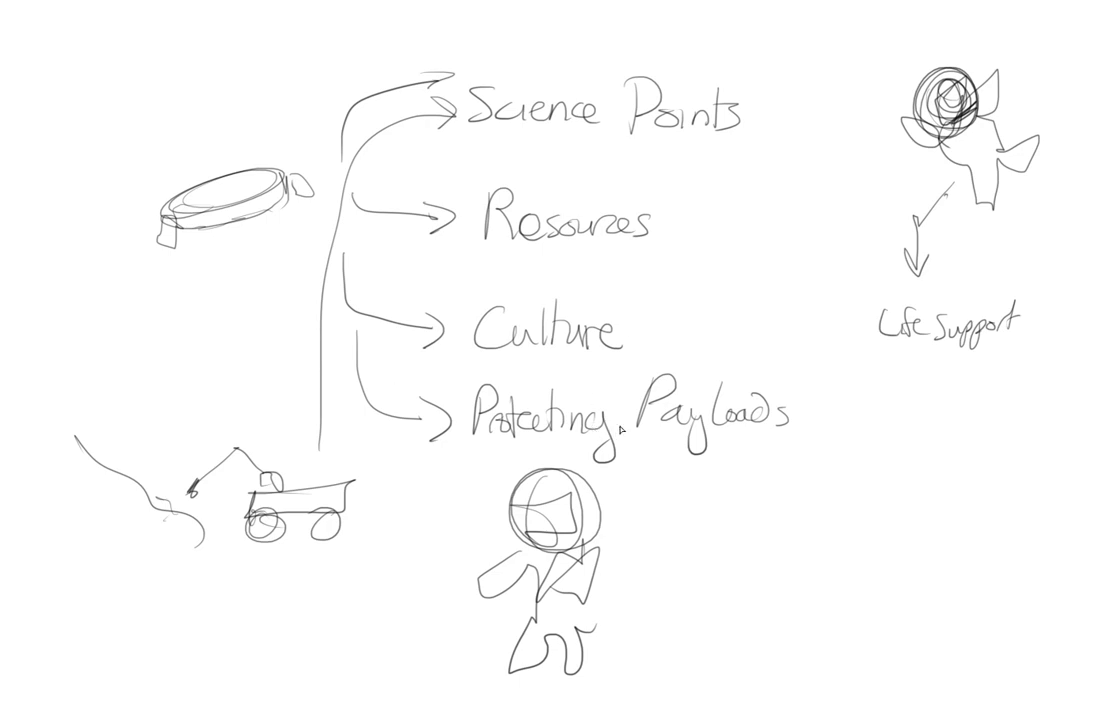
pyautogui.moveTo(760, 300)
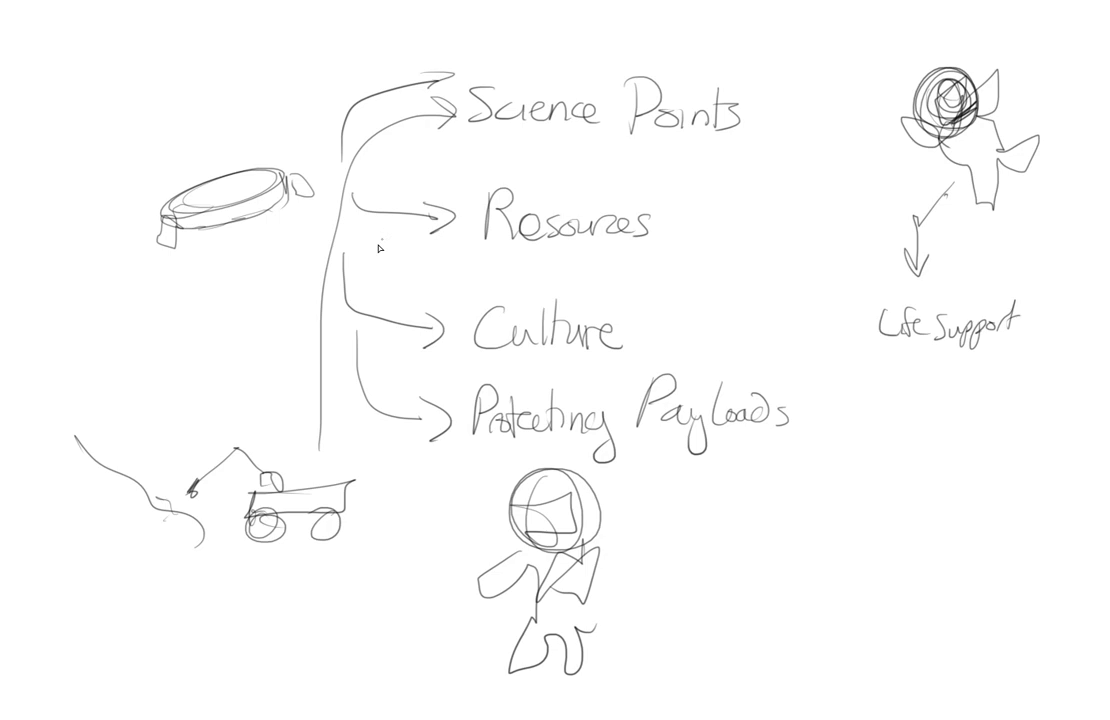
pyautogui.moveTo(208, 254)
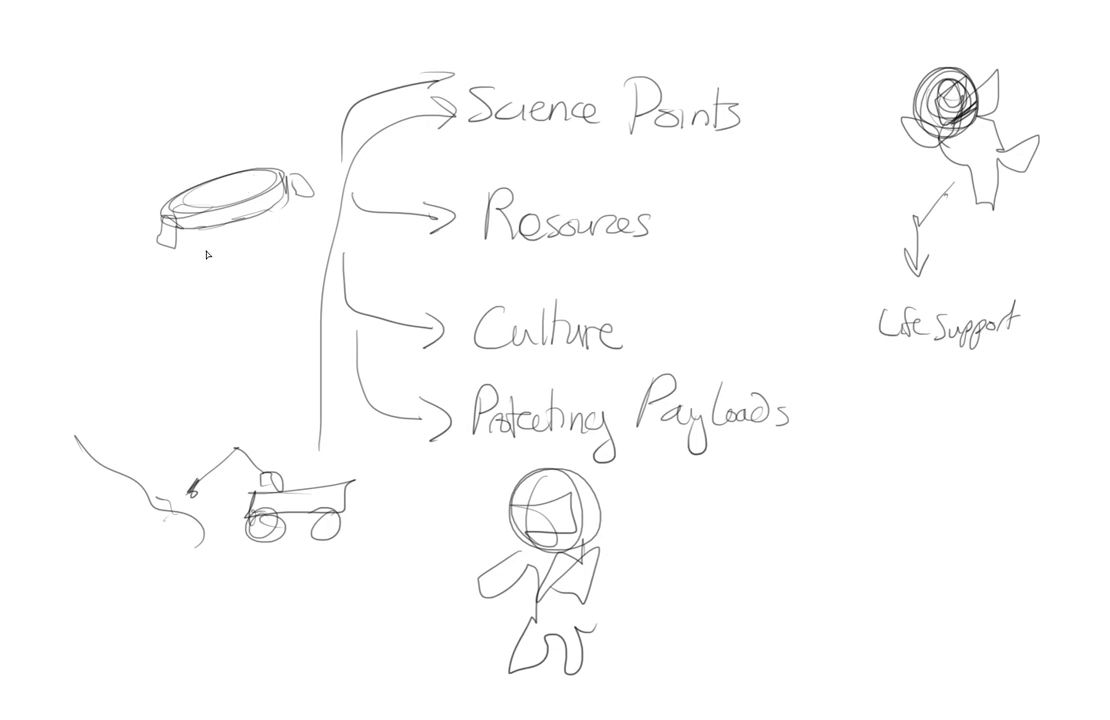
pyautogui.moveTo(320, 336)
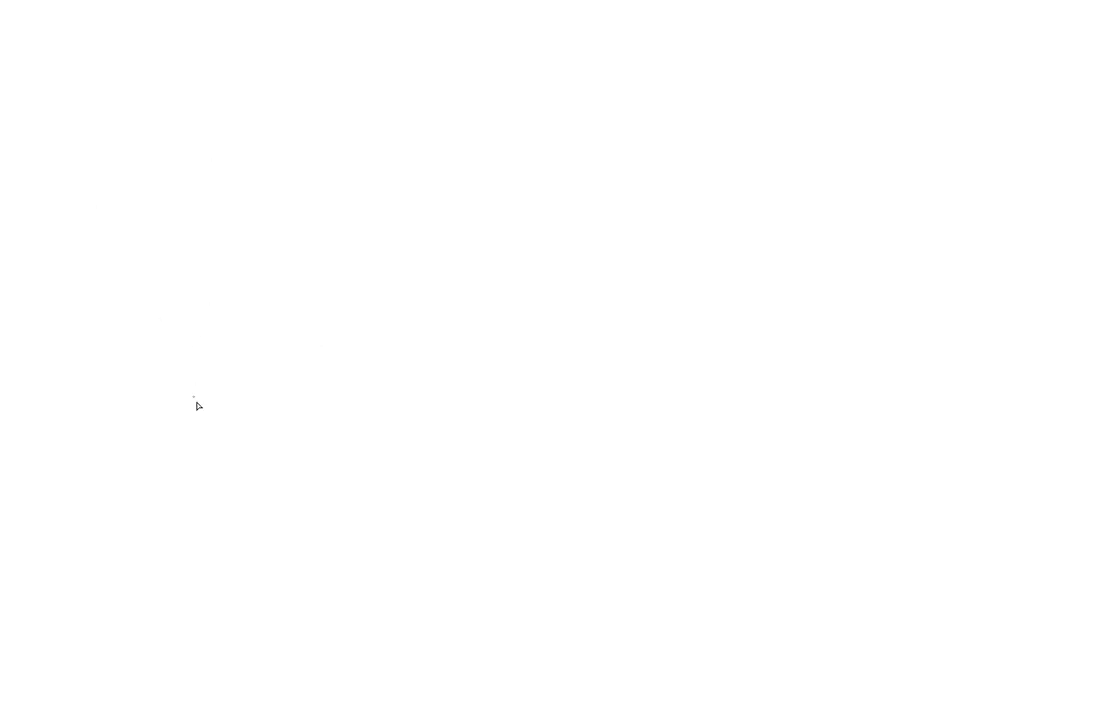
pyautogui.moveTo(150, 408)
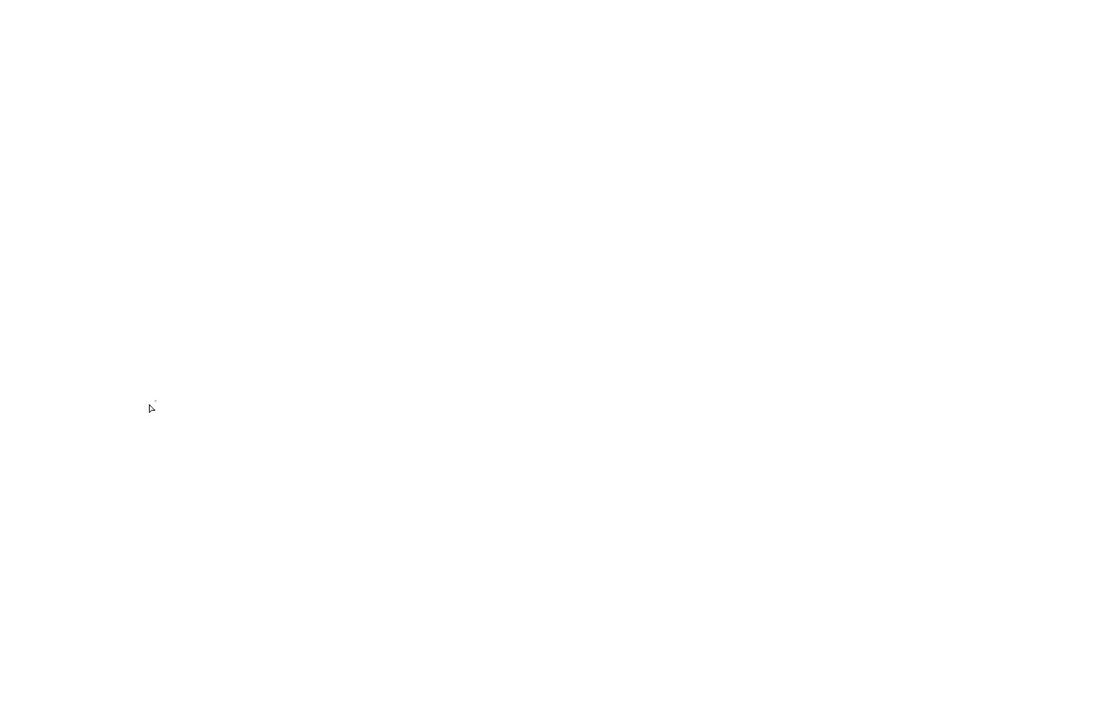
# - Sketch the tethered capsule with its round top part and a tall spike at the right
pyautogui.moveTo(150, 400); pyautogui.dragTo(190, 476)
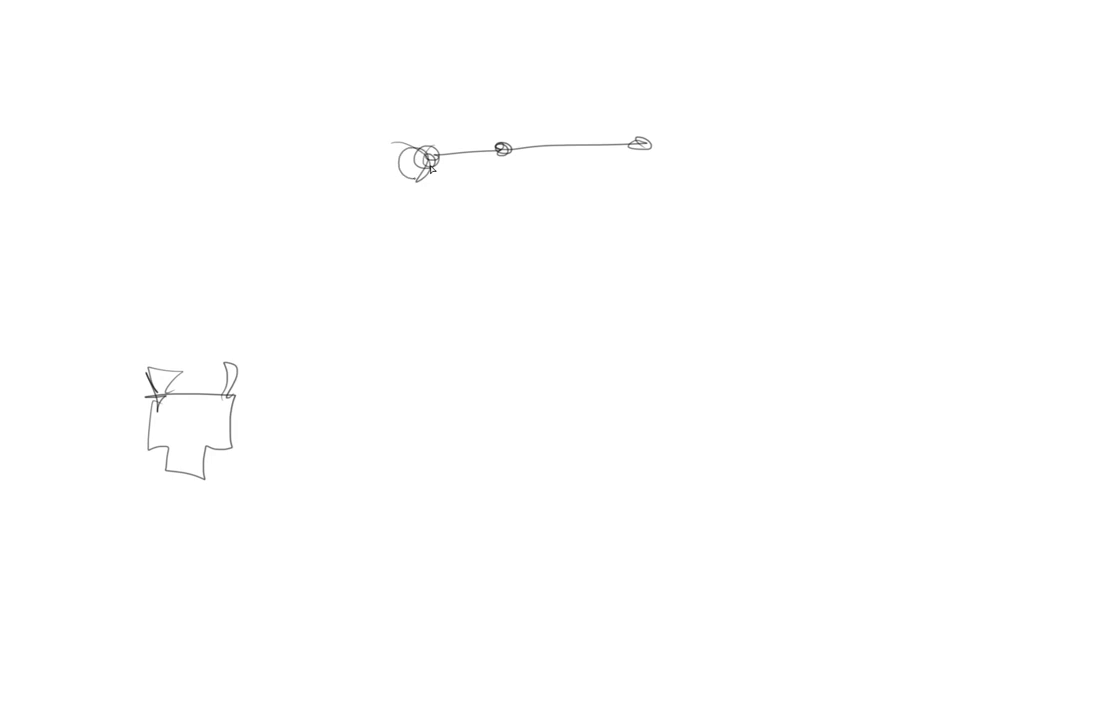
pyautogui.moveTo(400, 180); pyautogui.dragTo(410, 156)
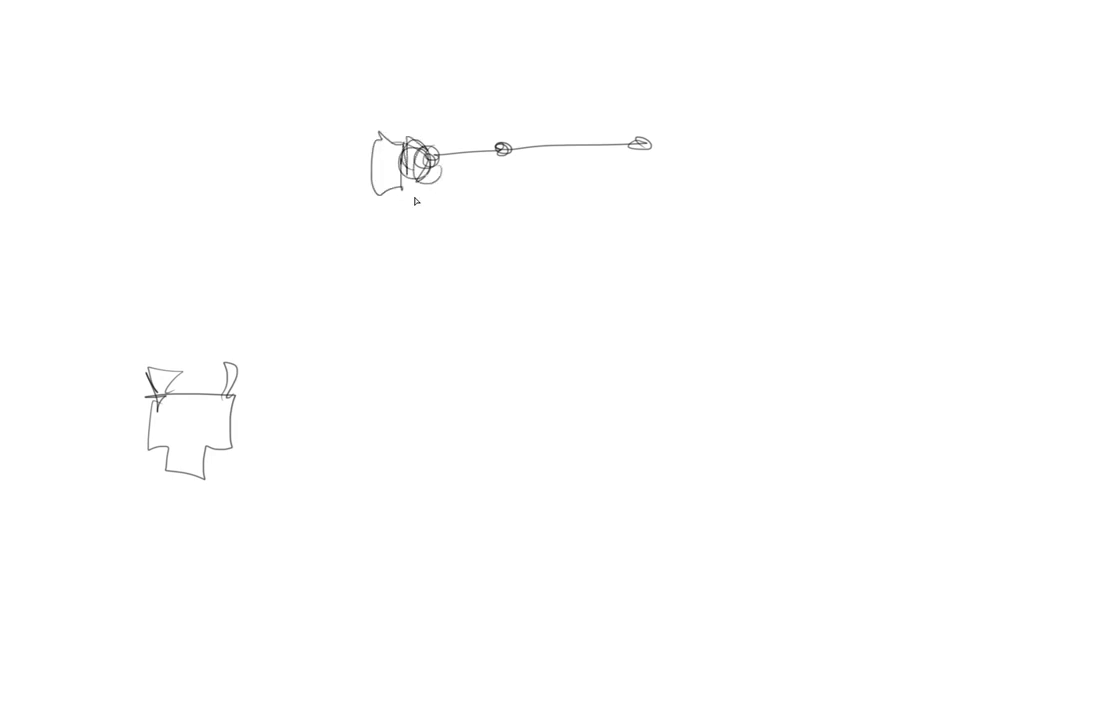
pyautogui.moveTo(436, 412)
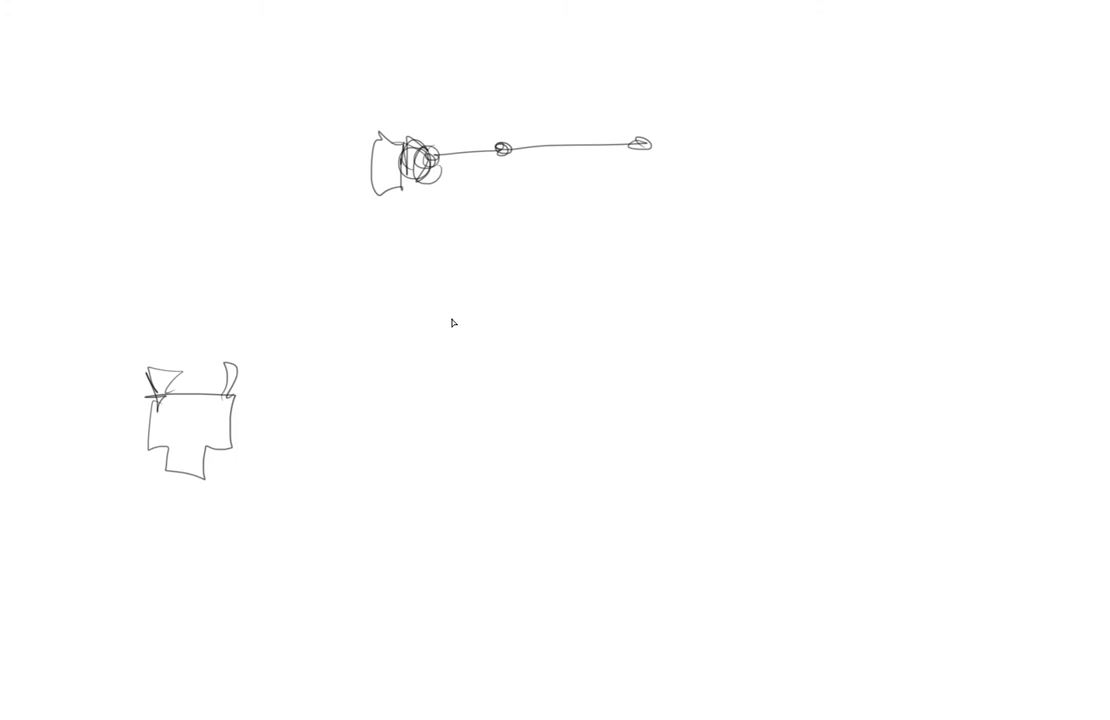
pyautogui.moveTo(920, 128); pyautogui.dragTo(920, 176)
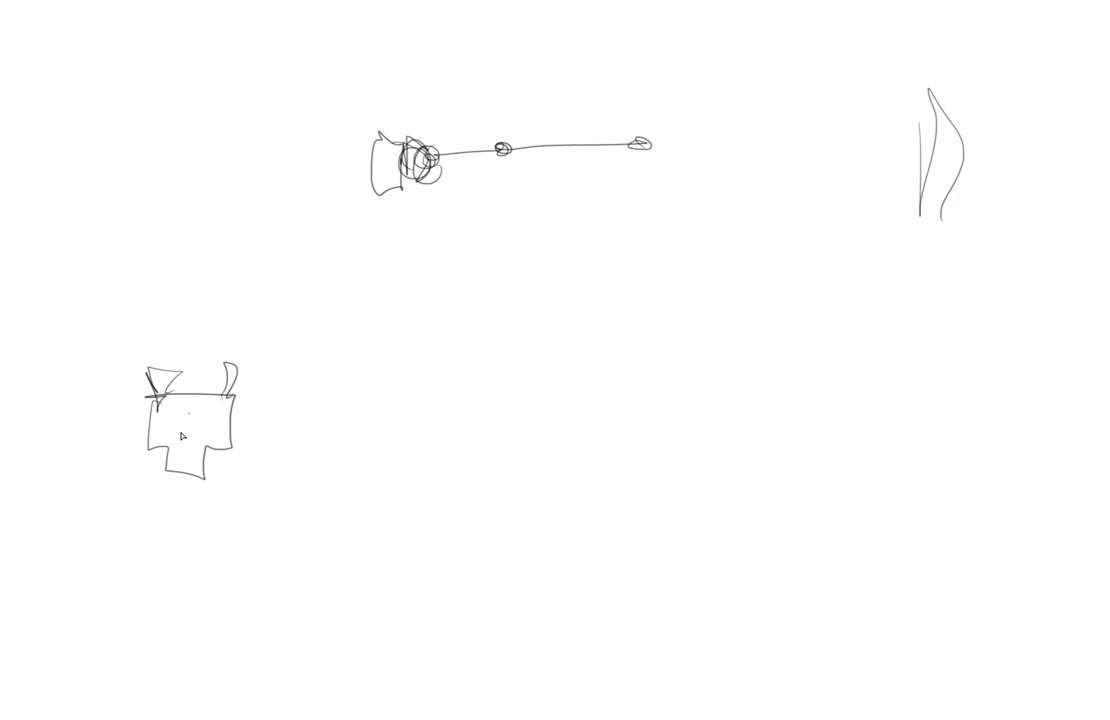
# - Draw a curved arrow rising from the box part and a tall segmented tower right of centre
pyautogui.moveTo(278, 332); pyautogui.dragTo(484, 282)
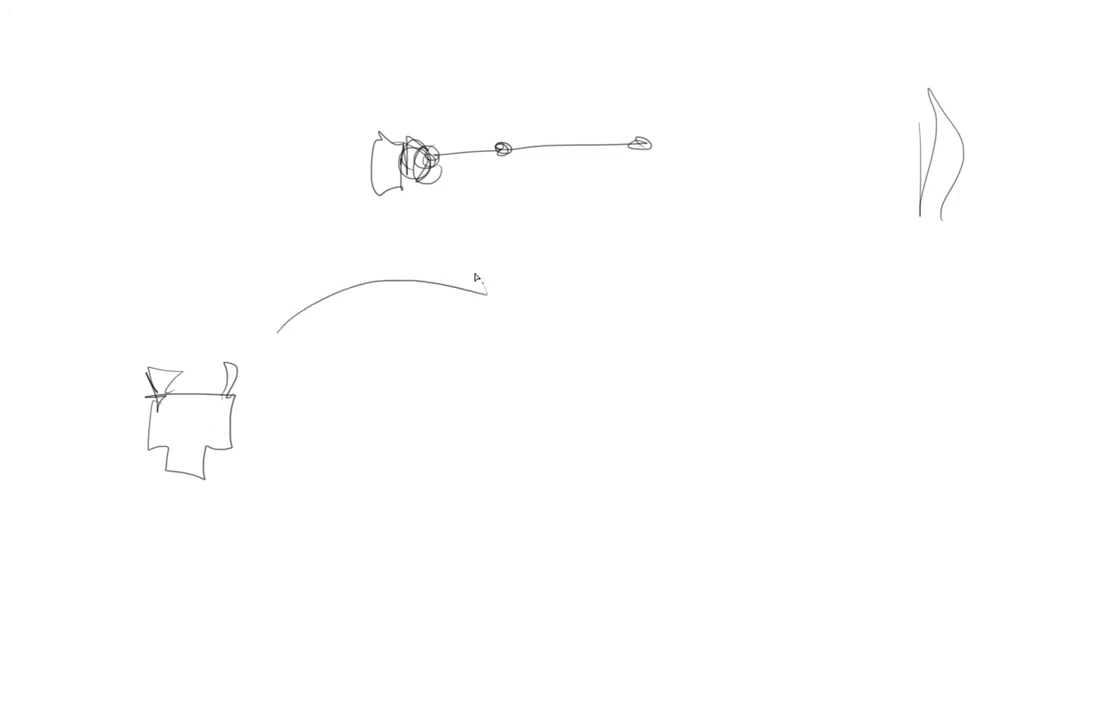
pyautogui.moveTo(470, 268); pyautogui.dragTo(500, 304)
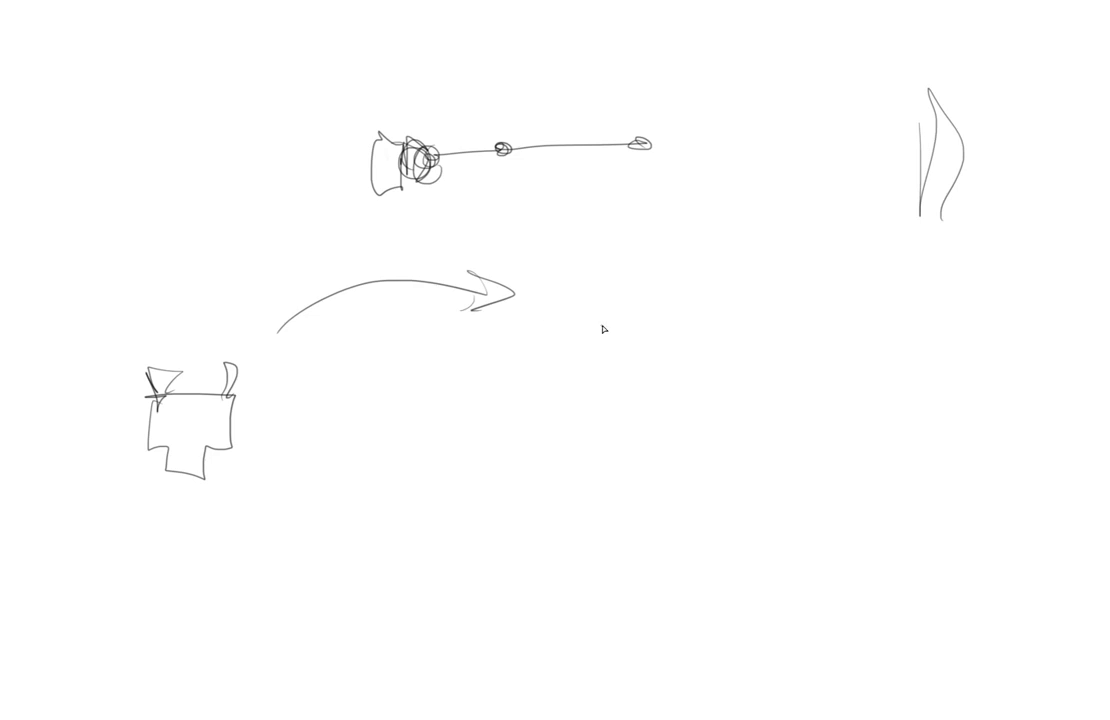
pyautogui.moveTo(600, 328)
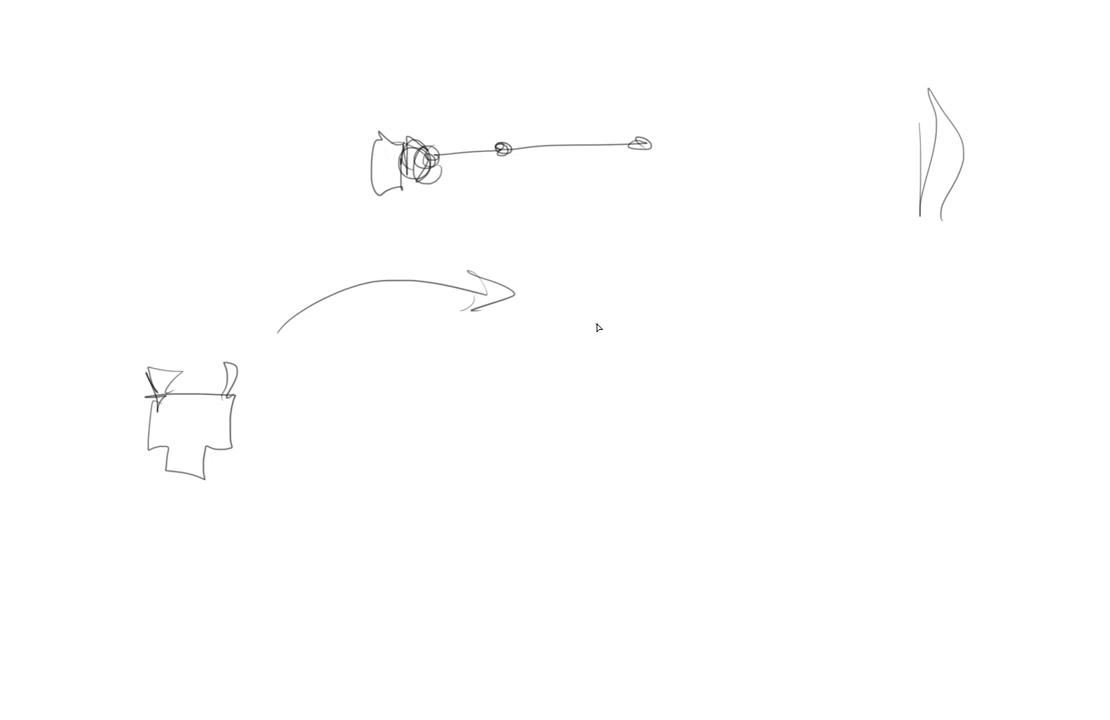
pyautogui.moveTo(540, 332)
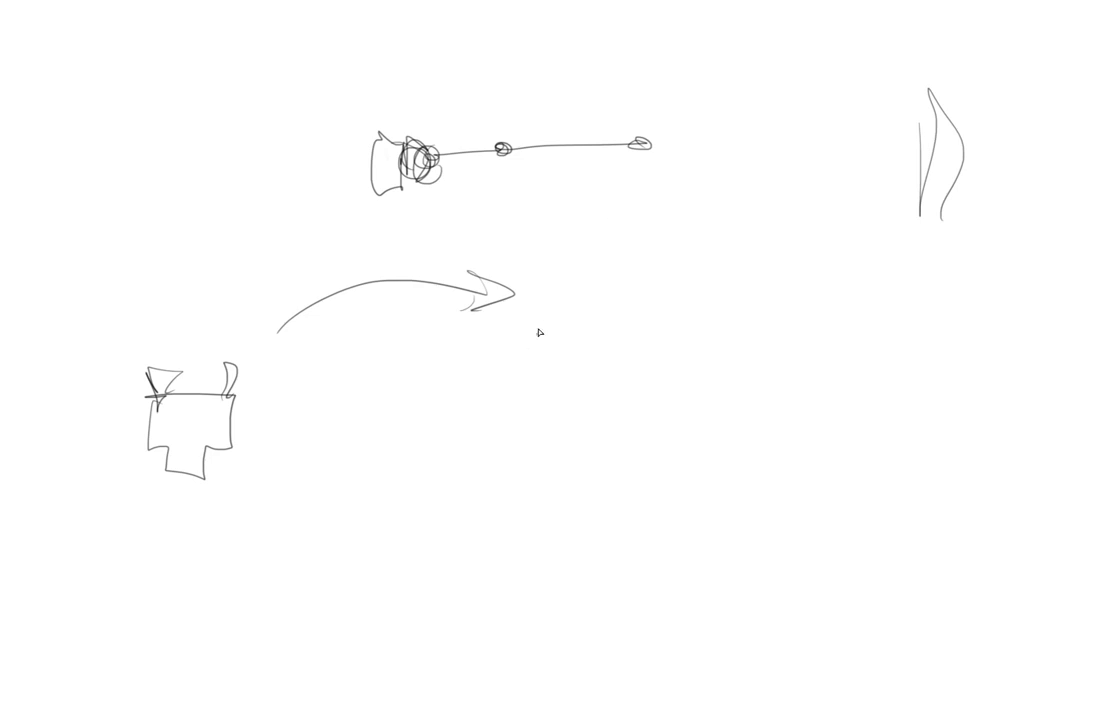
pyautogui.moveTo(484, 368)
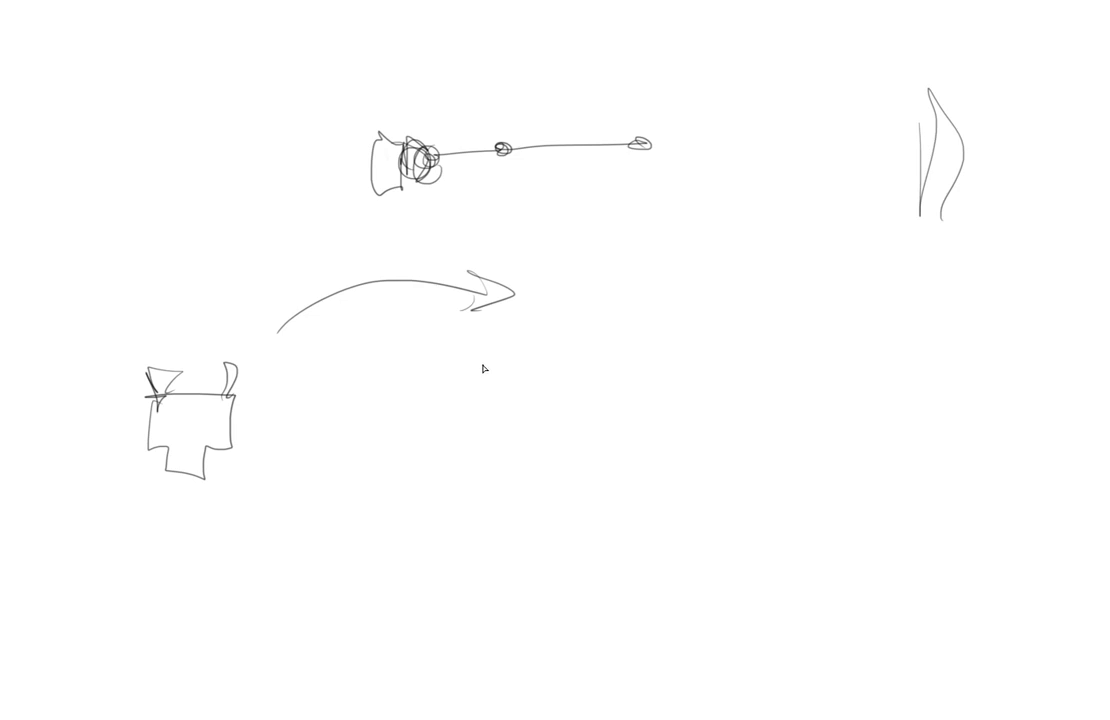
pyautogui.moveTo(804, 148); pyautogui.dragTo(796, 430)
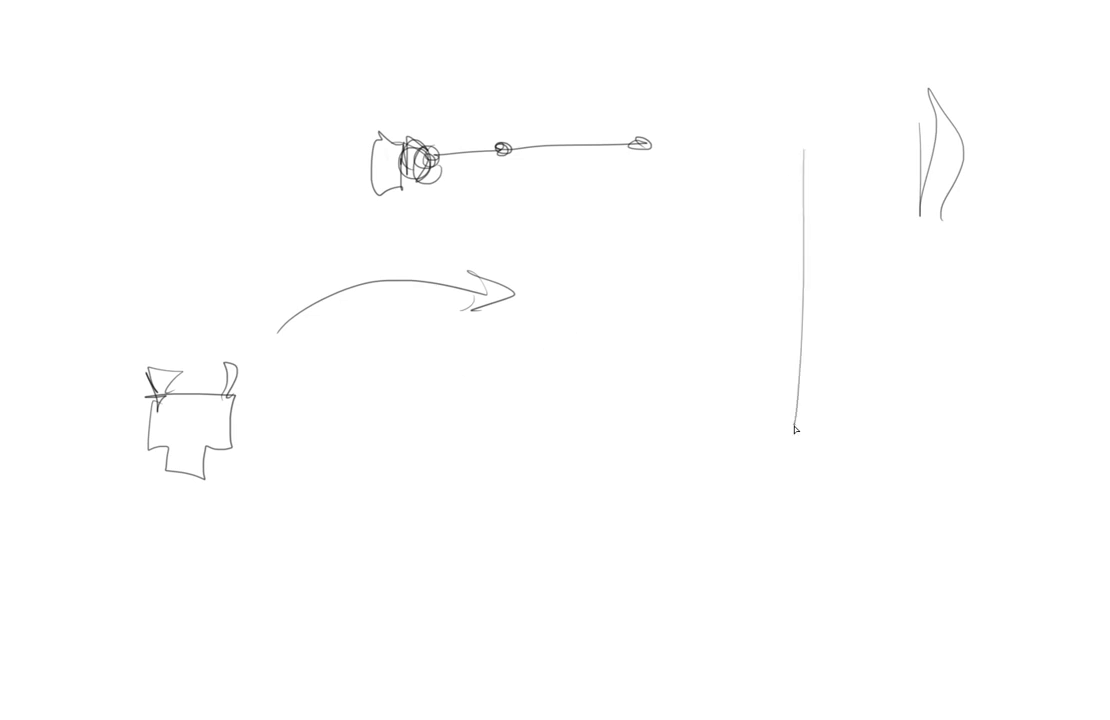
pyautogui.moveTo(800, 144); pyautogui.dragTo(860, 436)
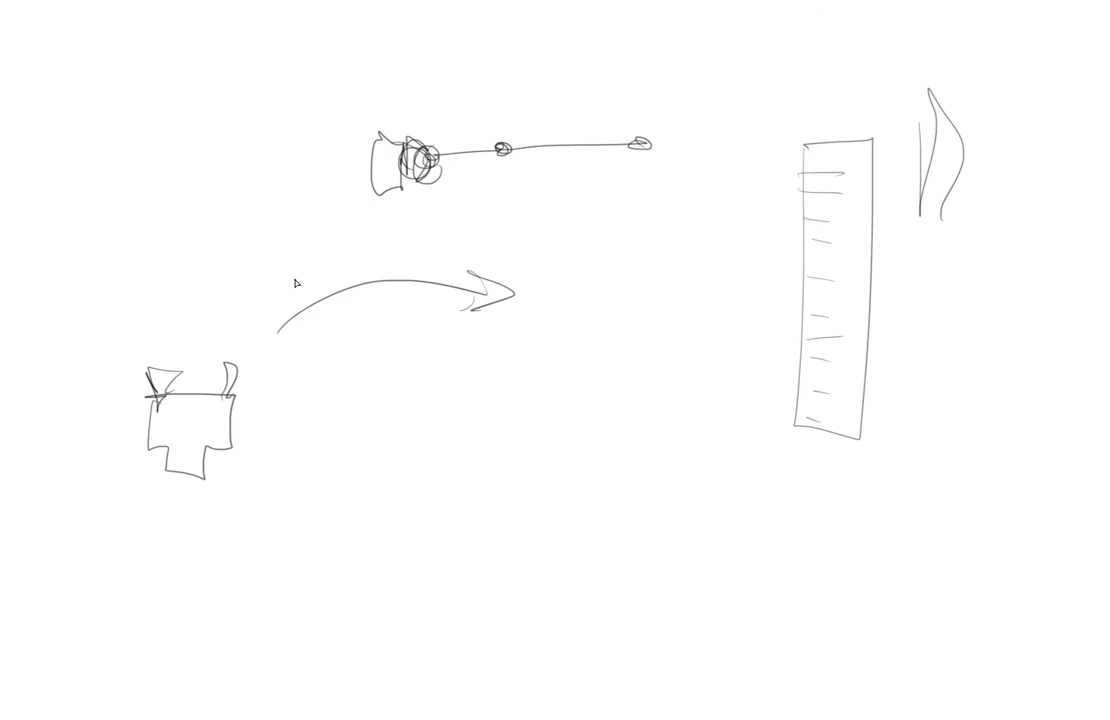
pyautogui.moveTo(418, 232)
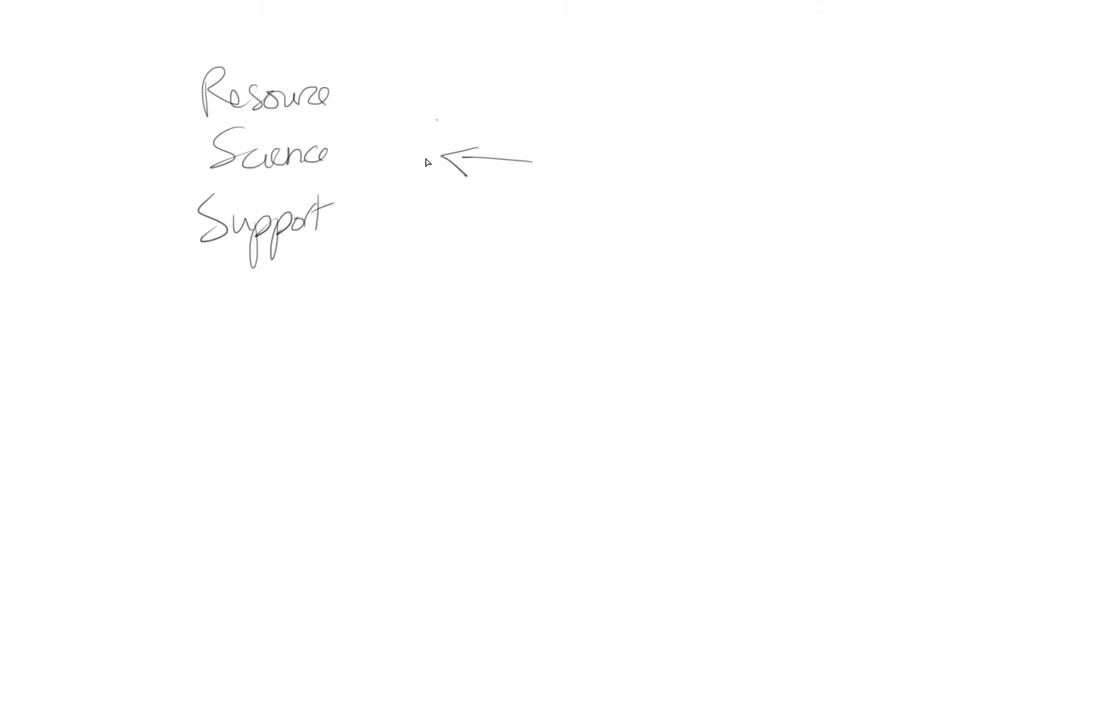
pyautogui.moveTo(336, 206)
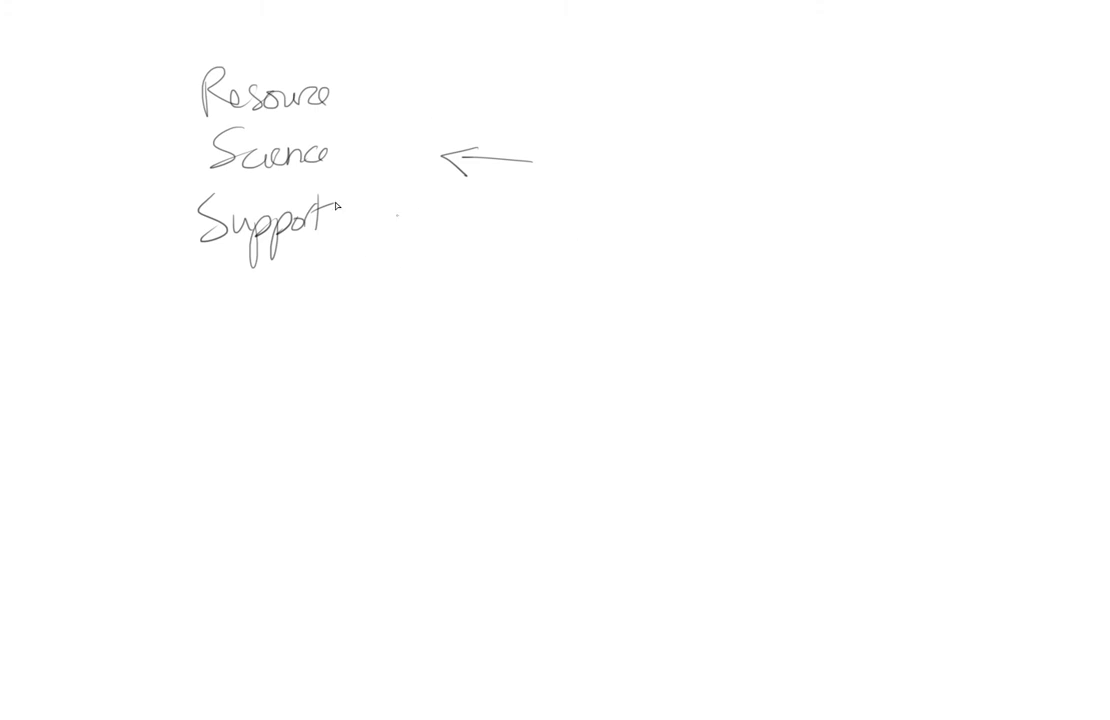
# - Draw the capsule outline with a small part below and an arrow pointing down at it
pyautogui.moveTo(110, 216); pyautogui.dragTo(394, 120)
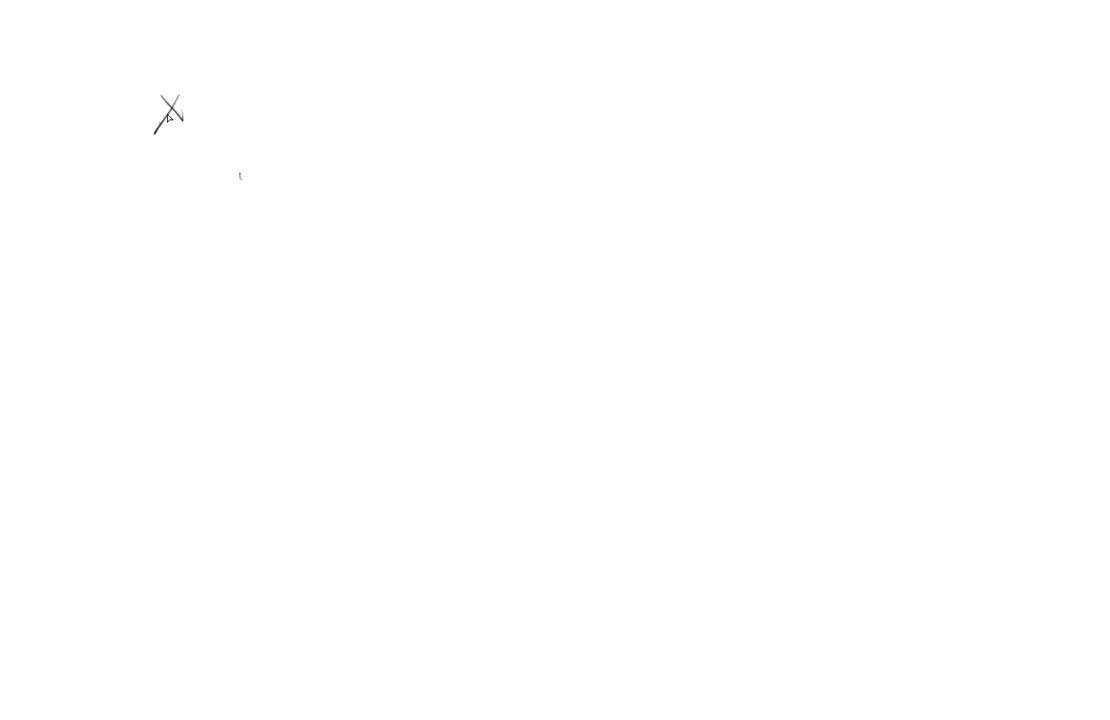
pyautogui.moveTo(204, 102); pyautogui.dragTo(244, 104)
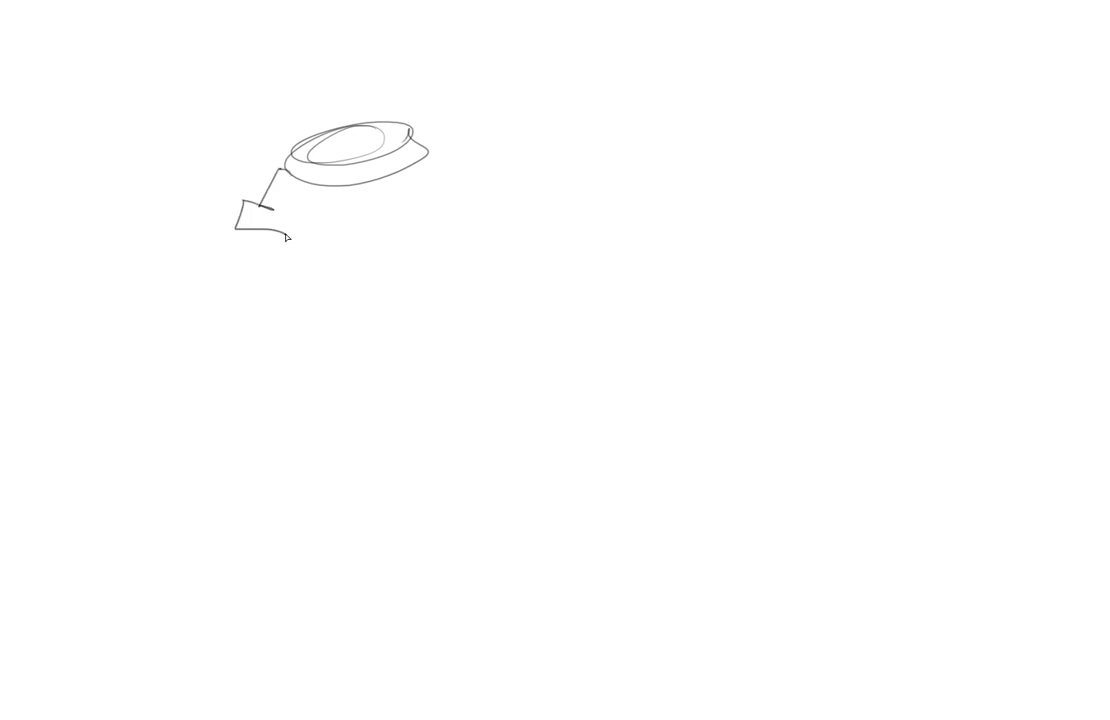
pyautogui.moveTo(222, 98); pyautogui.dragTo(230, 184)
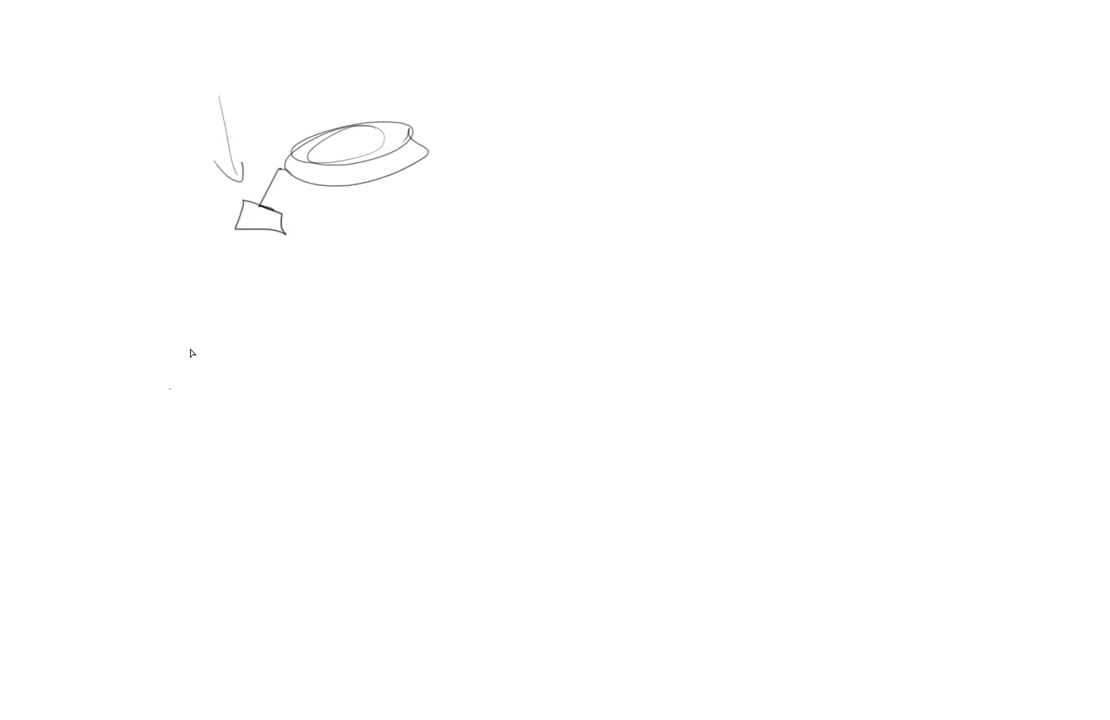
pyautogui.moveTo(346, 282)
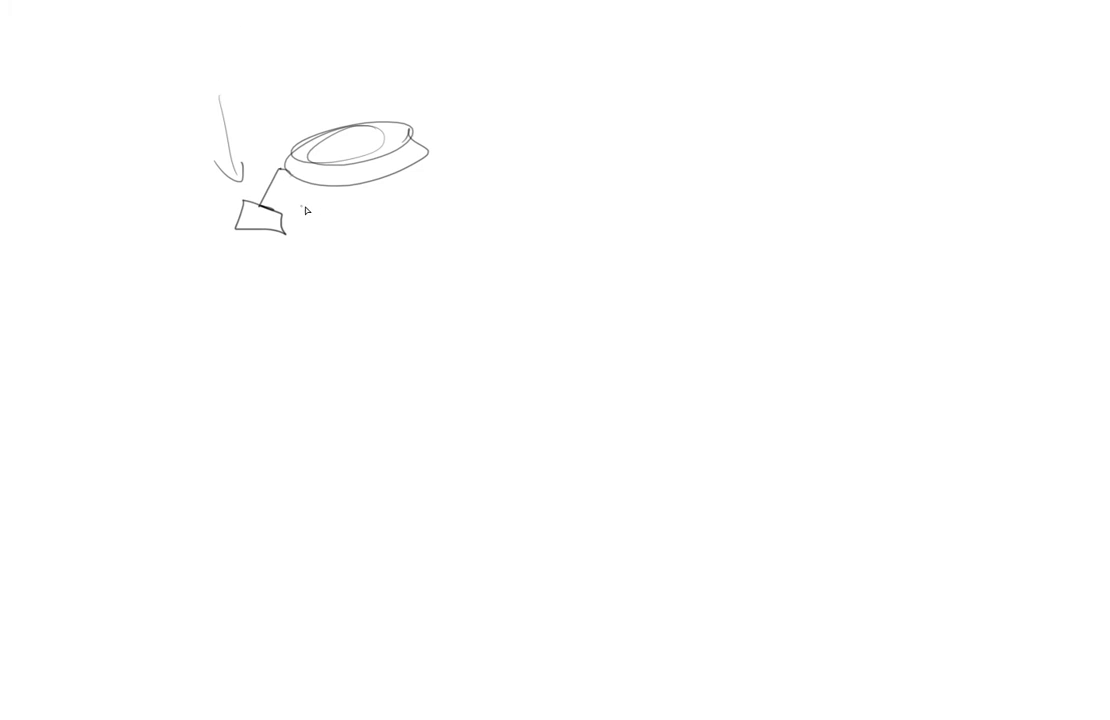
pyautogui.moveTo(286, 294)
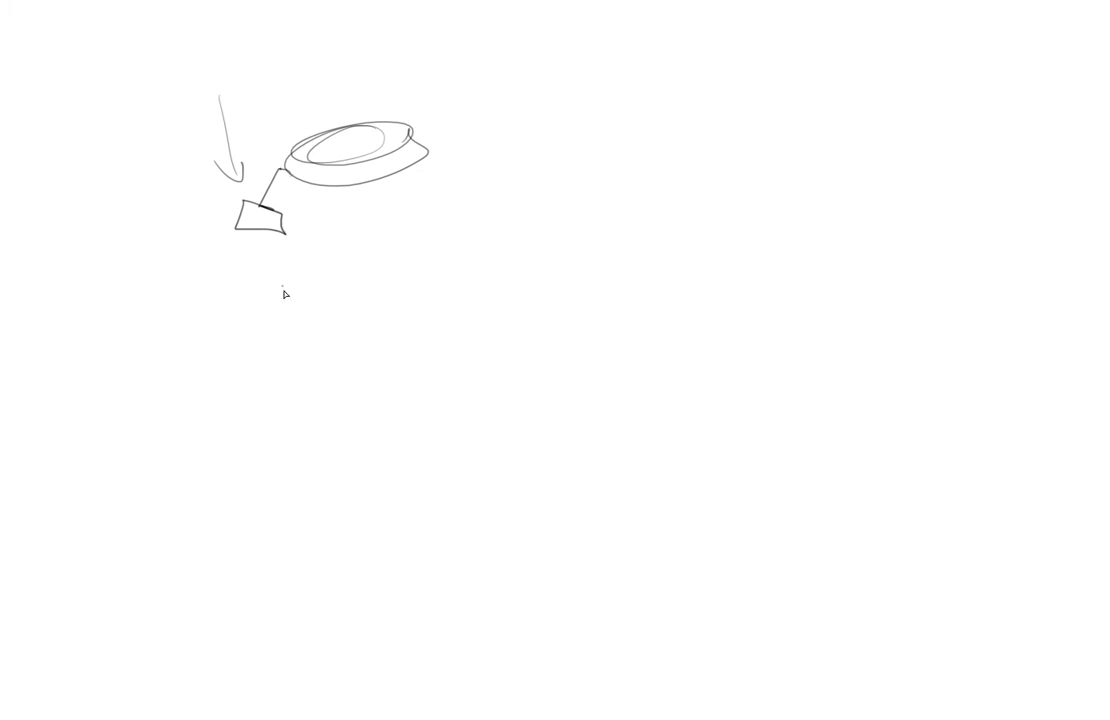
pyautogui.moveTo(336, 232)
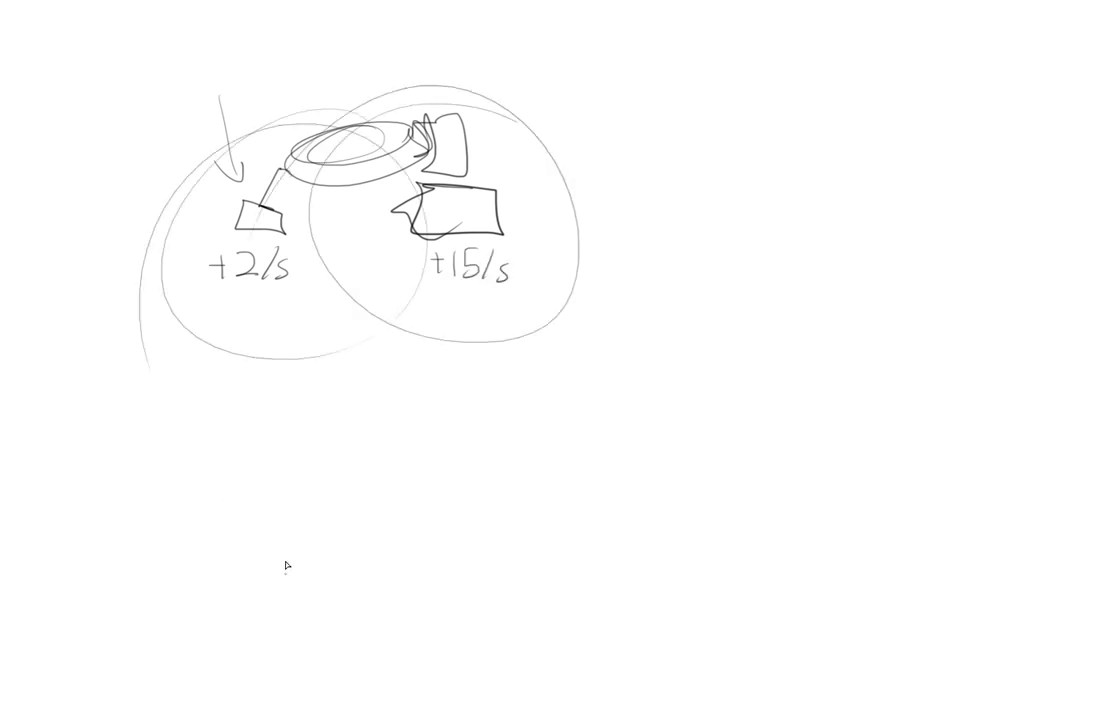
pyautogui.moveTo(300, 486)
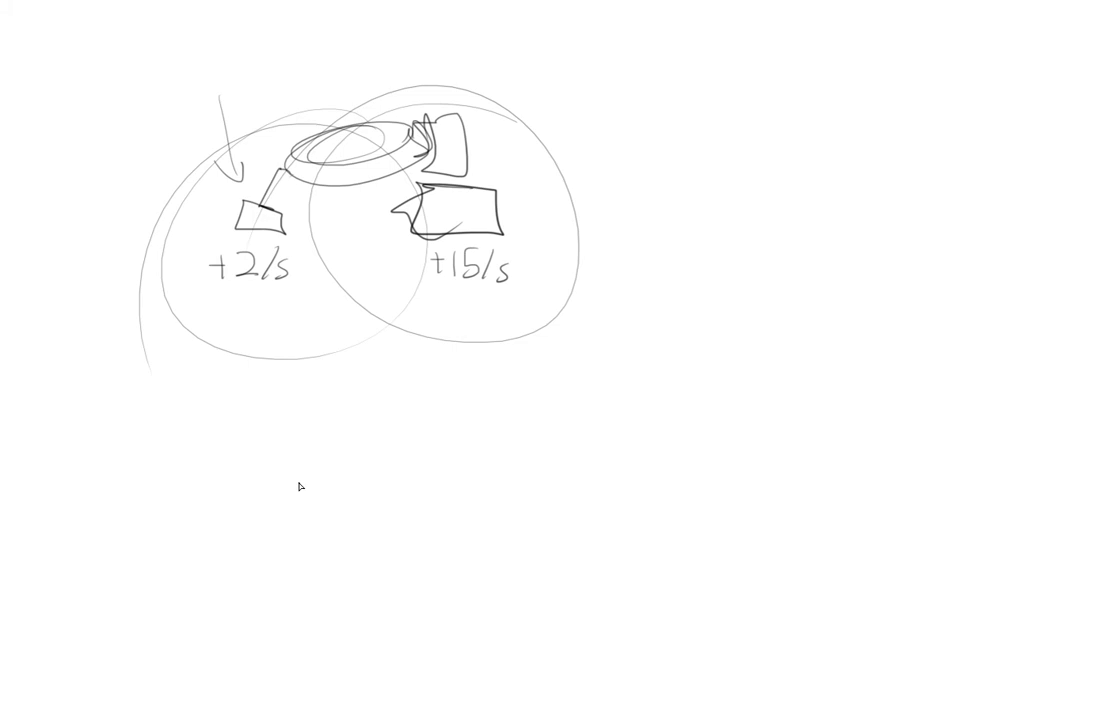
pyautogui.moveTo(476, 202)
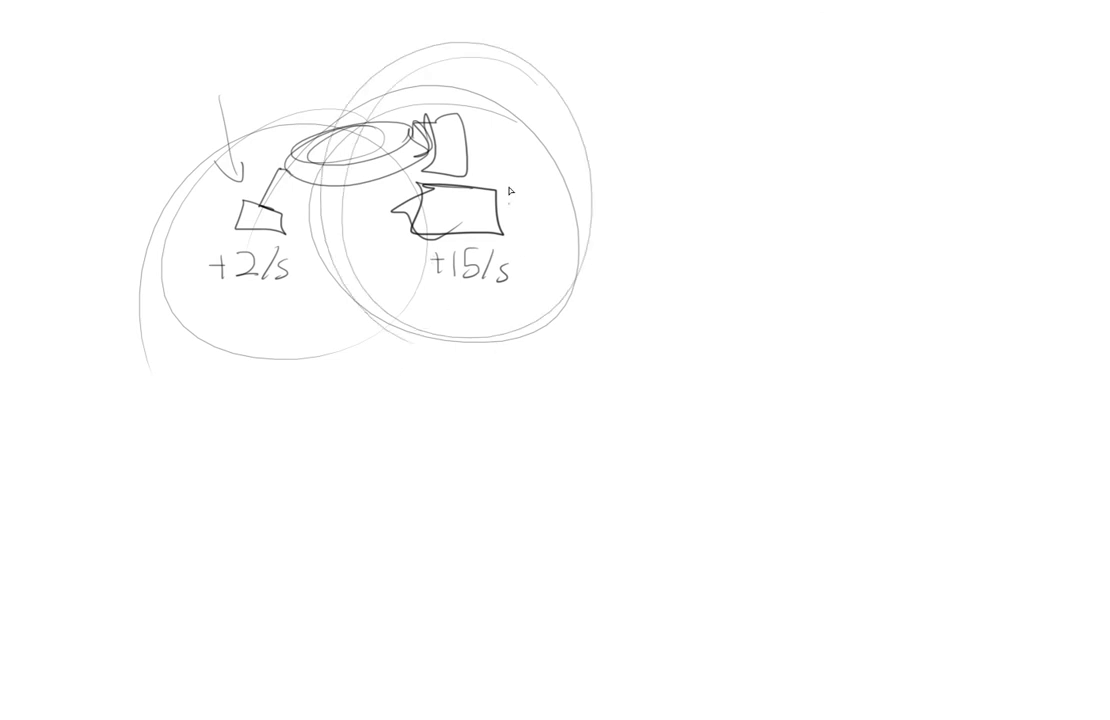
# - Draw an arrow at the right-hand part and label the flaming rocket '+15 Thrust'
pyautogui.moveTo(604, 122); pyautogui.dragTo(524, 190)
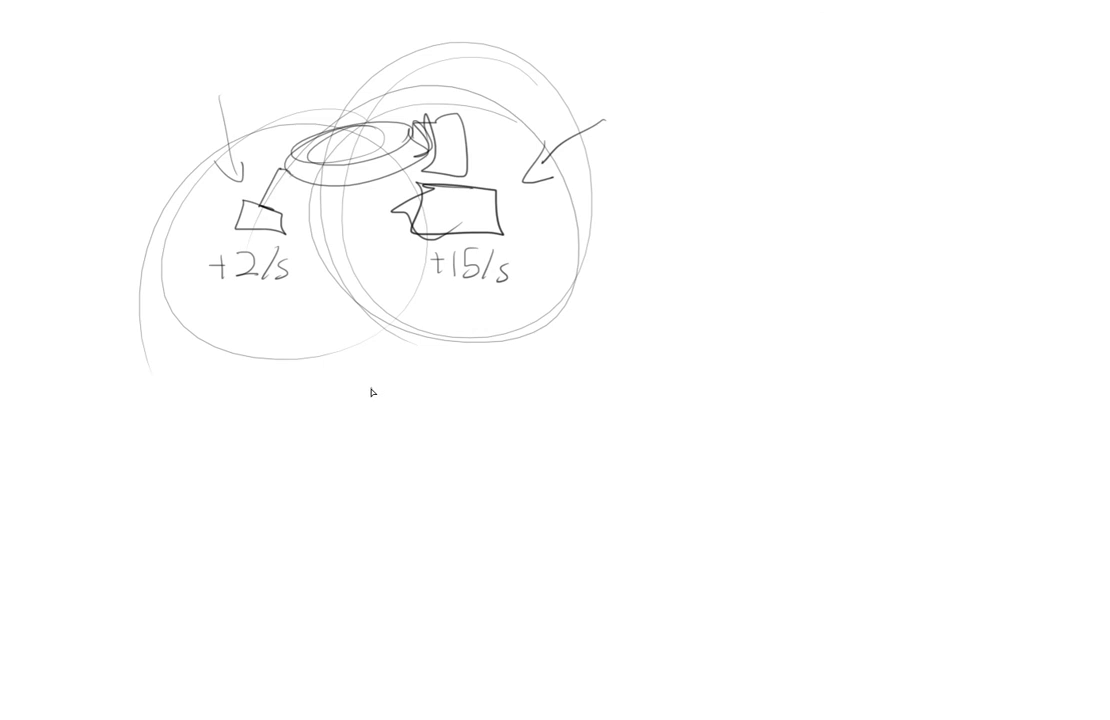
pyautogui.moveTo(768, 164)
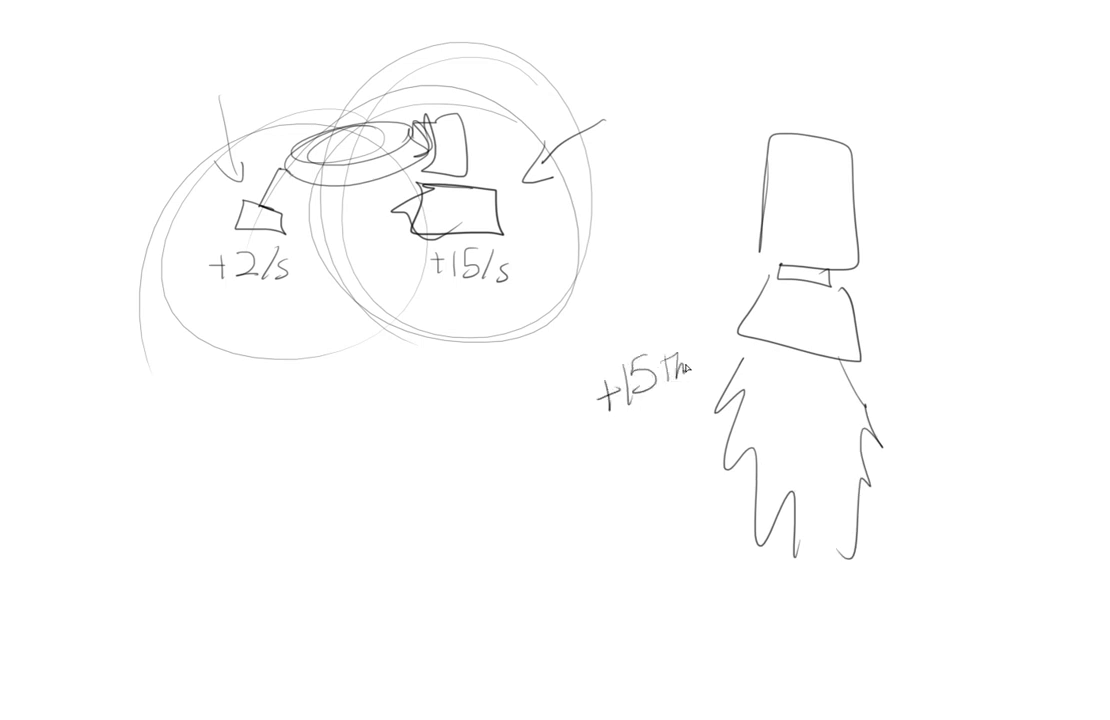
pyautogui.write('Thrust')
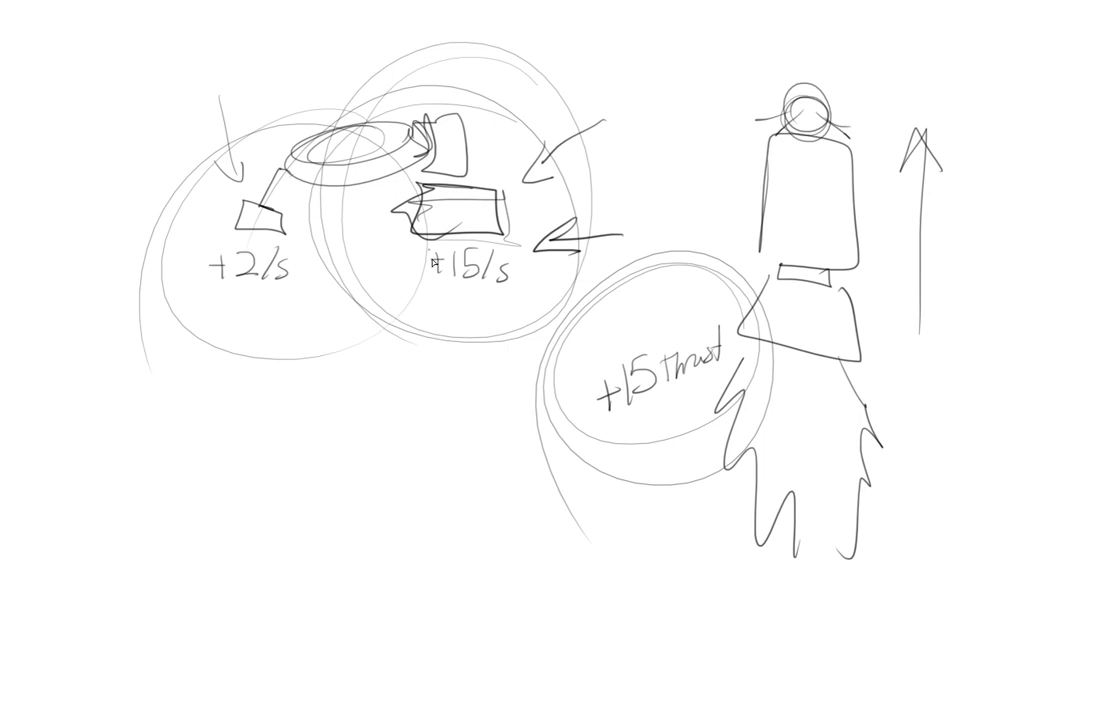
pyautogui.moveTo(436, 370)
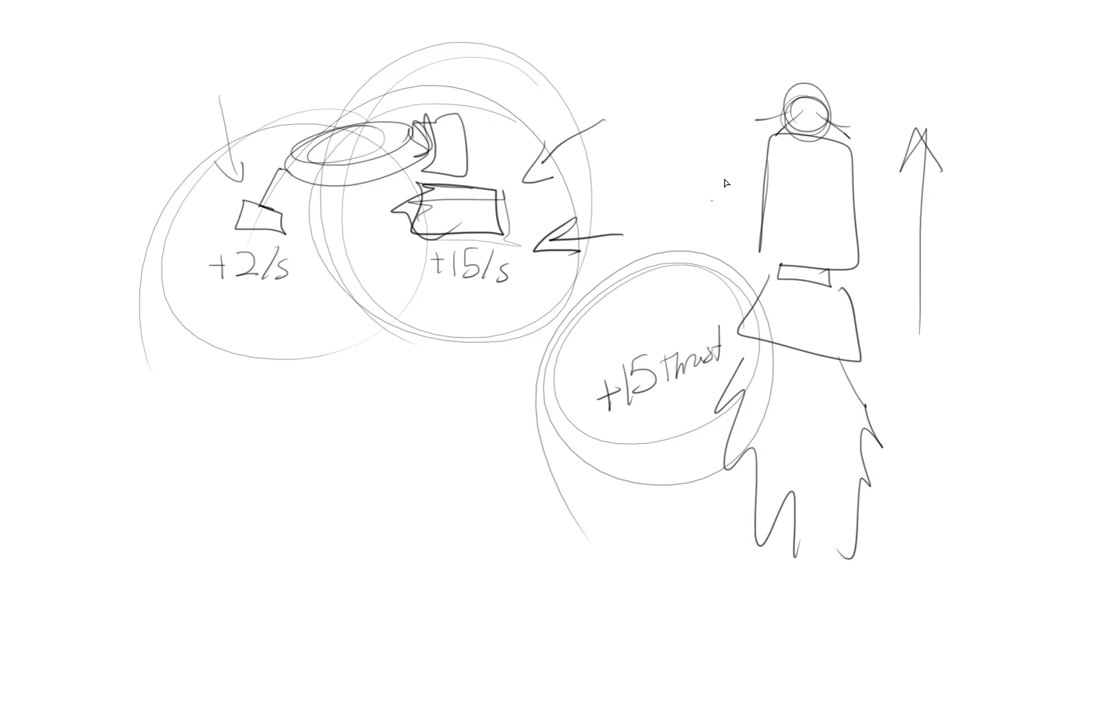
pyautogui.moveTo(580, 276)
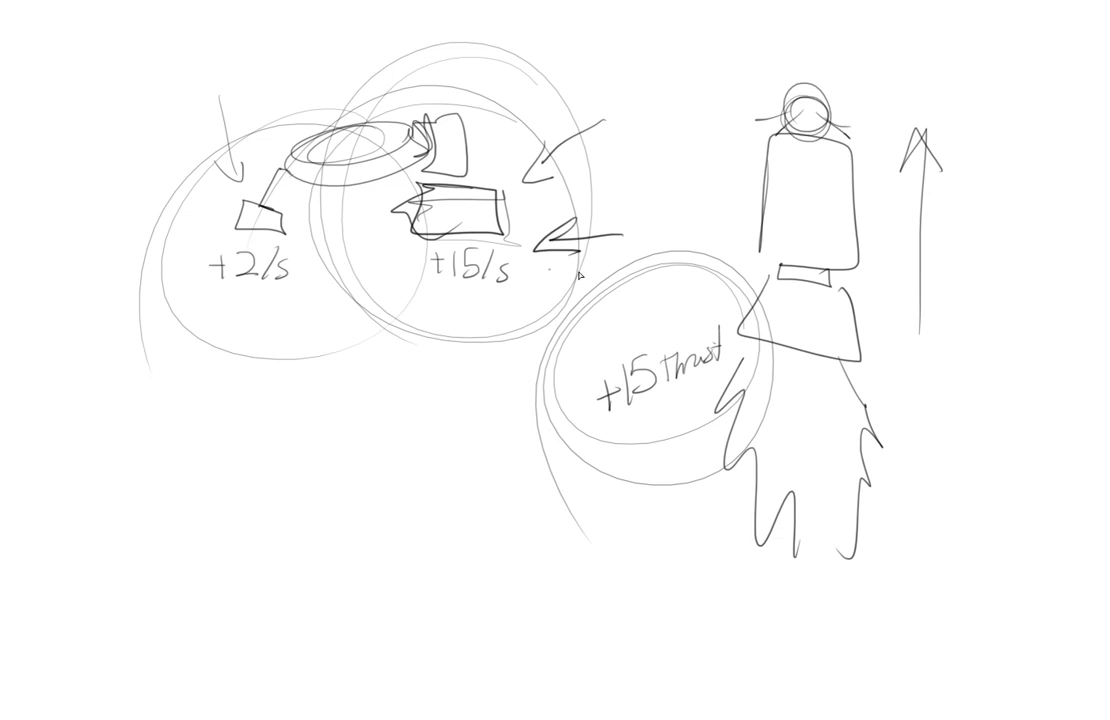
pyautogui.moveTo(282, 356)
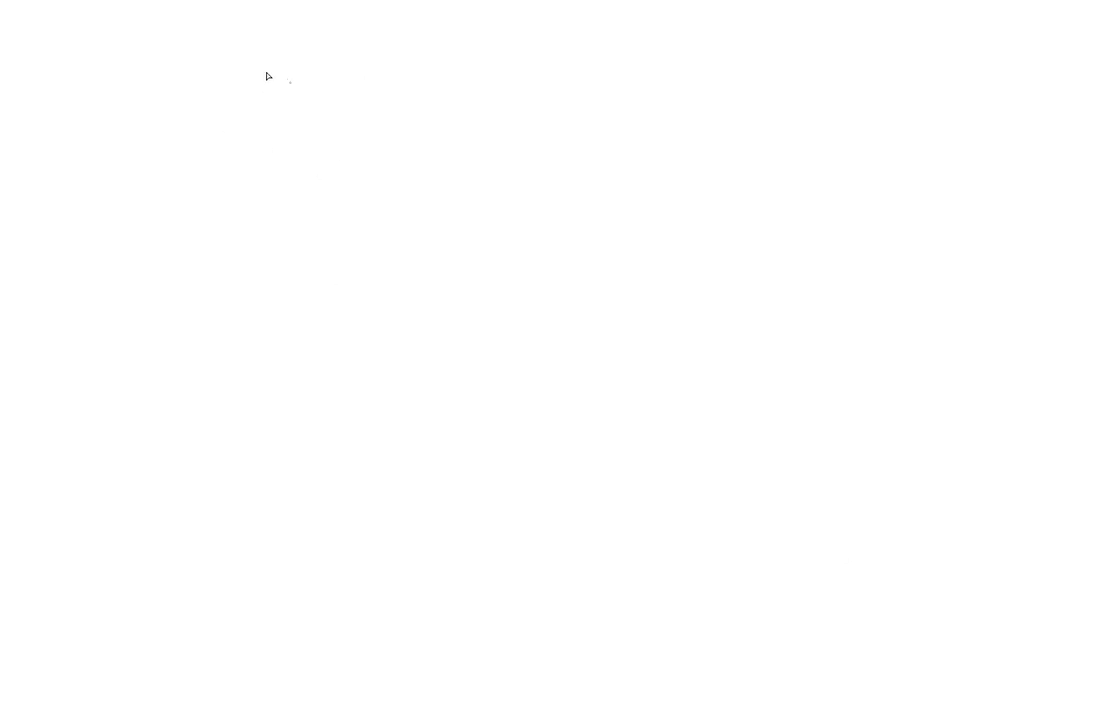
pyautogui.moveTo(180, 82)
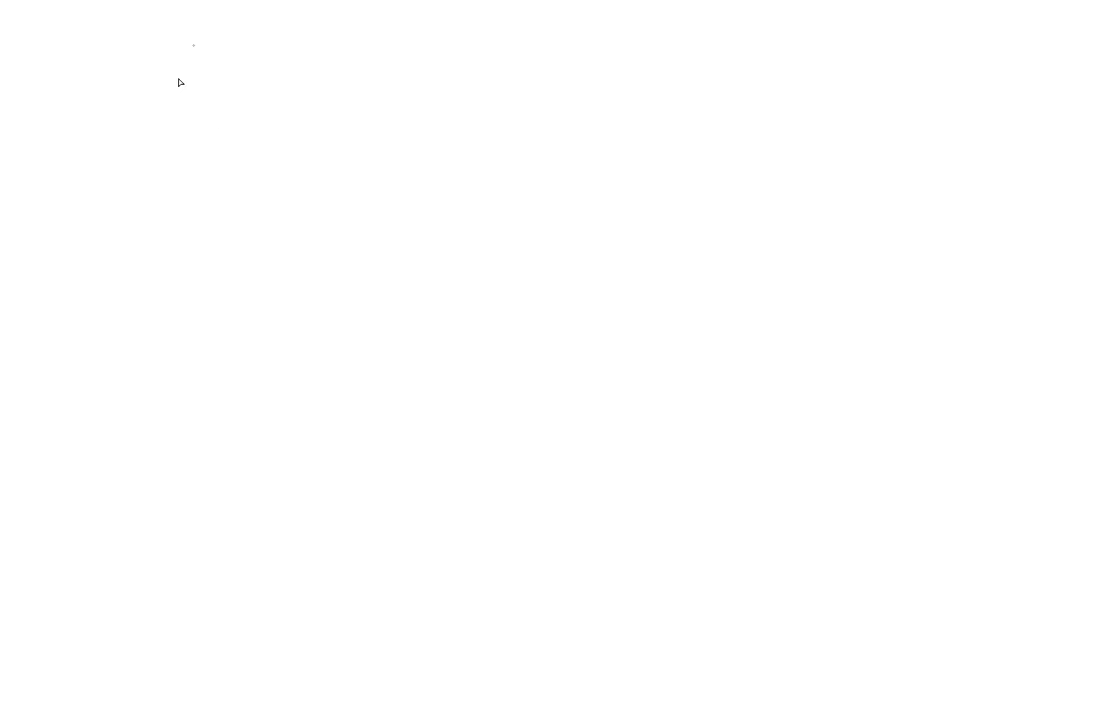
pyautogui.moveTo(136, 68)
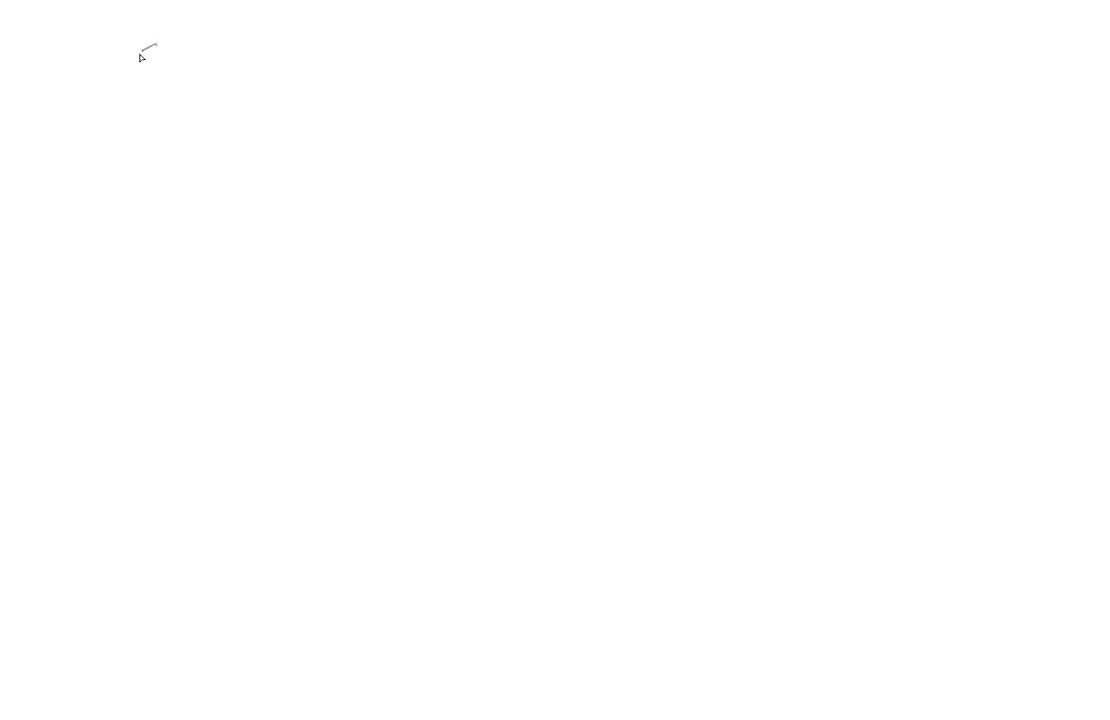
# - Handwrite the title 'Science Project' and draw an arrow running from A to B beneath it
pyautogui.write('Science !')
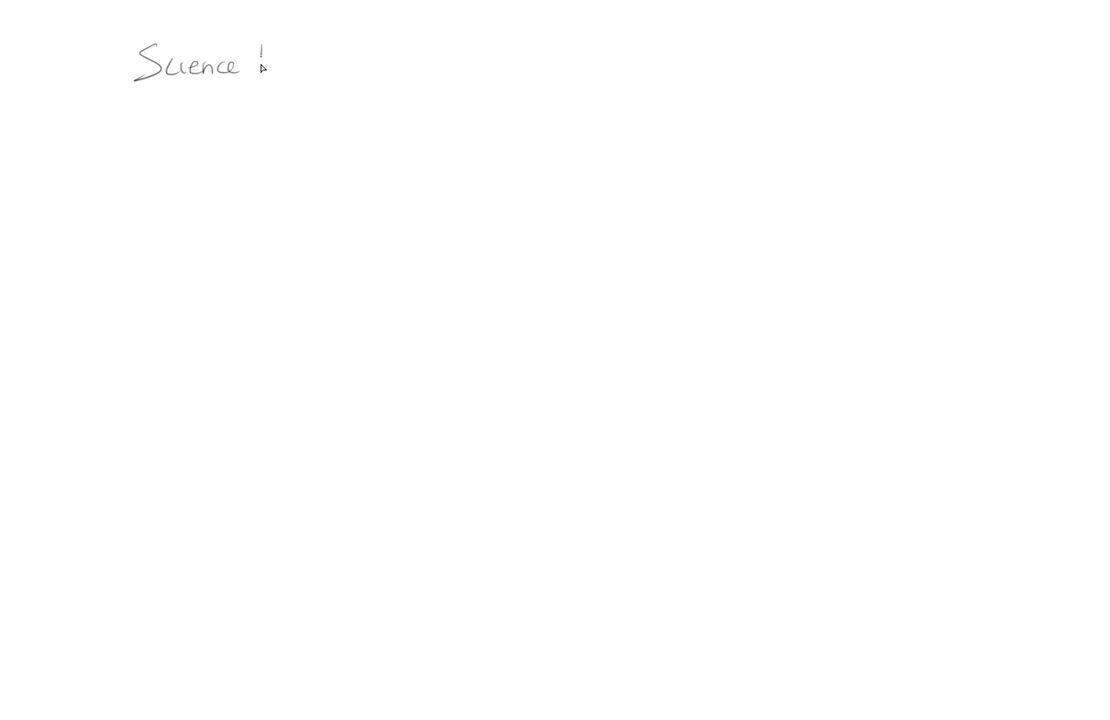
pyautogui.write('Project')
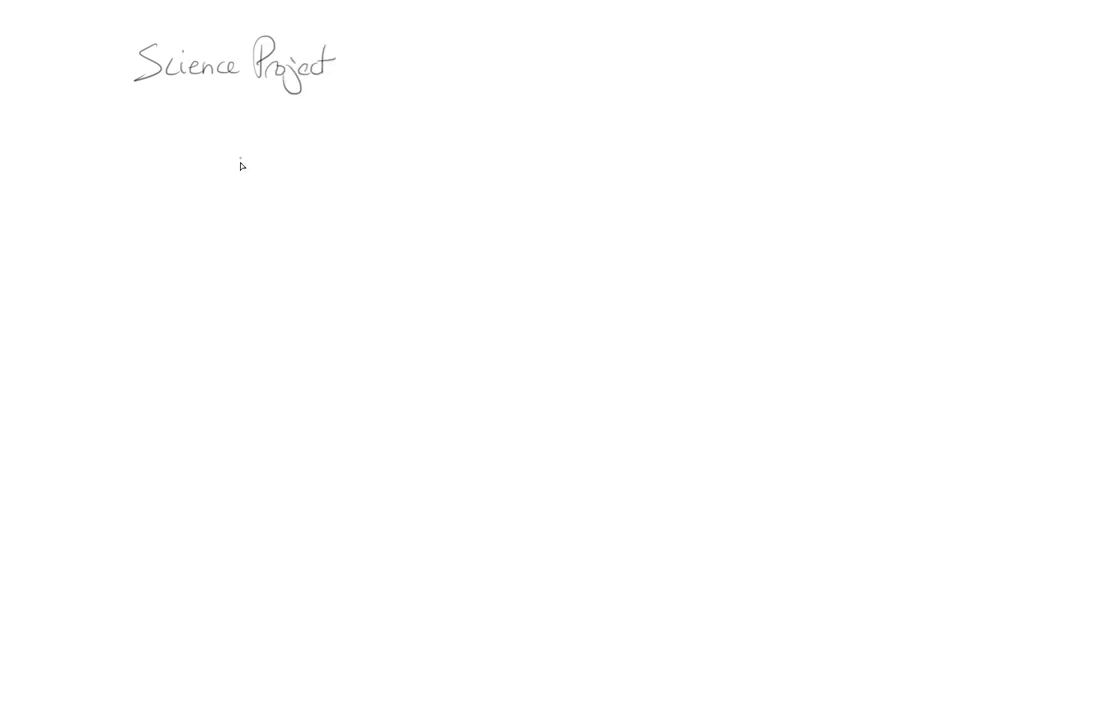
pyautogui.moveTo(260, 192)
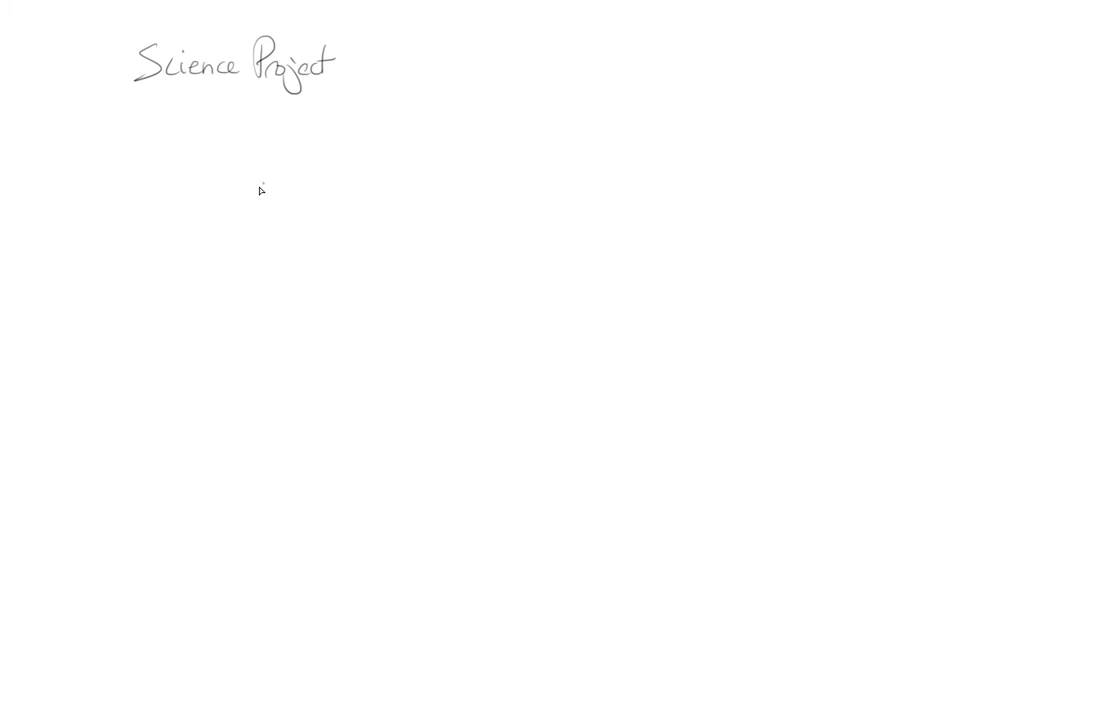
pyautogui.moveTo(152, 176)
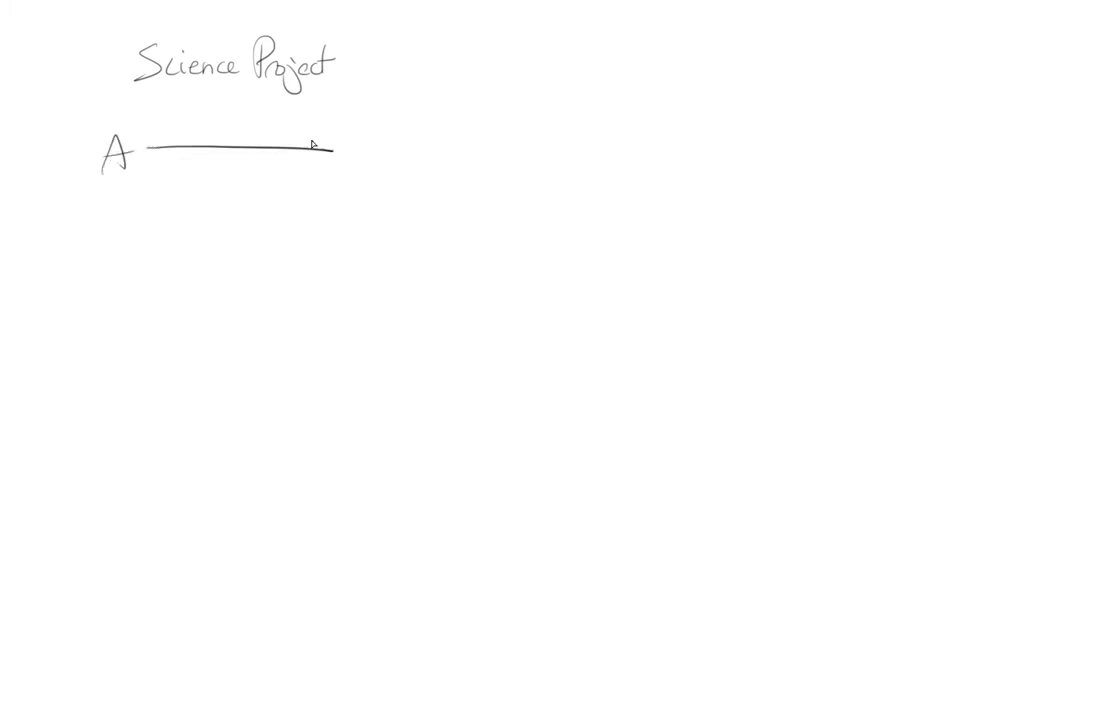
pyautogui.moveTo(310, 144); pyautogui.dragTo(360, 150)
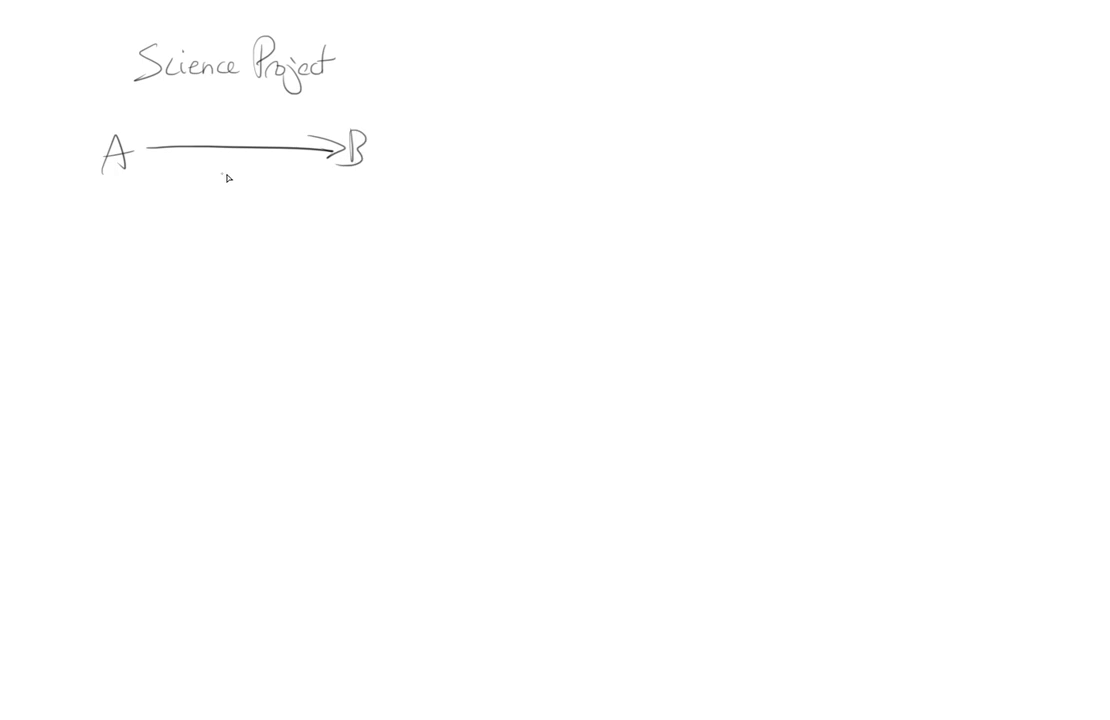
pyautogui.moveTo(228, 328)
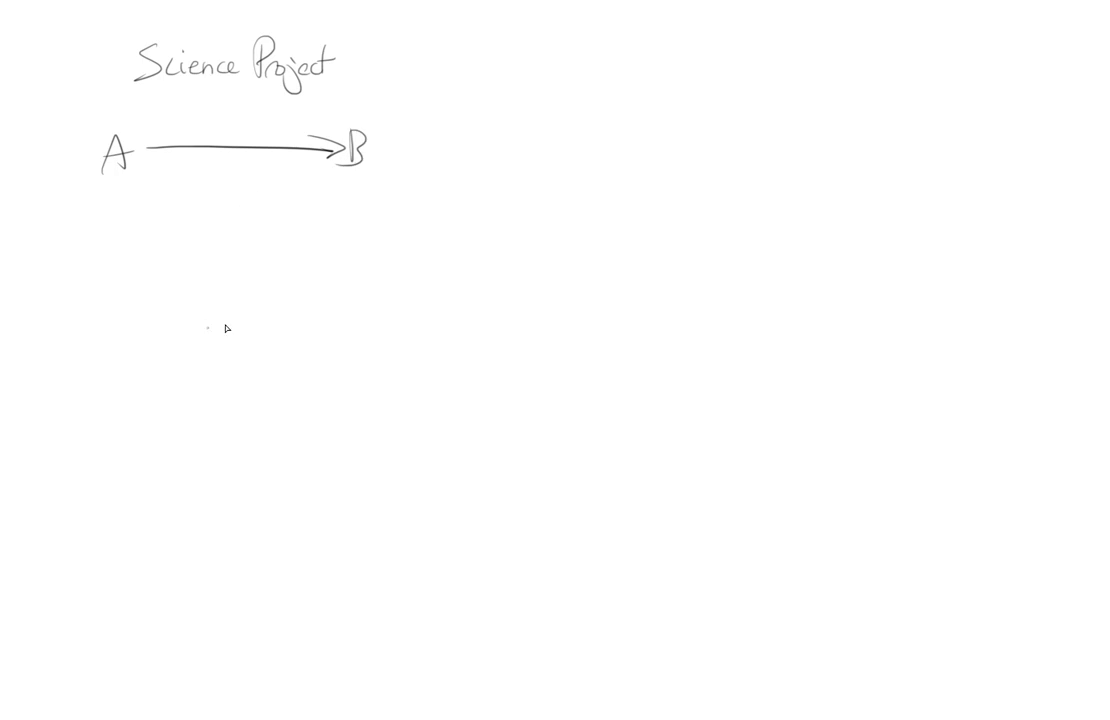
pyautogui.moveTo(208, 328); pyautogui.dragTo(250, 316)
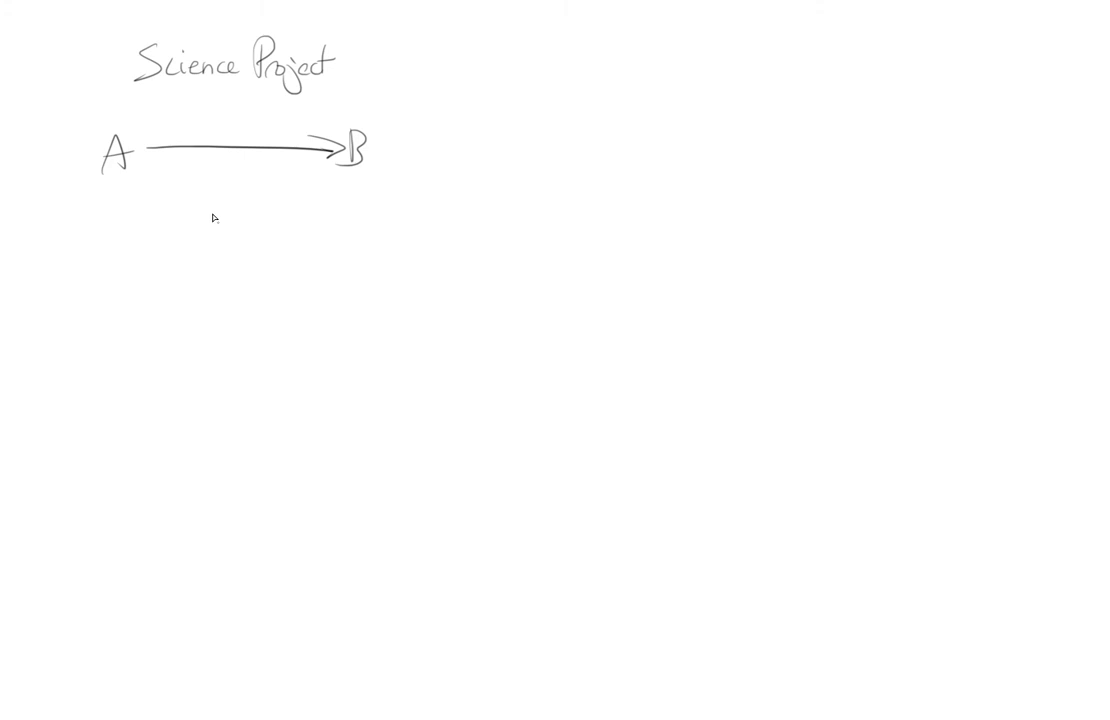
pyautogui.moveTo(390, 64); pyautogui.dragTo(458, 64)
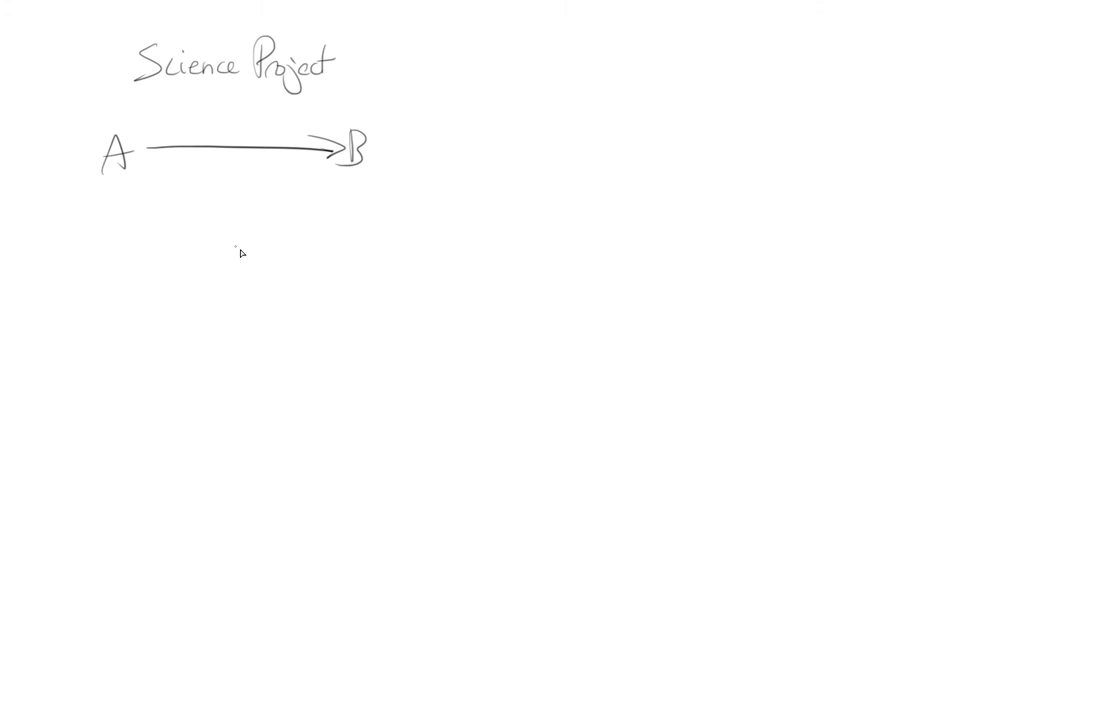
pyautogui.moveTo(170, 400)
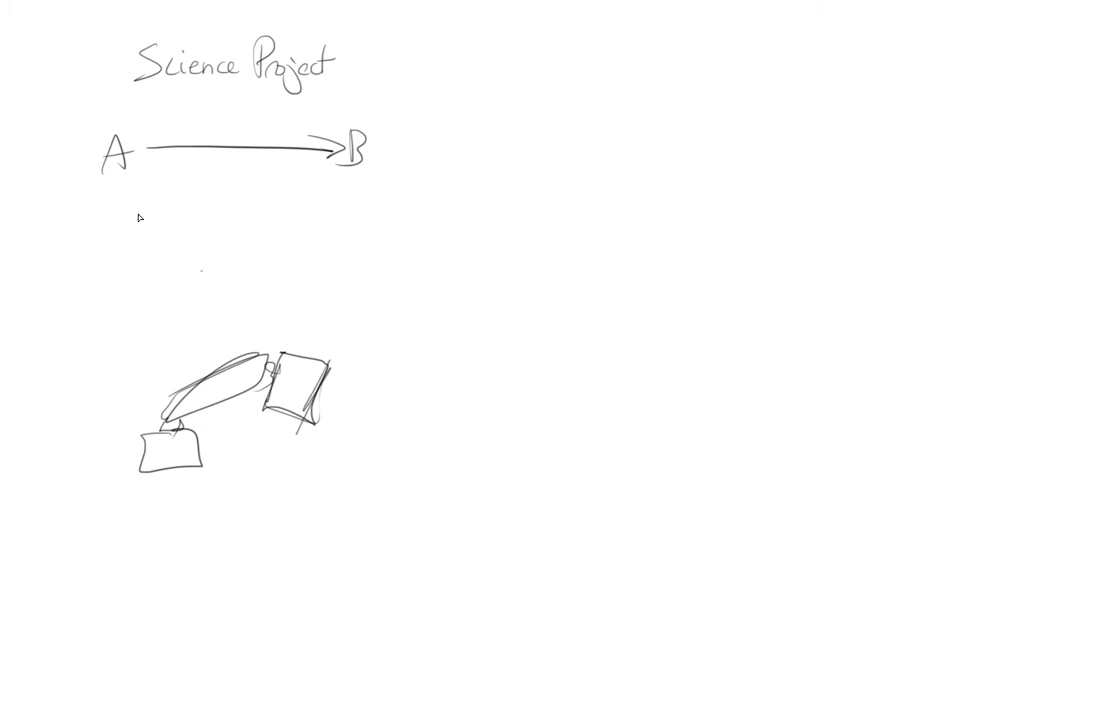
pyautogui.moveTo(348, 414)
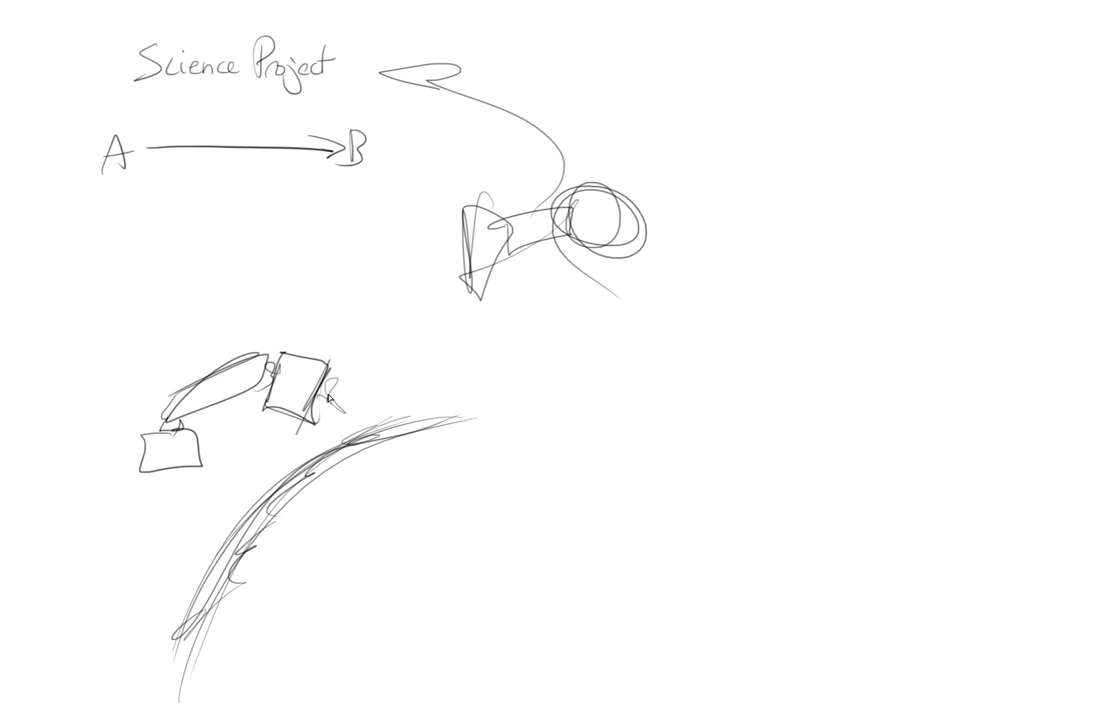
# - Sketch the looping trail line behind the cone-shaped probe above the planet curve
pyautogui.moveTo(332, 384); pyautogui.dragTo(384, 476)
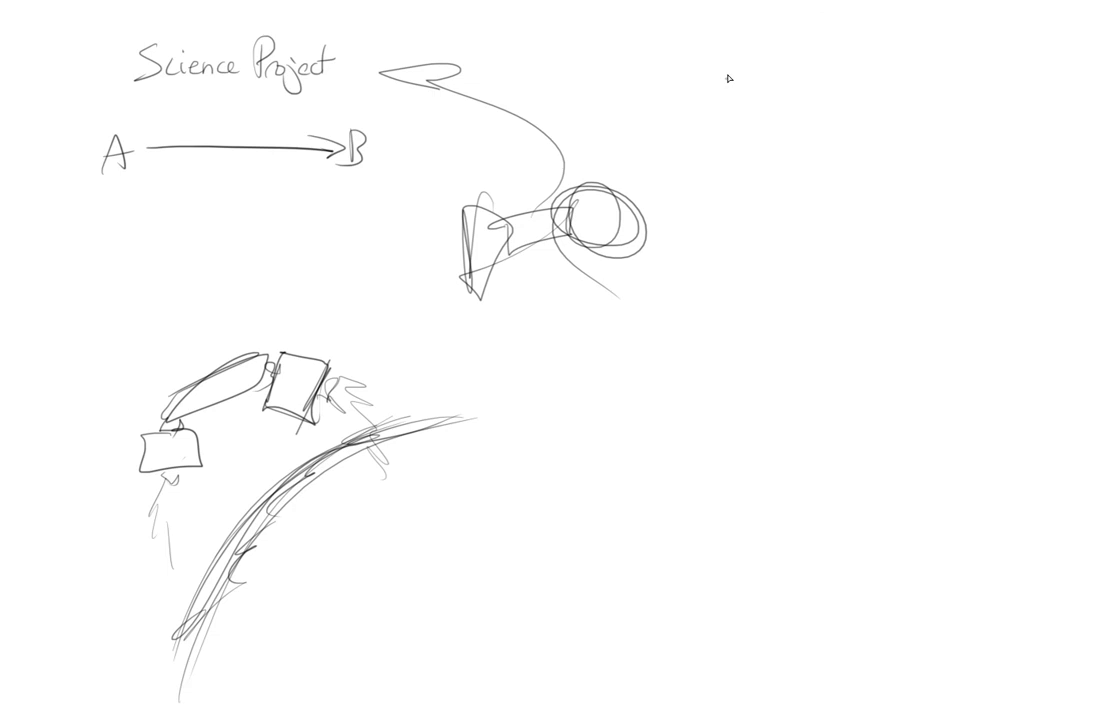
# - Handwrite the note 'Let's invent proton engine' at the top right
pyautogui.write("Let's invent")
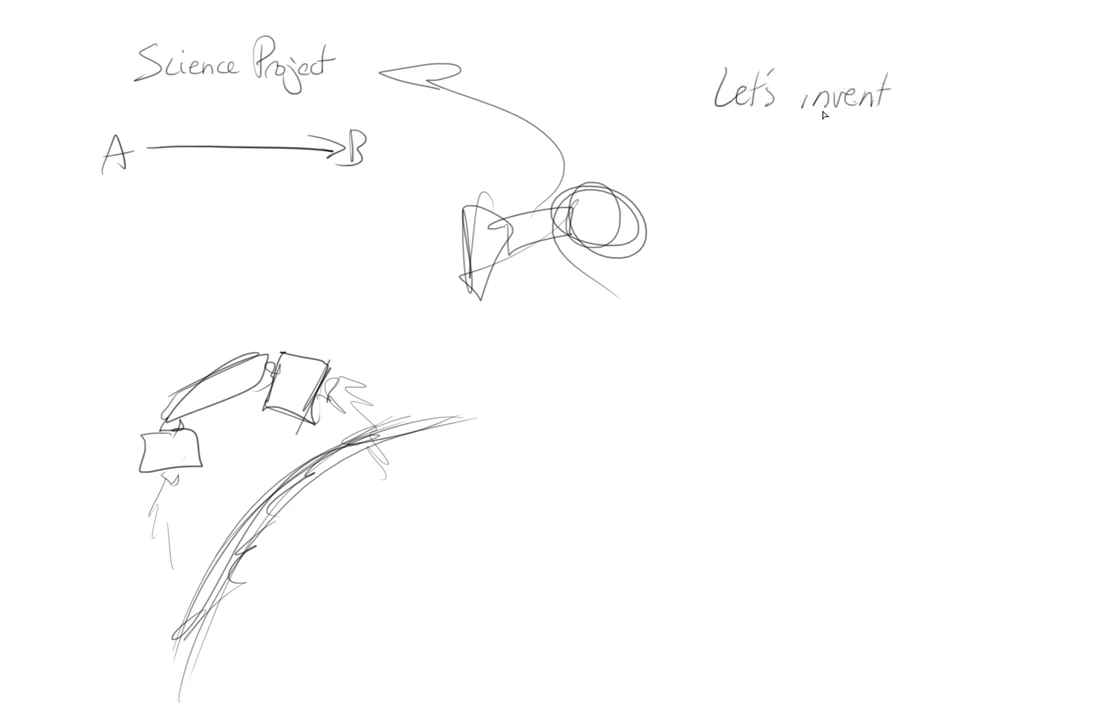
pyautogui.write('proton')
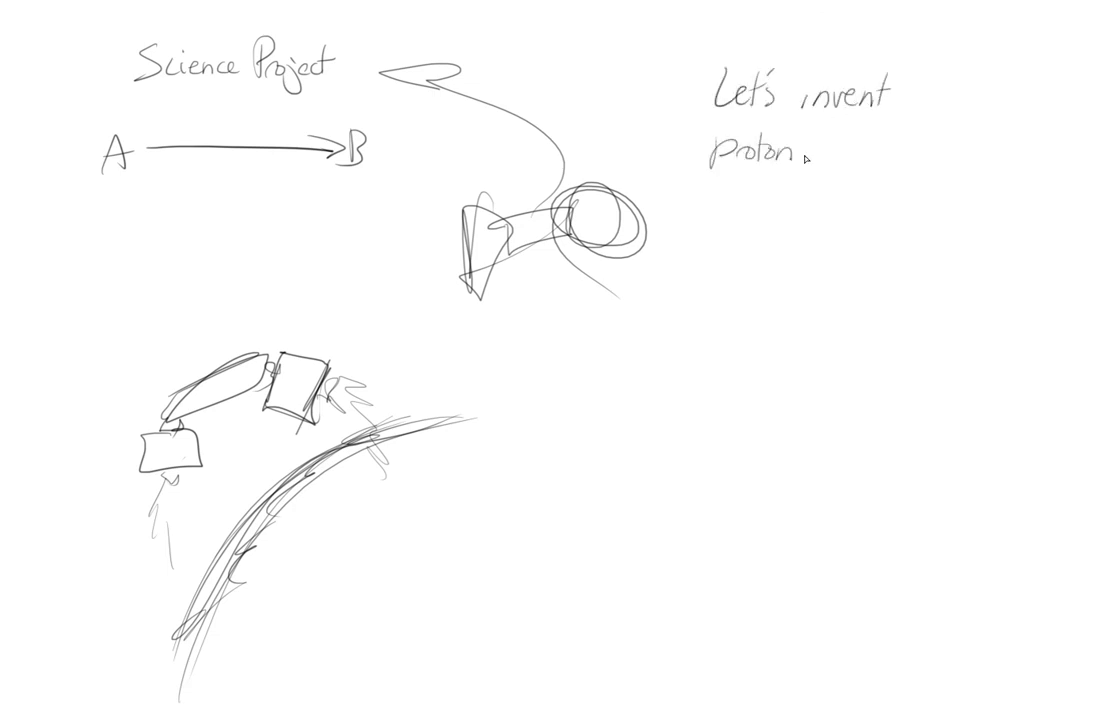
pyautogui.write('engine')
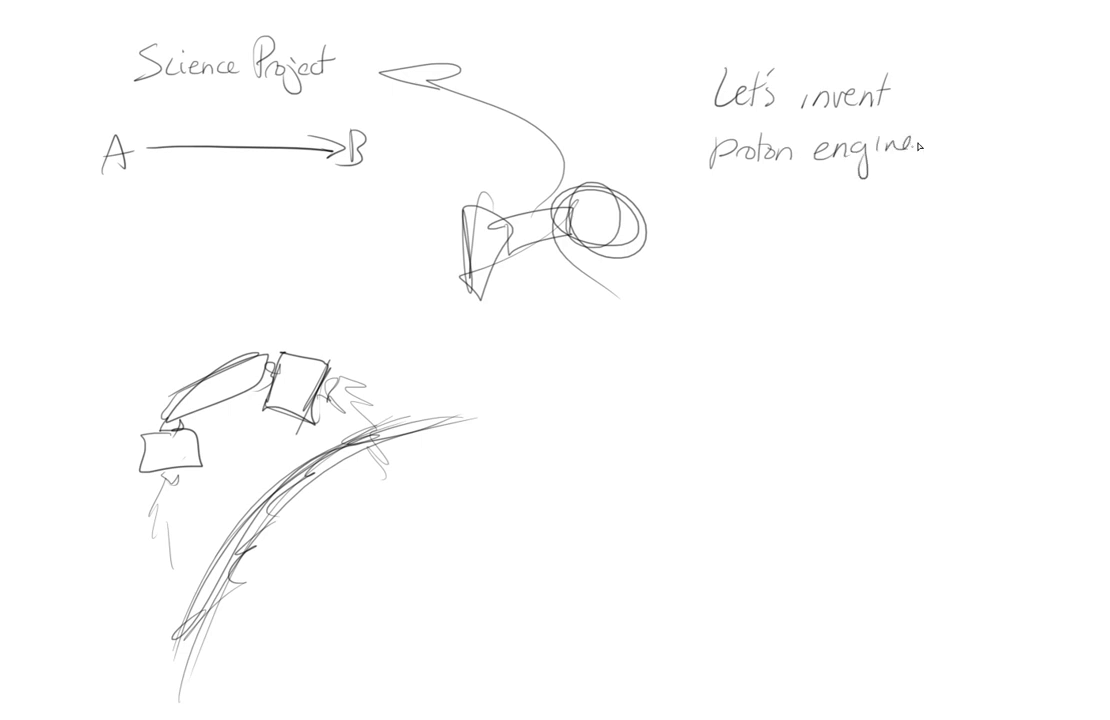
# - Draw branching arrows listing the options 10, 15 proton rev and 15 magicEngine
pyautogui.moveTo(740, 216); pyautogui.dragTo(776, 200)
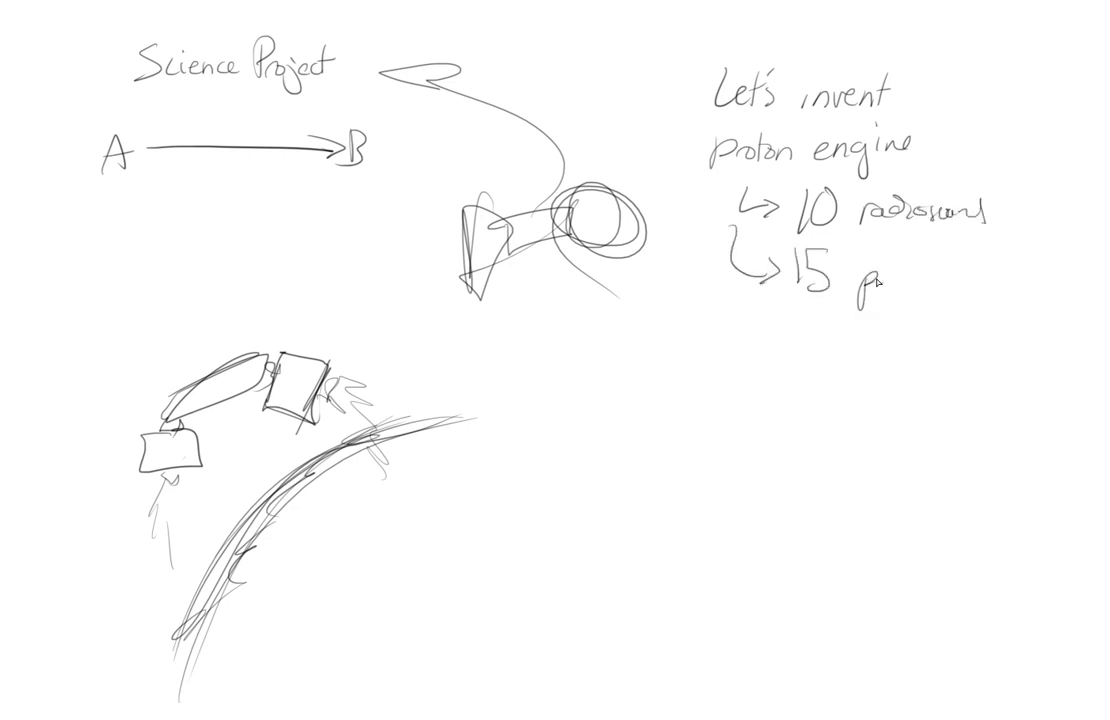
pyautogui.write('proton rev')
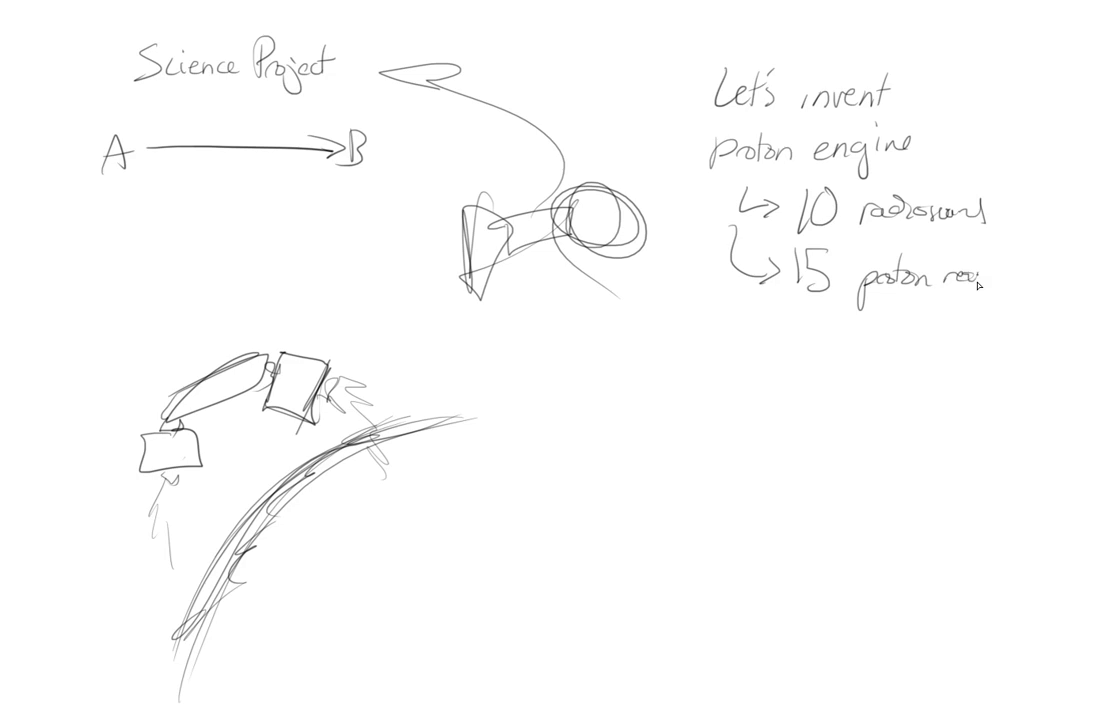
pyautogui.moveTo(716, 270); pyautogui.dragTo(776, 344)
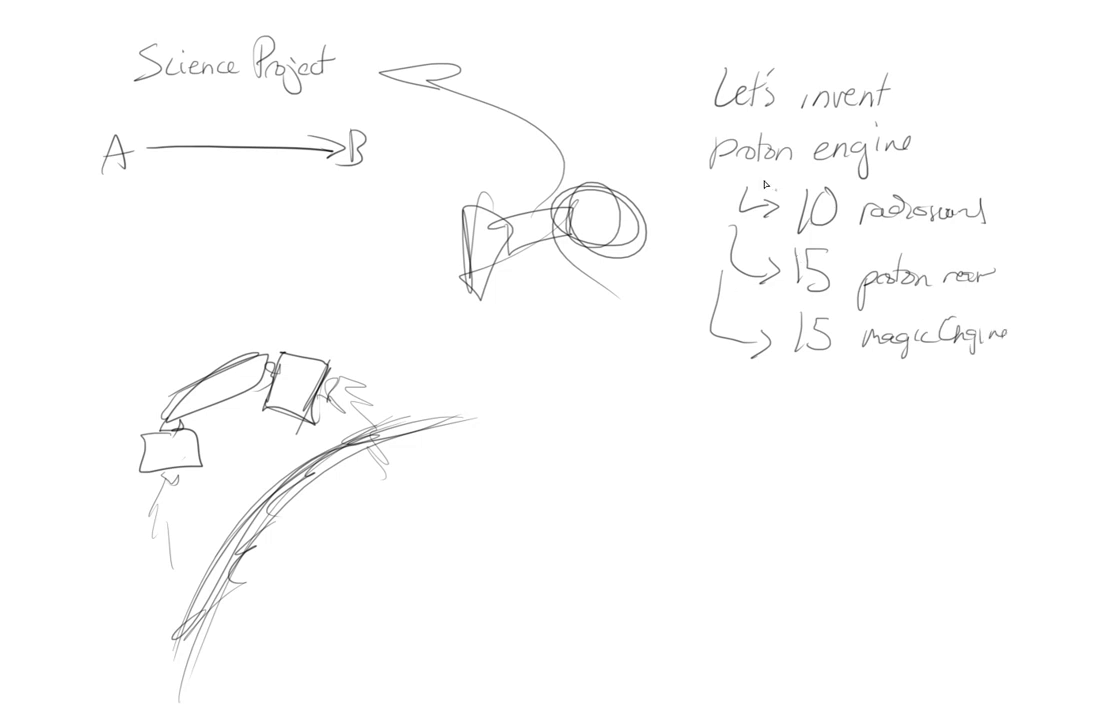
pyautogui.moveTo(728, 202)
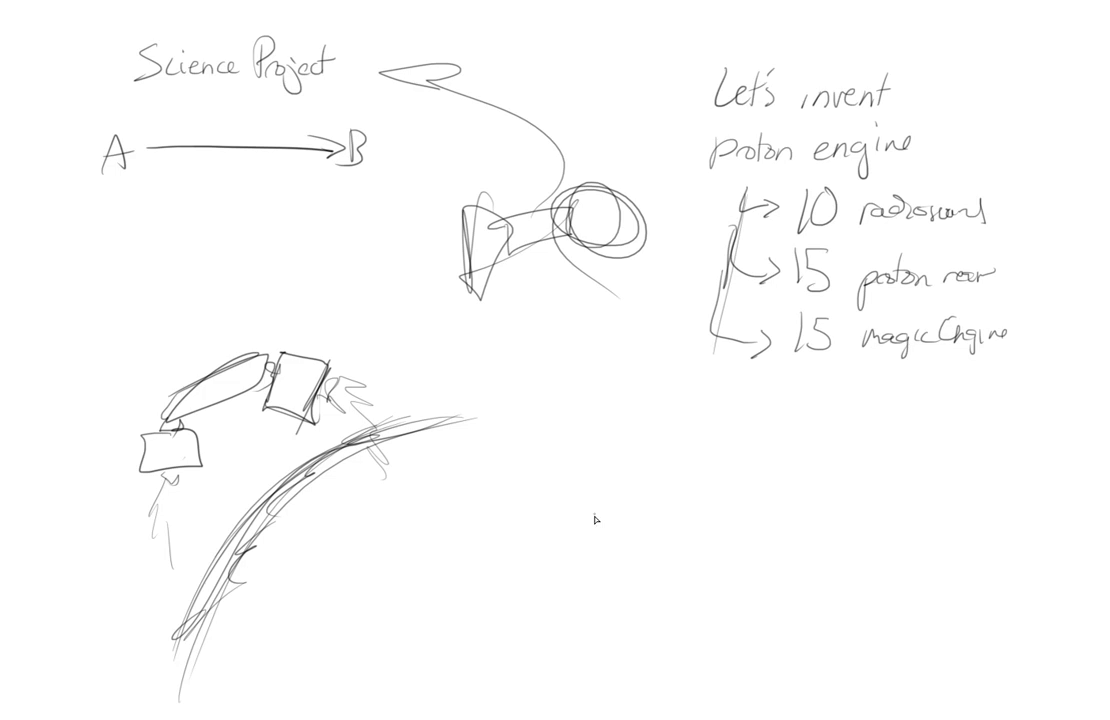
pyautogui.moveTo(554, 414)
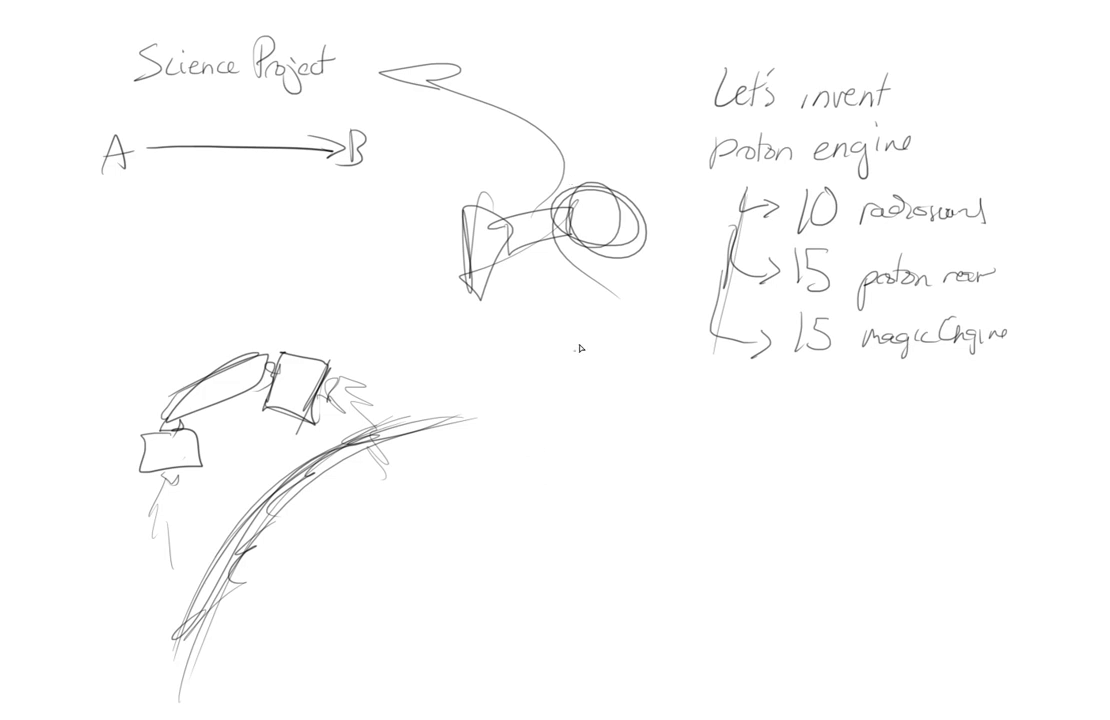
pyautogui.moveTo(444, 300)
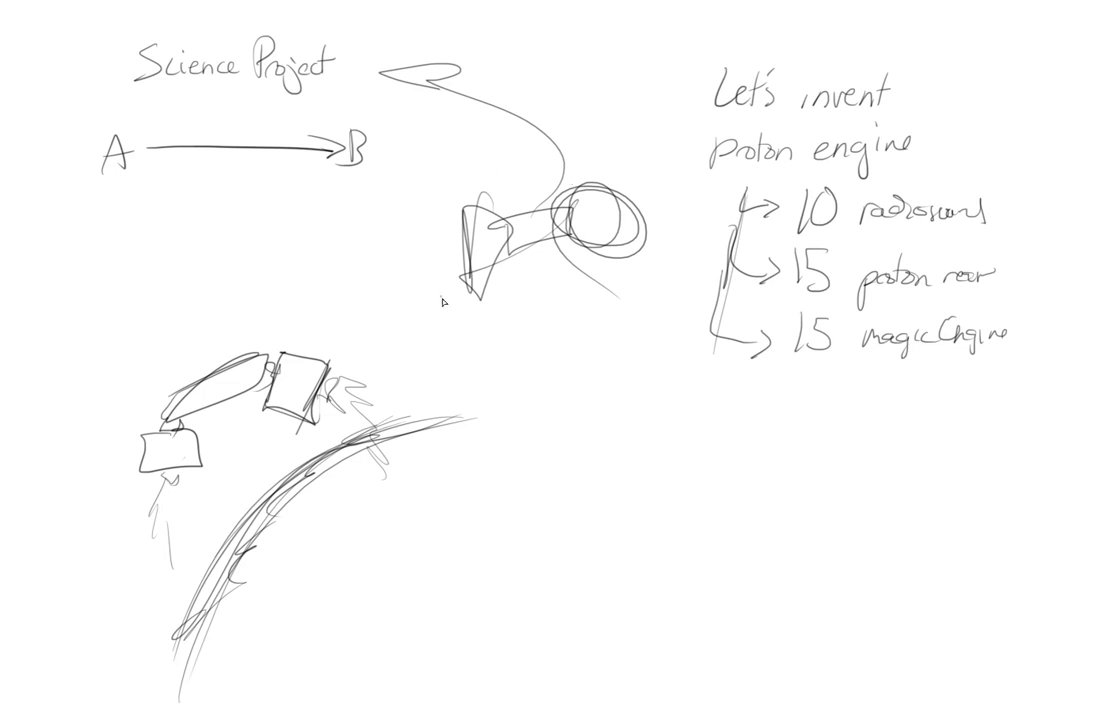
pyautogui.moveTo(382, 392)
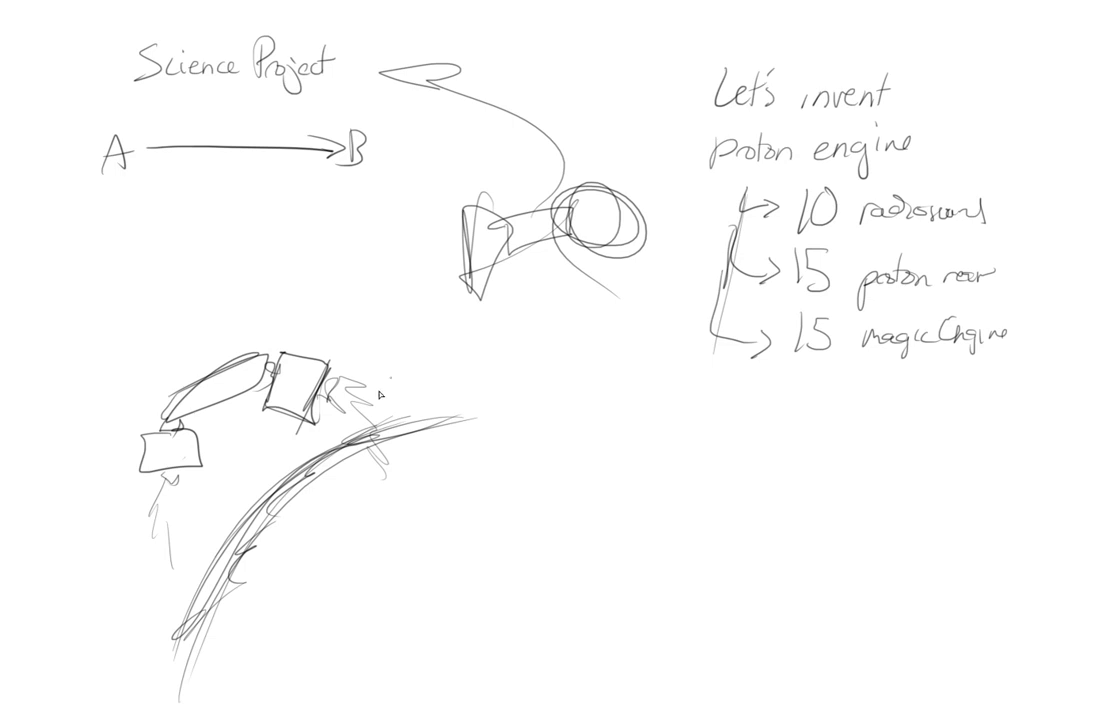
pyautogui.moveTo(404, 310)
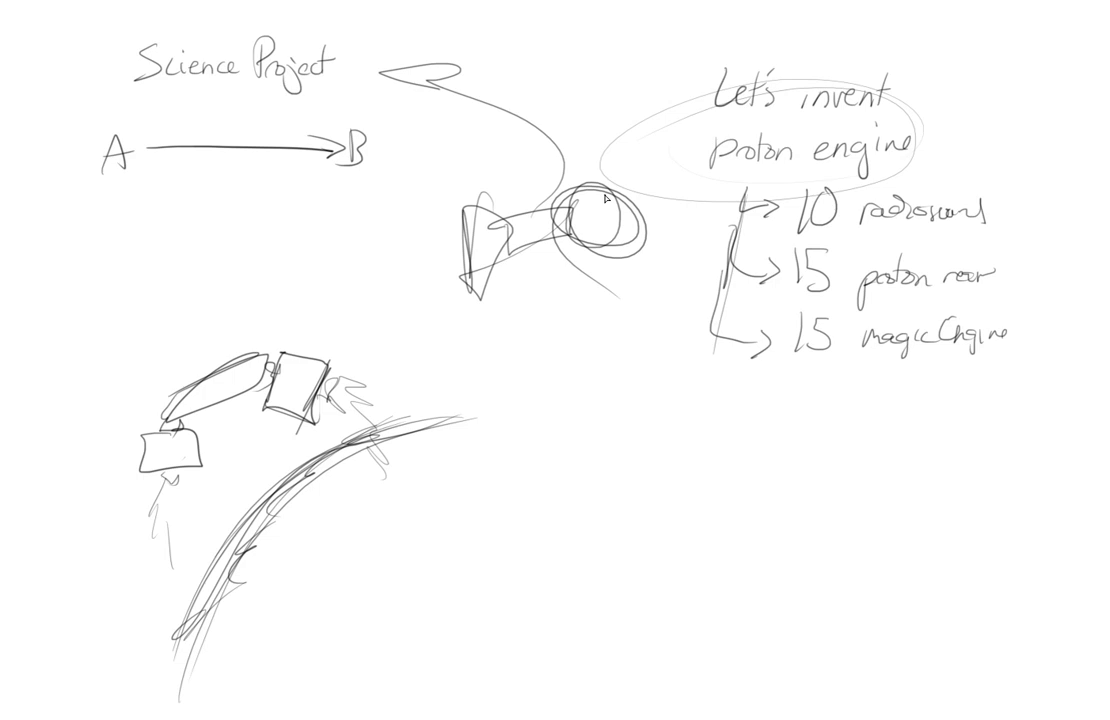
pyautogui.moveTo(560, 368)
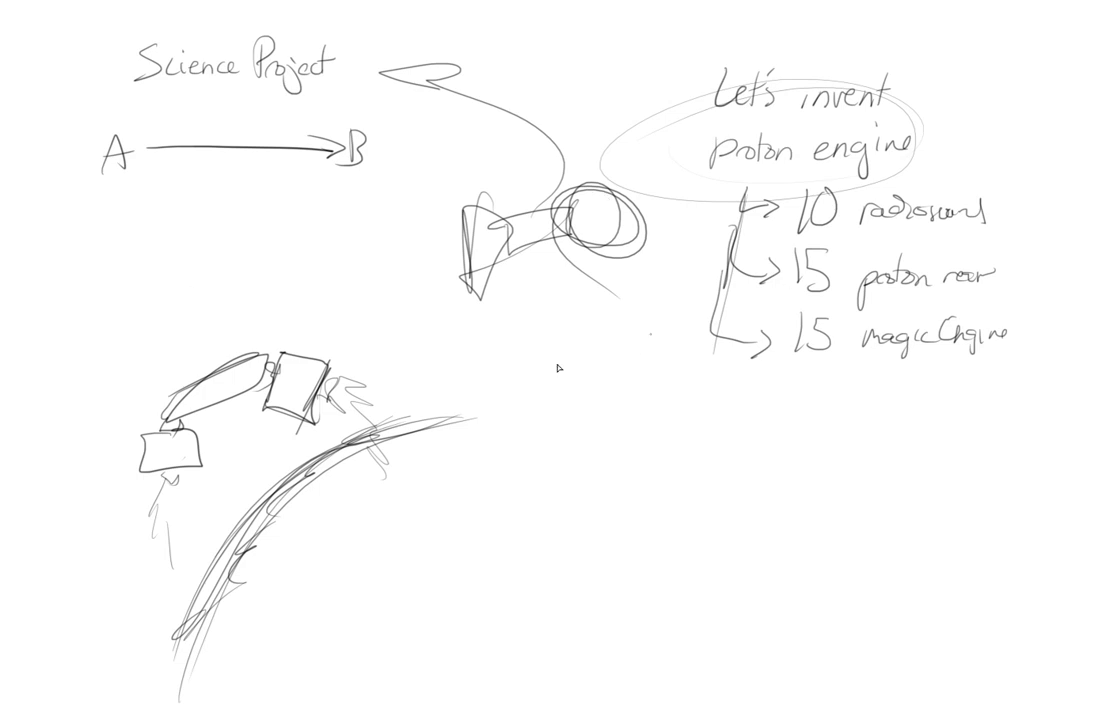
pyautogui.moveTo(372, 374)
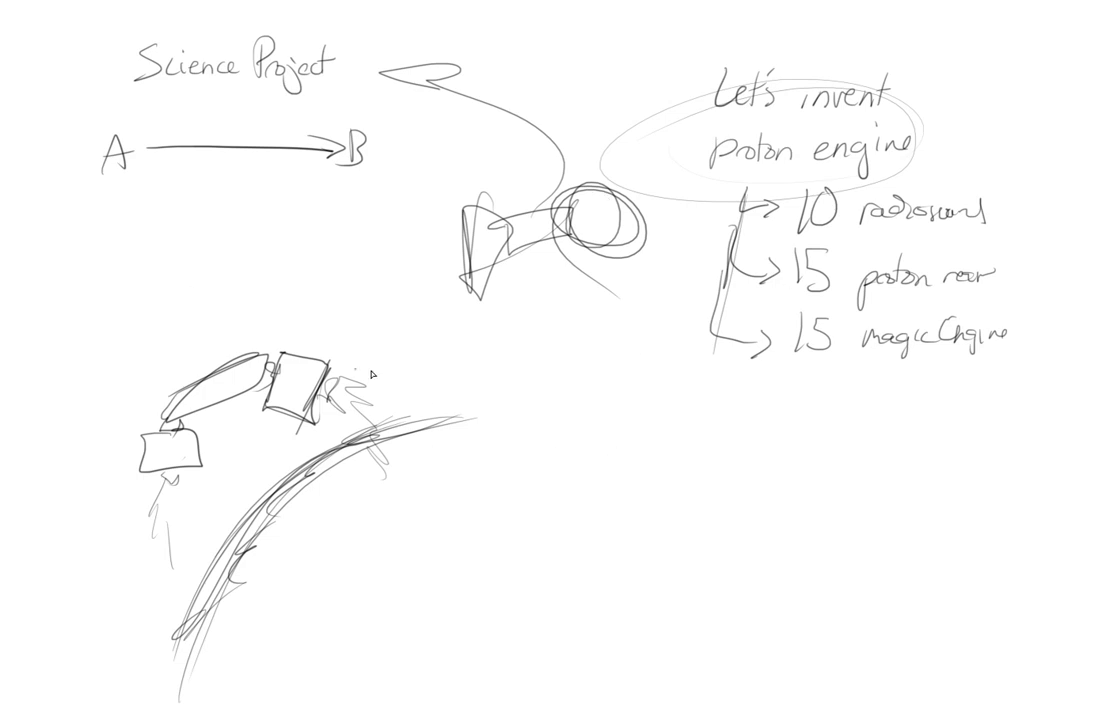
pyautogui.moveTo(532, 374)
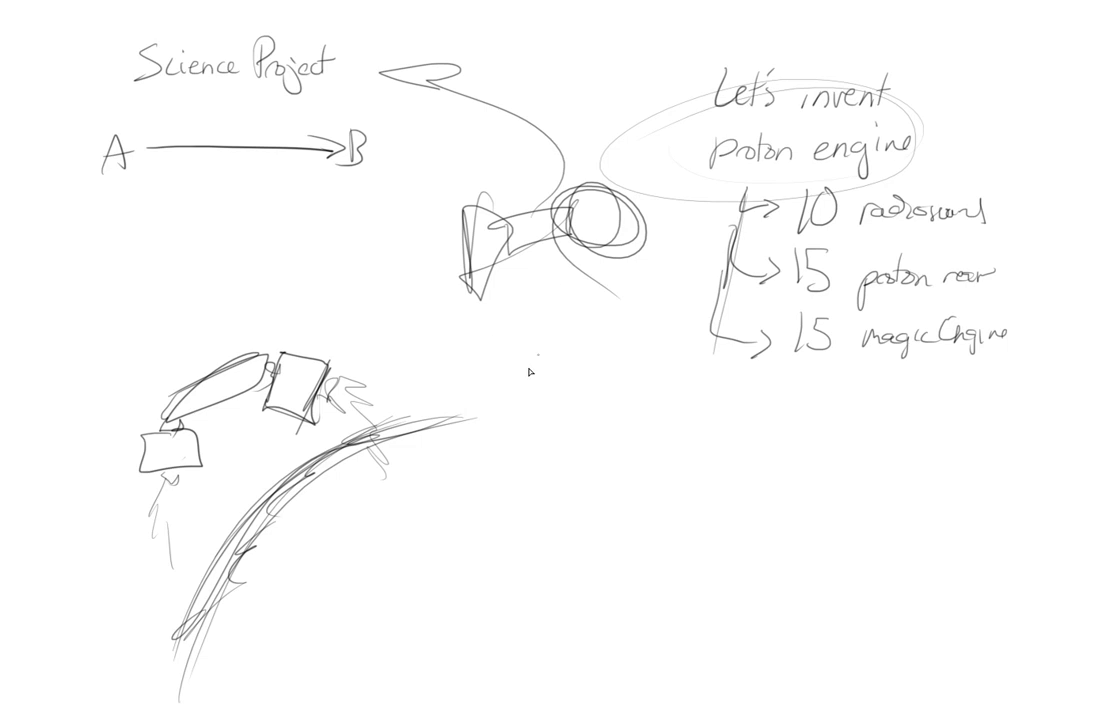
pyautogui.moveTo(572, 476)
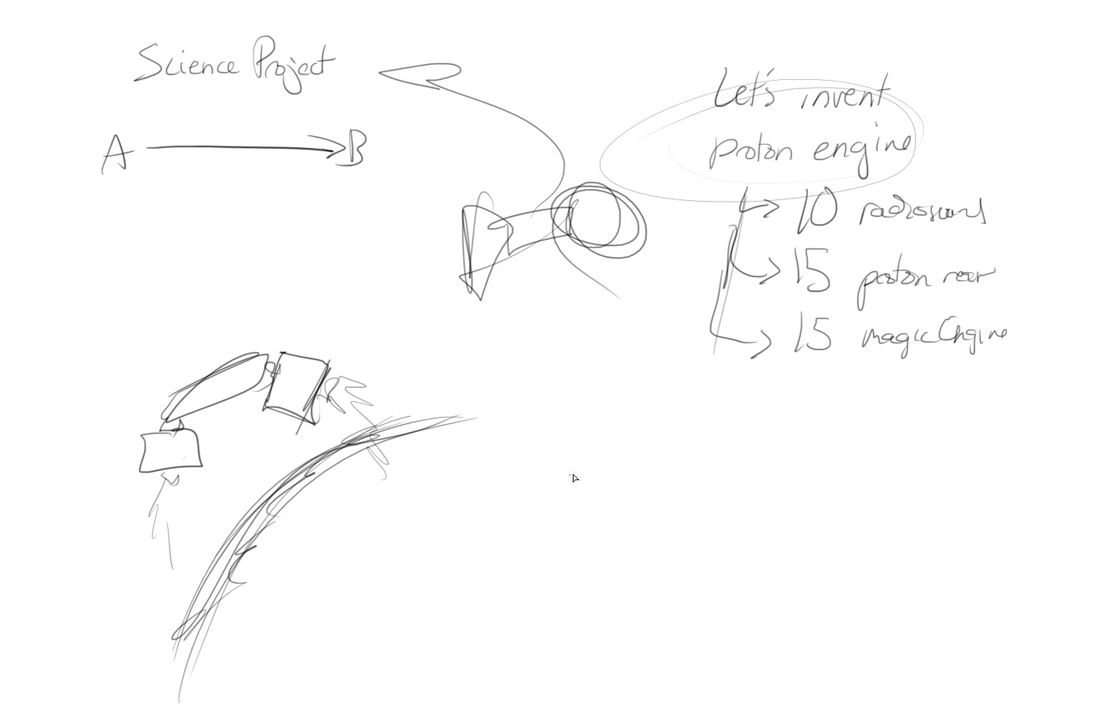
pyautogui.moveTo(616, 436)
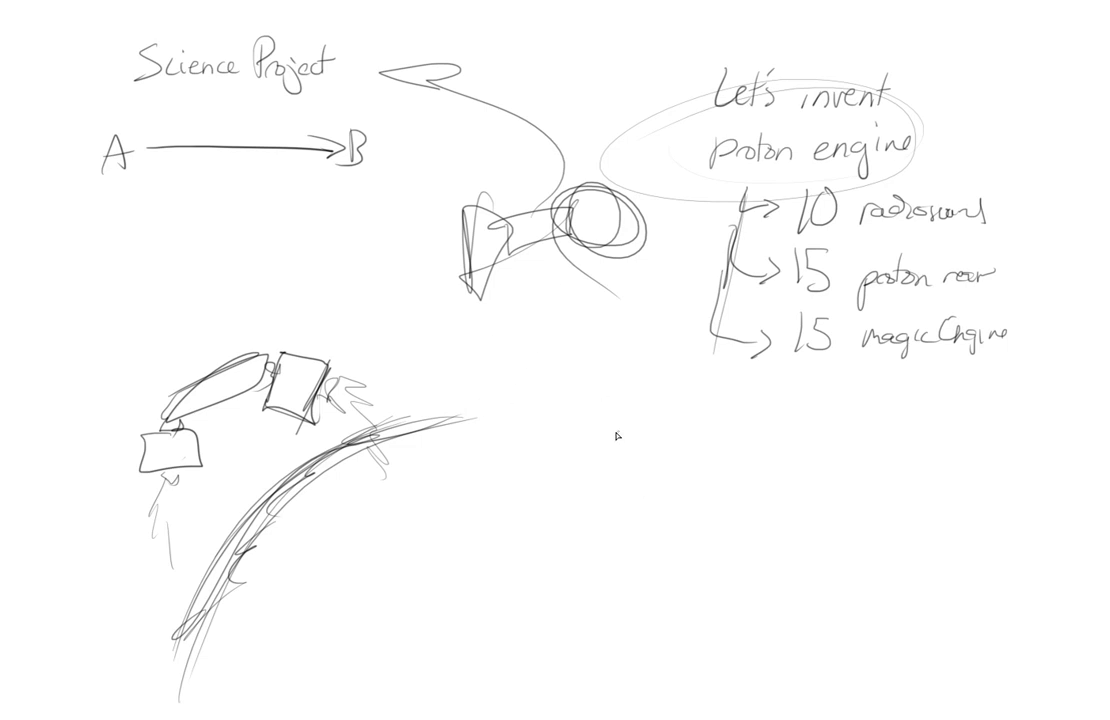
pyautogui.moveTo(584, 486)
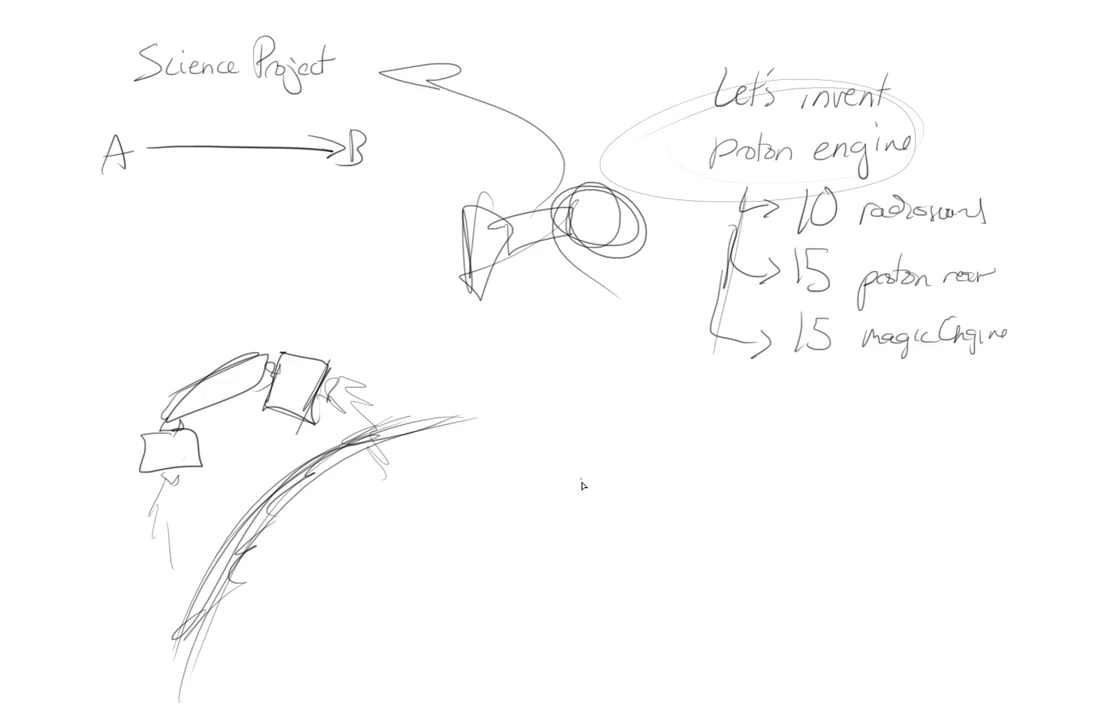
pyautogui.moveTo(648, 408)
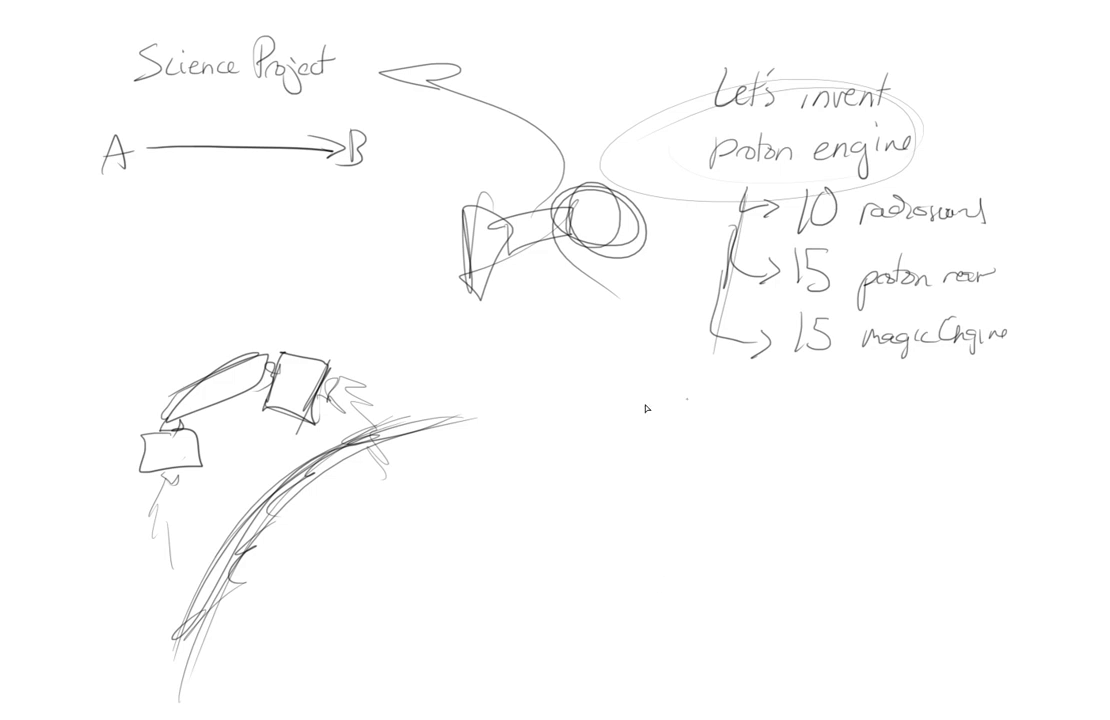
pyautogui.moveTo(516, 542)
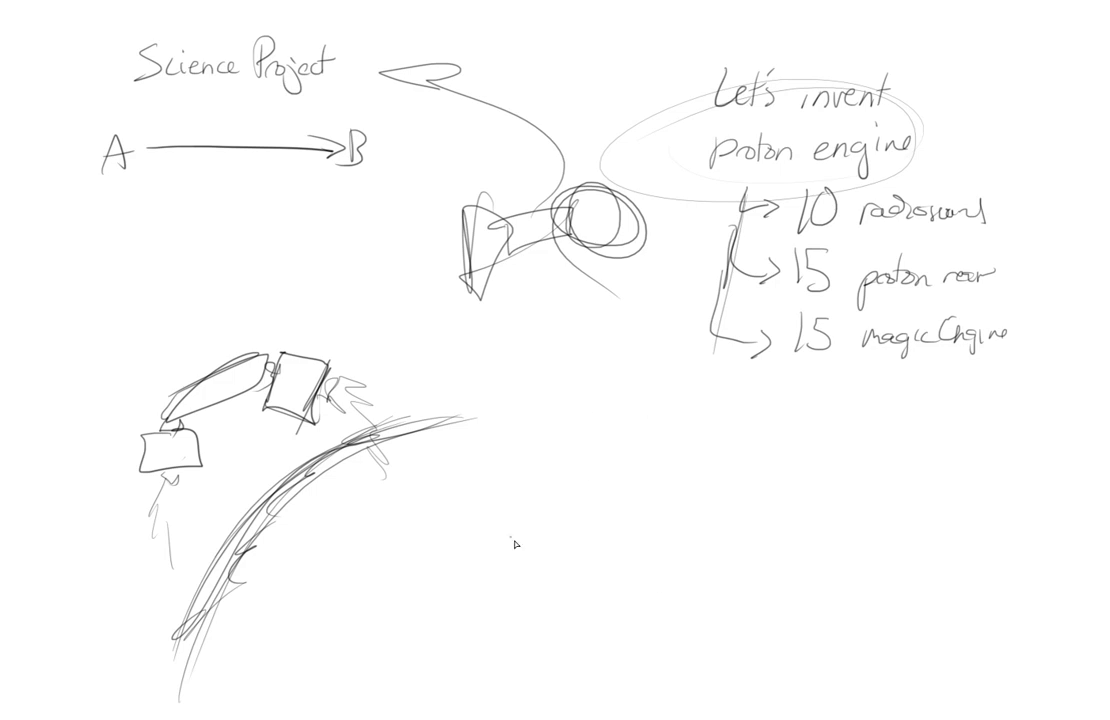
pyautogui.moveTo(670, 550)
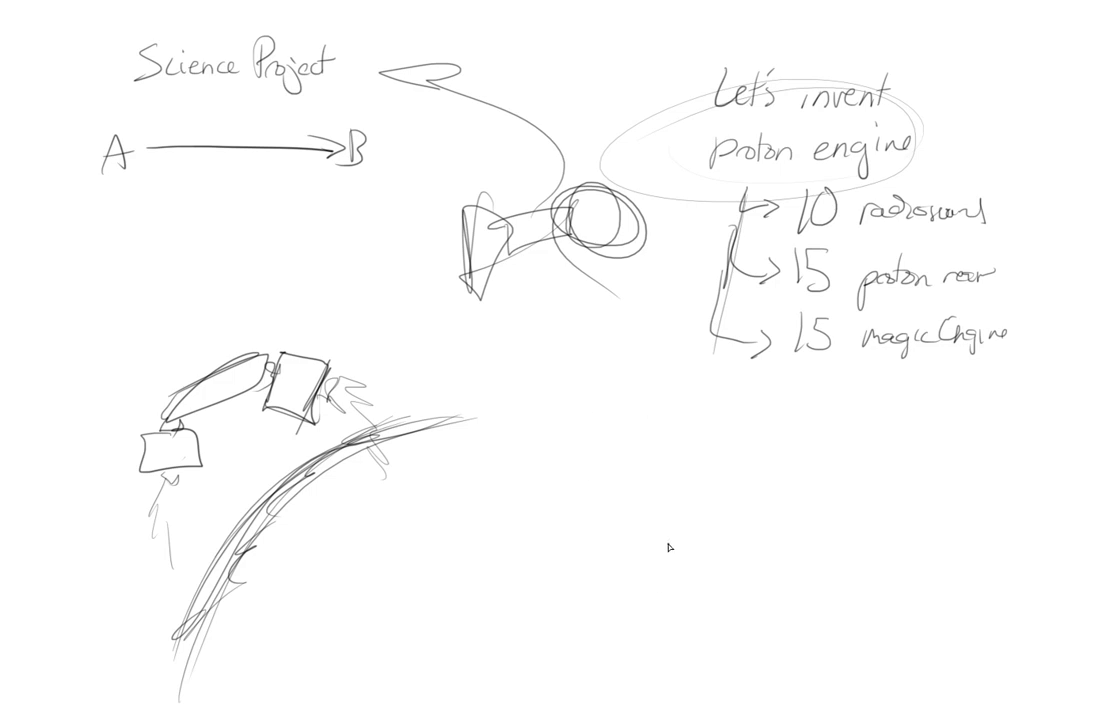
# - Sketch a planet horizon at bottom right with a tiny lander standing on it
pyautogui.moveTo(576, 628); pyautogui.dragTo(940, 620)
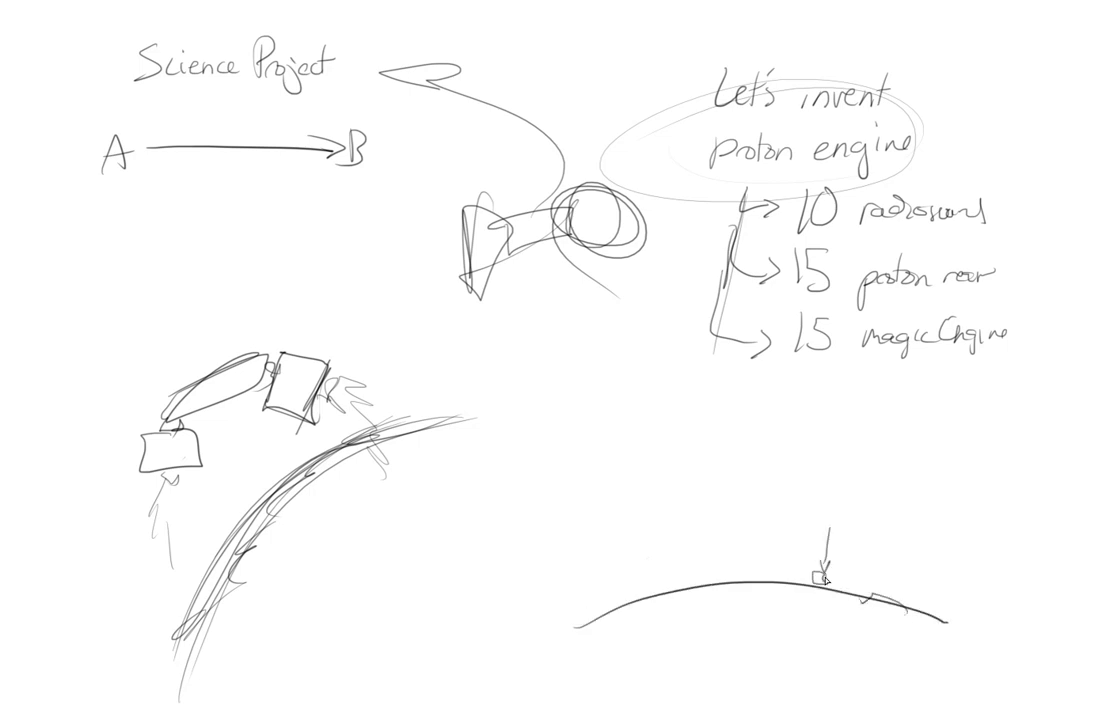
pyautogui.moveTo(820, 576); pyautogui.dragTo(824, 596)
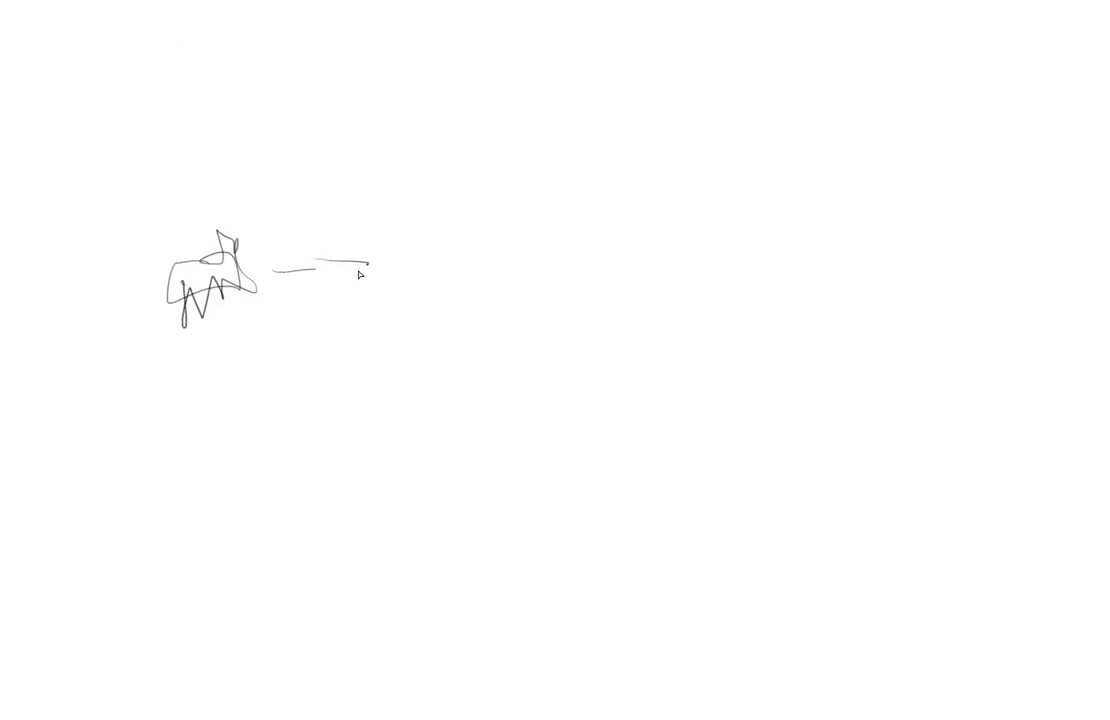
# - Extend the arrow leading right from the animal toward the box-shaped legged craft
pyautogui.moveTo(394, 248); pyautogui.dragTo(462, 284)
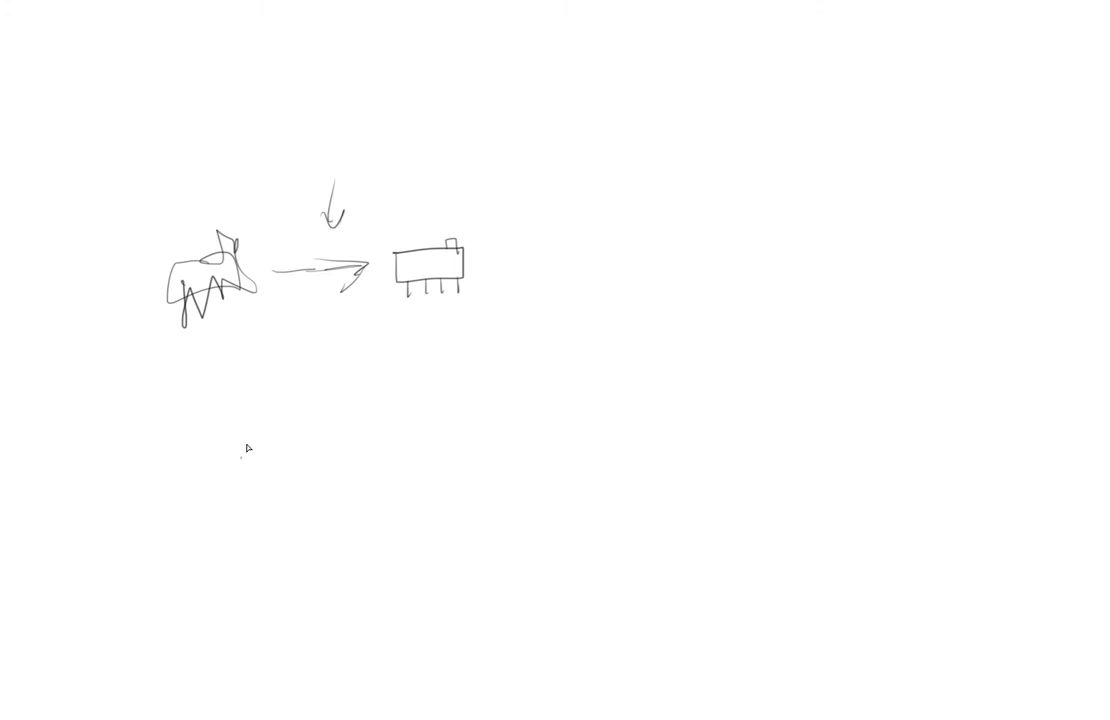
pyautogui.moveTo(156, 506)
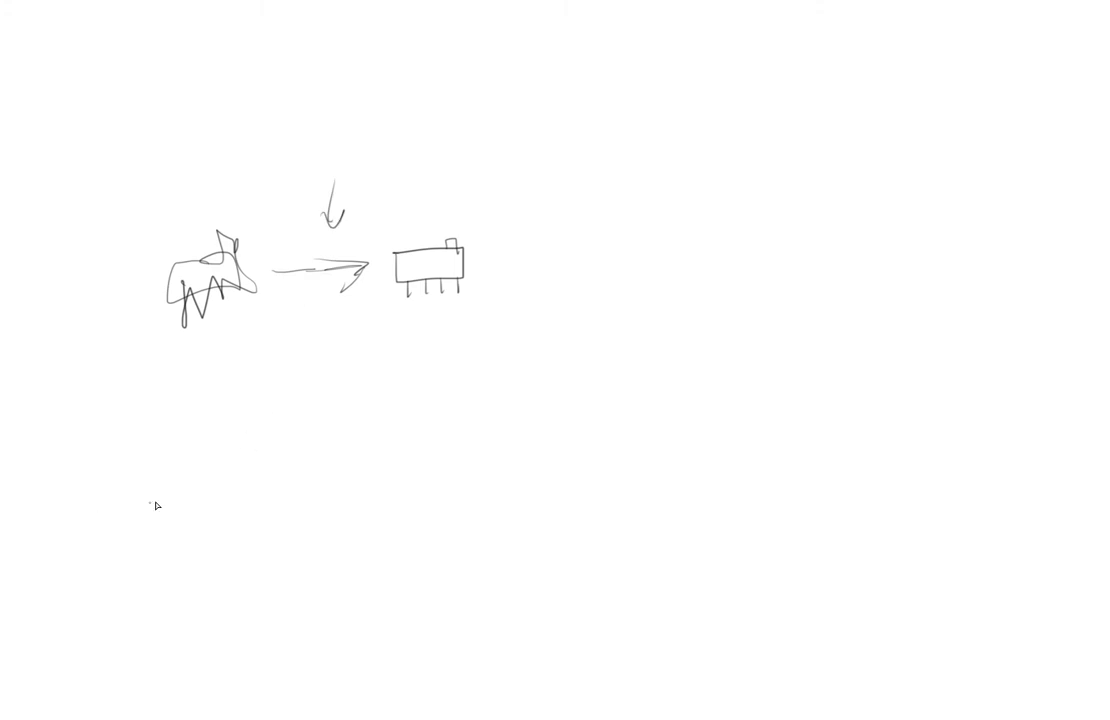
pyautogui.moveTo(516, 278)
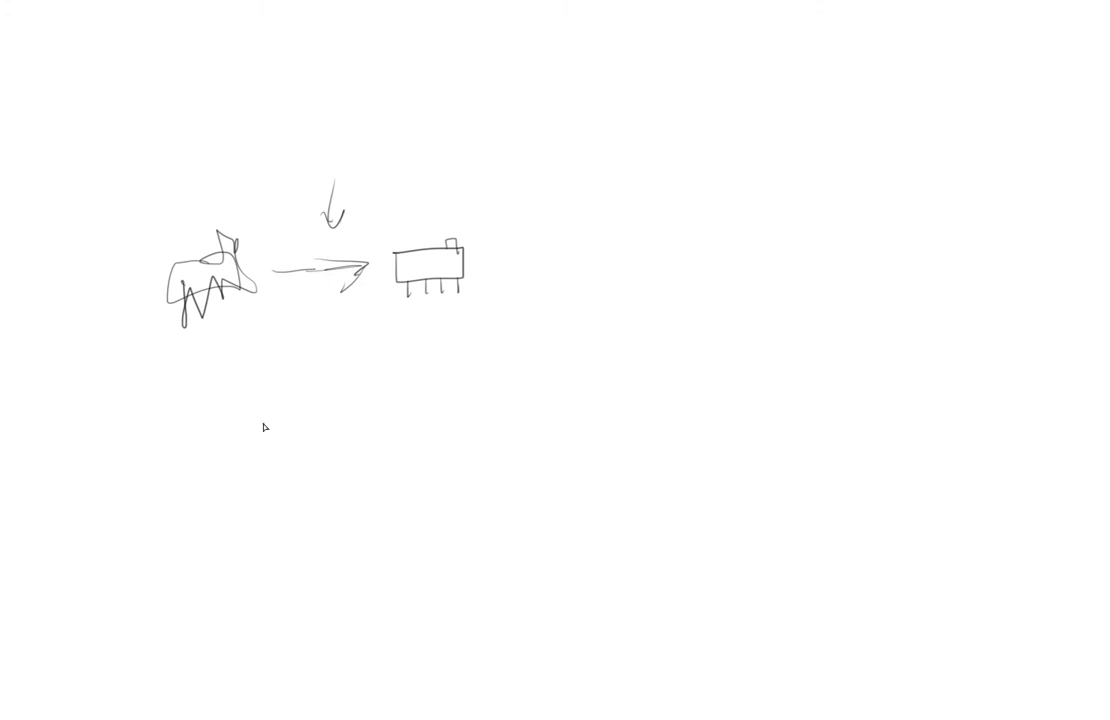
pyautogui.moveTo(244, 438)
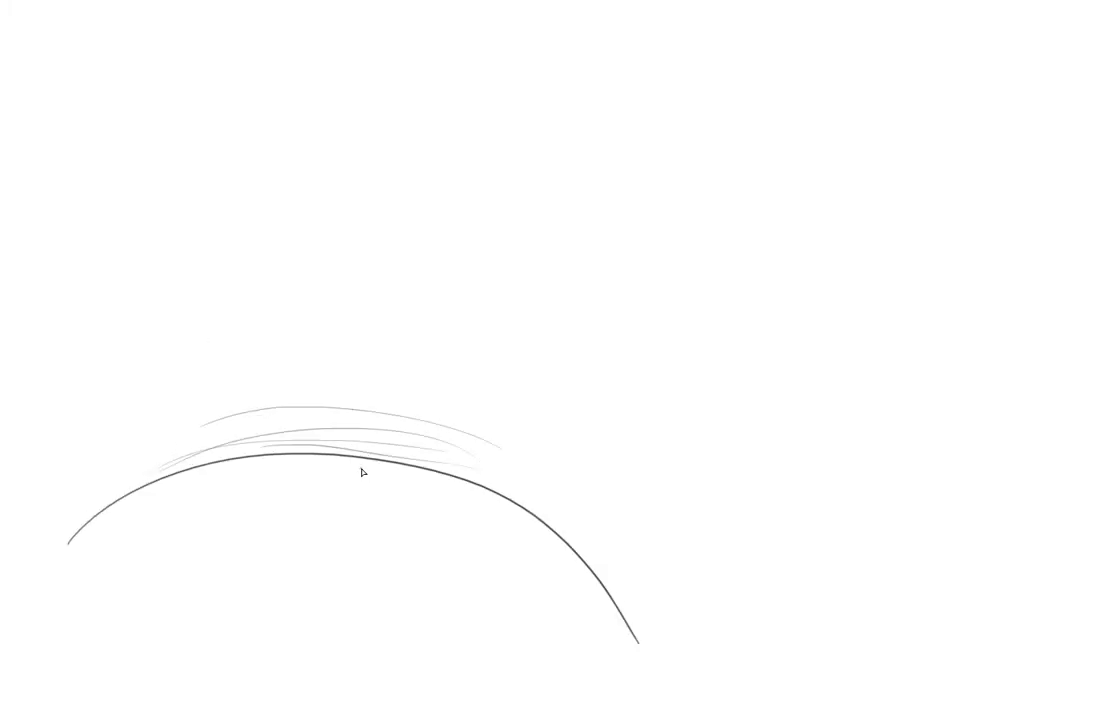
# - Draw a small upright rocket on the surface and a curve from the orbiting craft down to the planet
pyautogui.moveTo(362, 432); pyautogui.dragTo(362, 478)
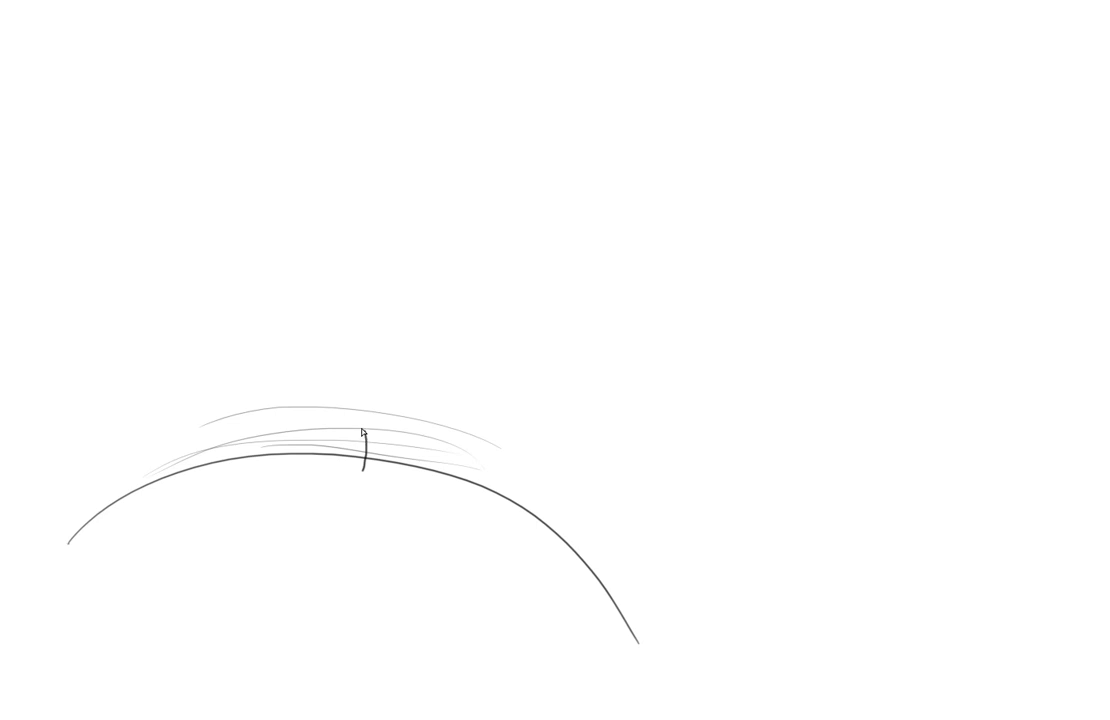
pyautogui.moveTo(316, 400)
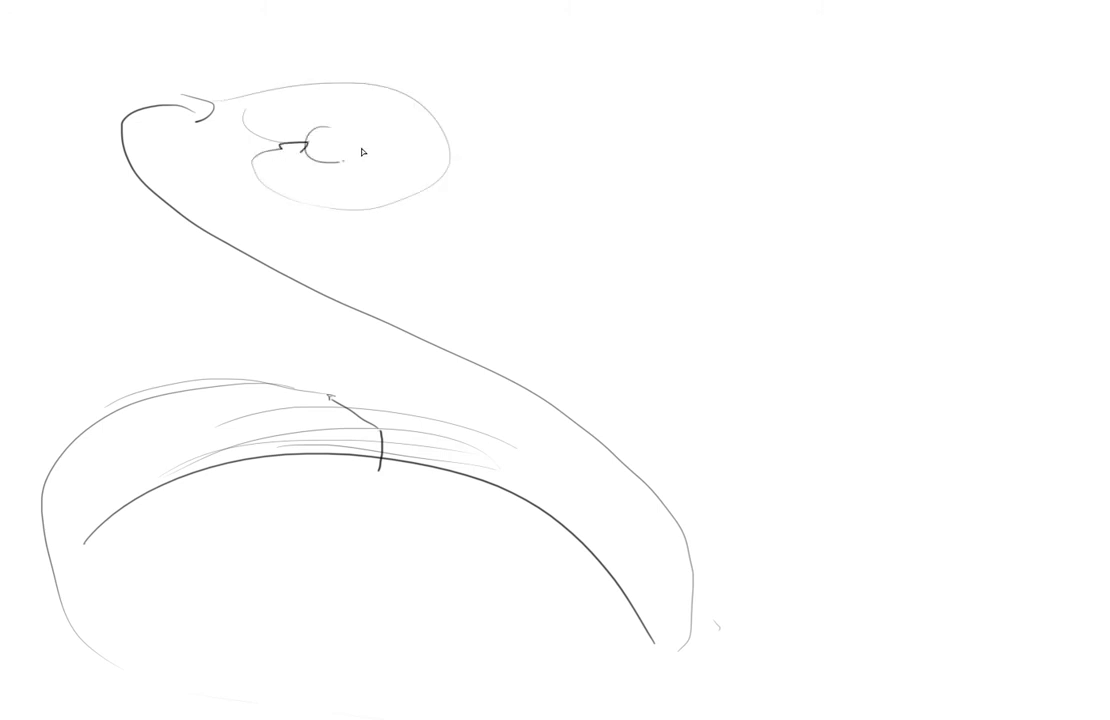
pyautogui.moveTo(300, 150); pyautogui.dragTo(340, 140)
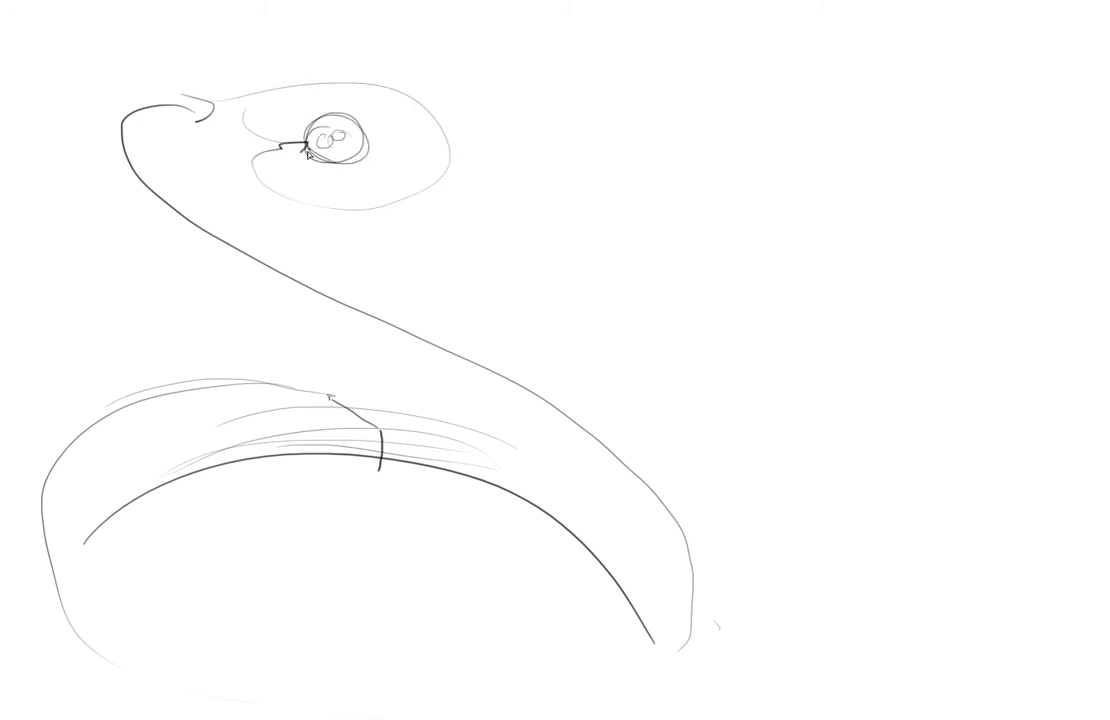
pyautogui.moveTo(290, 150); pyautogui.dragTo(450, 490)
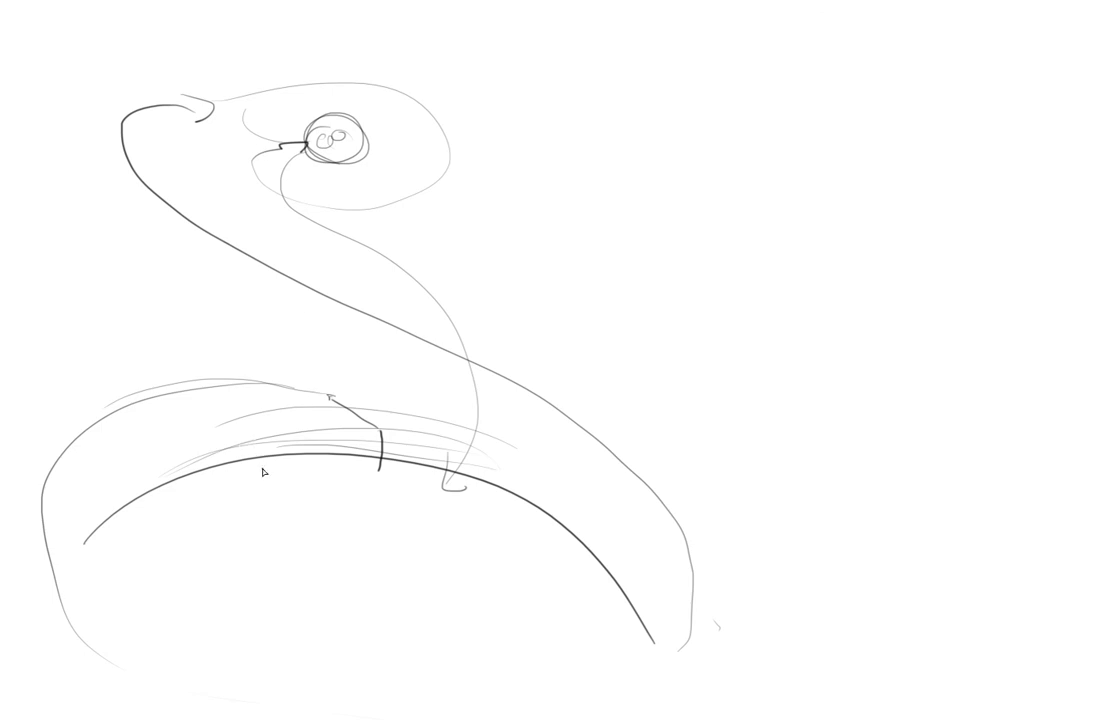
pyautogui.moveTo(336, 490)
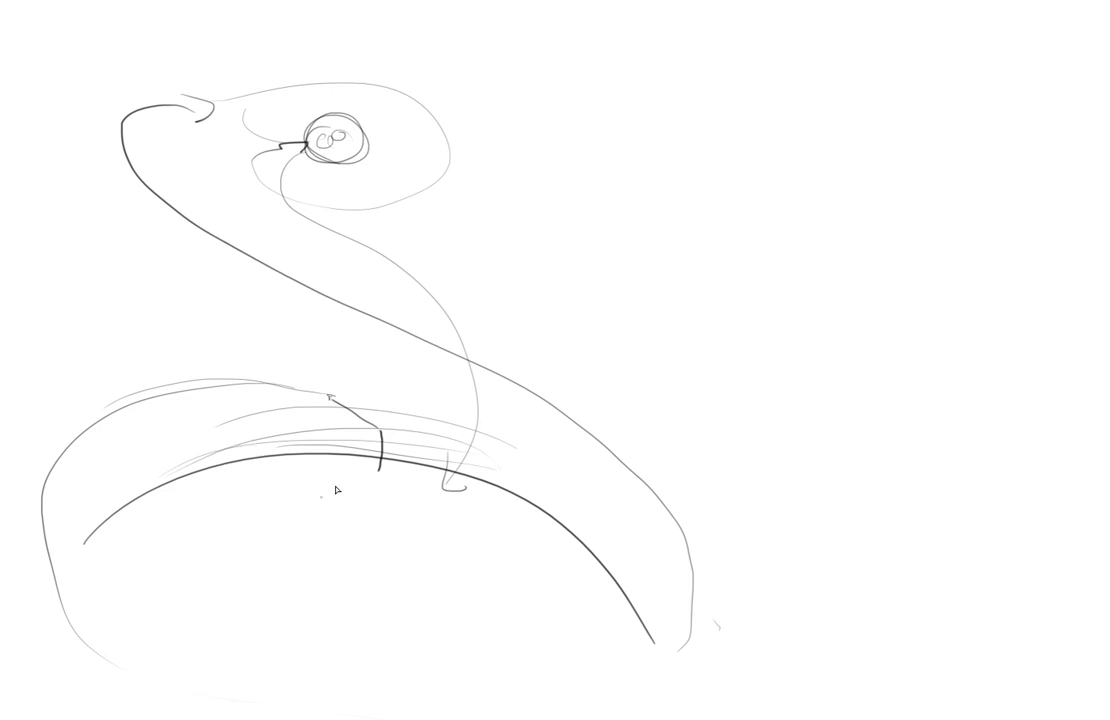
pyautogui.moveTo(786, 556)
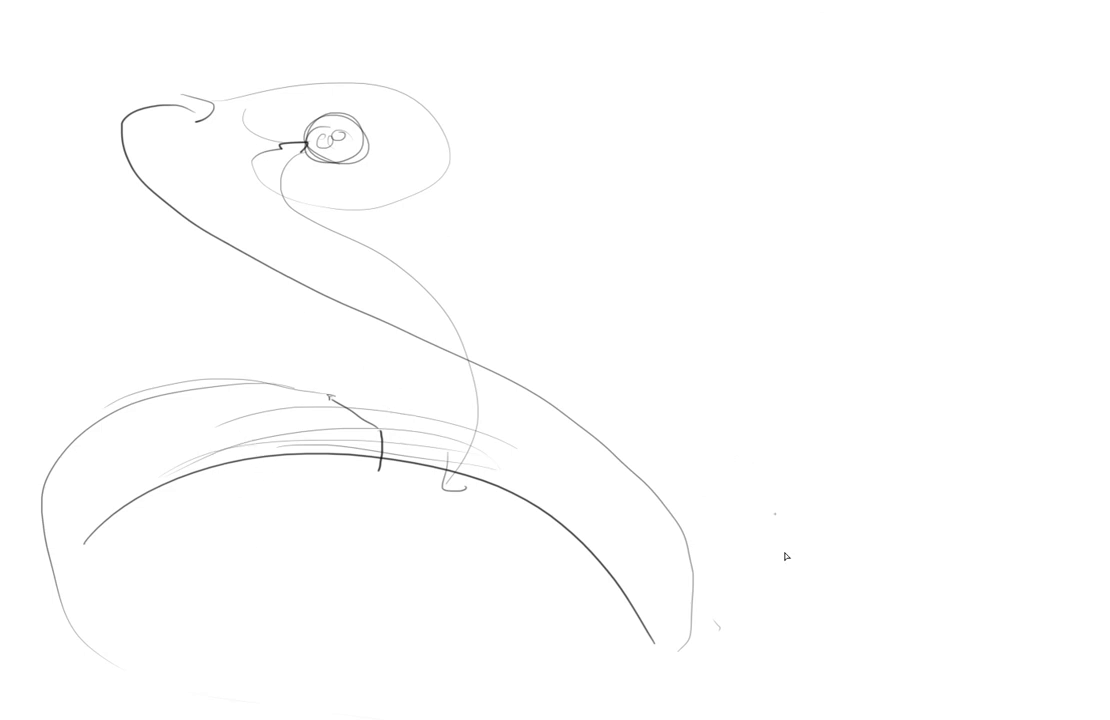
pyautogui.moveTo(772, 434)
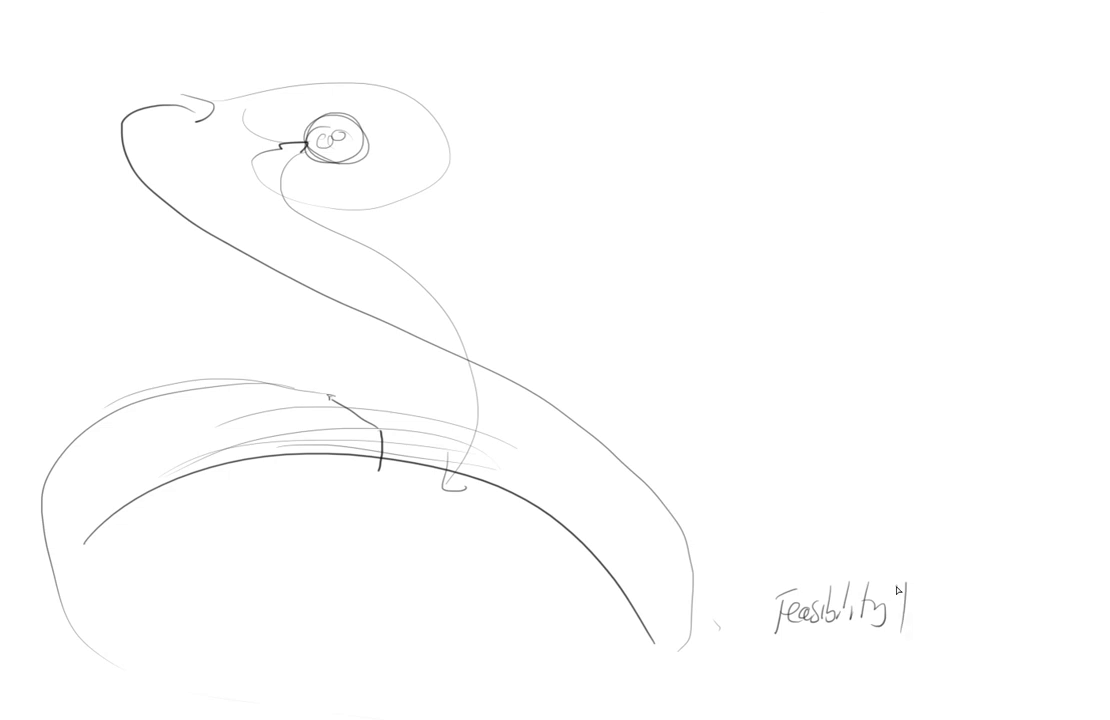
# - Add an upward arrow after Feasibility and handwrite 'Research->orbit' below it
pyautogui.moveTo(896, 620); pyautogui.dragTo(910, 580)
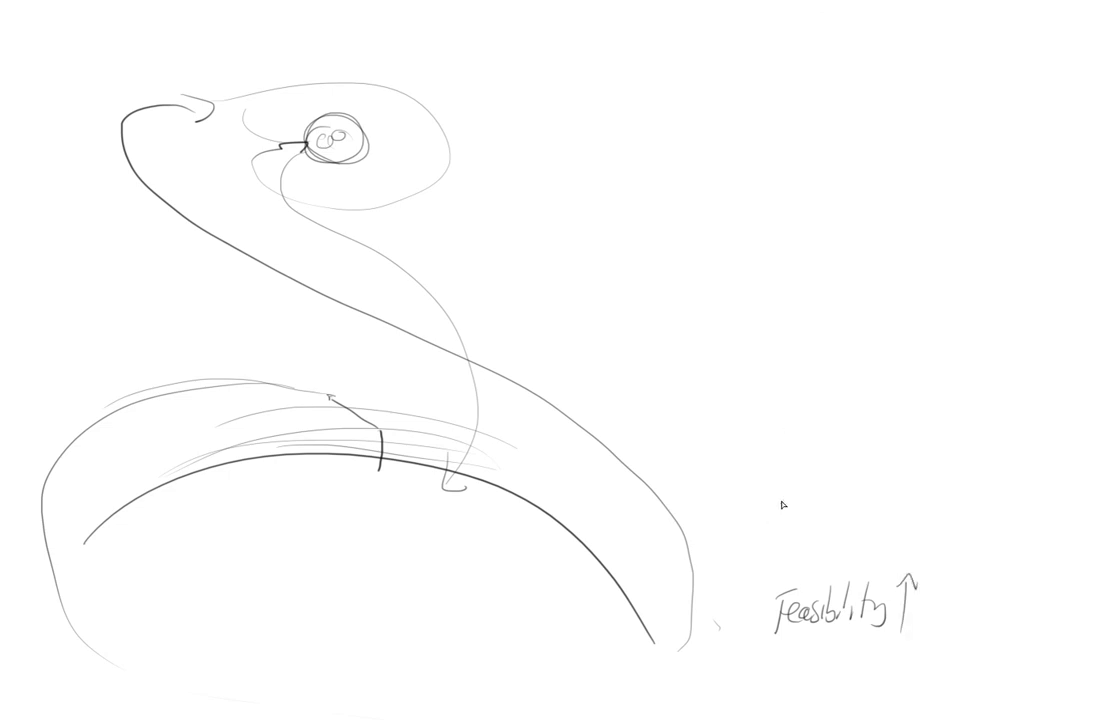
pyautogui.write('Reso')
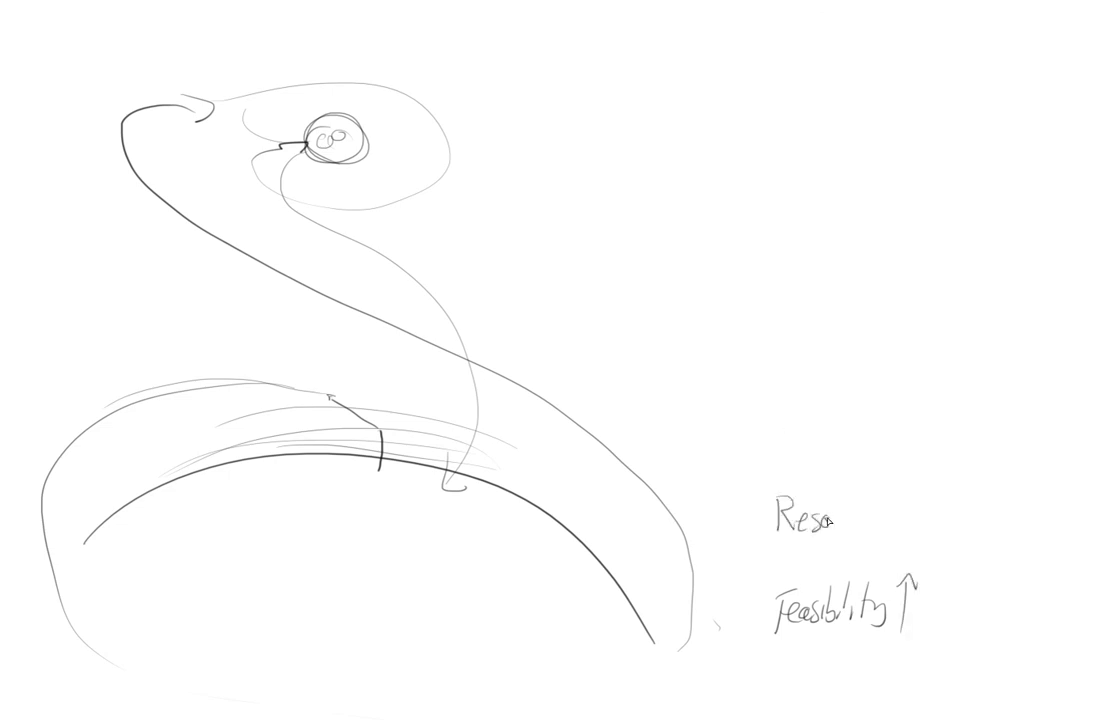
pyautogui.write('Research->orbit')
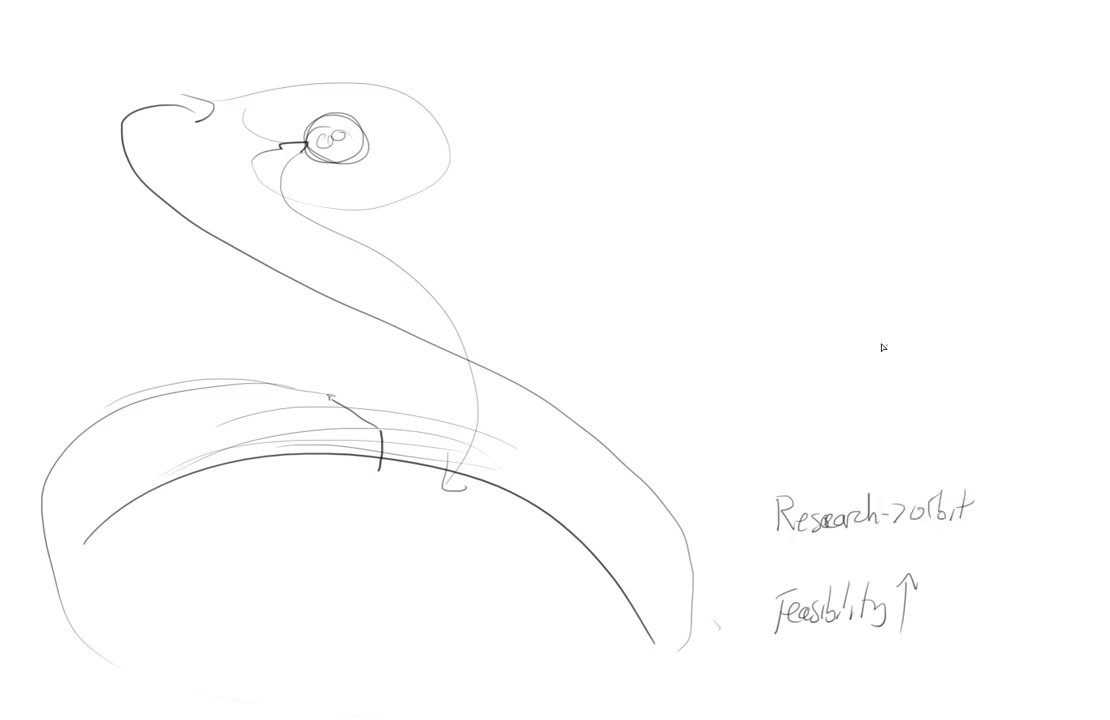
pyautogui.moveTo(770, 422)
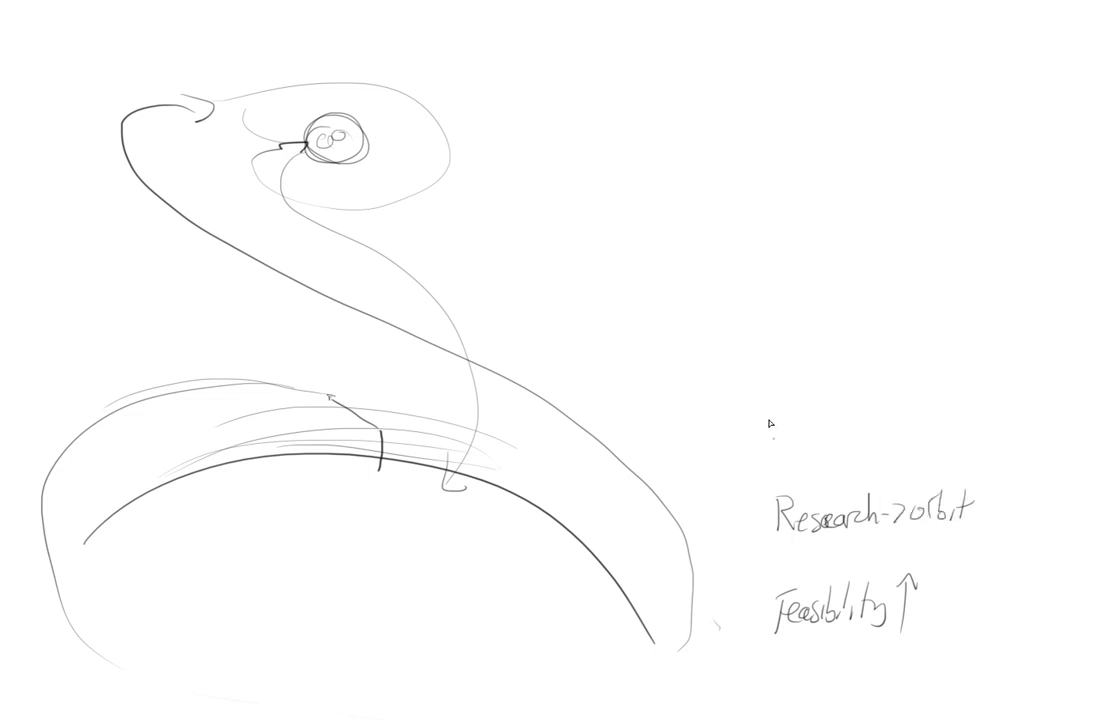
pyautogui.write('Lan')
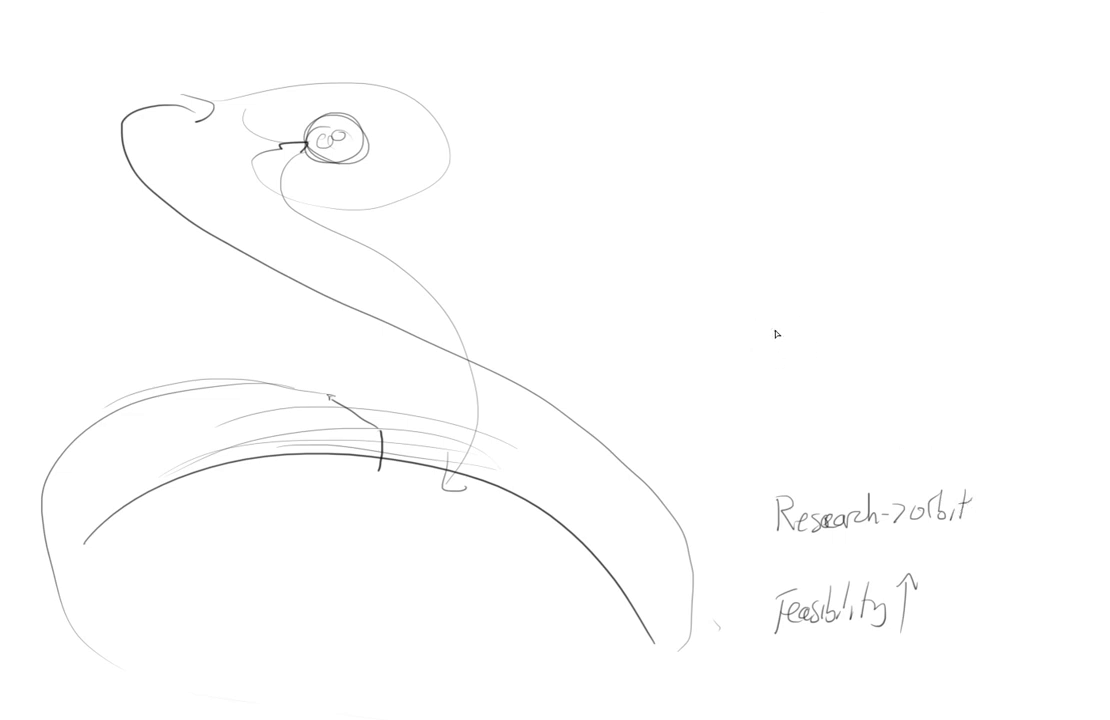
# - Handwrite the 'Market-getting' and 'Prototypes- landing' labels in the column
pyautogui.write('Marker')
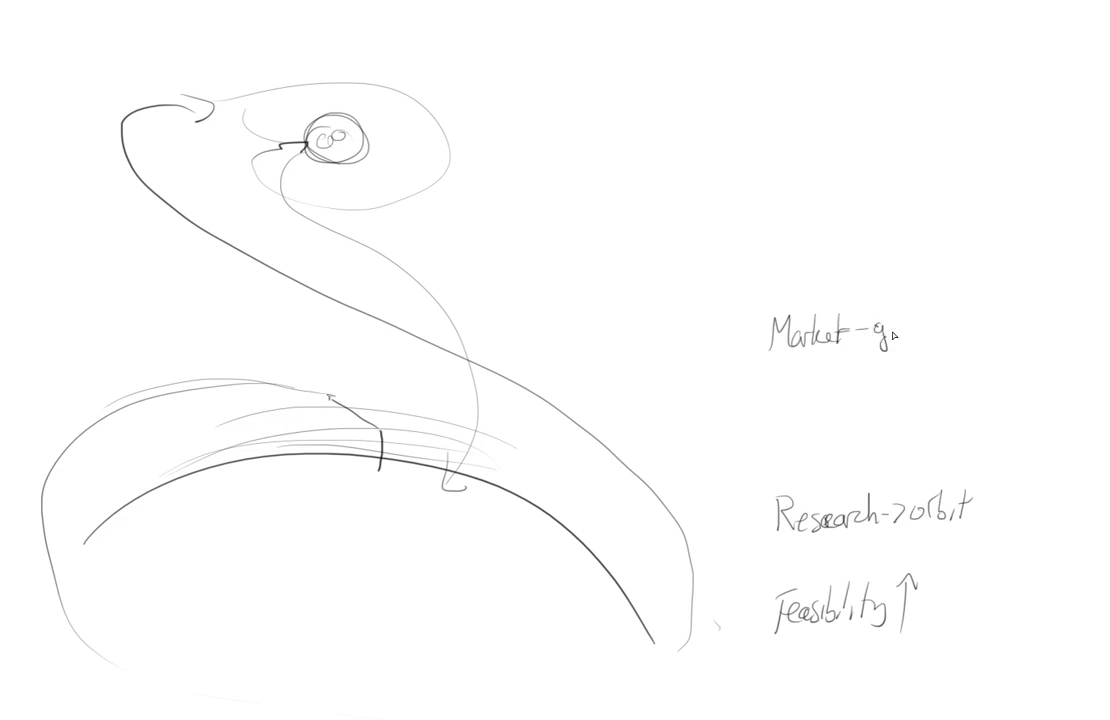
pyautogui.write('etting')
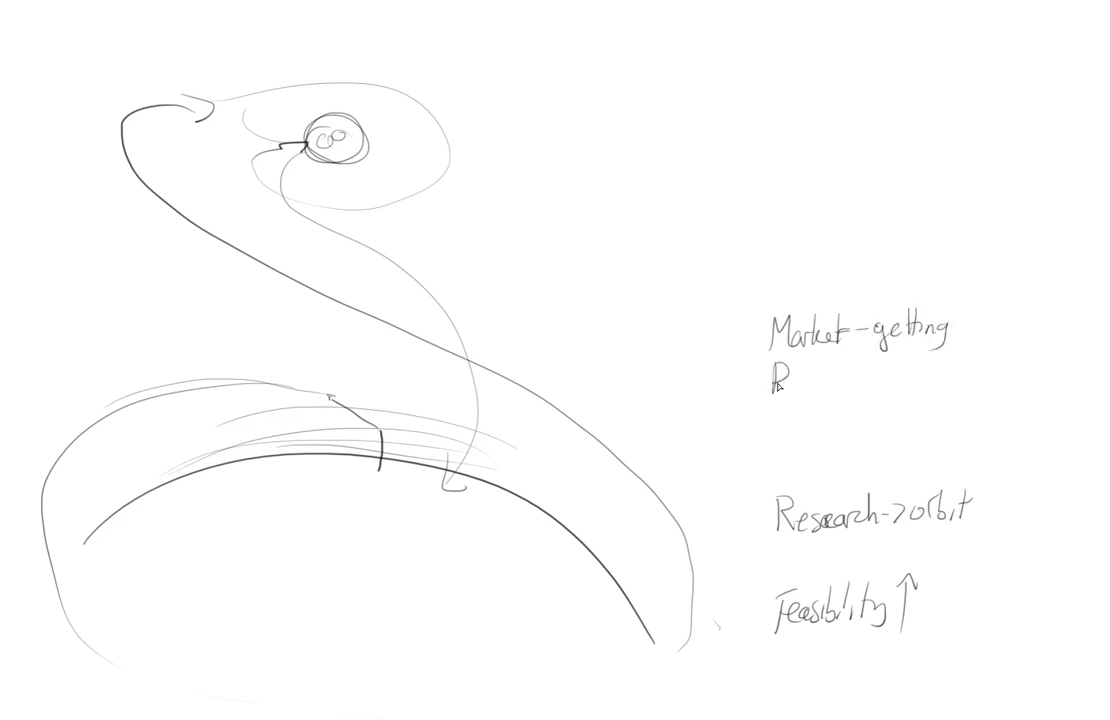
pyautogui.write('Prototypes - Lan')
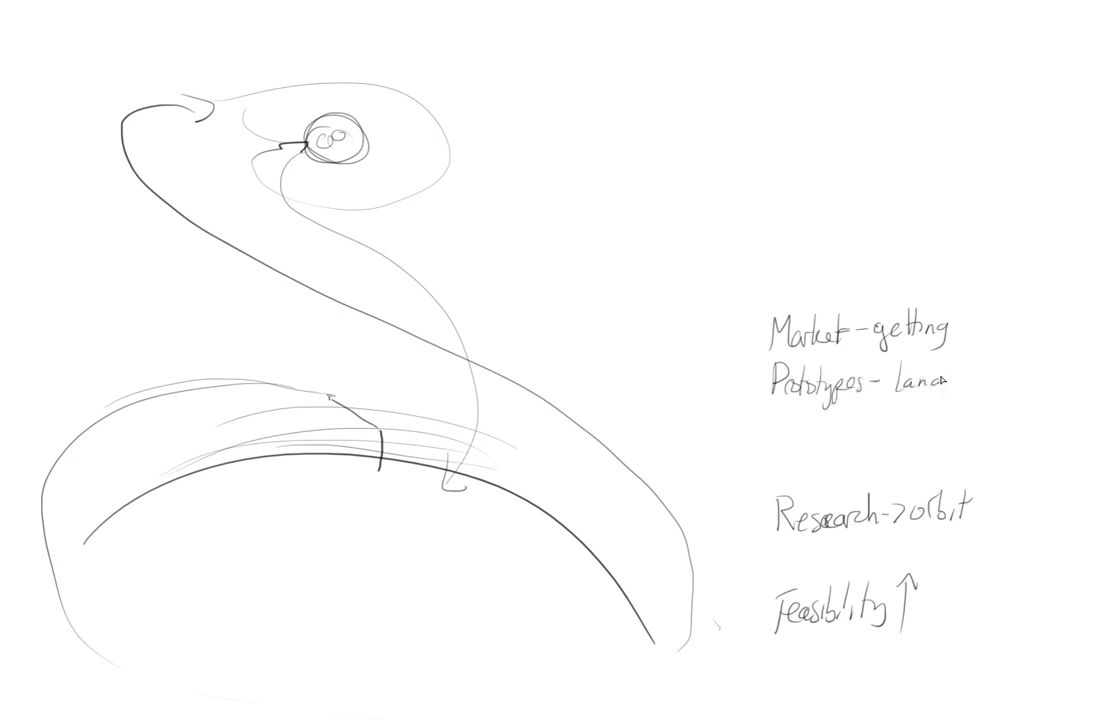
pyautogui.write('ding')
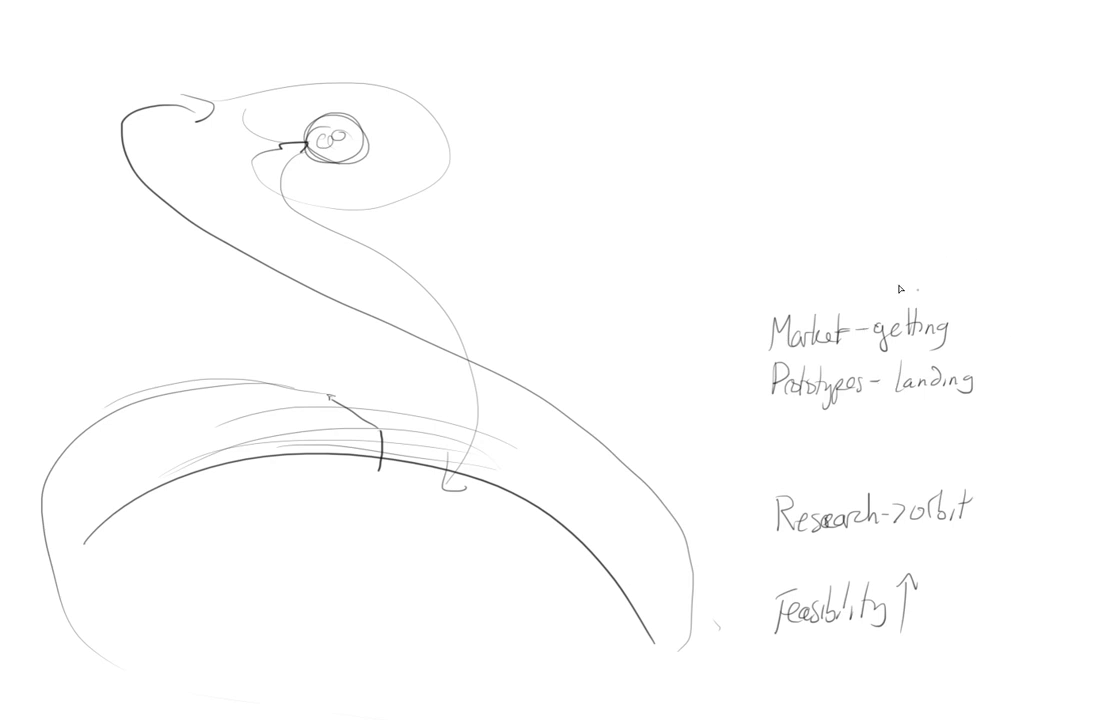
pyautogui.moveTo(540, 212)
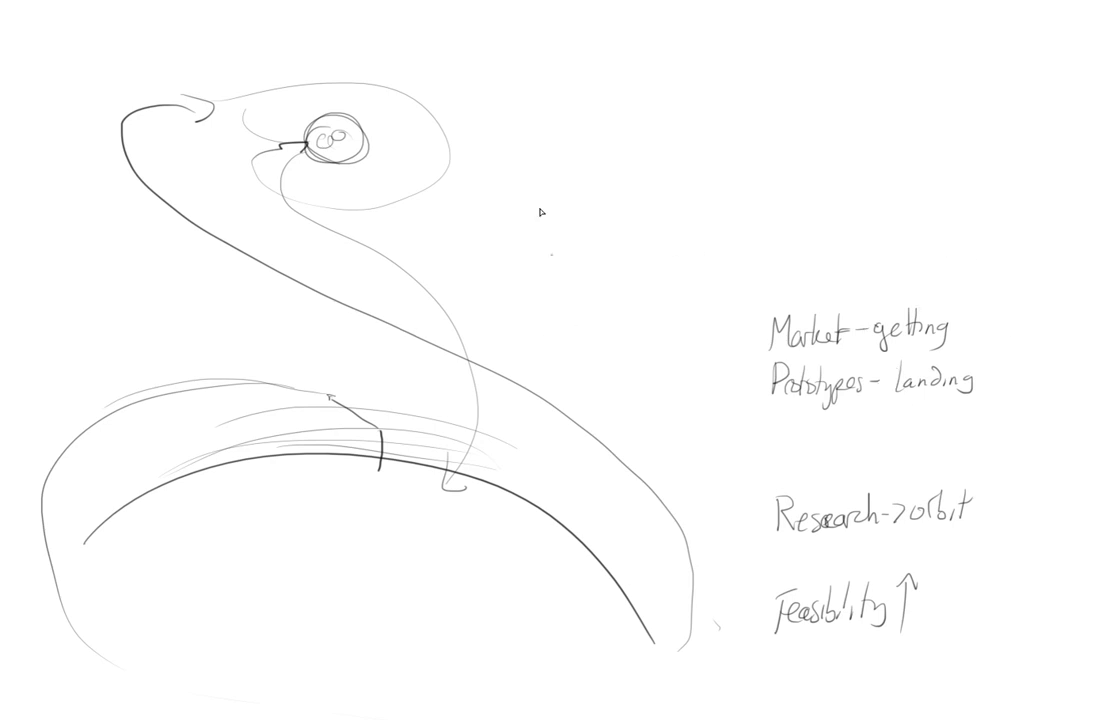
pyautogui.moveTo(884, 488)
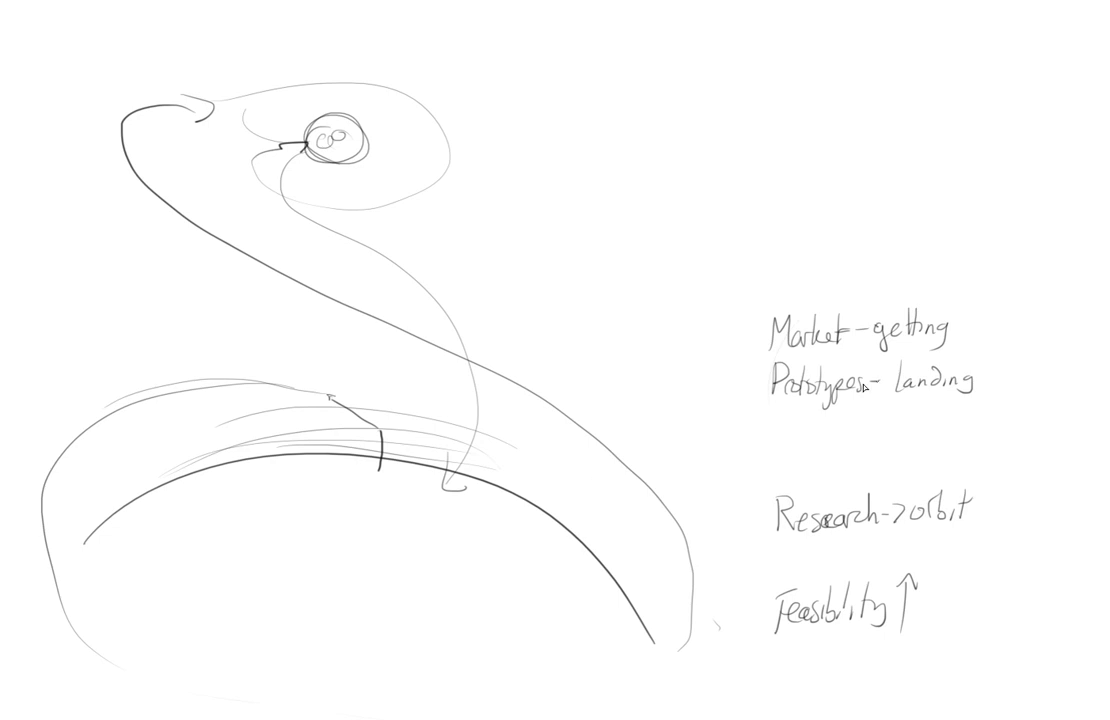
pyautogui.moveTo(984, 364)
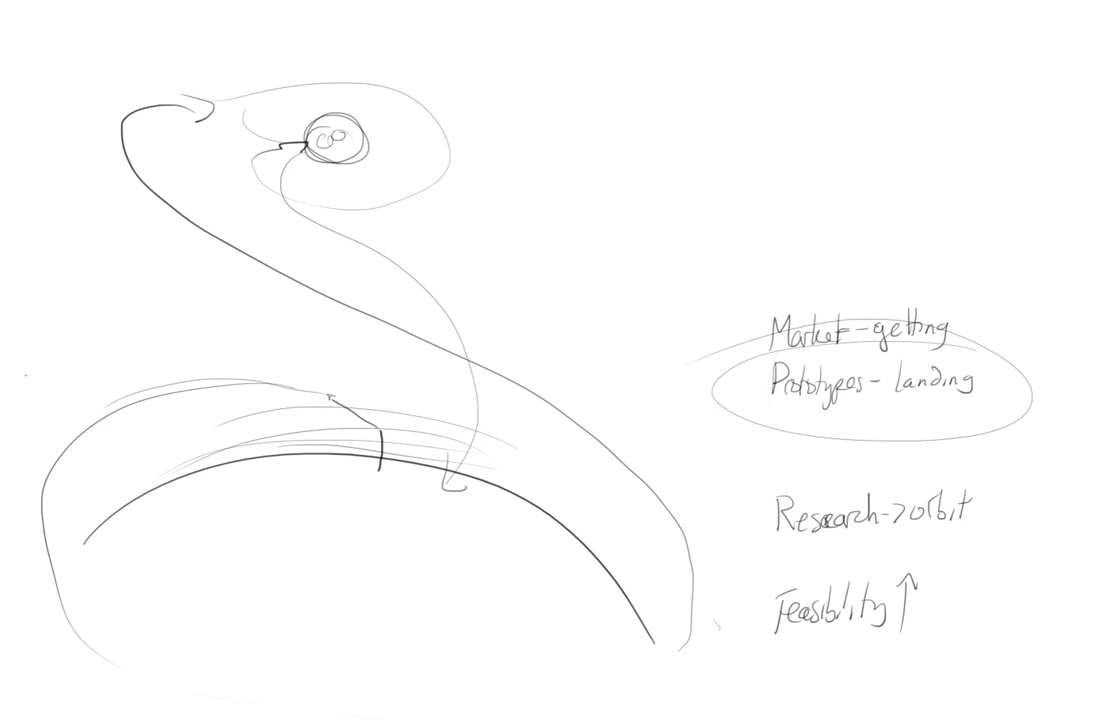
pyautogui.moveTo(344, 218)
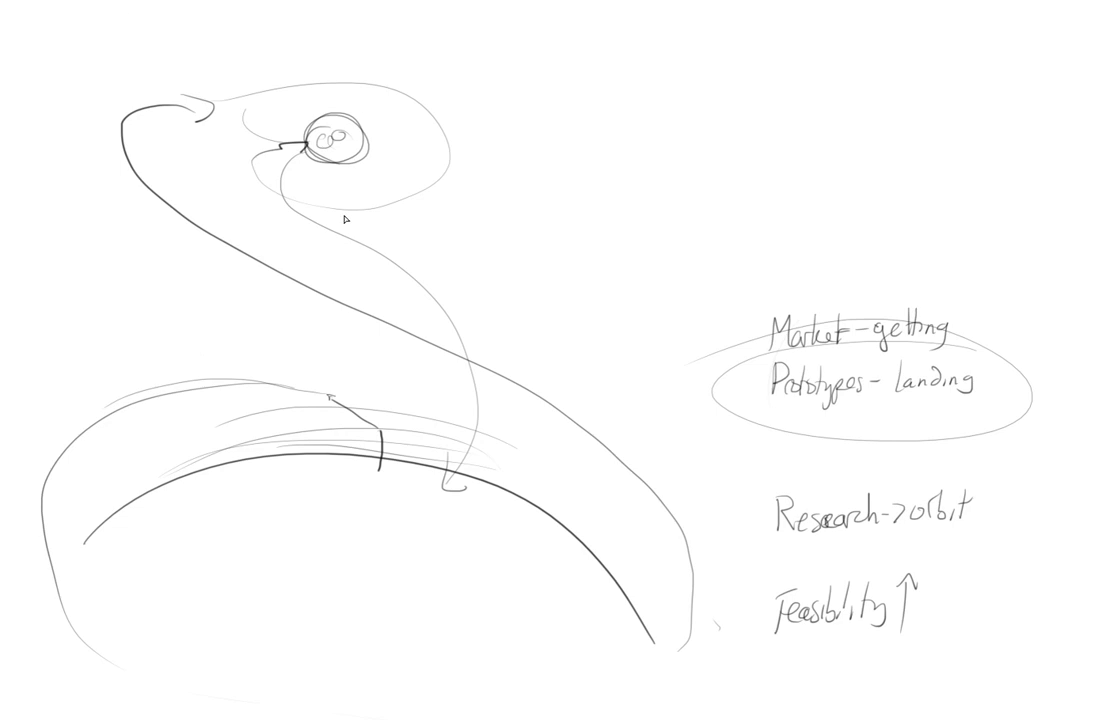
pyautogui.moveTo(612, 324)
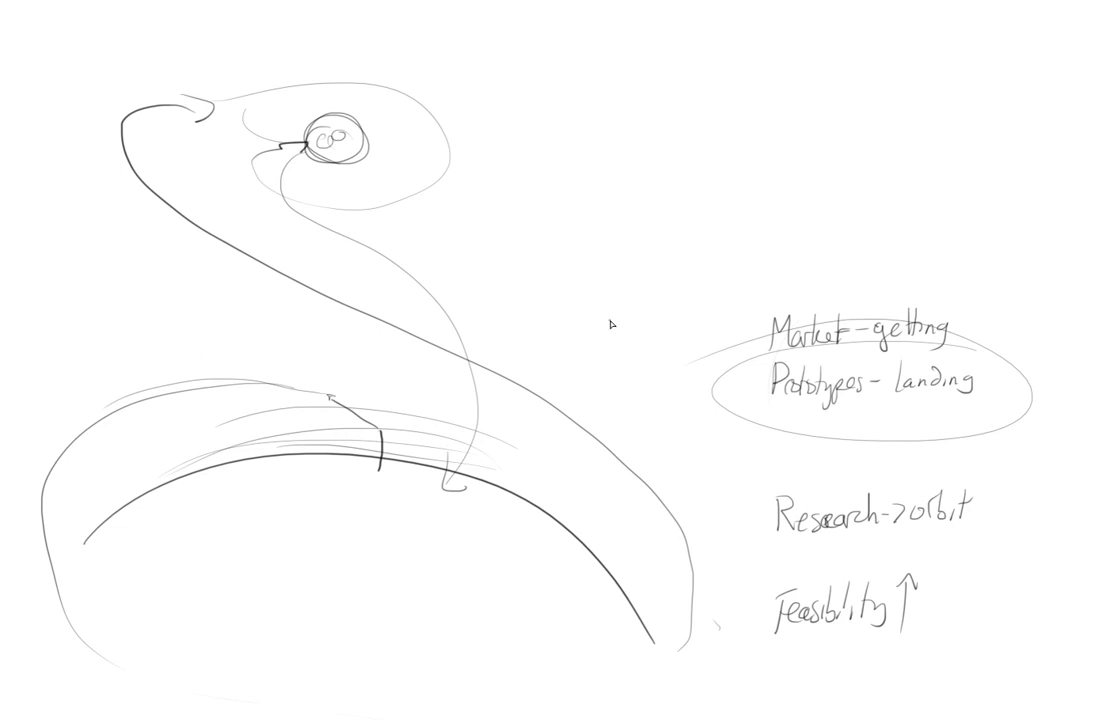
pyautogui.moveTo(628, 374)
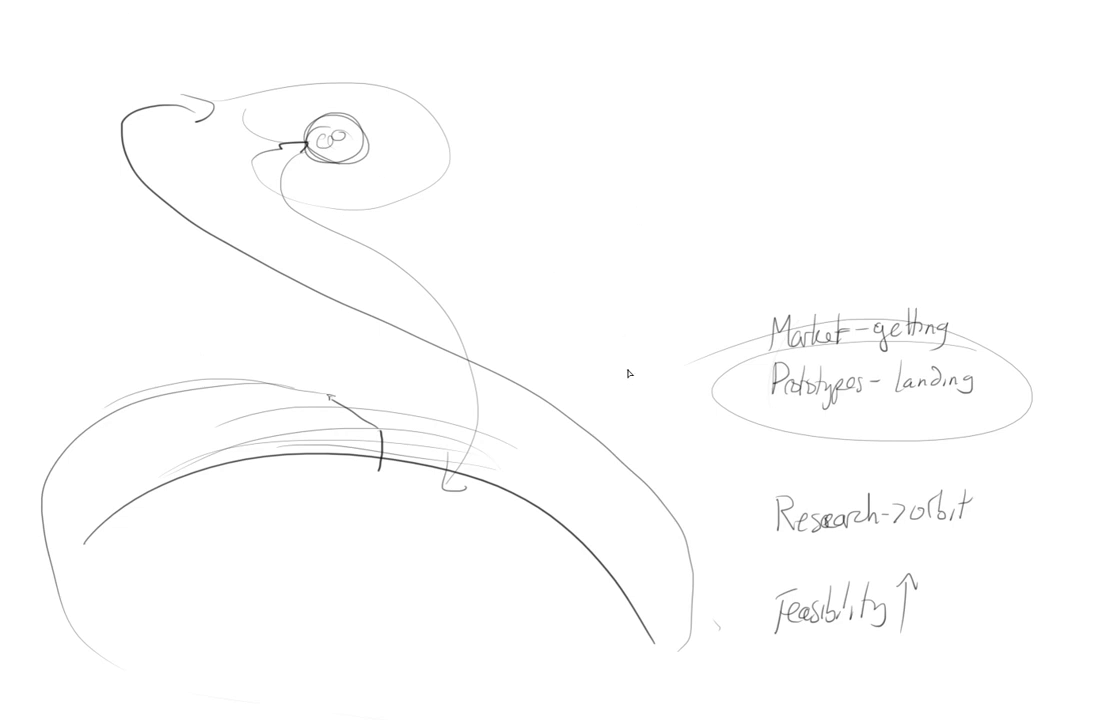
pyautogui.moveTo(592, 384)
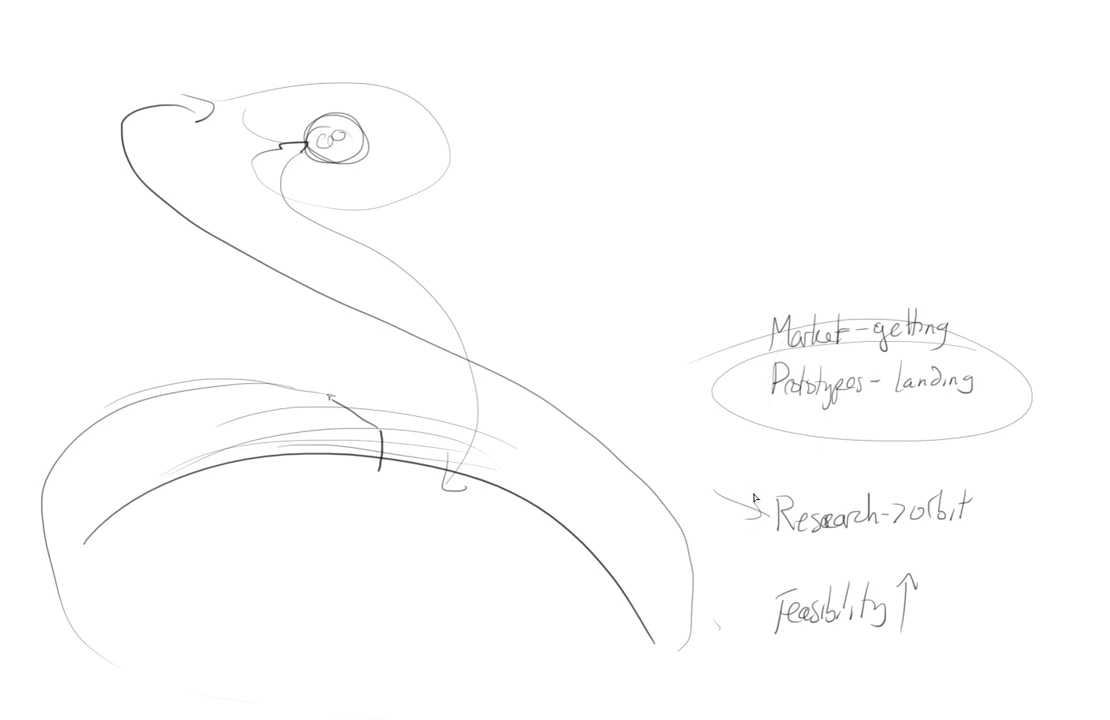
pyautogui.moveTo(756, 496)
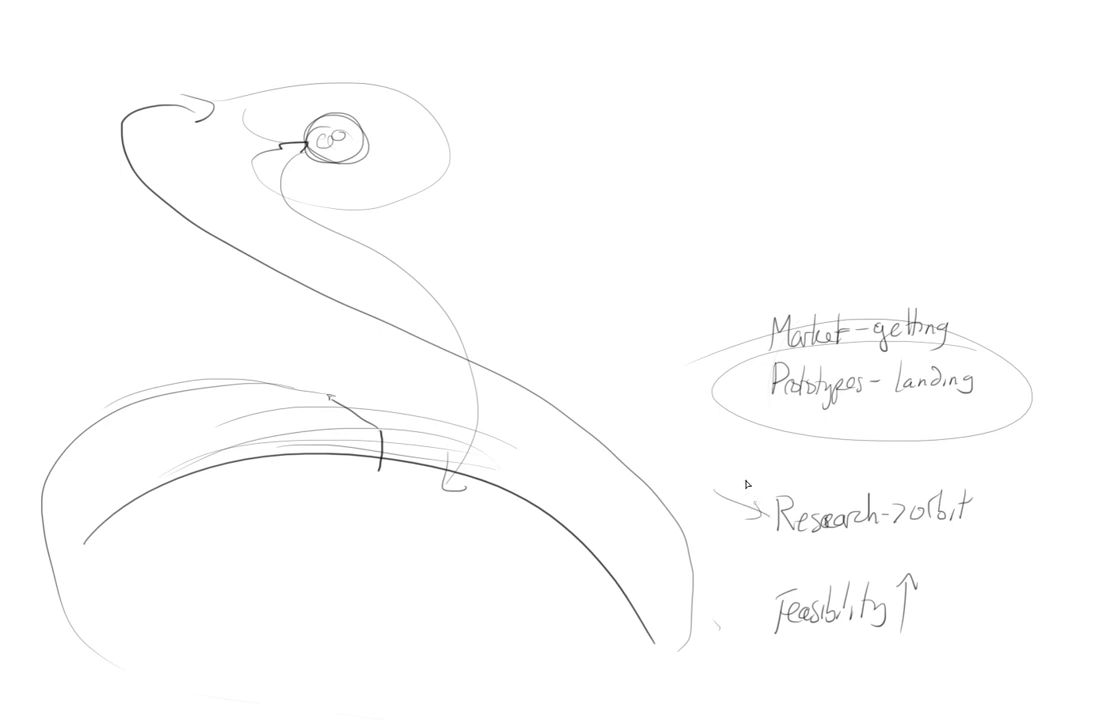
pyautogui.moveTo(784, 450)
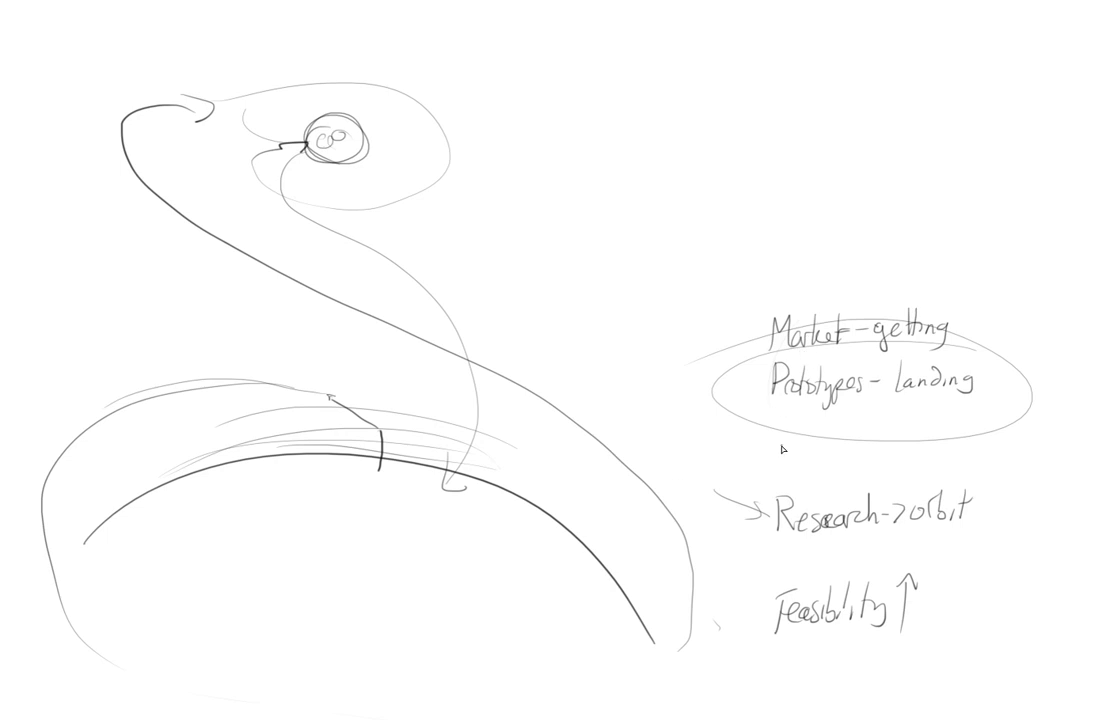
pyautogui.moveTo(760, 568)
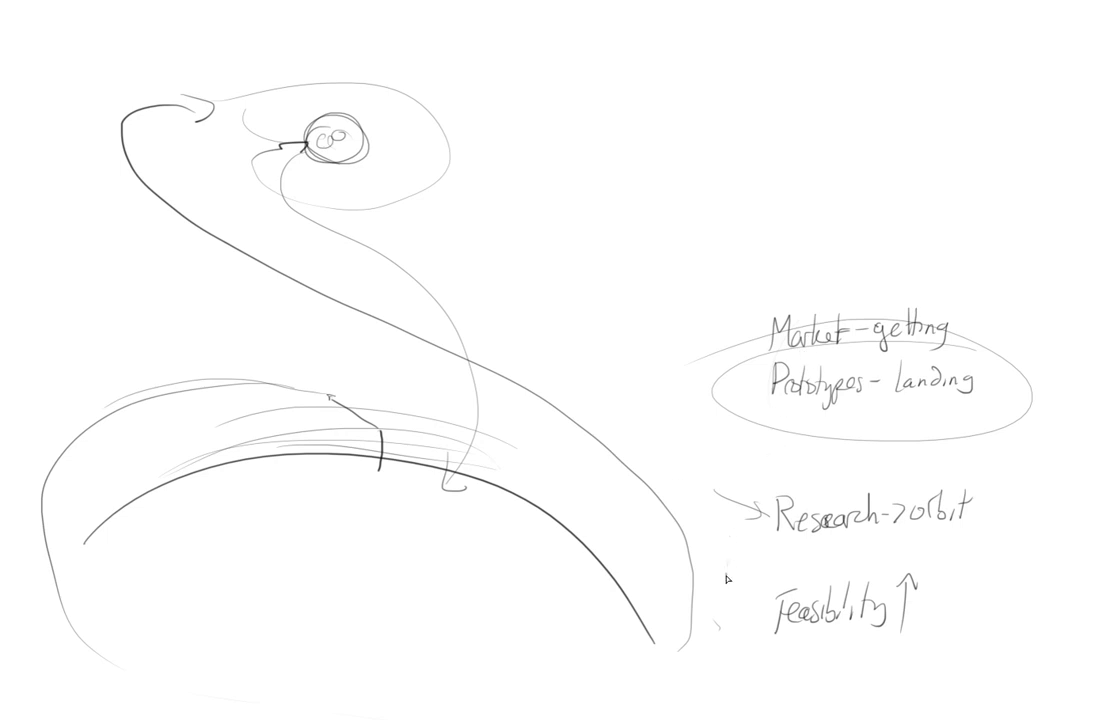
# - Draw short strokes rising from Feasibility toward Research->orbit
pyautogui.moveTo(730, 556); pyautogui.dragTo(748, 584)
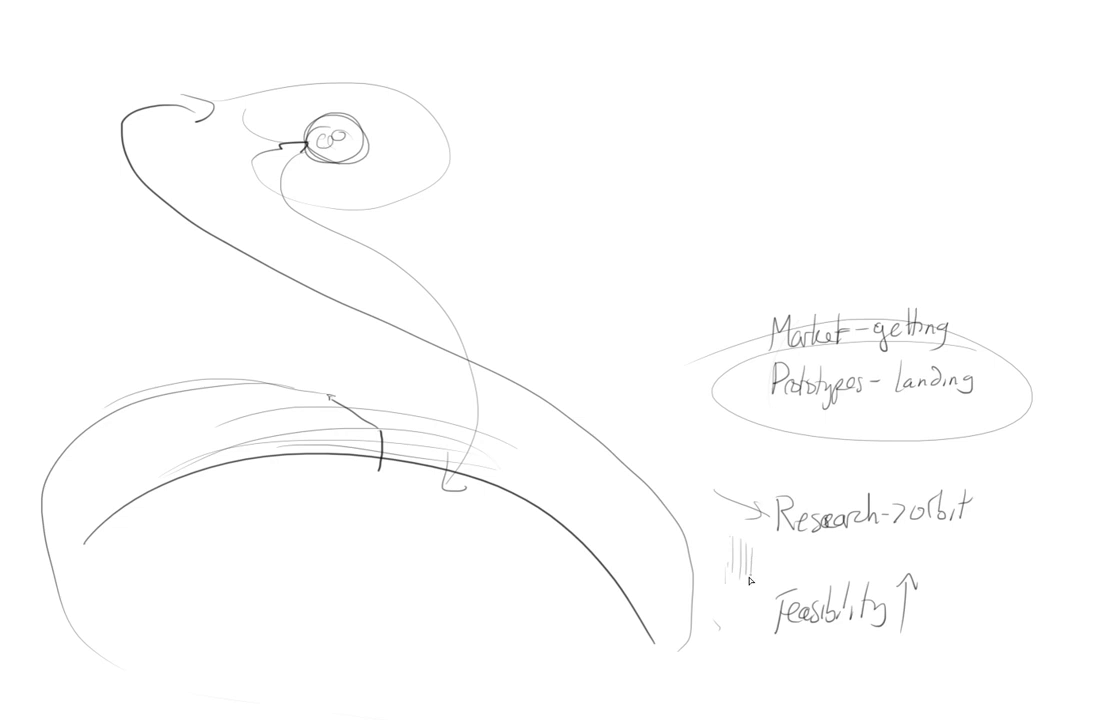
pyautogui.moveTo(370, 524)
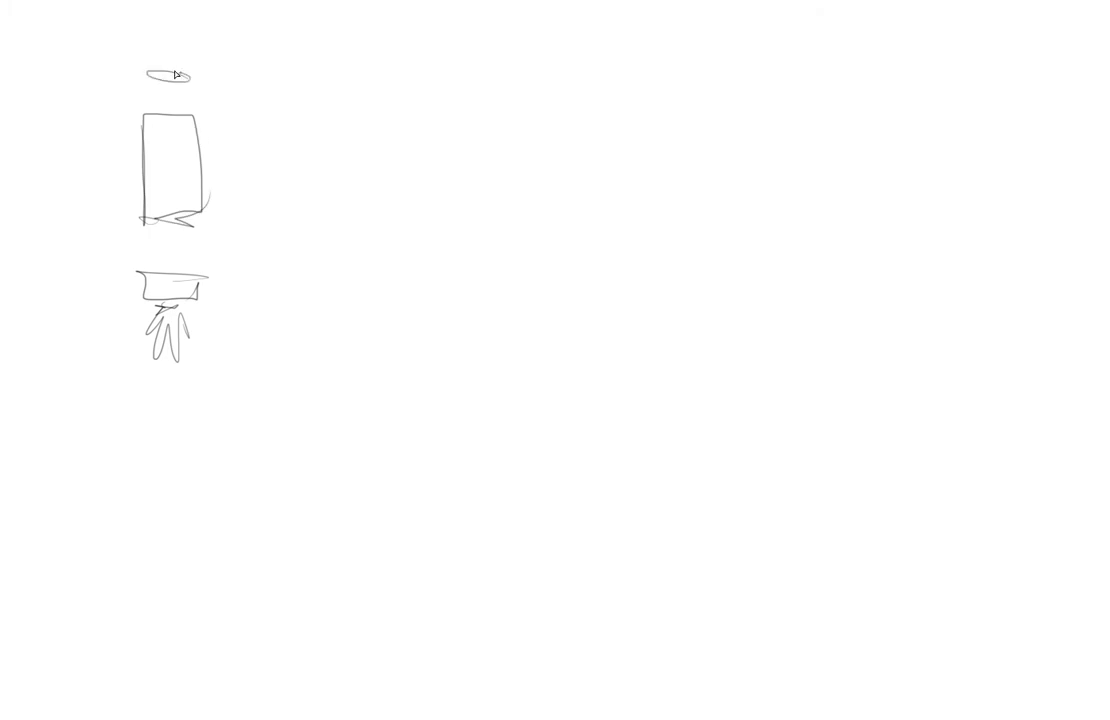
# - Detail the capsule atop the rocket and sketch a small box with crew doodled inside
pyautogui.moveTo(170, 78); pyautogui.dragTo(176, 60)
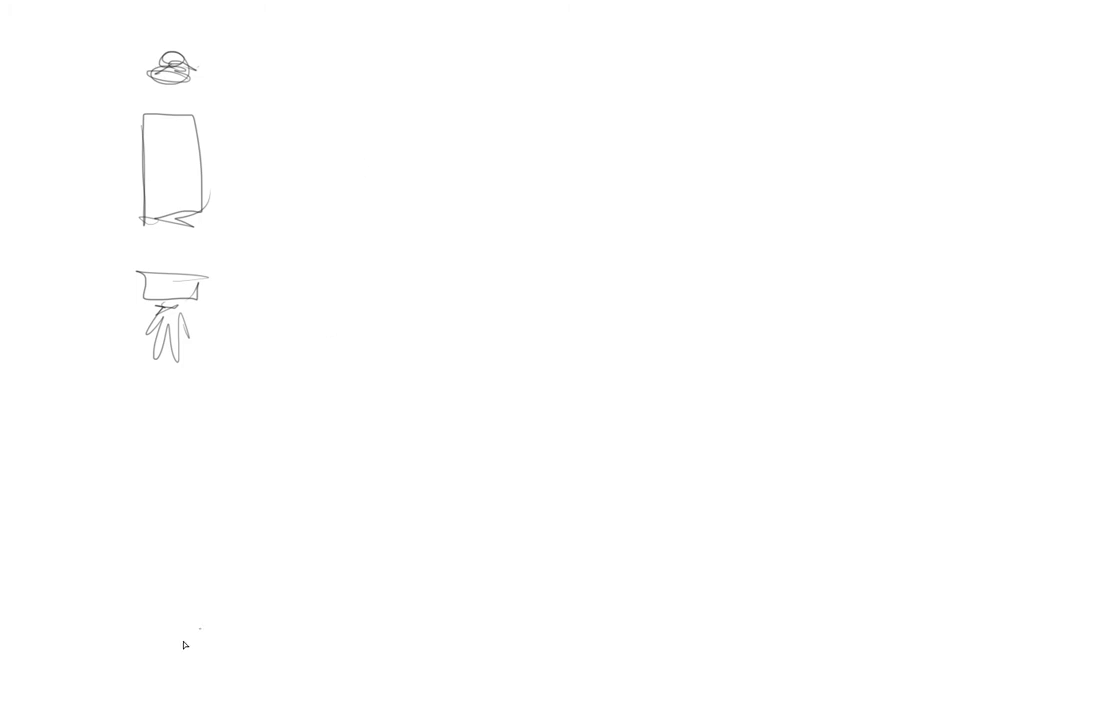
pyautogui.moveTo(180, 472)
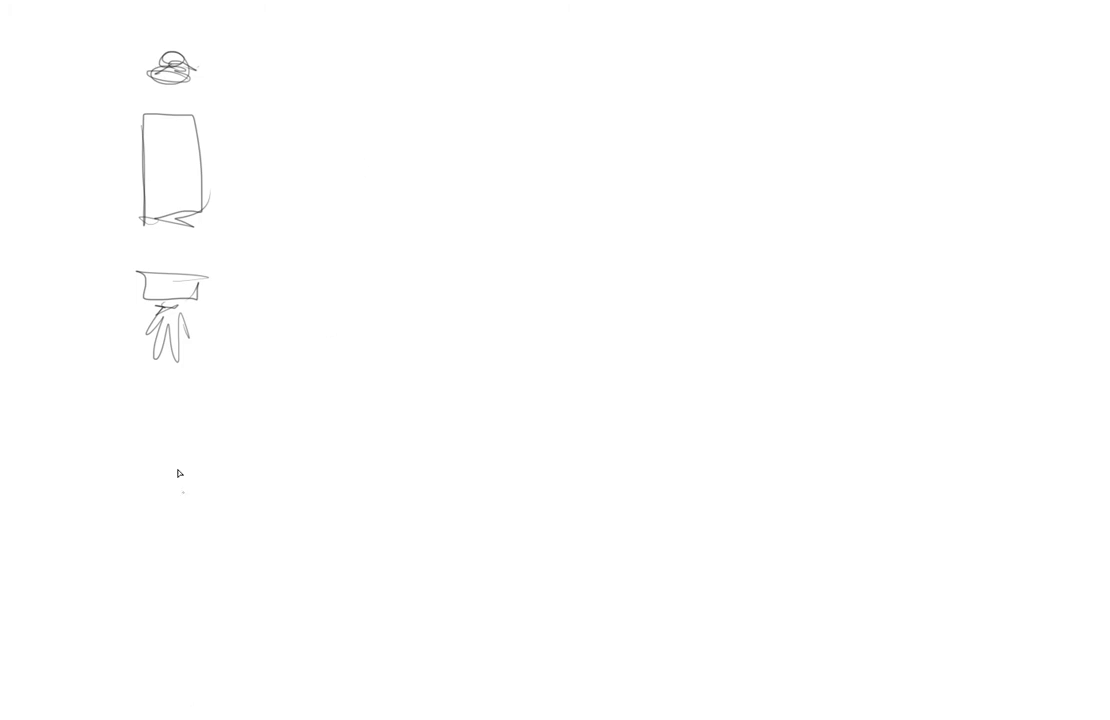
pyautogui.moveTo(244, 152)
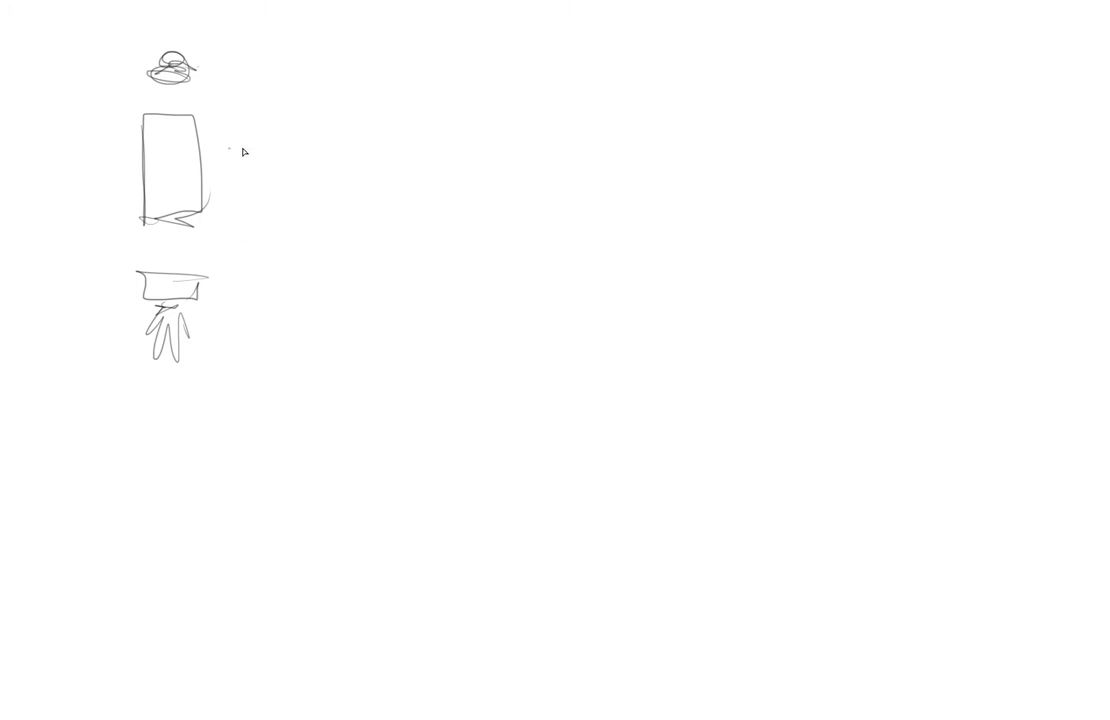
pyautogui.moveTo(324, 252)
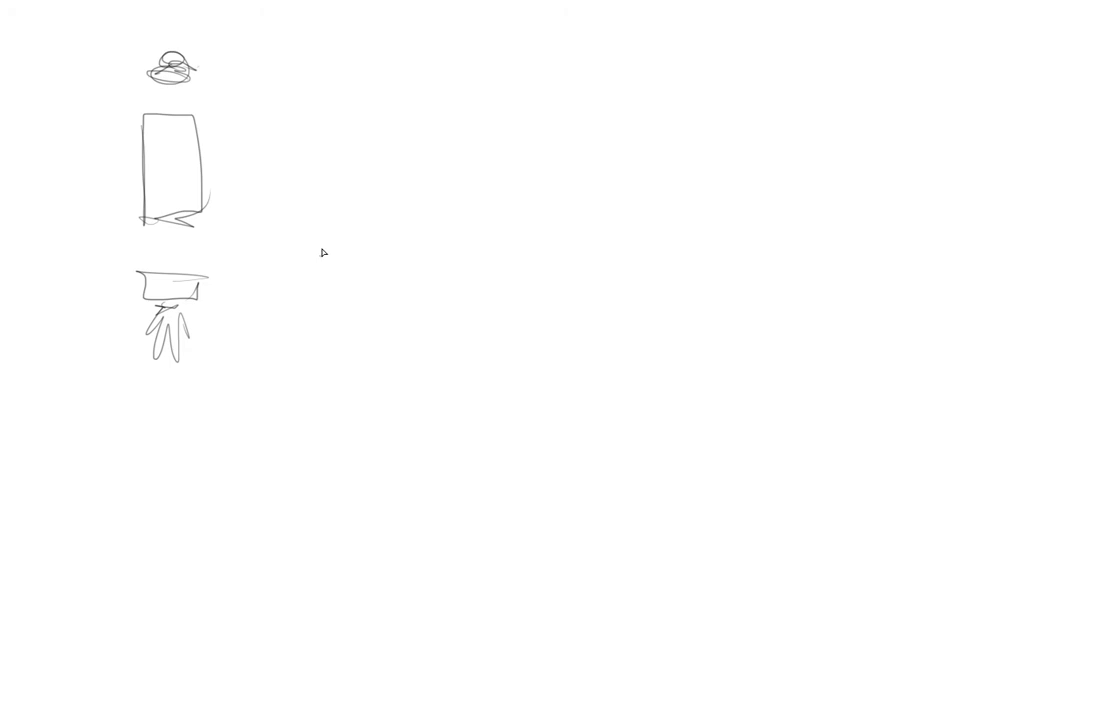
pyautogui.moveTo(314, 132); pyautogui.dragTo(314, 104)
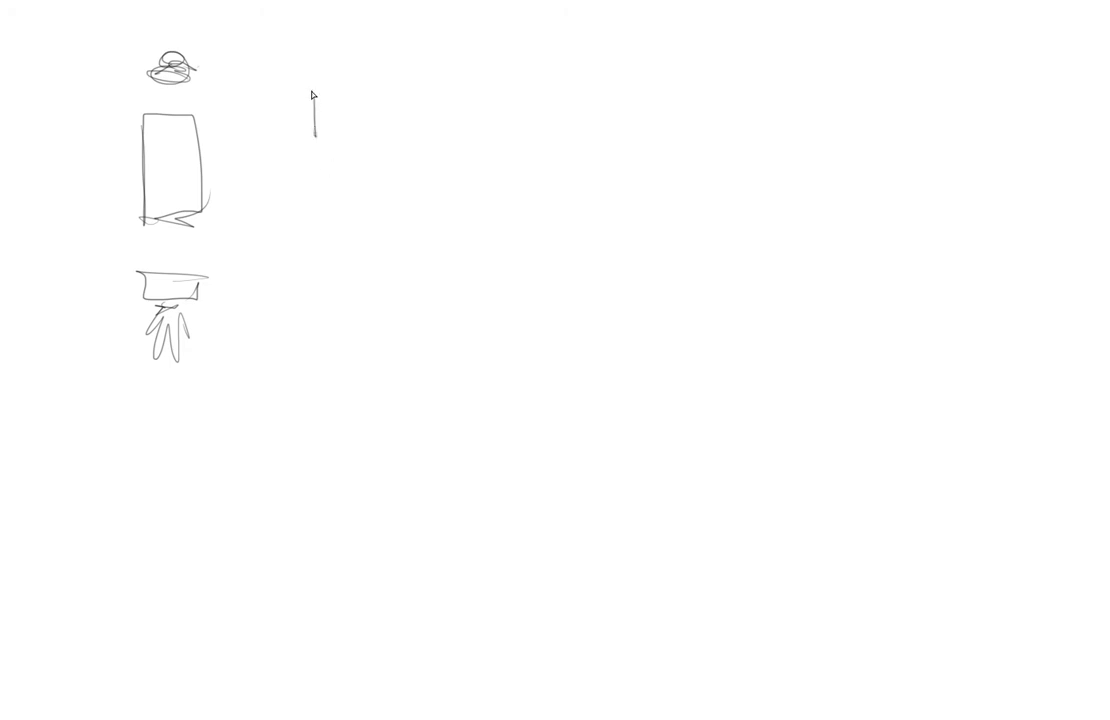
pyautogui.moveTo(312, 90); pyautogui.dragTo(372, 136)
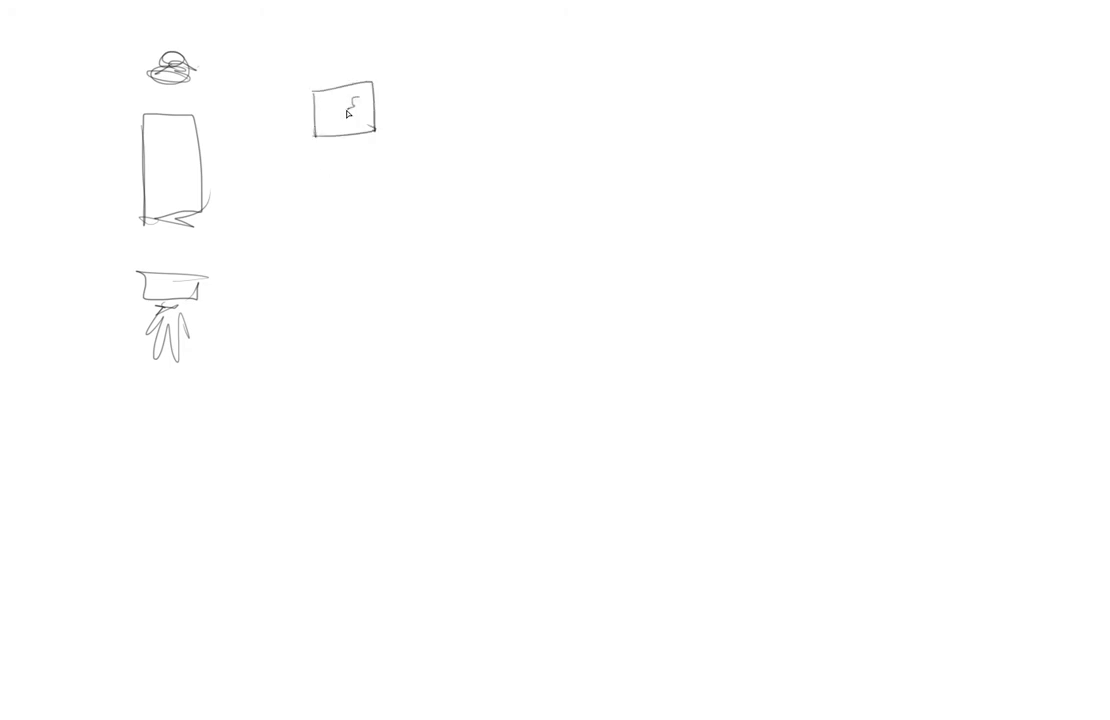
pyautogui.moveTo(350, 104); pyautogui.dragTo(366, 120)
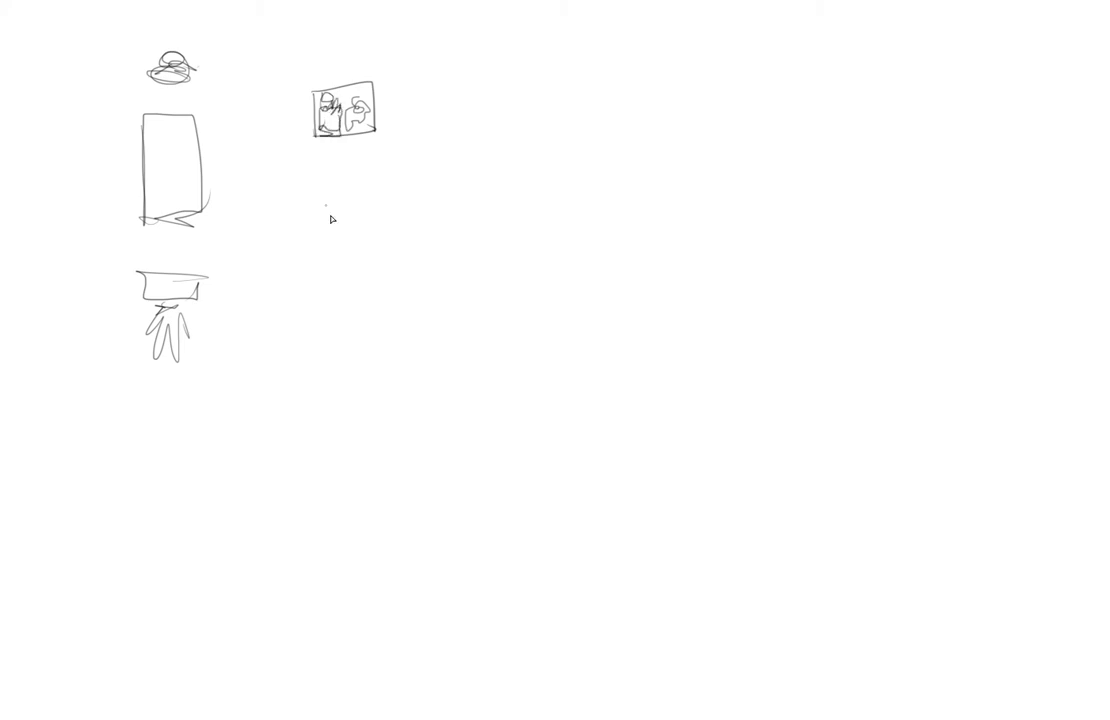
# - Draw two arrows pointing at the capsule box and ring all the rocket stages with an oval
pyautogui.moveTo(448, 88); pyautogui.dragTo(388, 96)
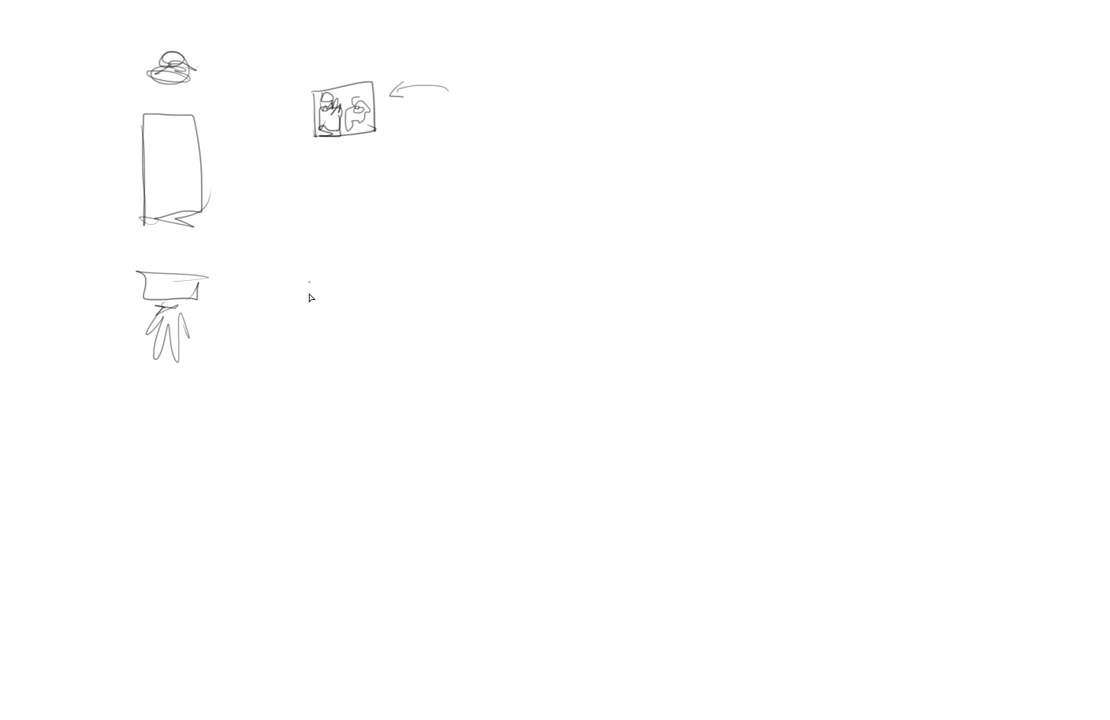
pyautogui.moveTo(372, 148)
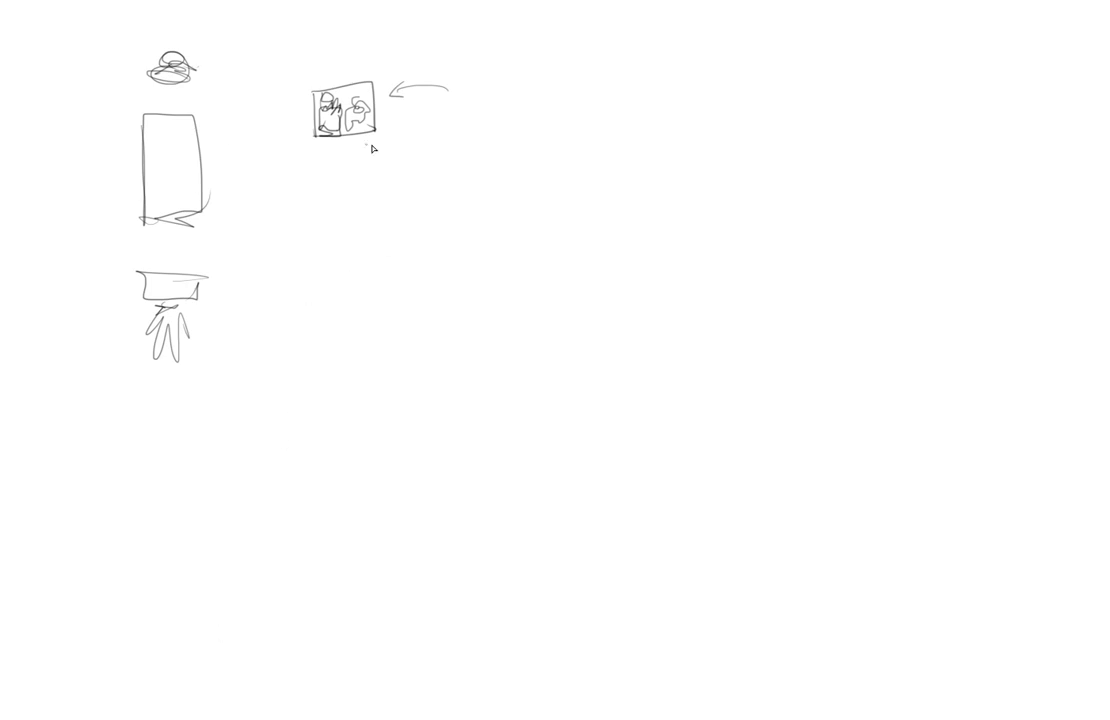
pyautogui.moveTo(430, 118); pyautogui.dragTo(392, 118)
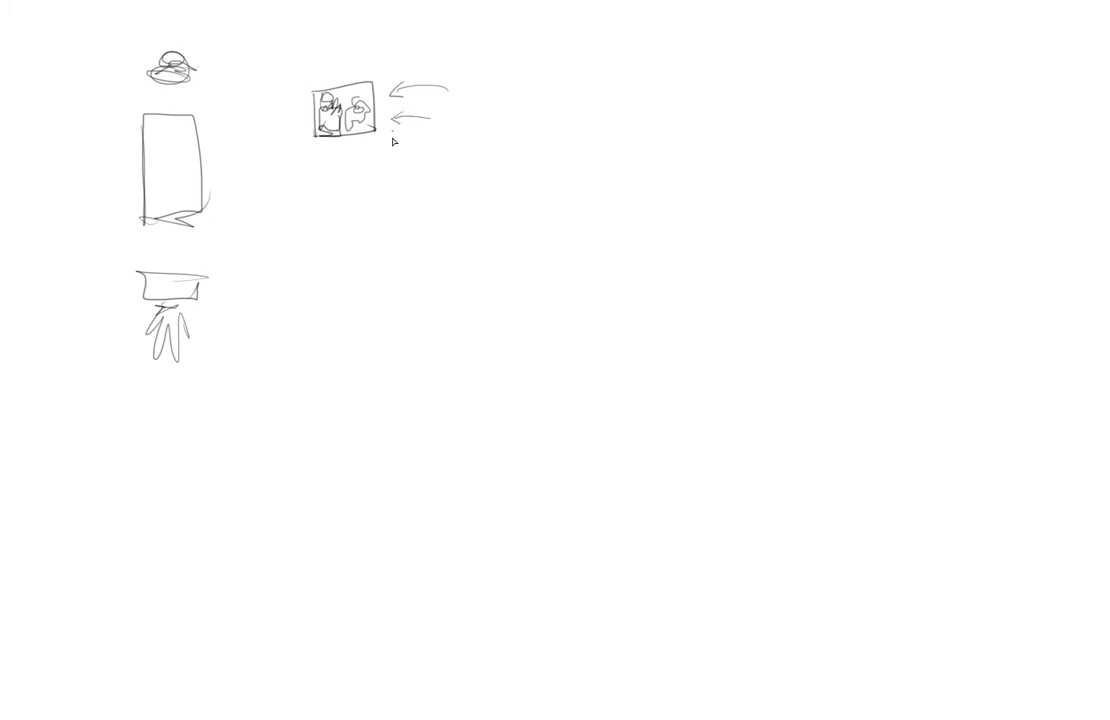
pyautogui.moveTo(266, 364)
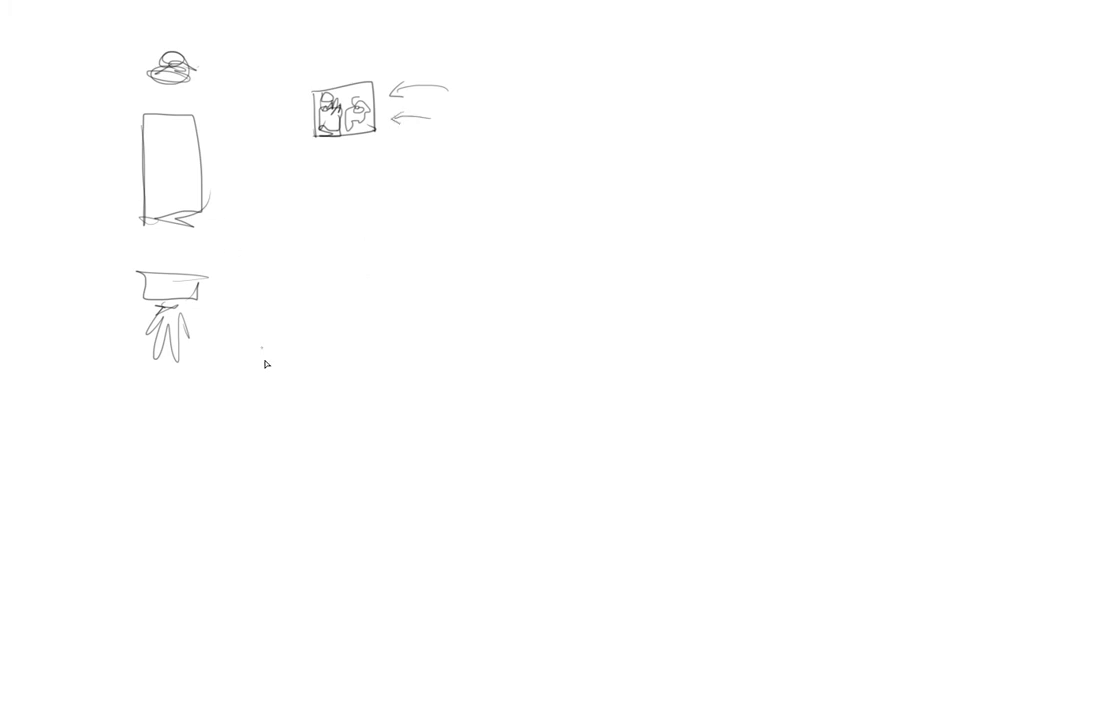
pyautogui.moveTo(220, 404)
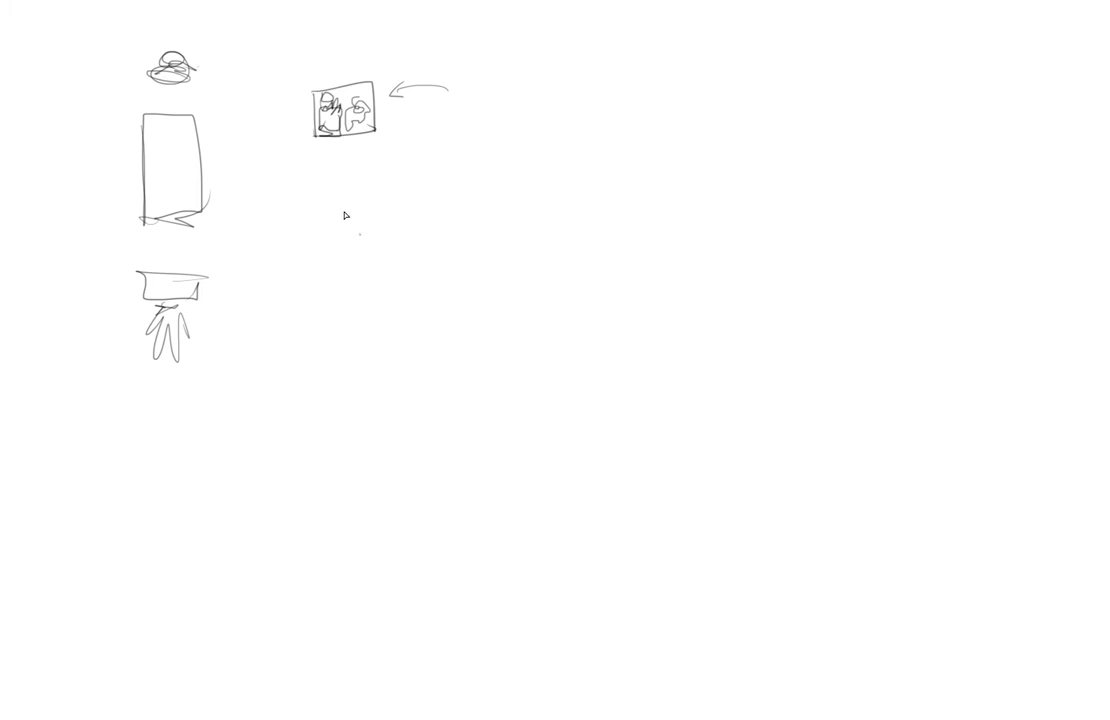
pyautogui.moveTo(308, 384)
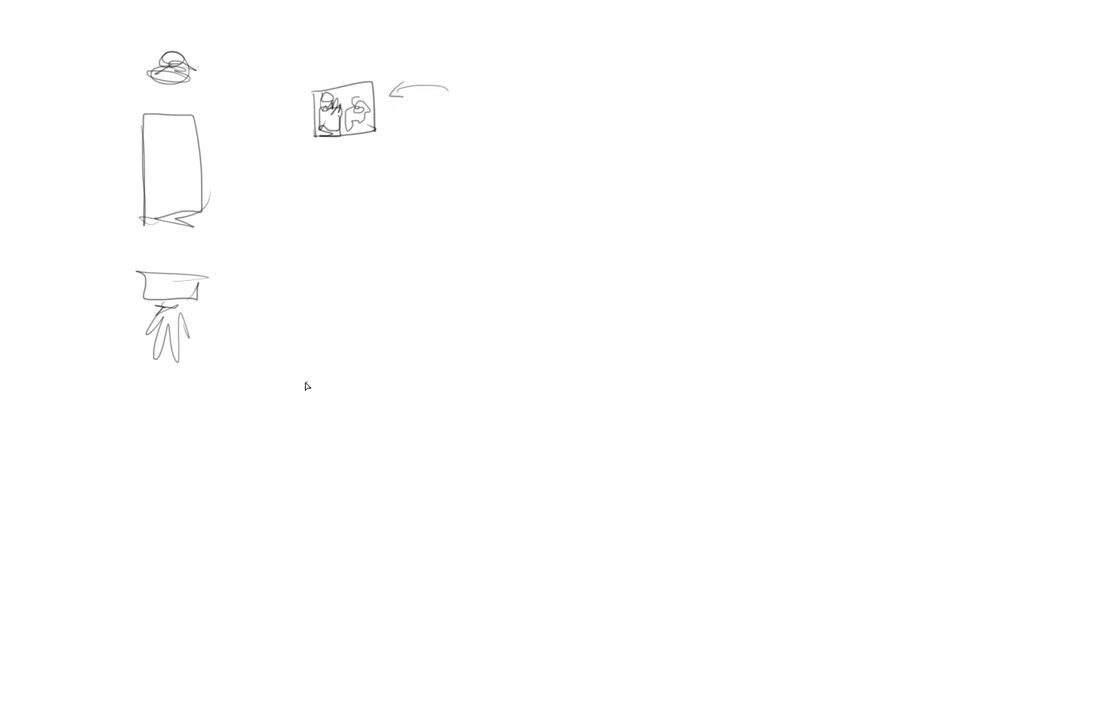
pyautogui.moveTo(312, 374)
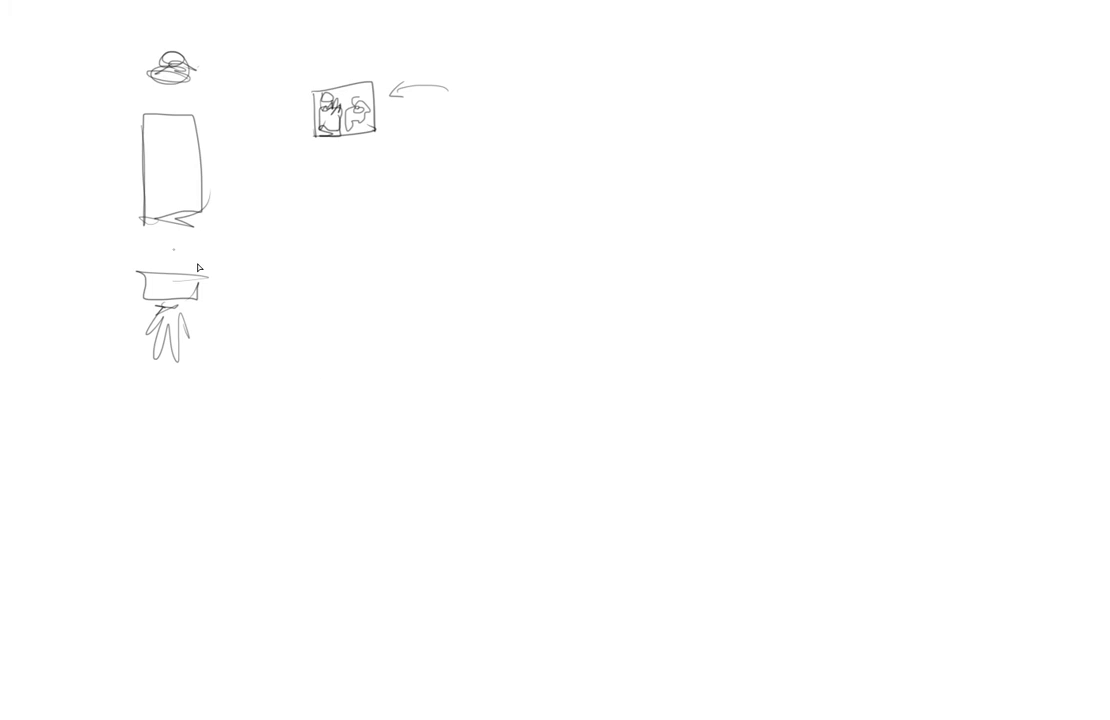
pyautogui.moveTo(370, 304)
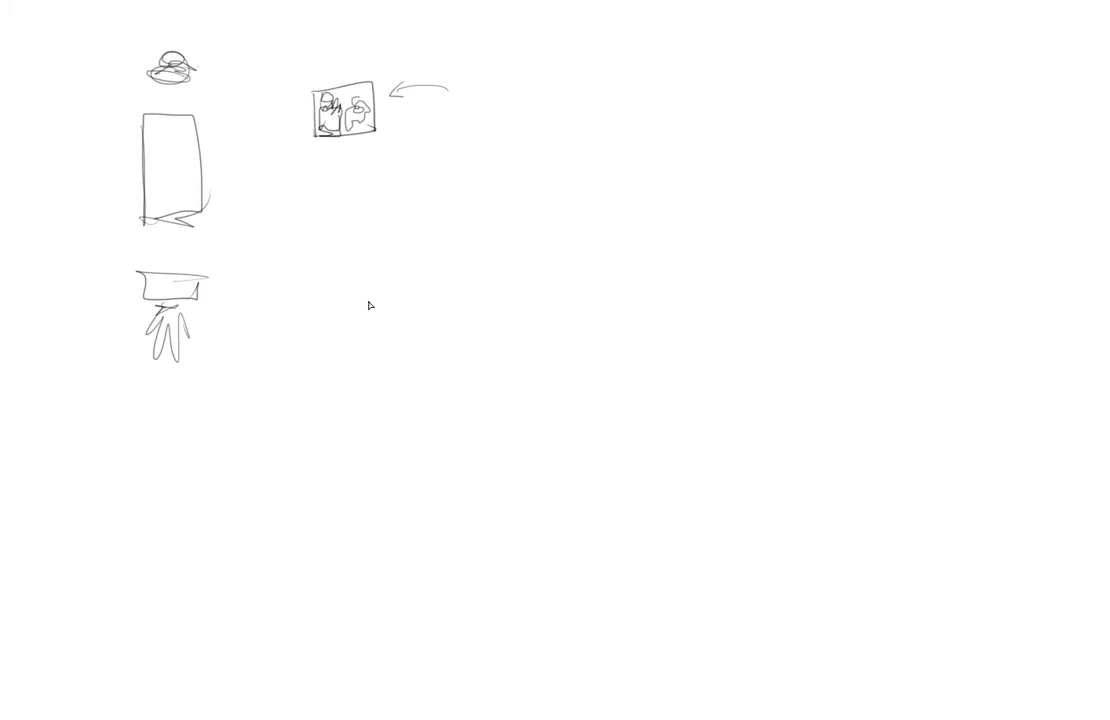
pyautogui.moveTo(310, 488)
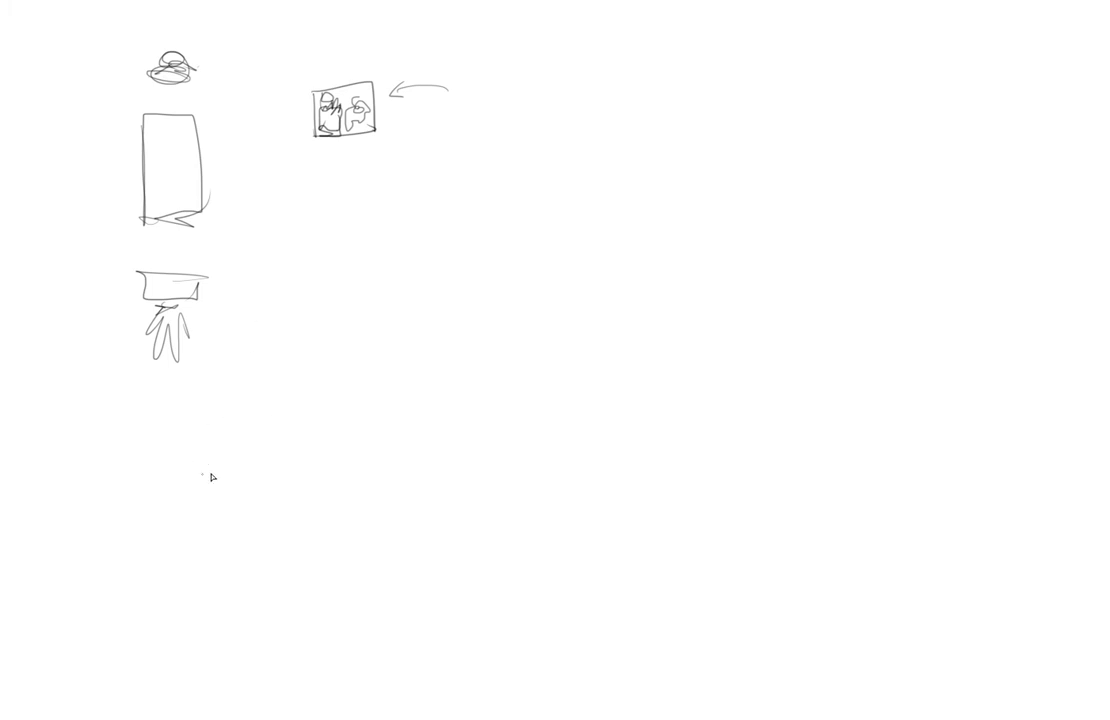
pyautogui.moveTo(156, 608)
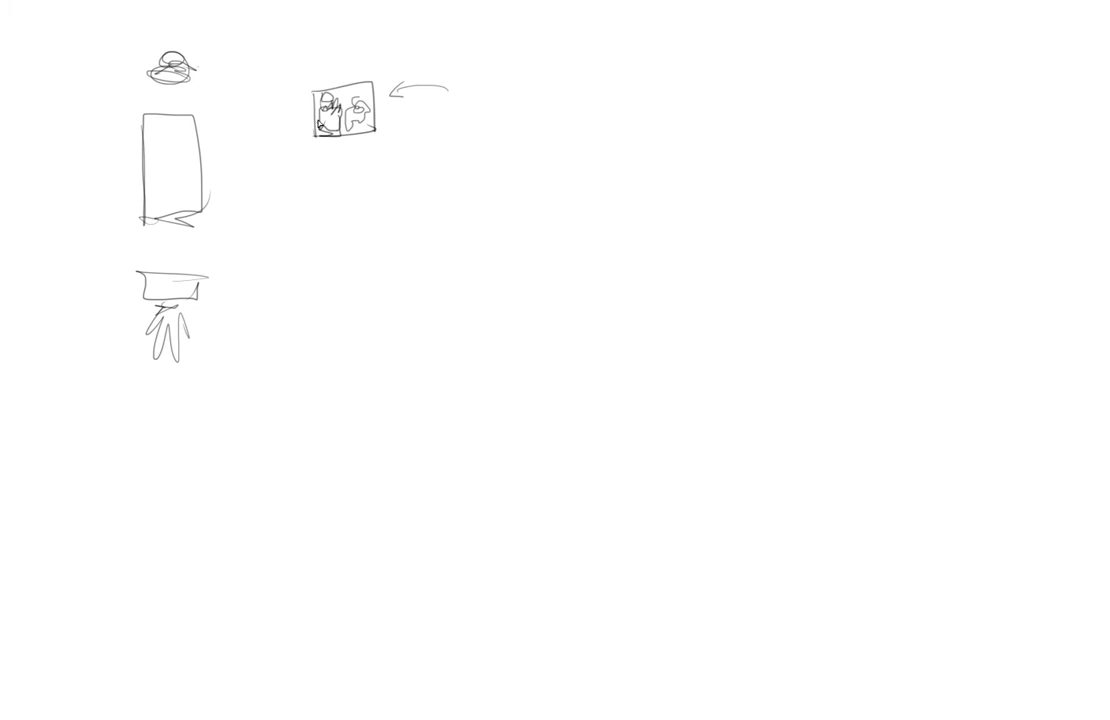
pyautogui.moveTo(160, 20); pyautogui.dragTo(180, 364)
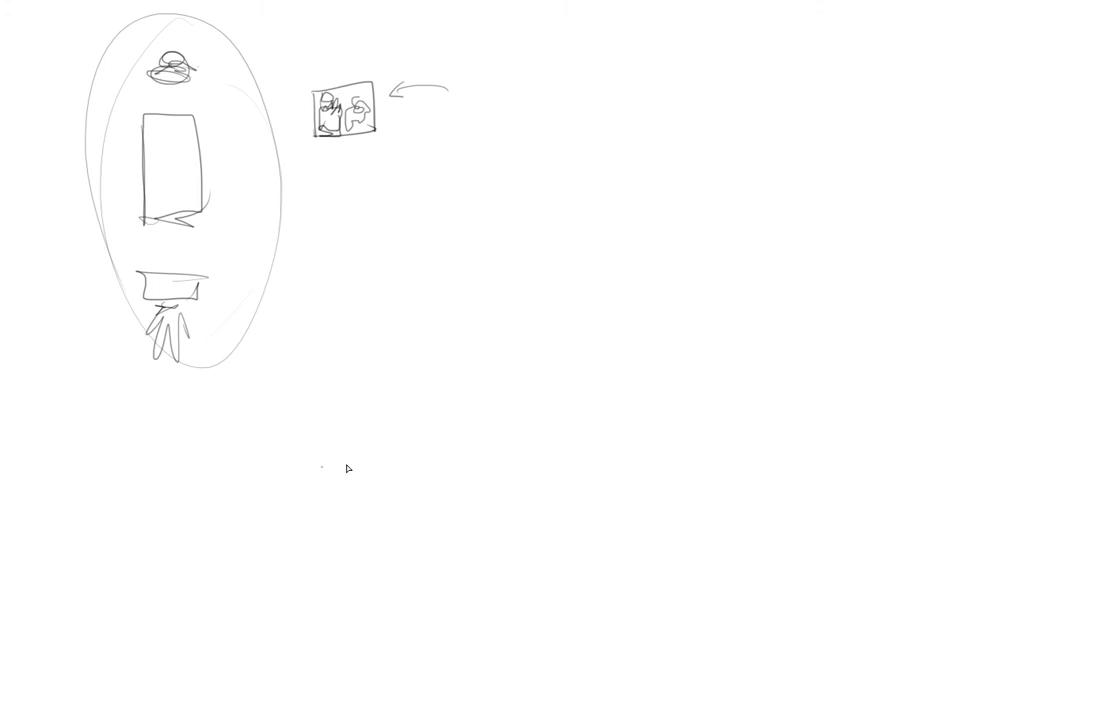
pyautogui.moveTo(358, 512)
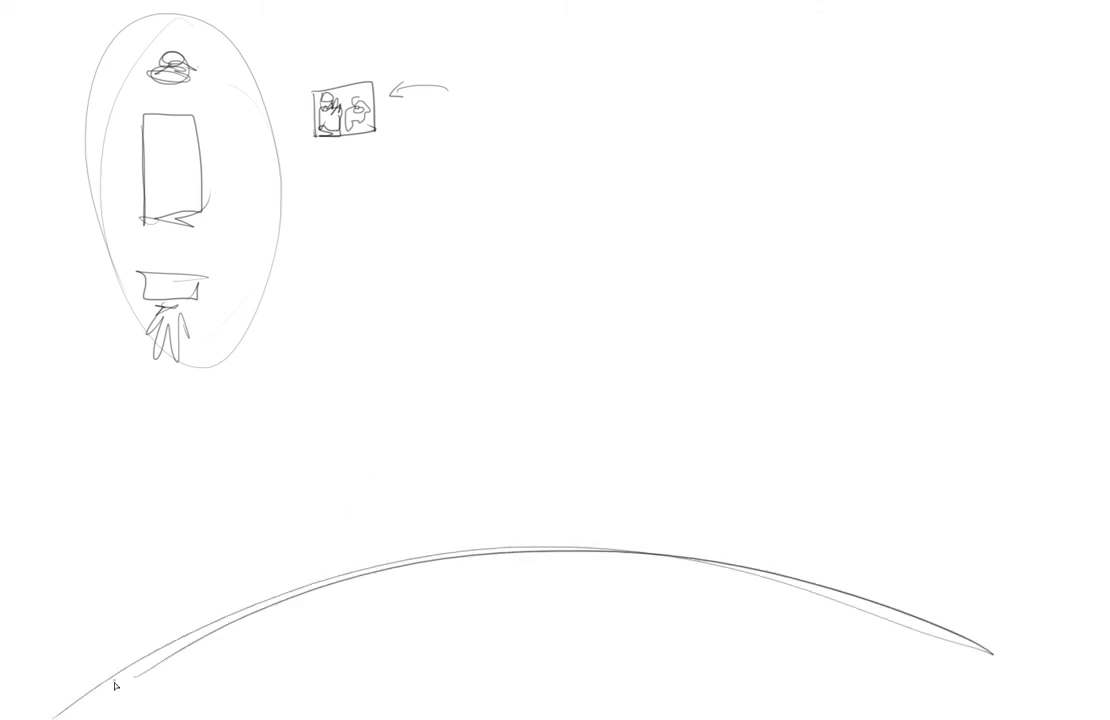
pyautogui.moveTo(448, 436)
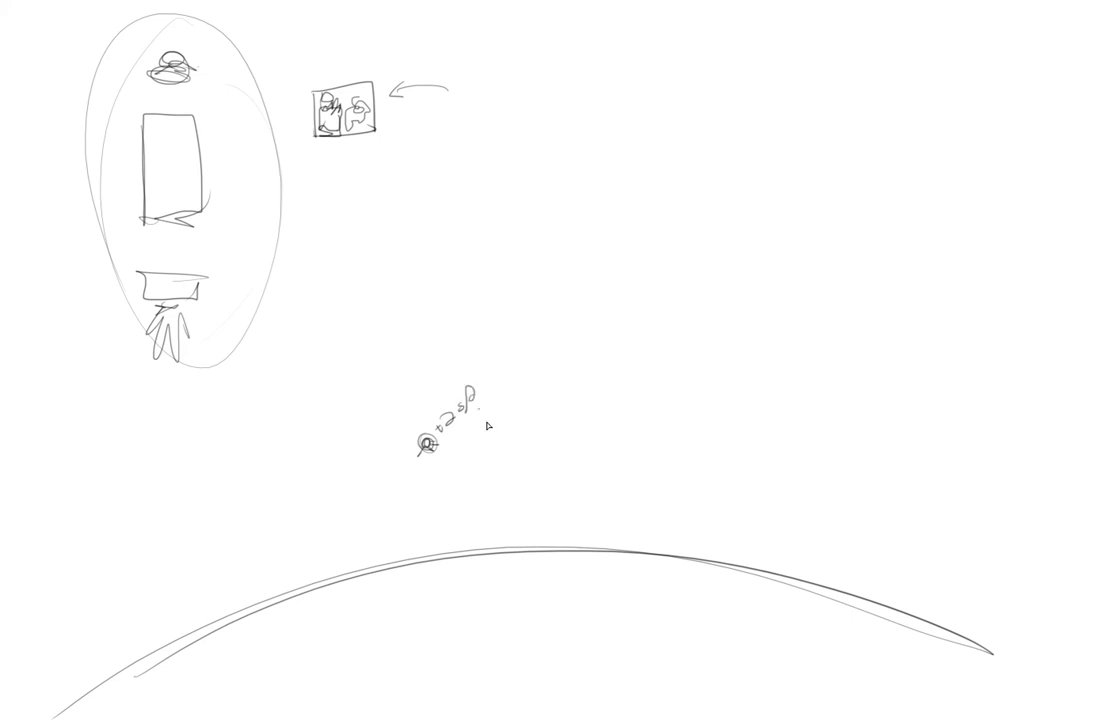
# - Sketch satellite orbit paths, a descending trajectory, a lander's ascent path and small boxed science panels
pyautogui.moveTo(420, 444); pyautogui.dragTo(96, 596)
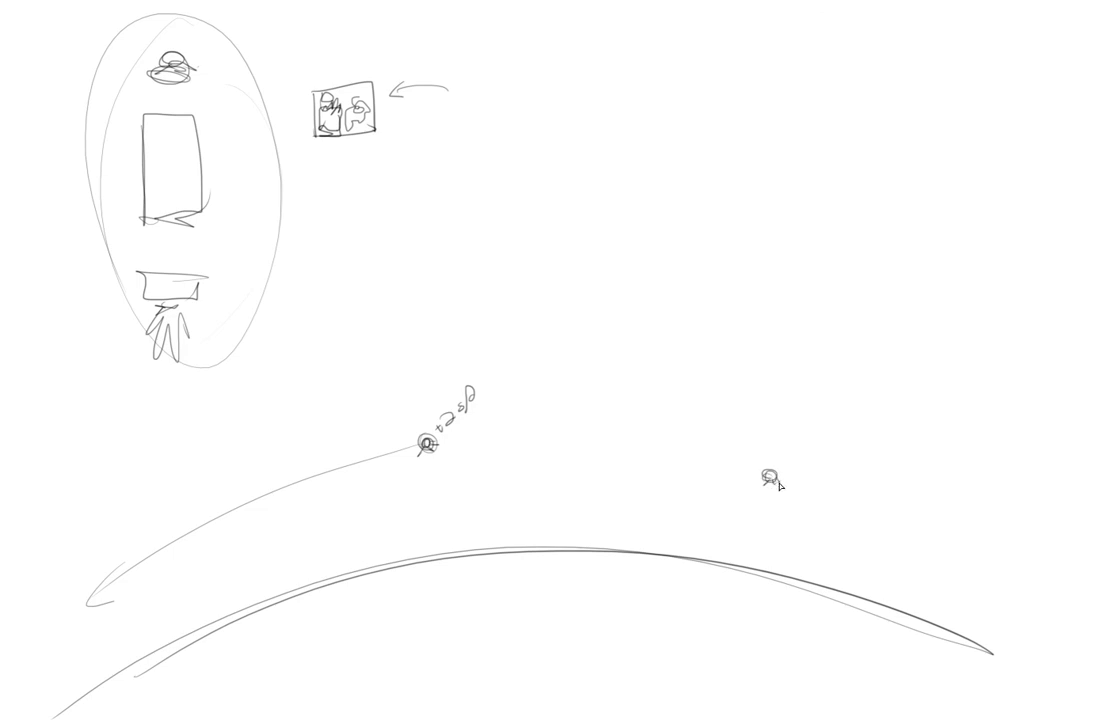
pyautogui.moveTo(770, 478); pyautogui.dragTo(676, 644)
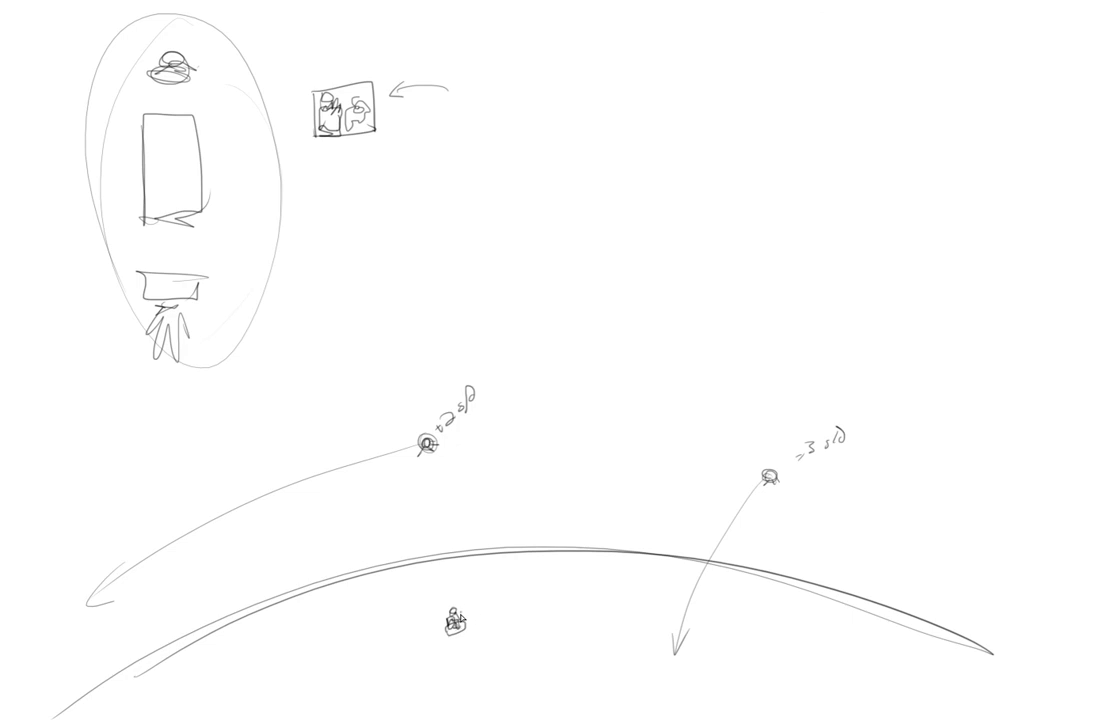
pyautogui.moveTo(528, 378); pyautogui.dragTo(458, 616)
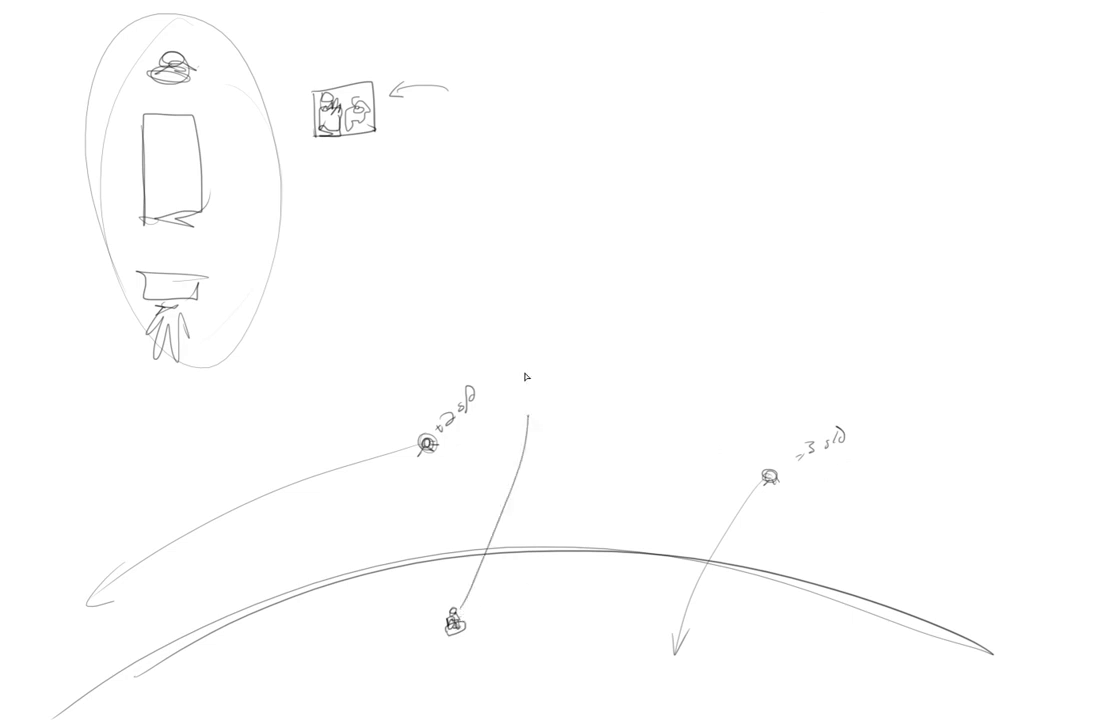
pyautogui.moveTo(450, 620); pyautogui.dragTo(490, 290)
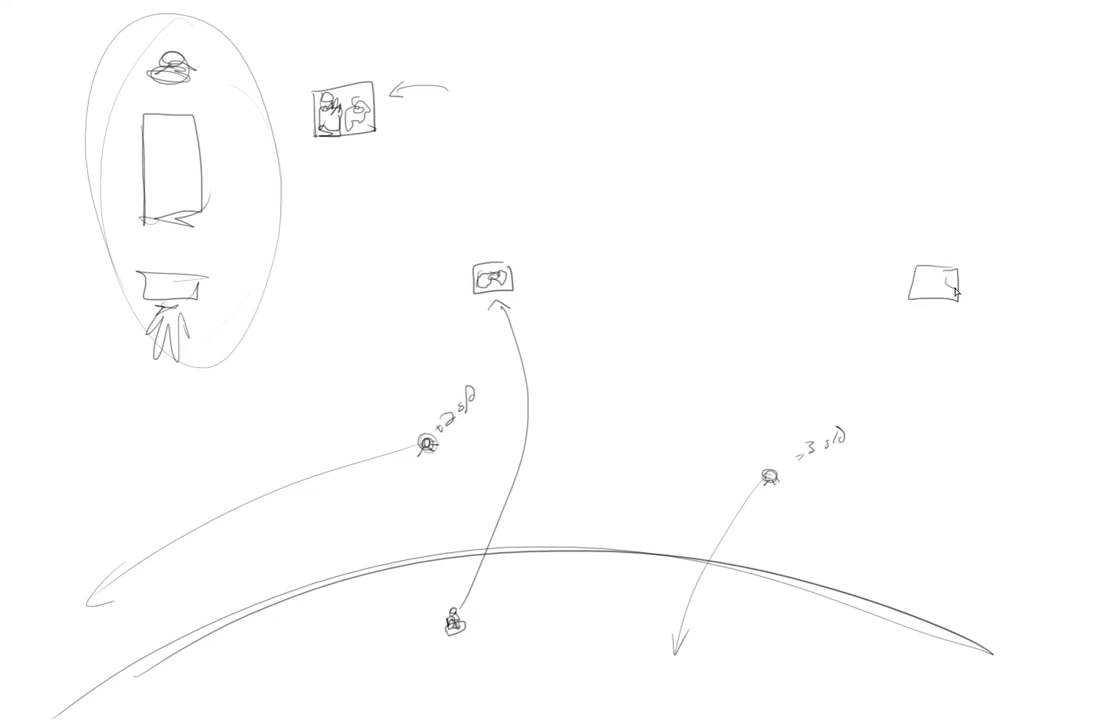
pyautogui.click(934, 284)
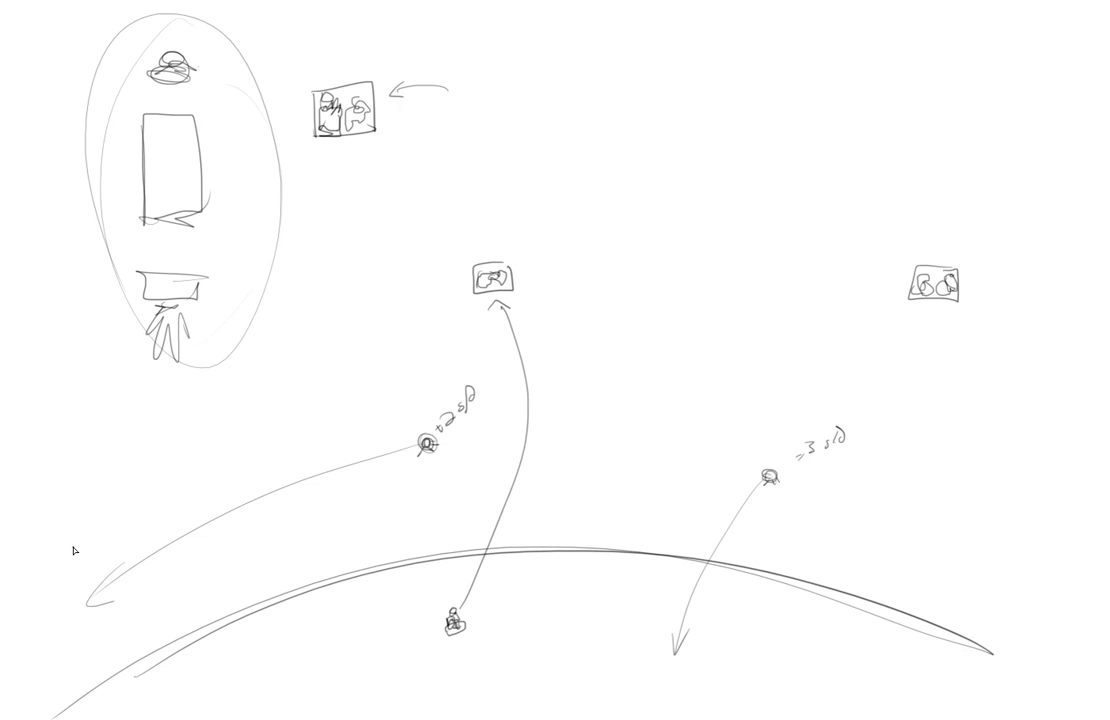
pyautogui.moveTo(270, 568)
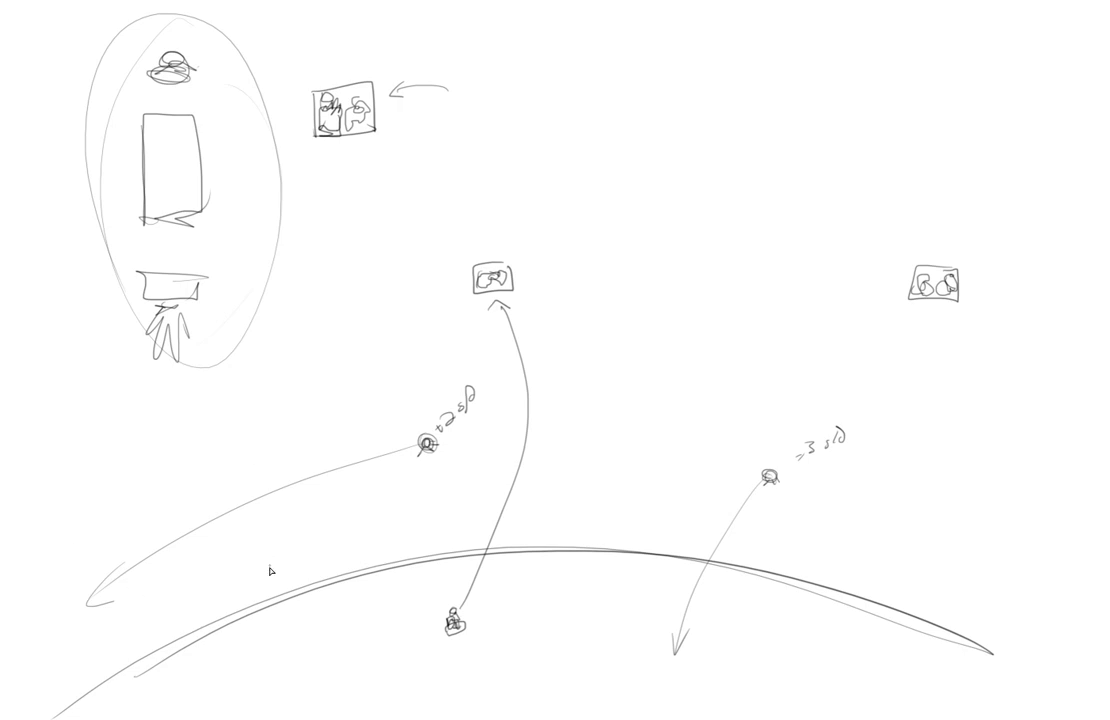
pyautogui.moveTo(250, 596)
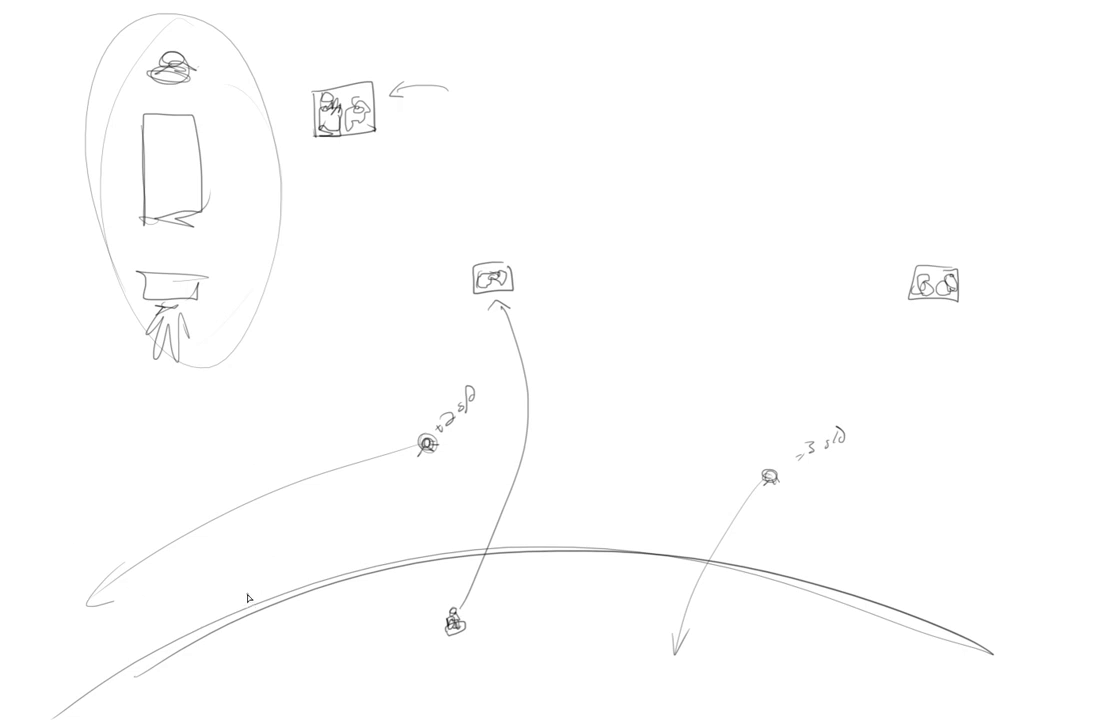
pyautogui.moveTo(244, 596)
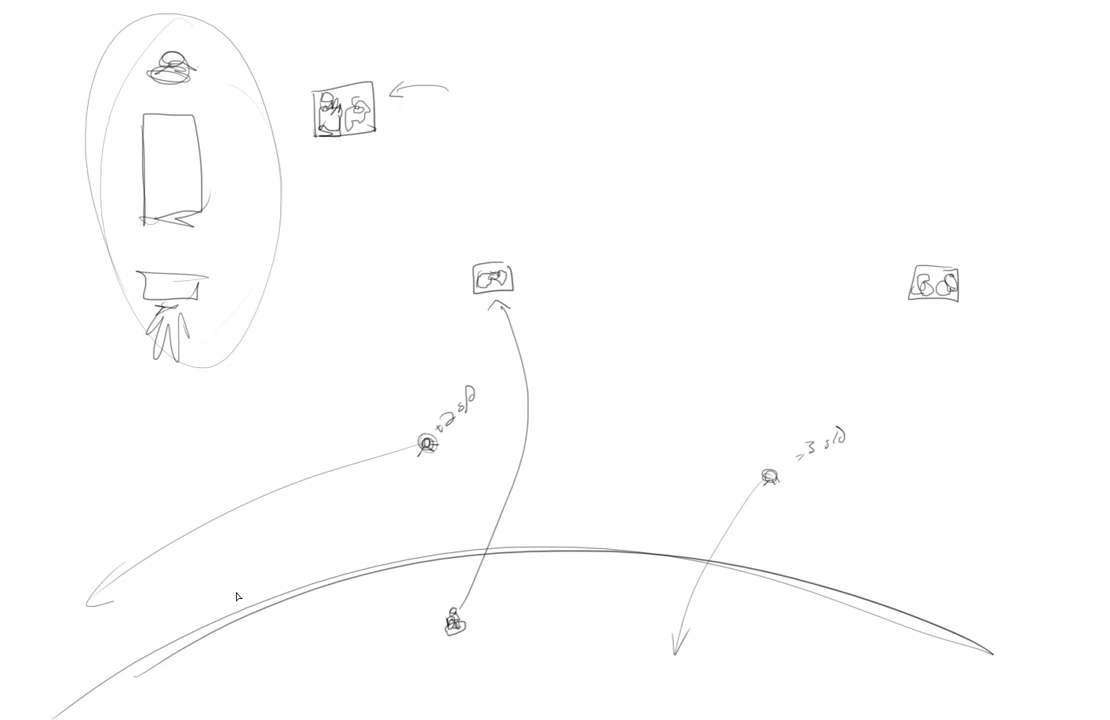